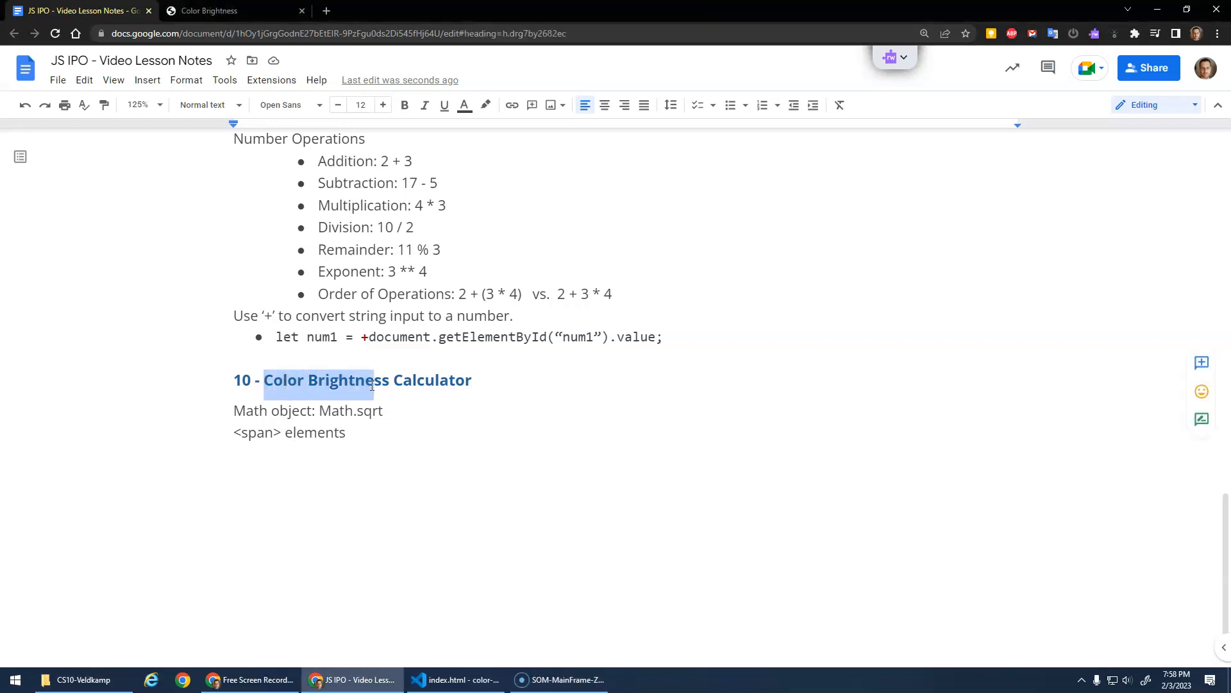
Review the Color Brightness Calculator notes, including the Math.sqrt hint.
triple_click(367, 380)
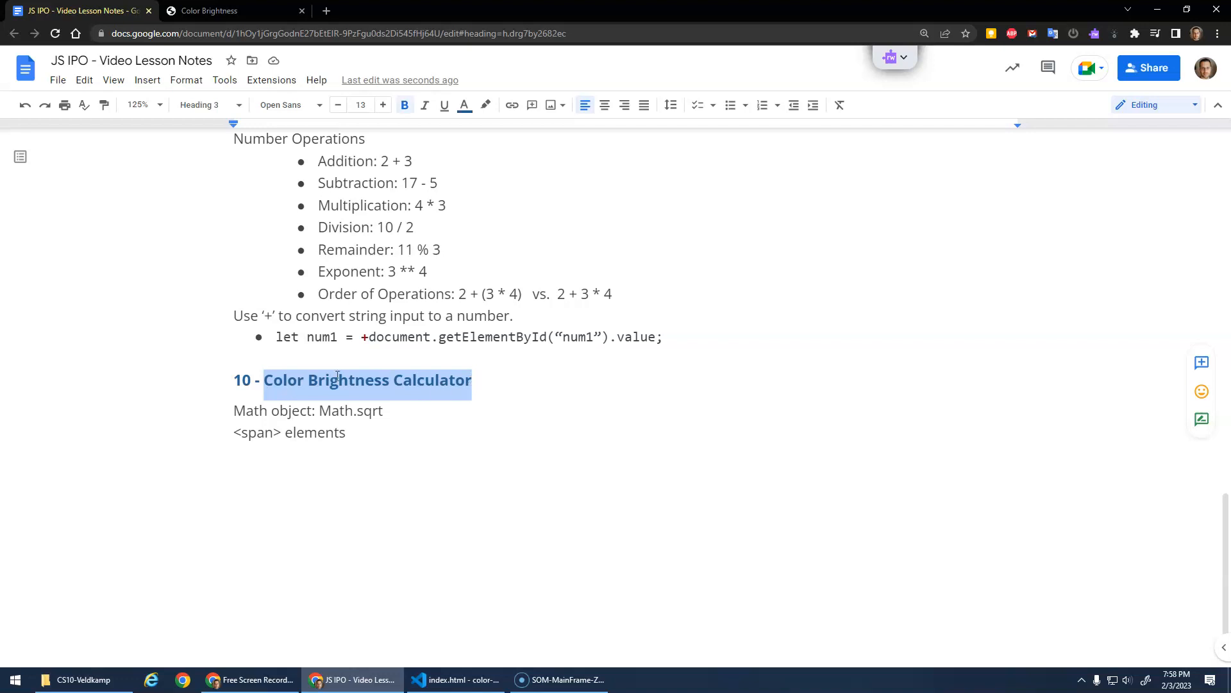
scroll("up", 3)
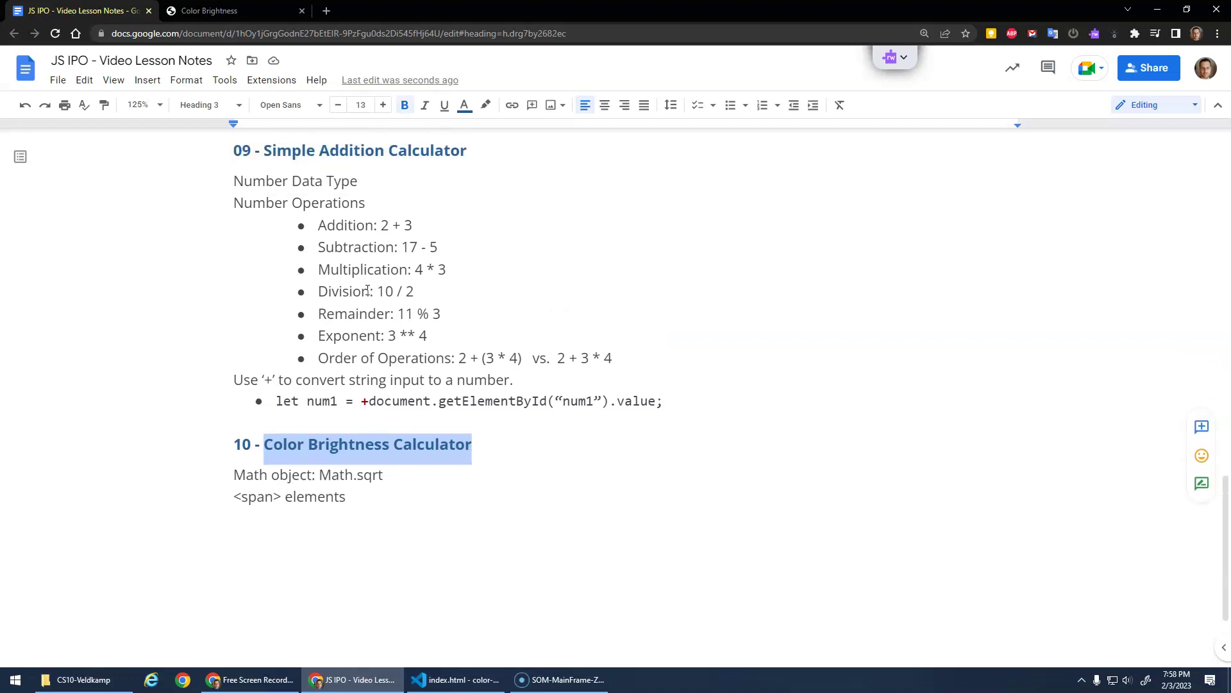
scroll("down", 3)
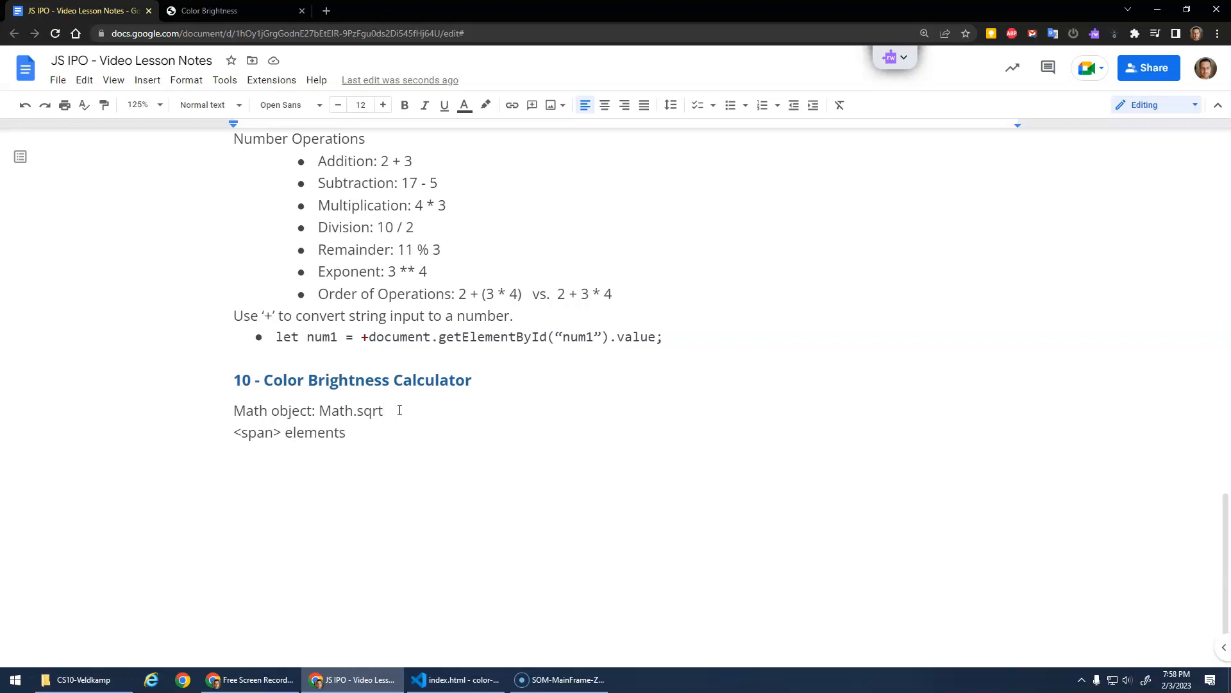
double_click(257, 432)
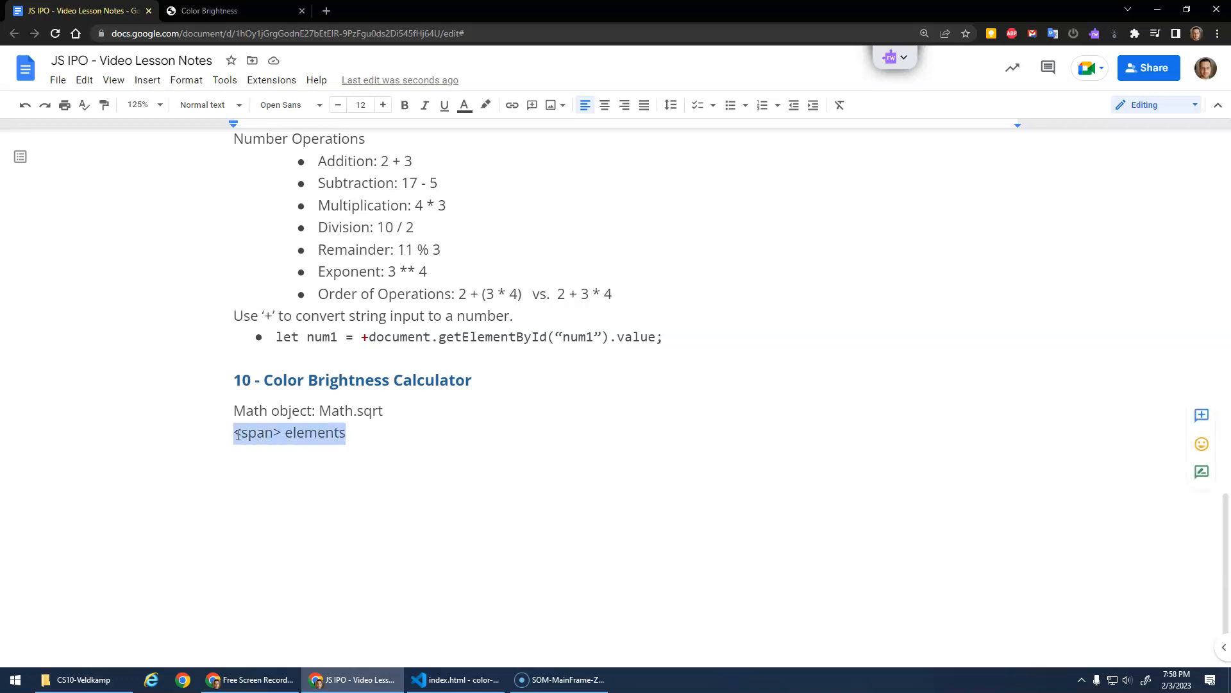
left_click(357, 432)
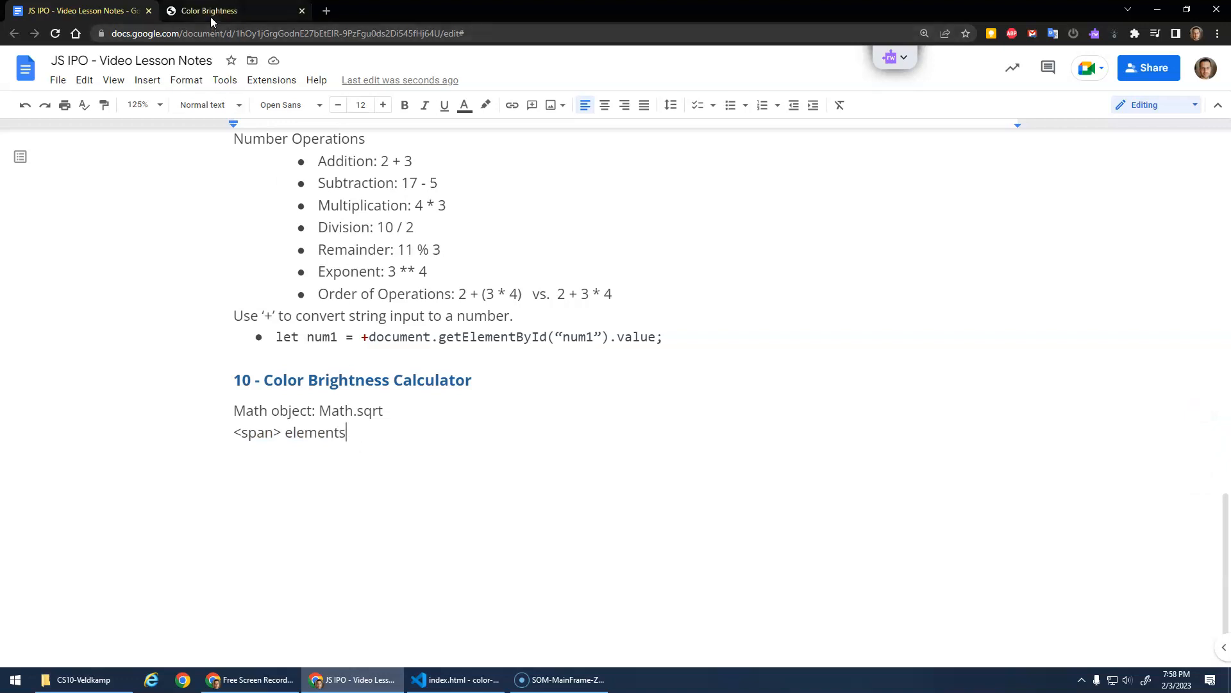
mouse_move(209, 10)
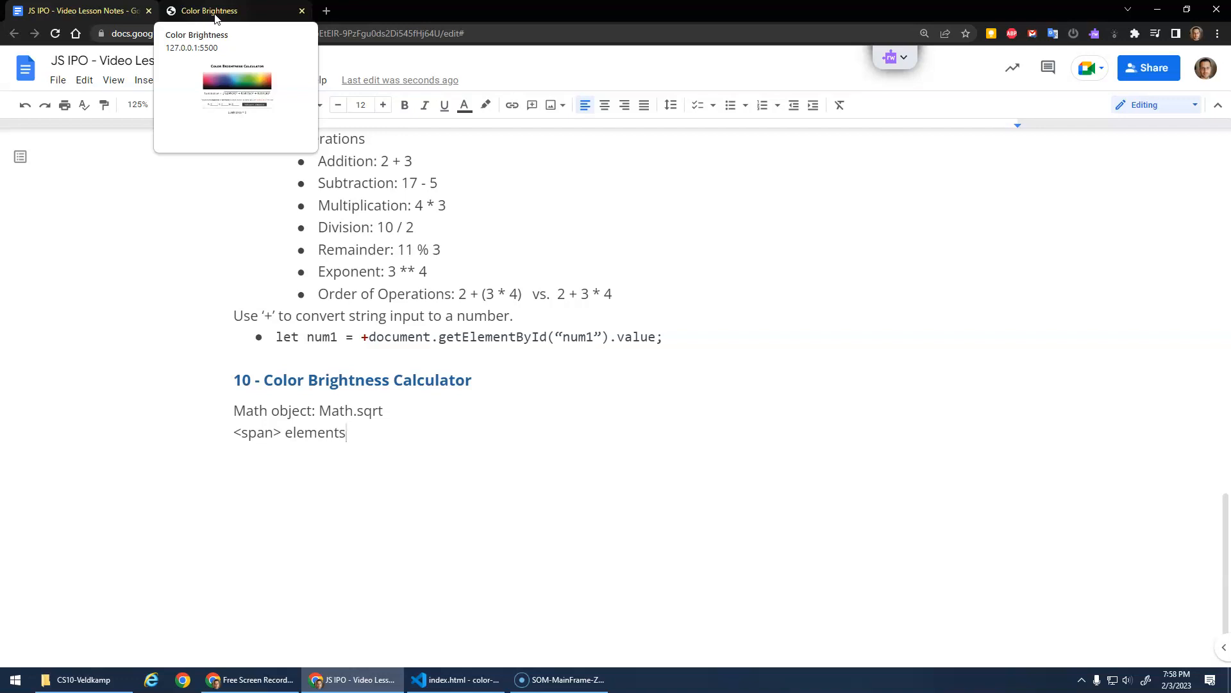
Bring up the Color Brightness page in Chrome with the developer Console shown.
left_click(209, 10)
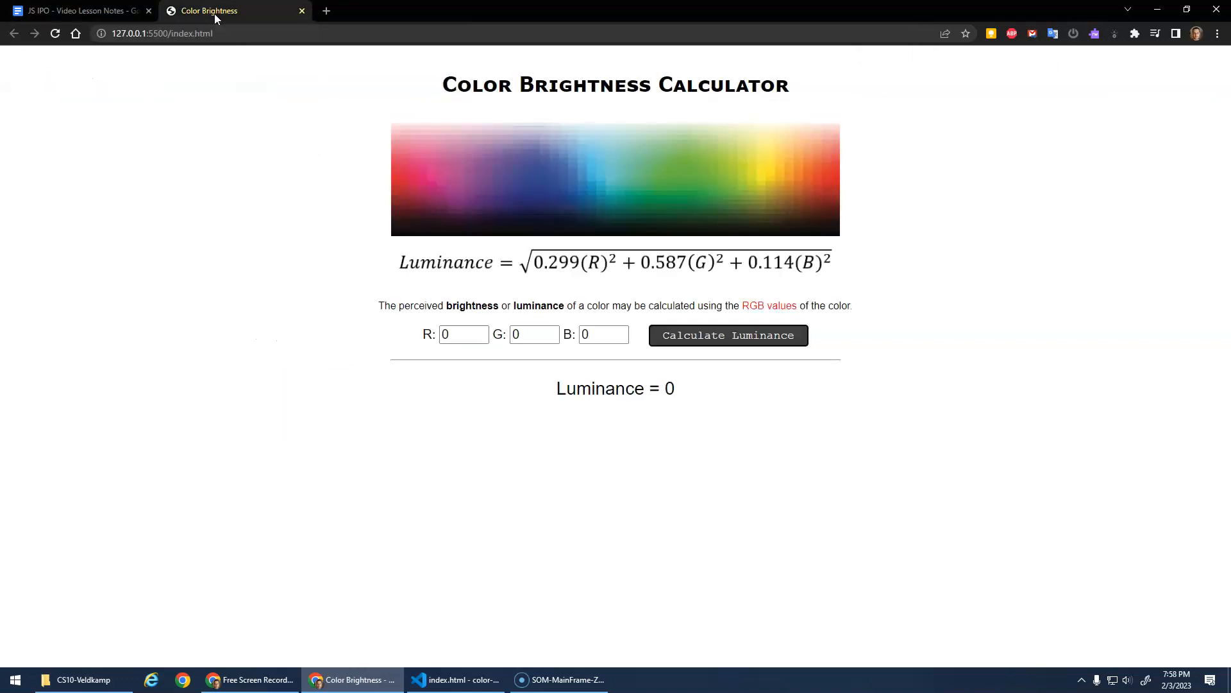
mouse_move(279, 204)
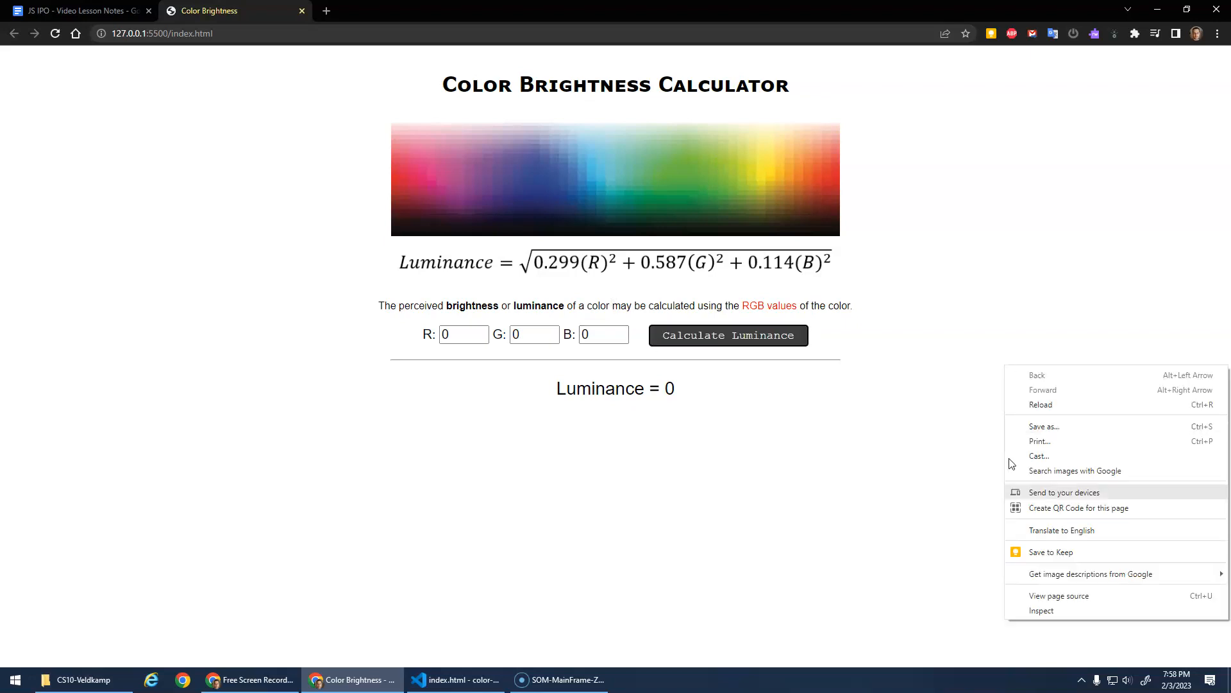
left_click(1041, 609)
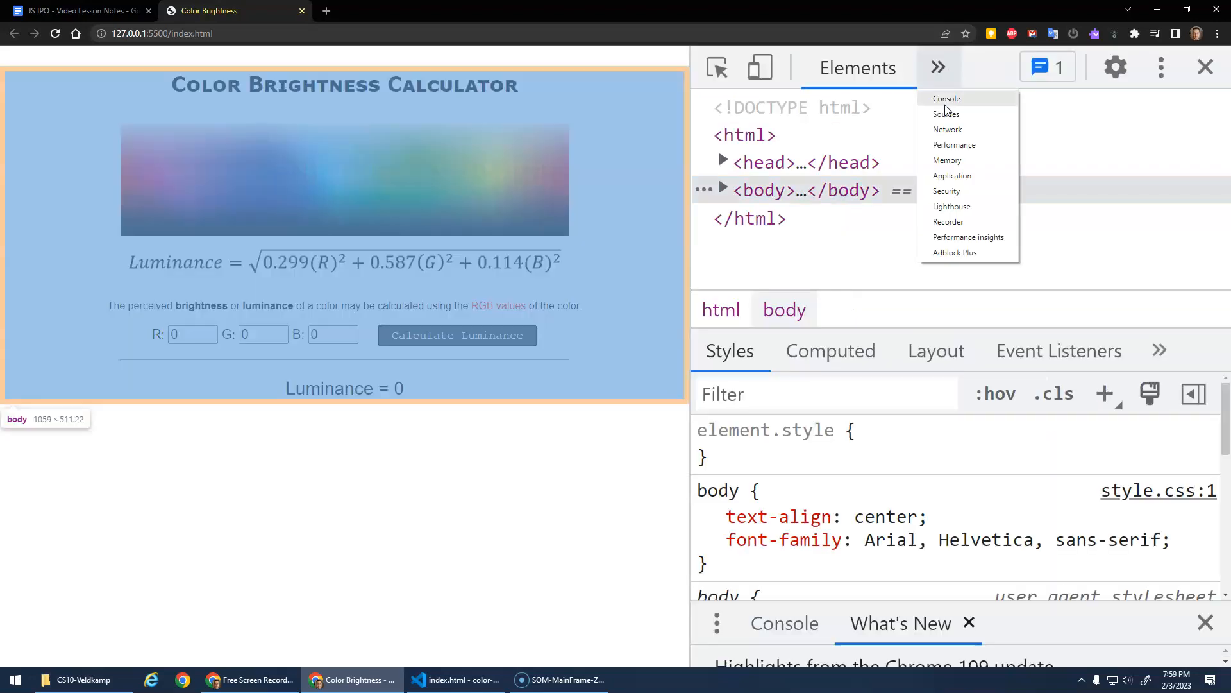
mouse_move(947, 98)
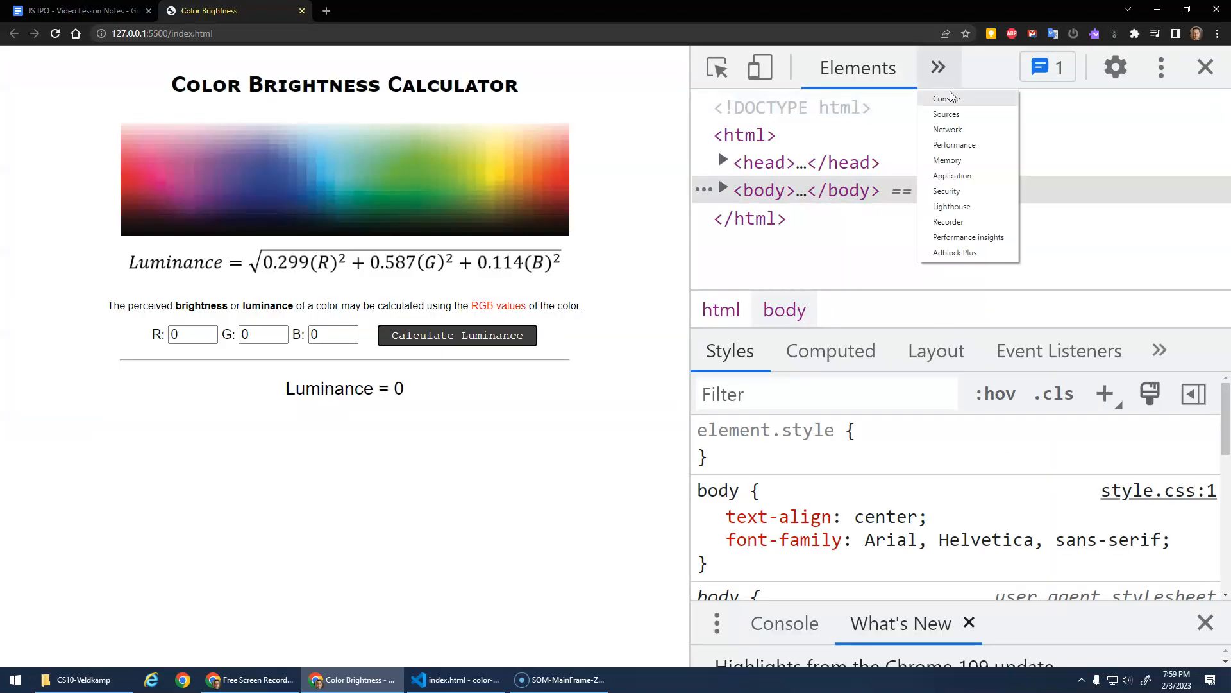
left_click(946, 98)
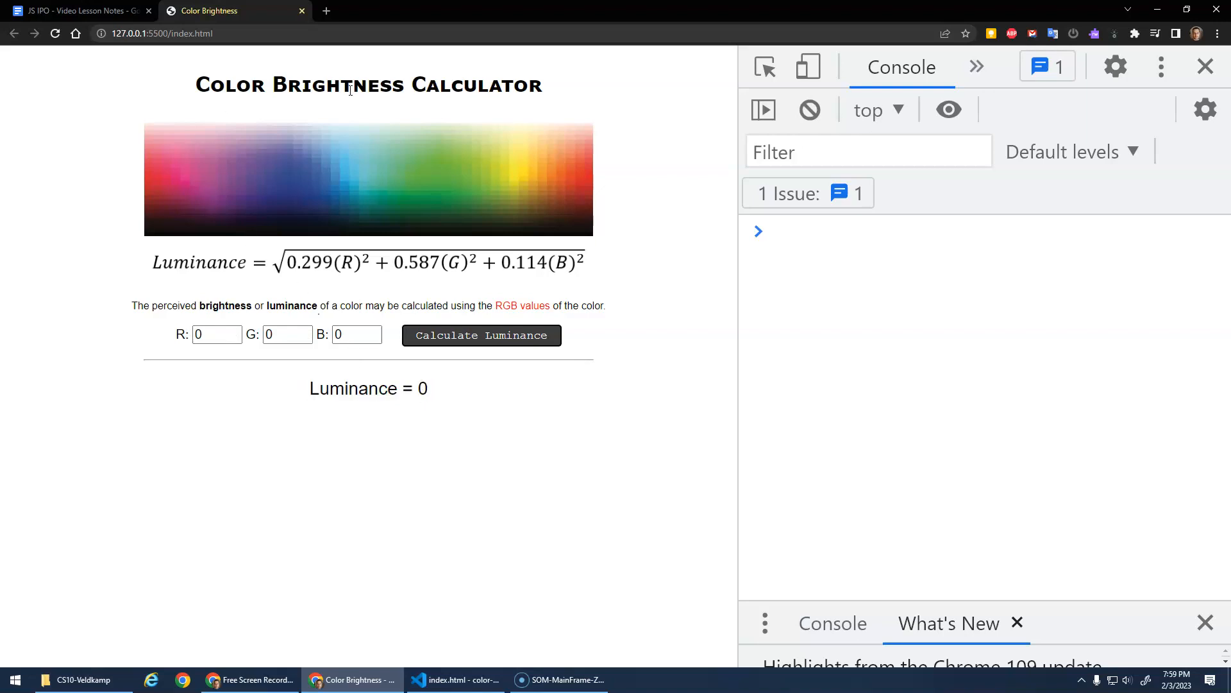
Check the R, G, B inputs and the luminance output, all still at 0.
left_click(212, 335)
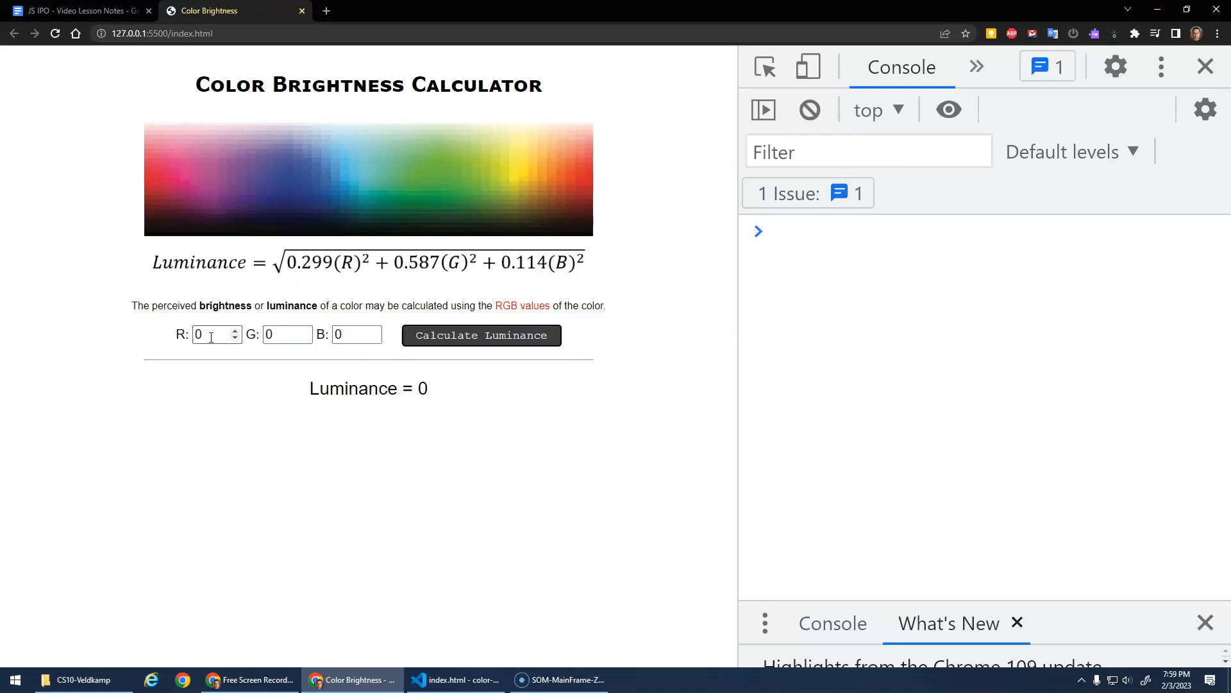
left_click(353, 333)
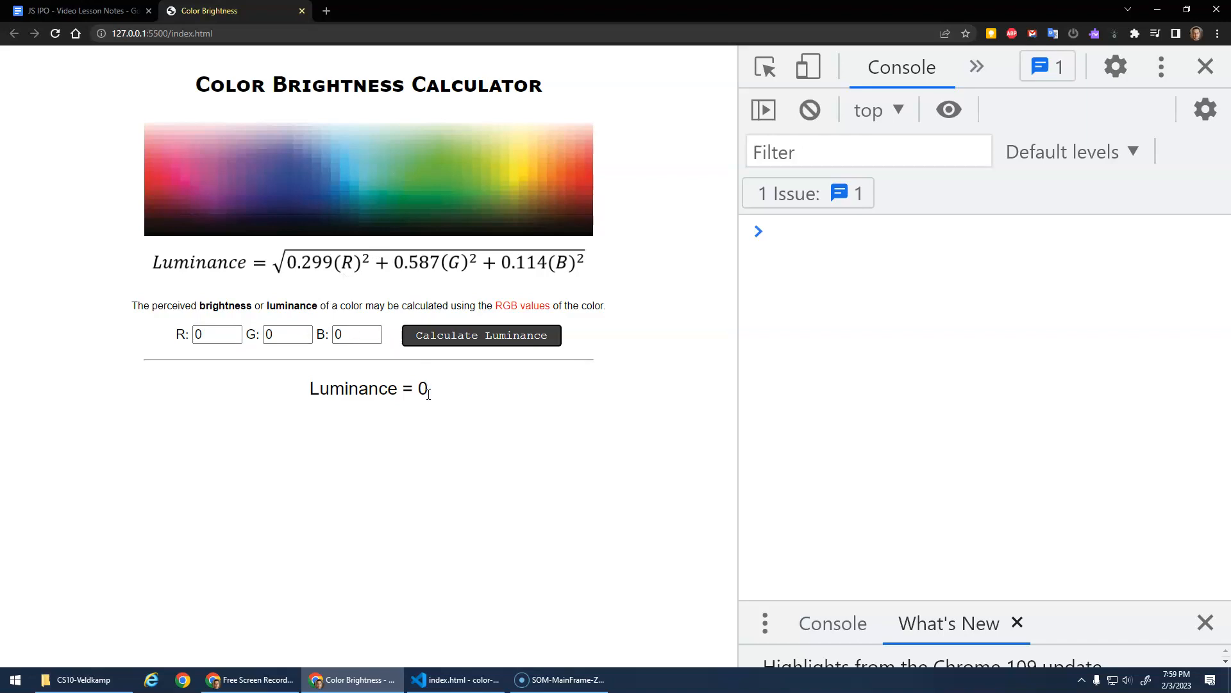
double_click(423, 388)
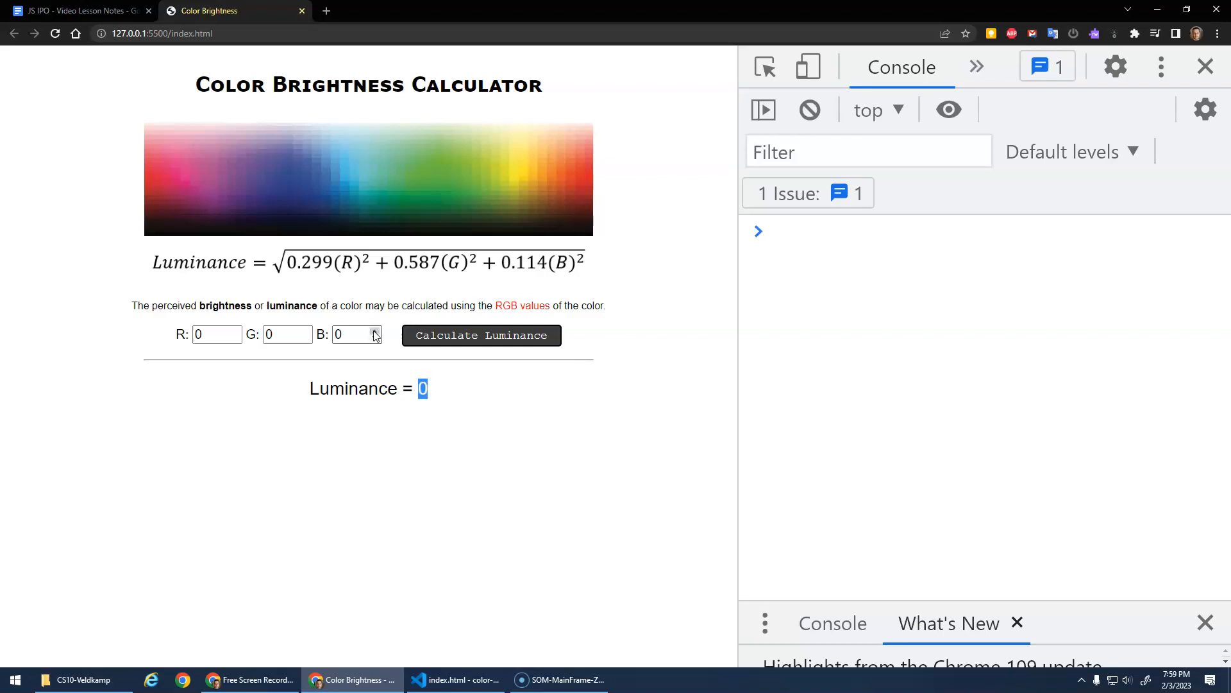
left_click(217, 334)
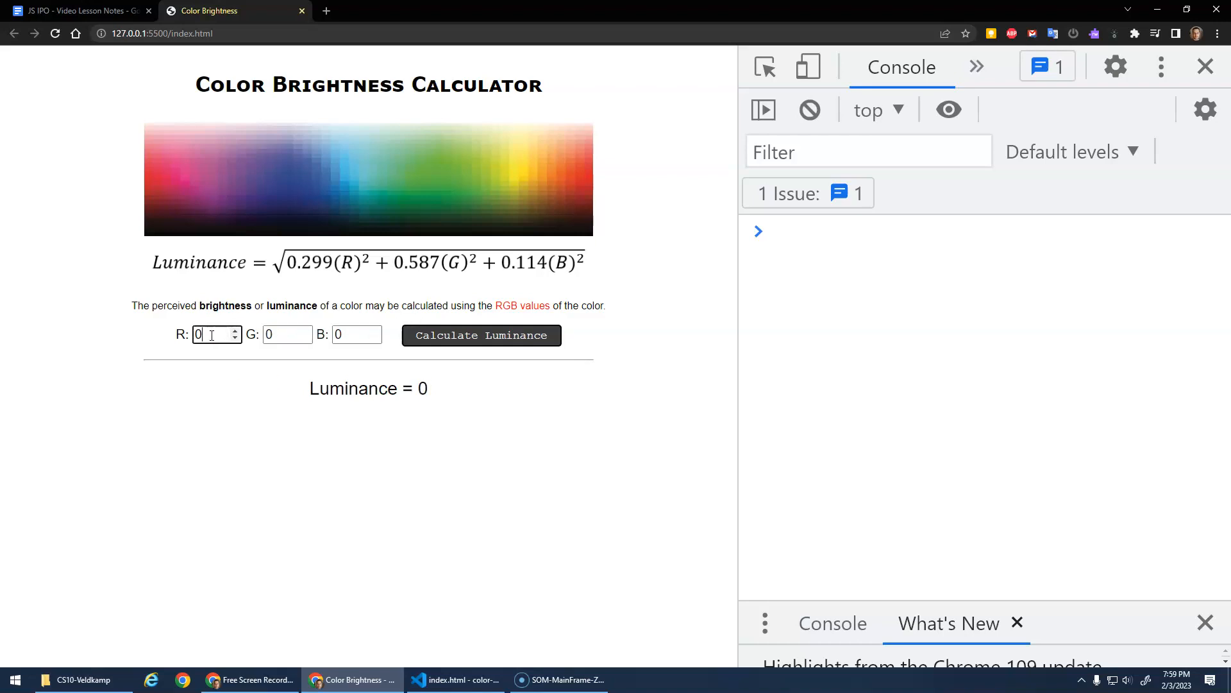
left_click(481, 335)
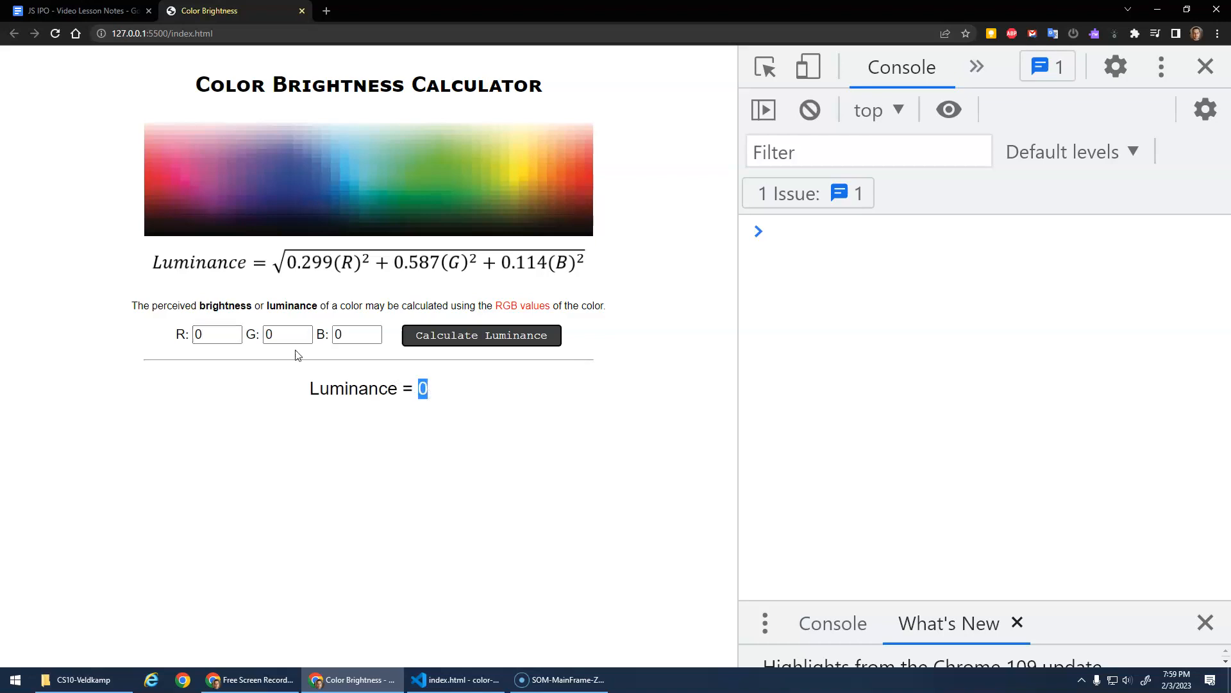
Reflow index.html so the G: and B: labels sit with their inputs on separate lines.
left_click(455, 679)
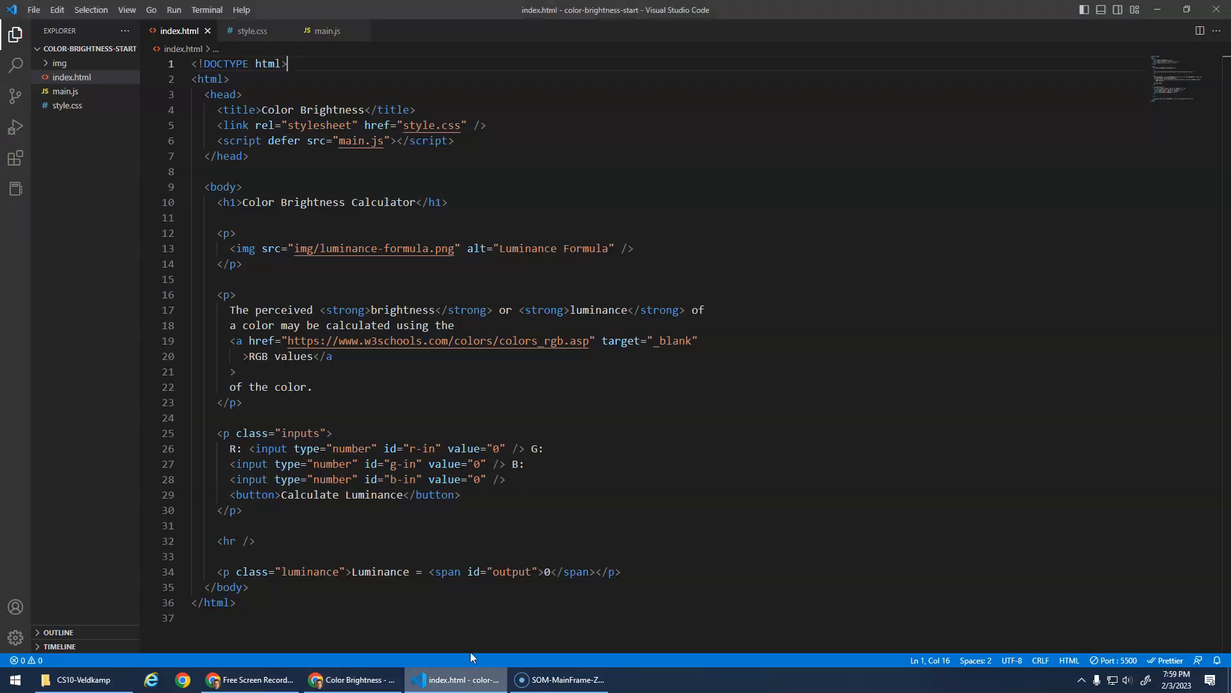
mouse_move(503, 415)
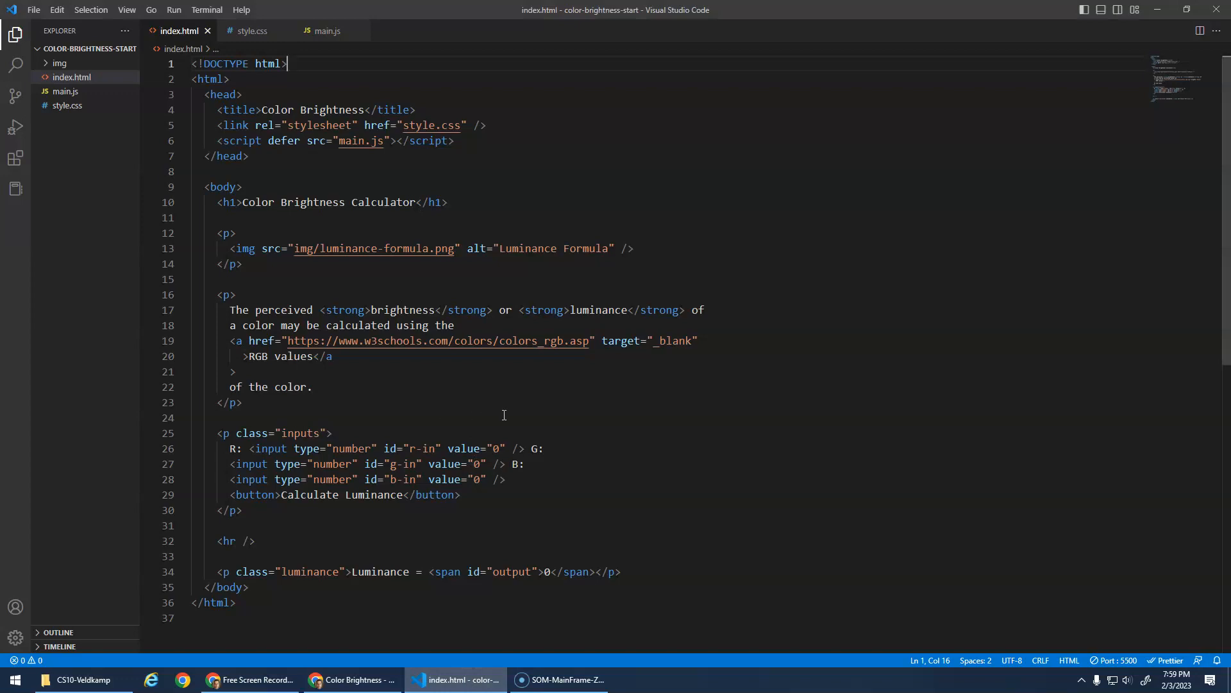
key("Enter")
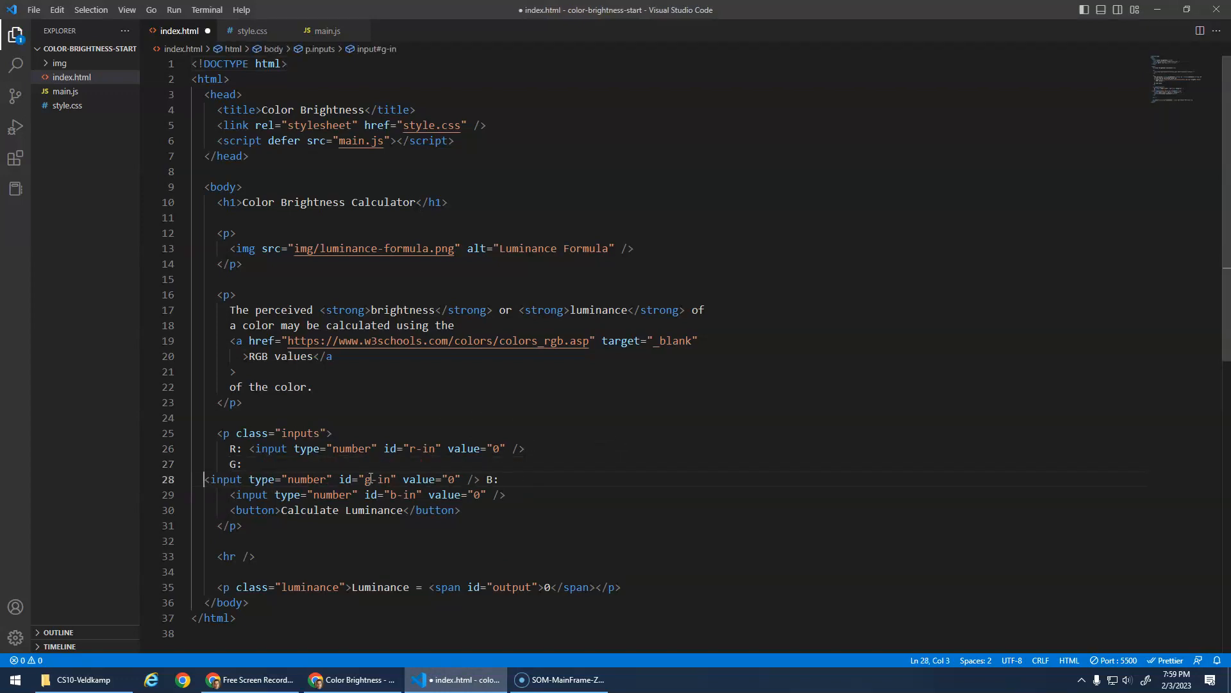
key("Backspace")
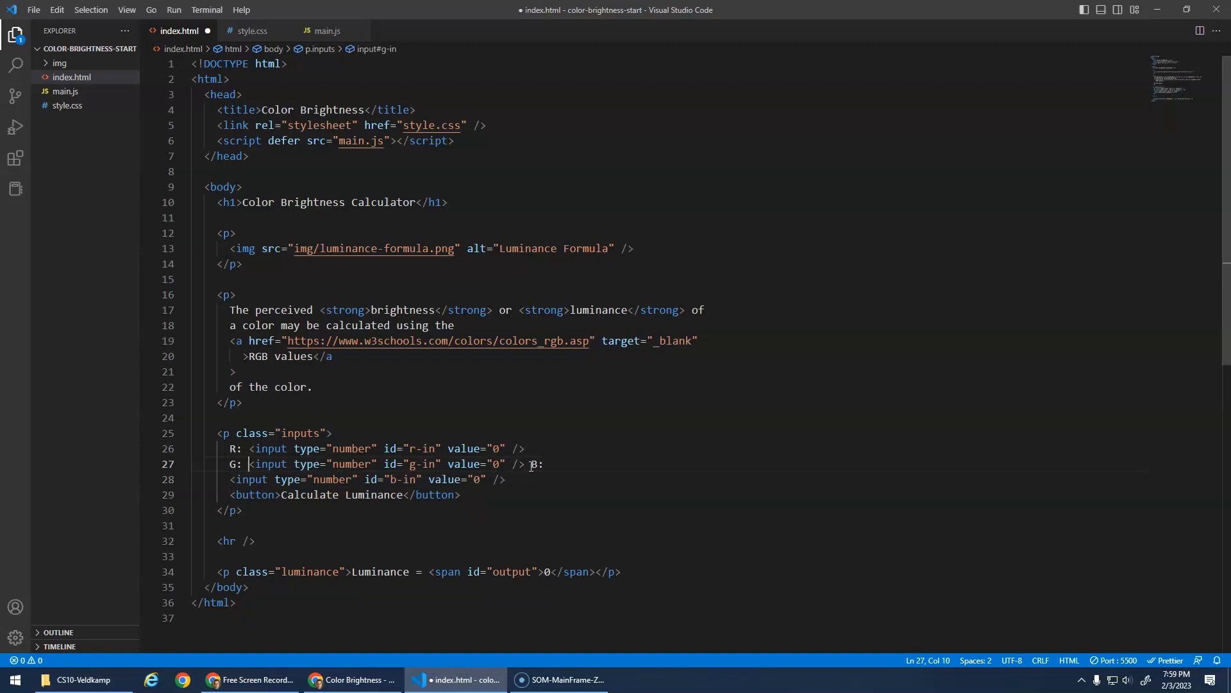
key("Enter")
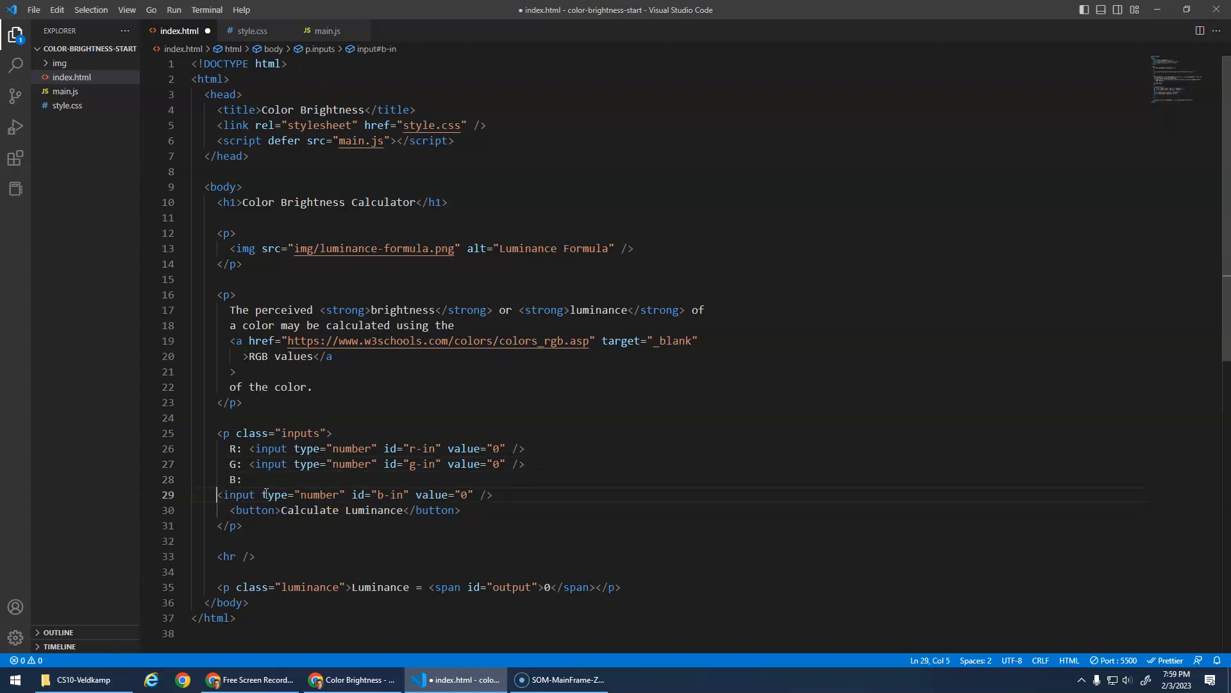
key("Backspace")
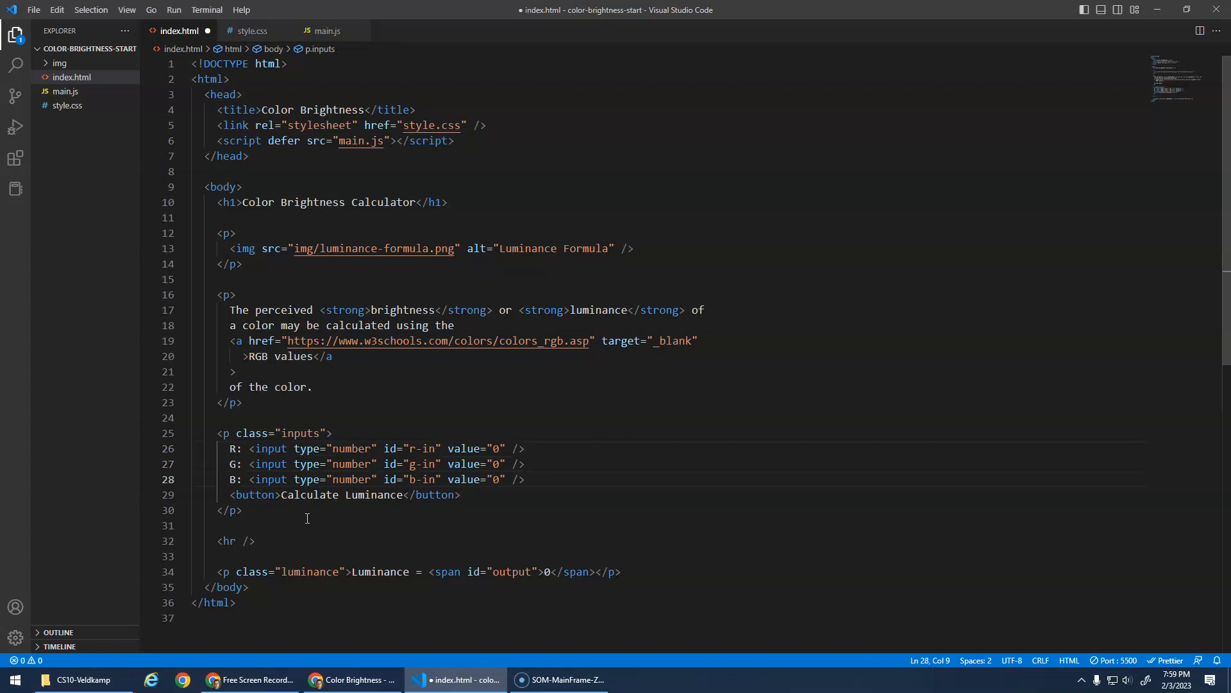
Give the Calculate Luminance button id="btn" and save index.html.
type("id")
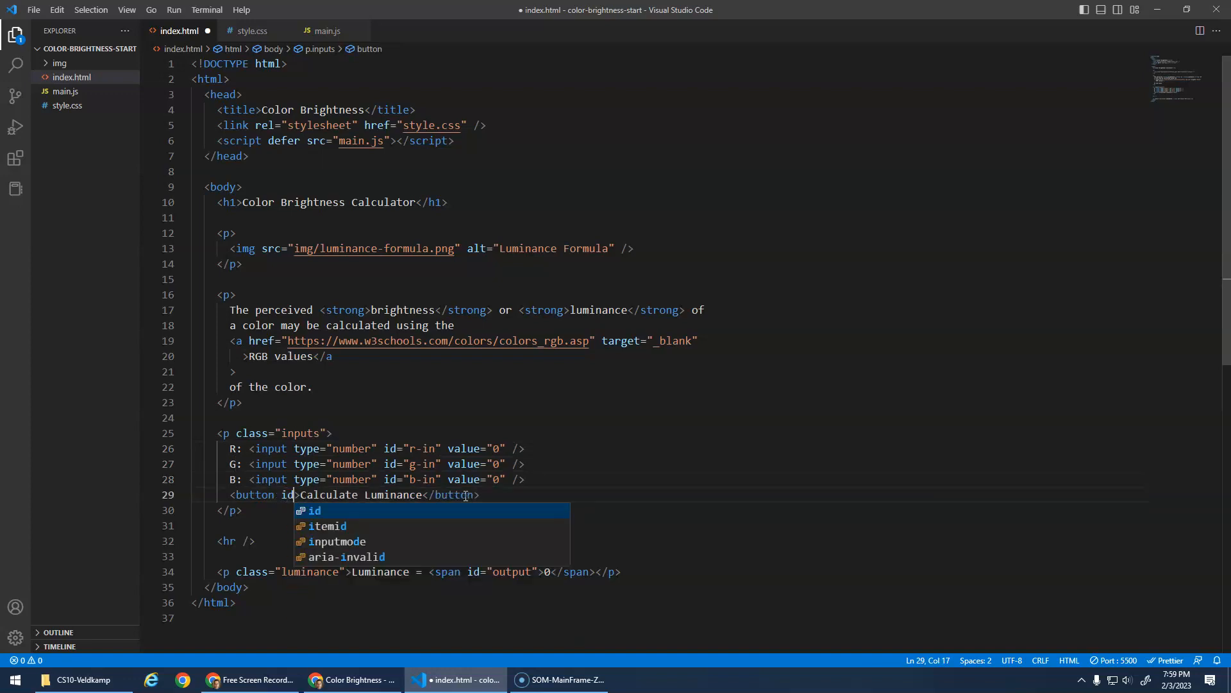
type("=\"btn\"")
left_click(377, 463)
type(" B:")
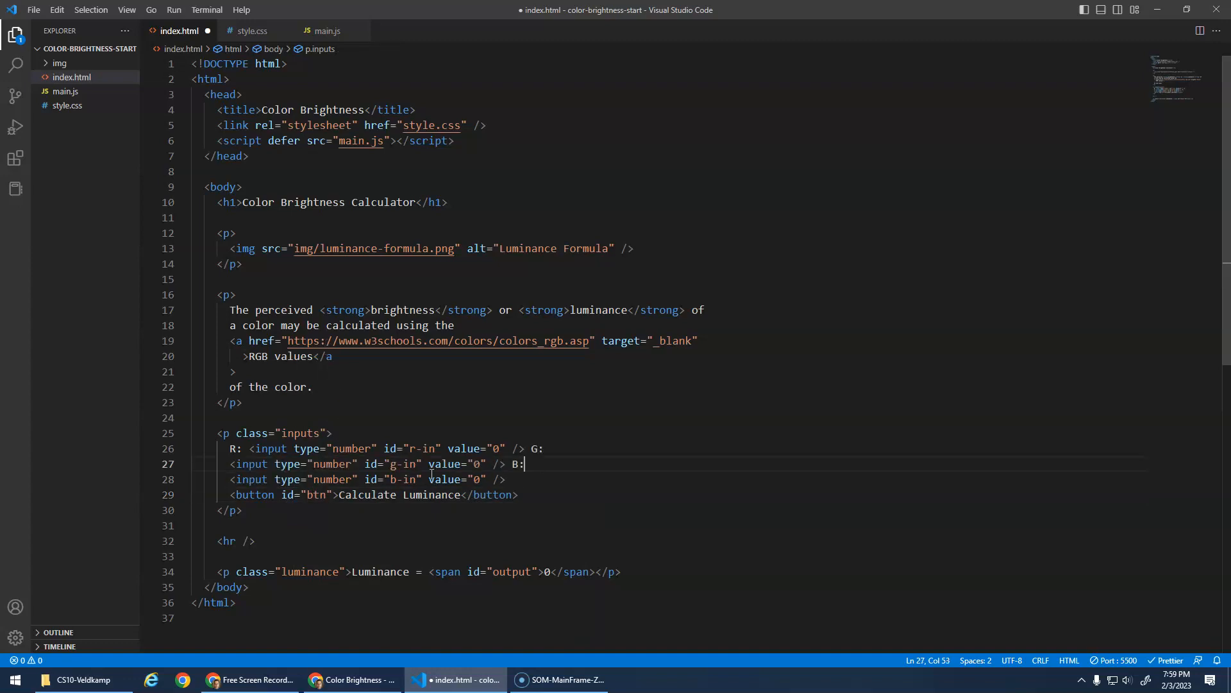
mouse_move(528, 428)
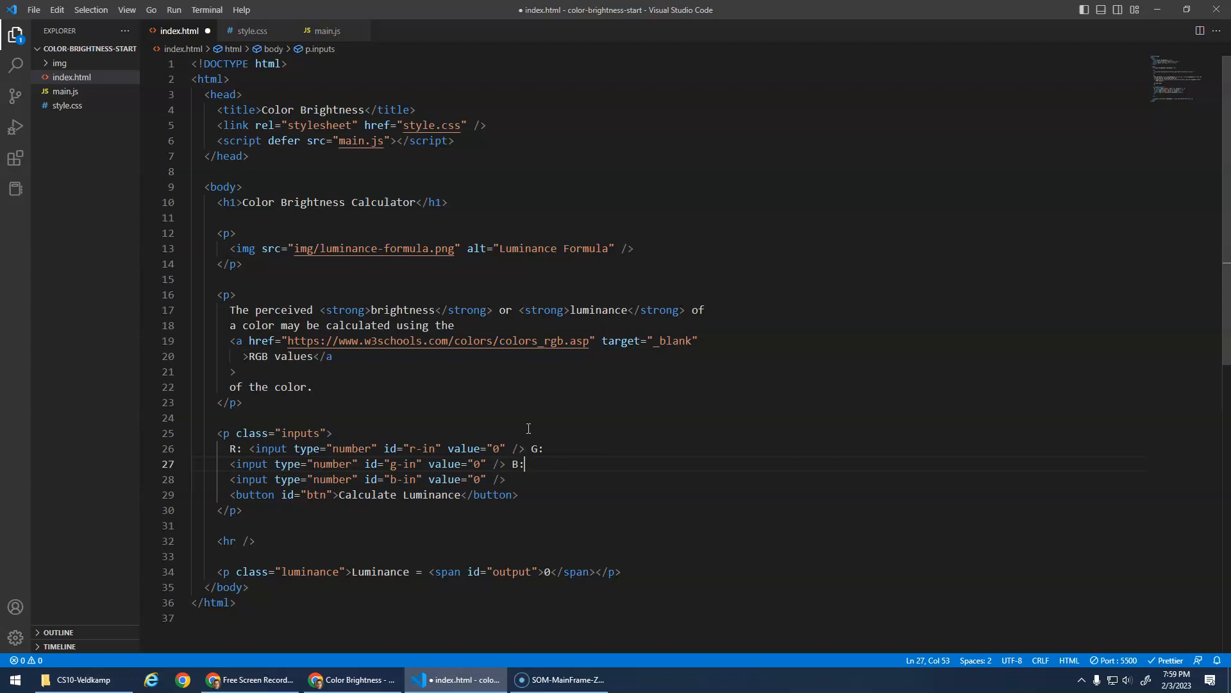
mouse_move(591, 434)
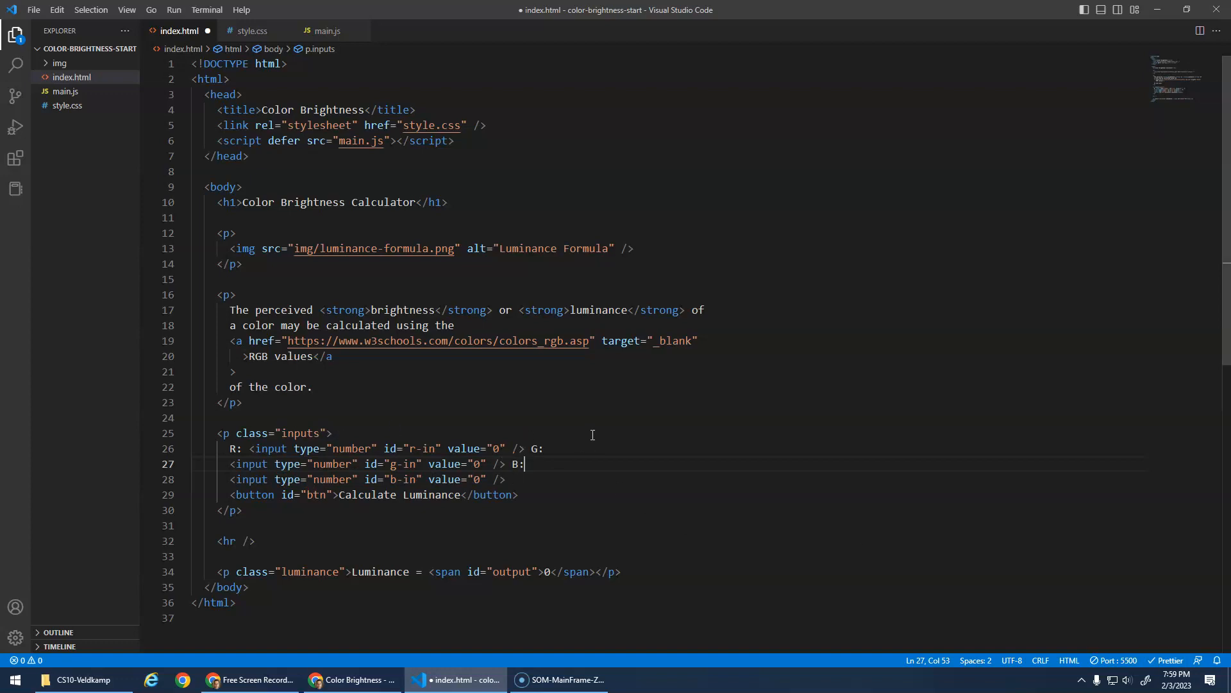
key("ctrl+s")
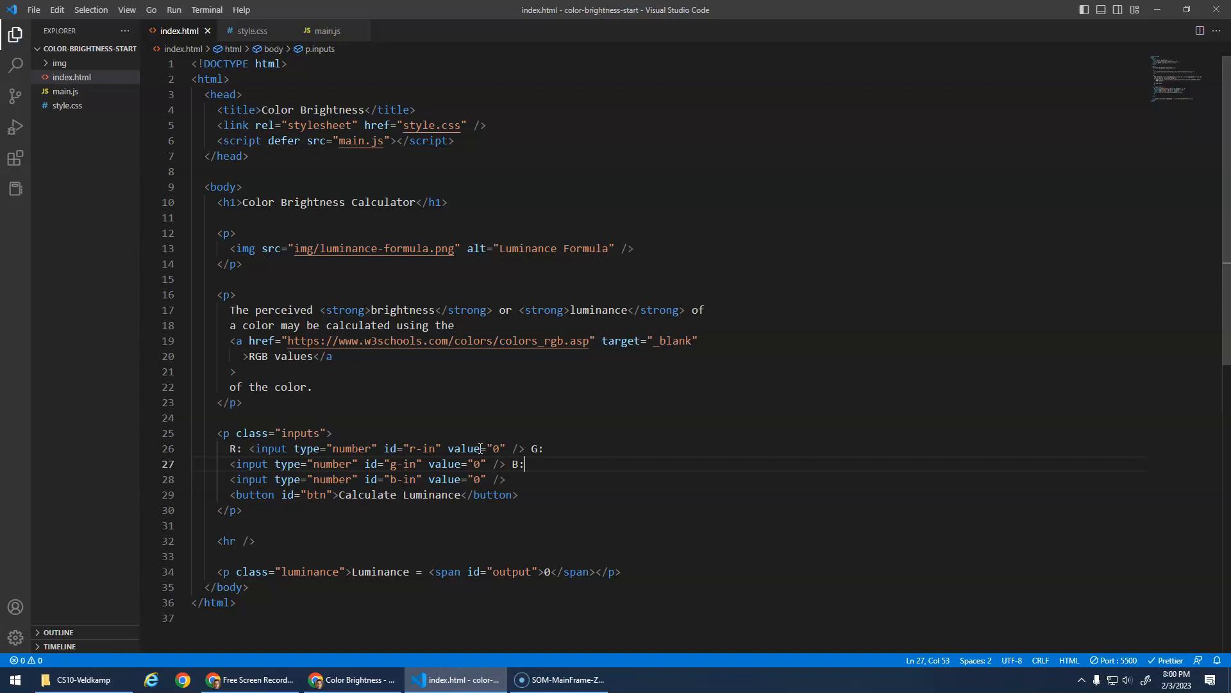
mouse_move(422, 424)
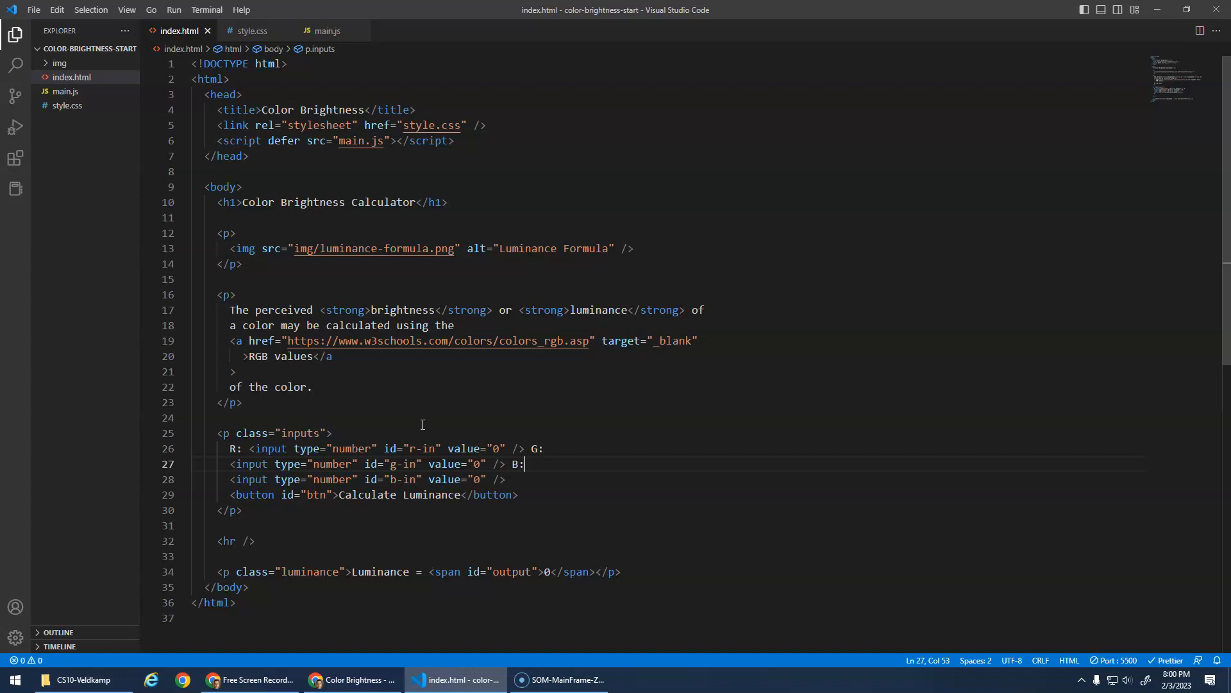
left_click(213, 571)
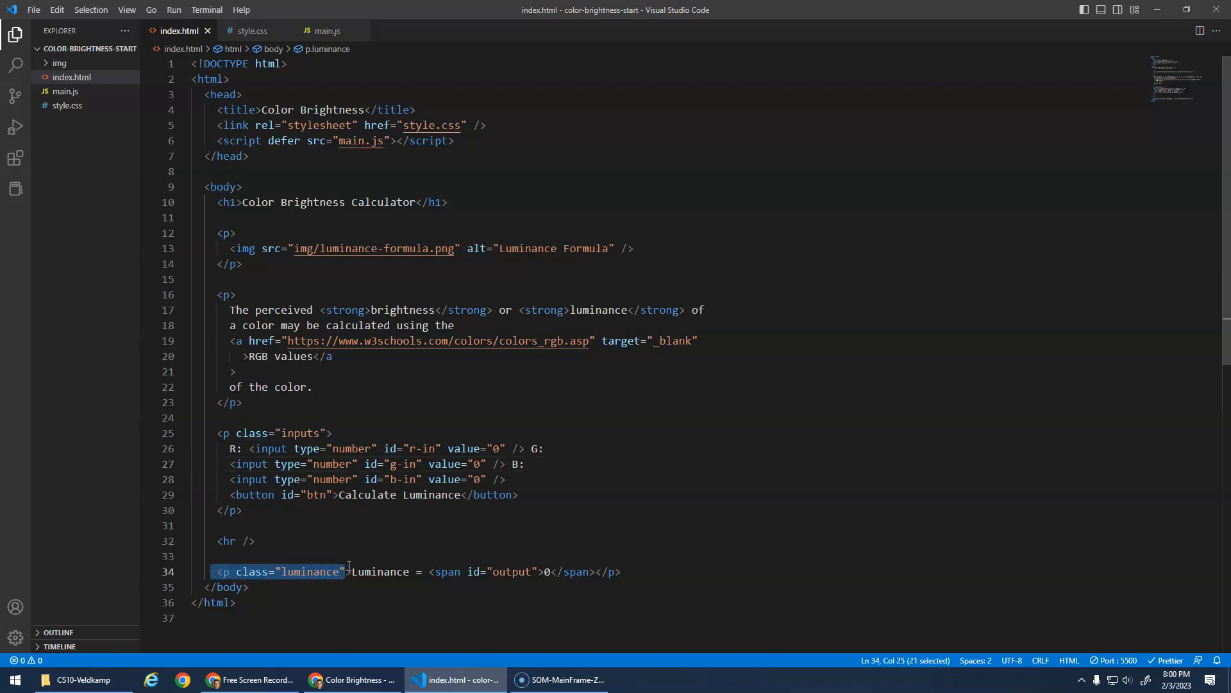
left_click(608, 572)
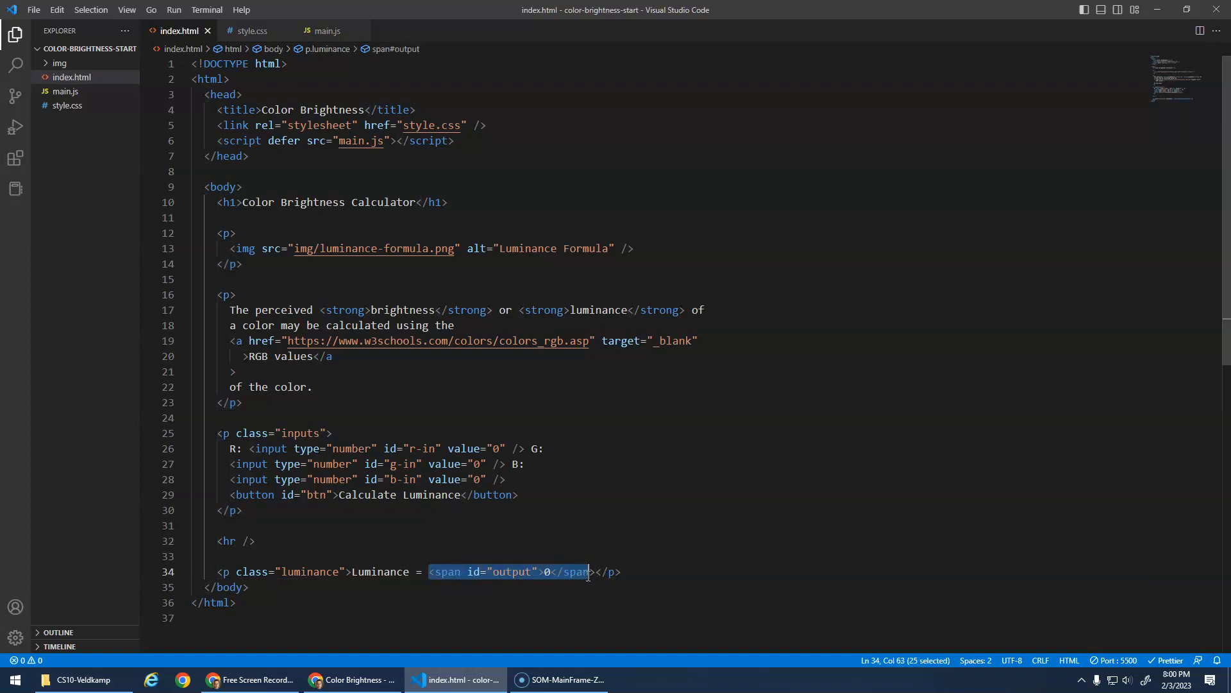
left_click(547, 586)
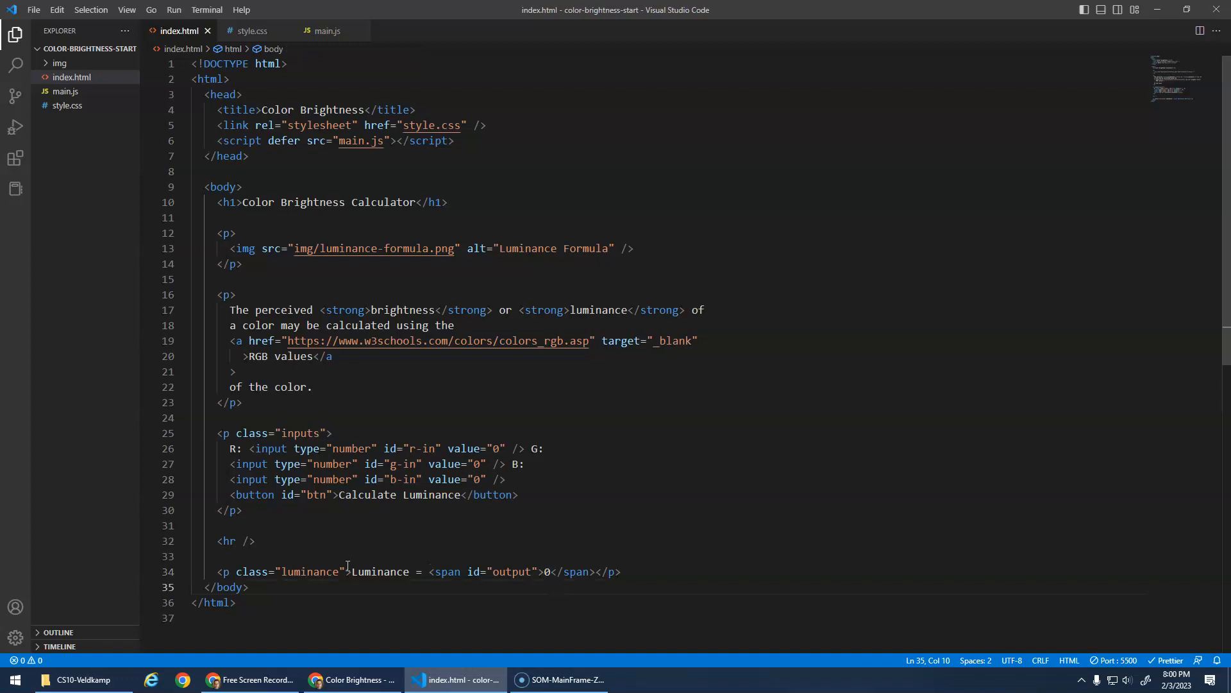
double_click(380, 571)
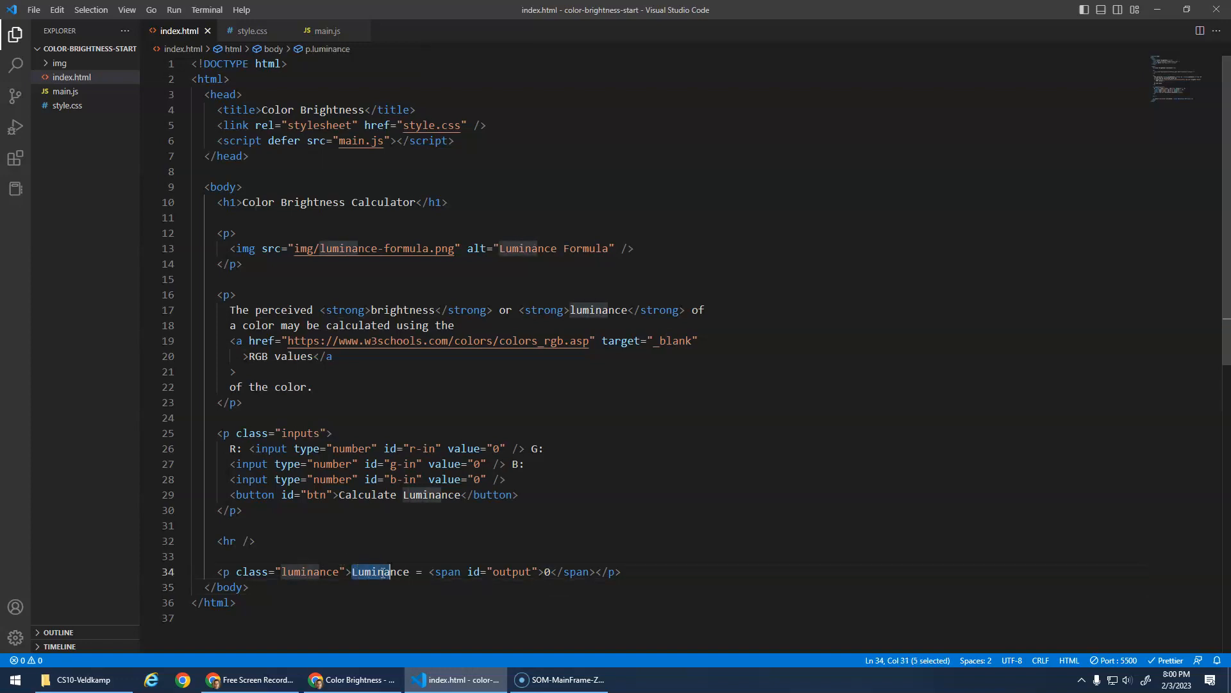
left_click(543, 570)
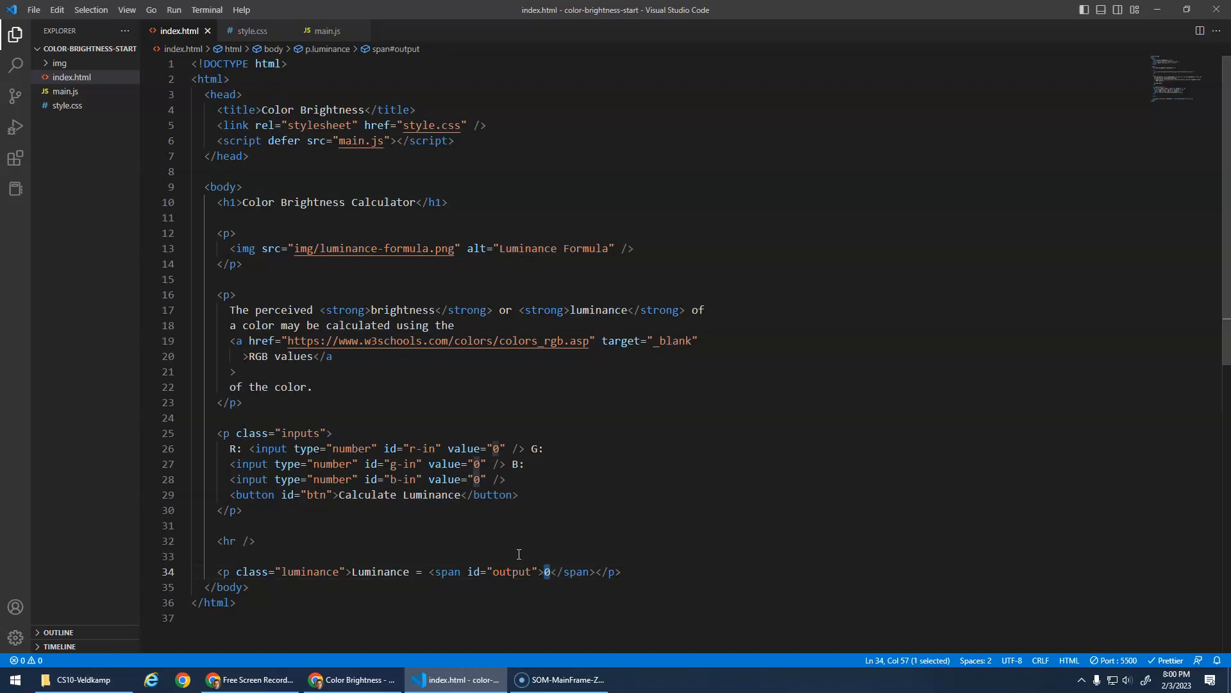
mouse_move(350, 566)
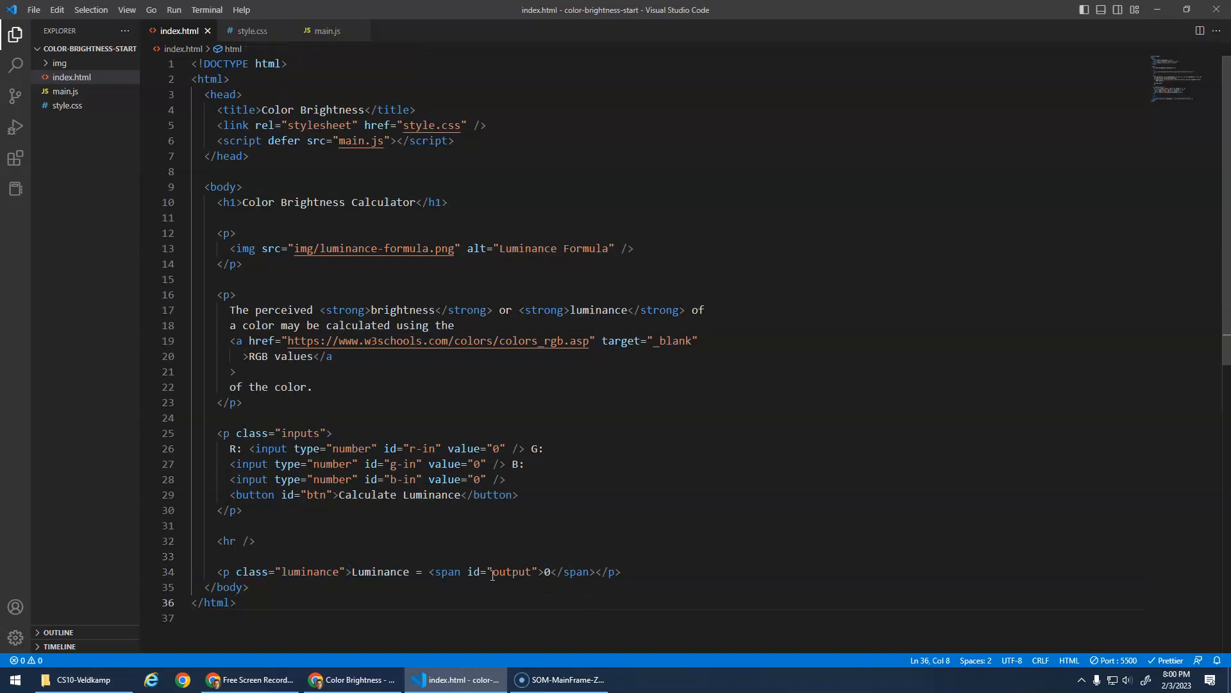
mouse_move(489, 558)
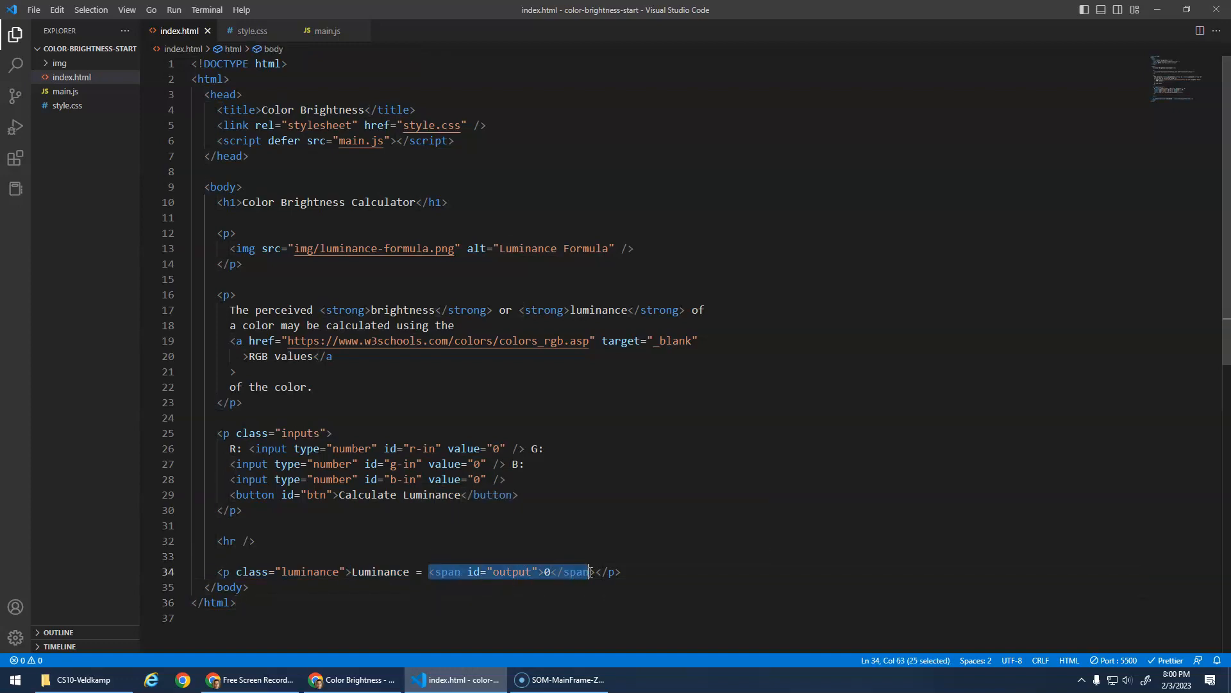
mouse_move(581, 571)
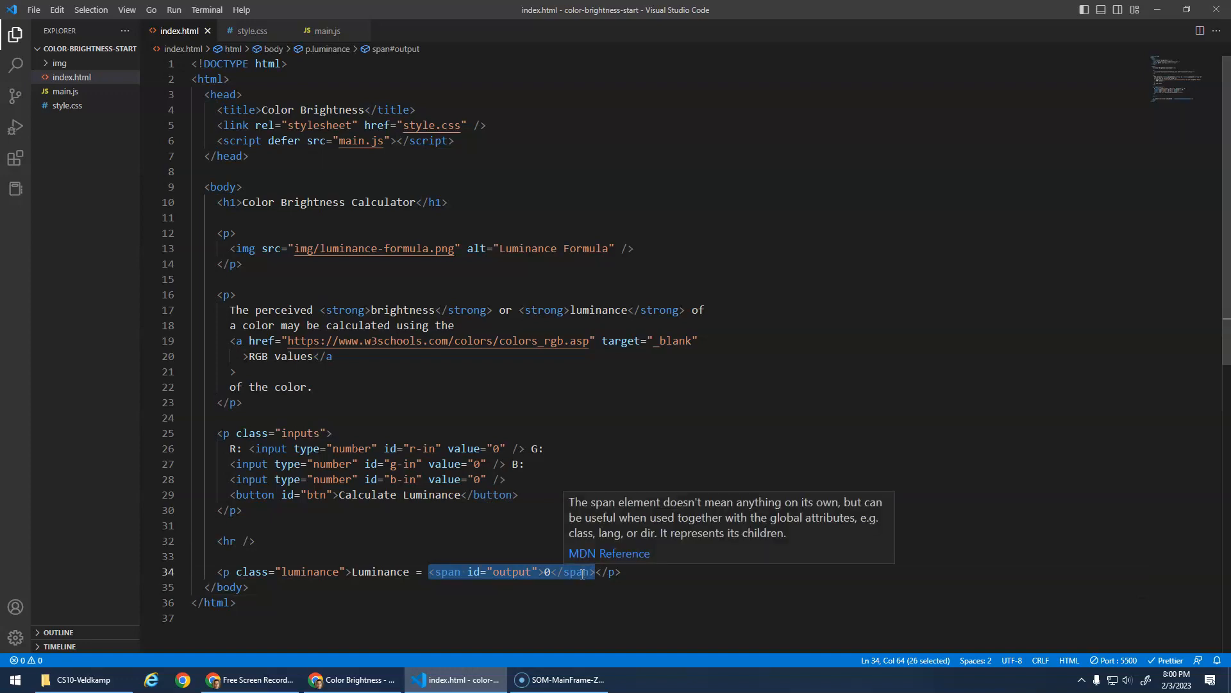
mouse_move(545, 576)
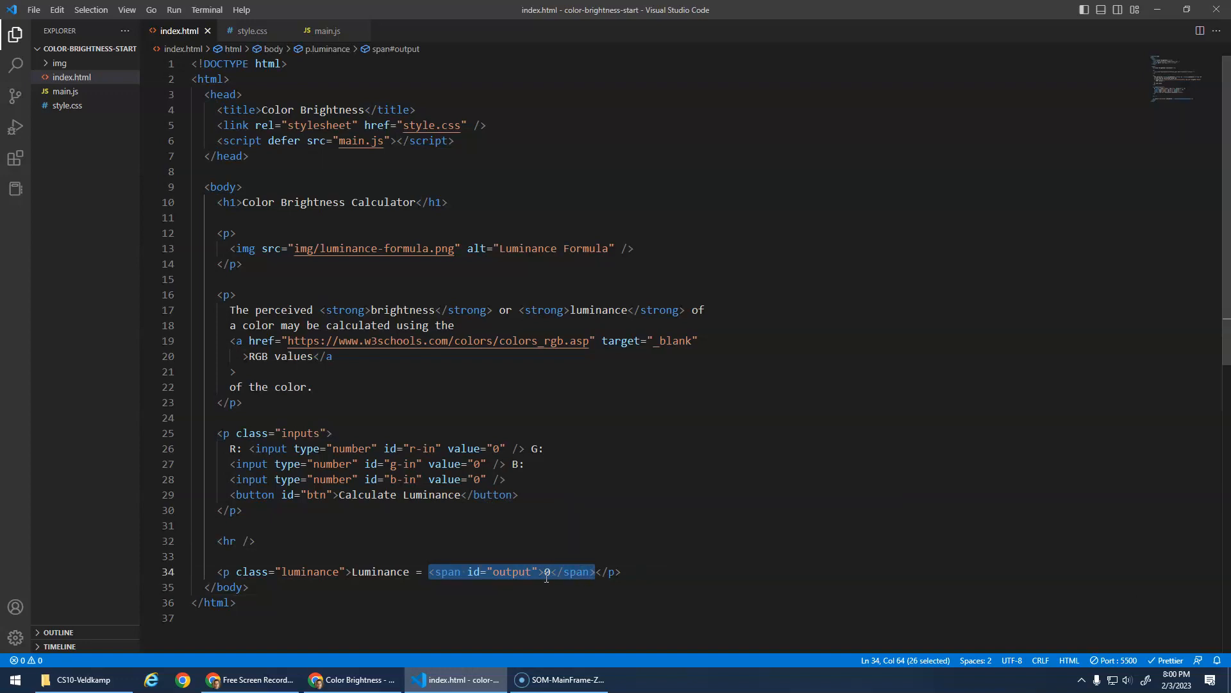
mouse_move(391, 534)
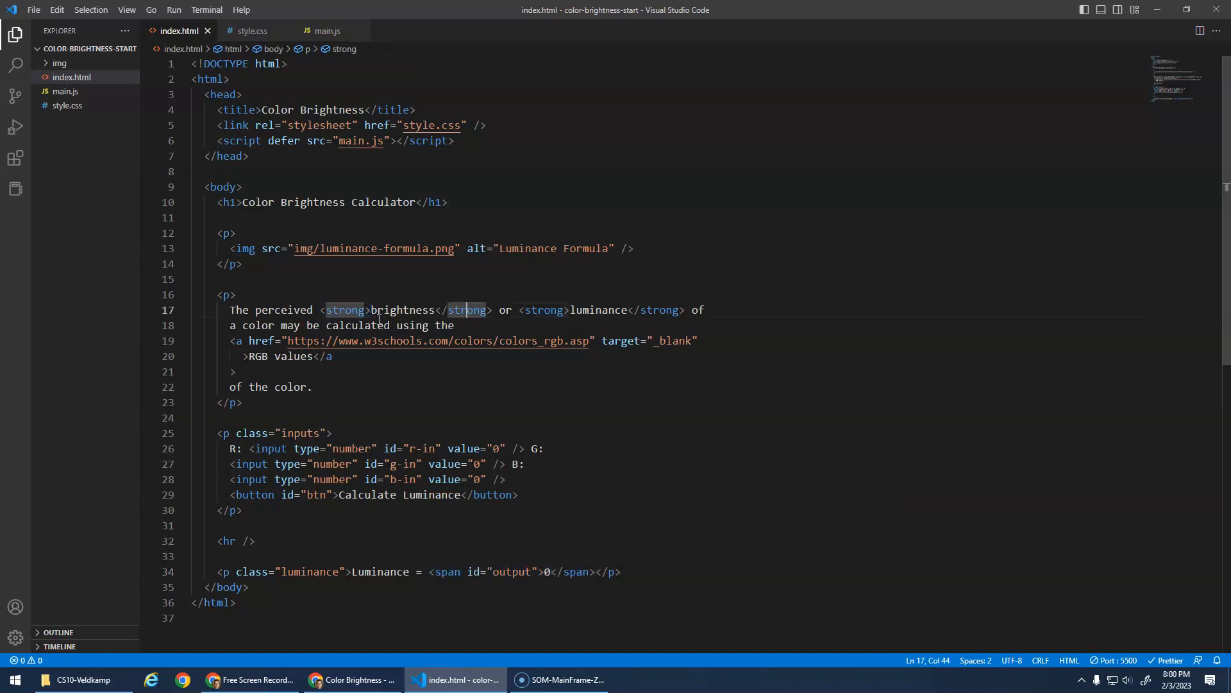
left_click(343, 309)
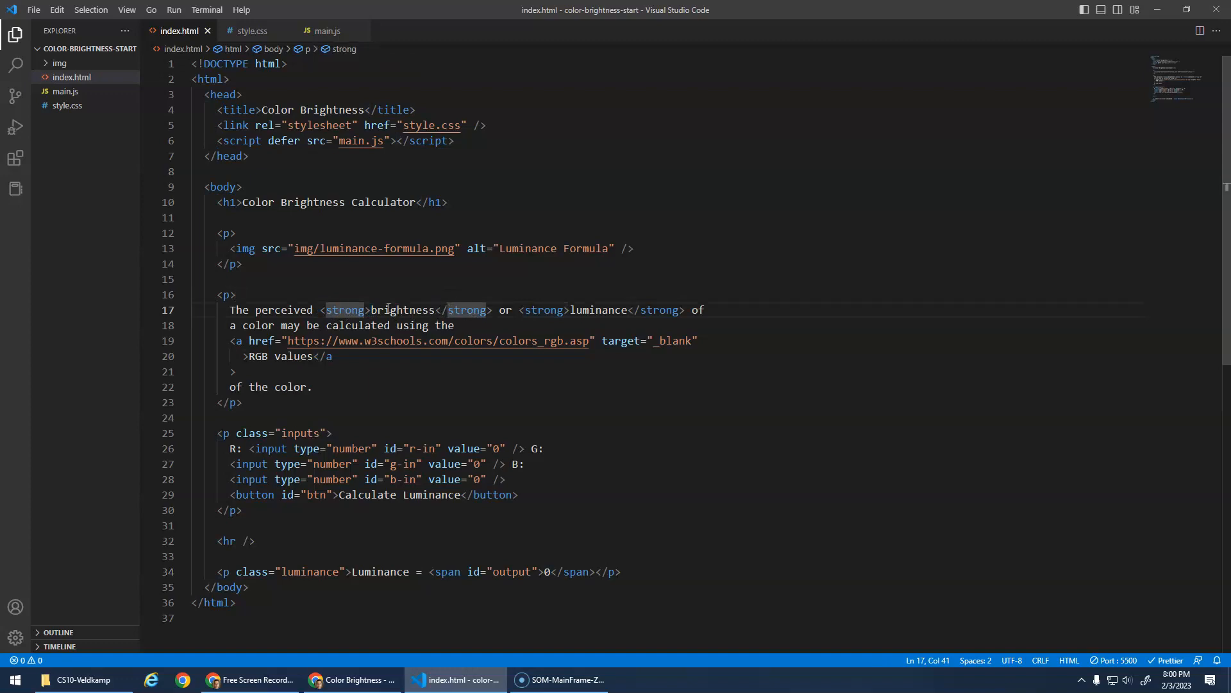
double_click(403, 310)
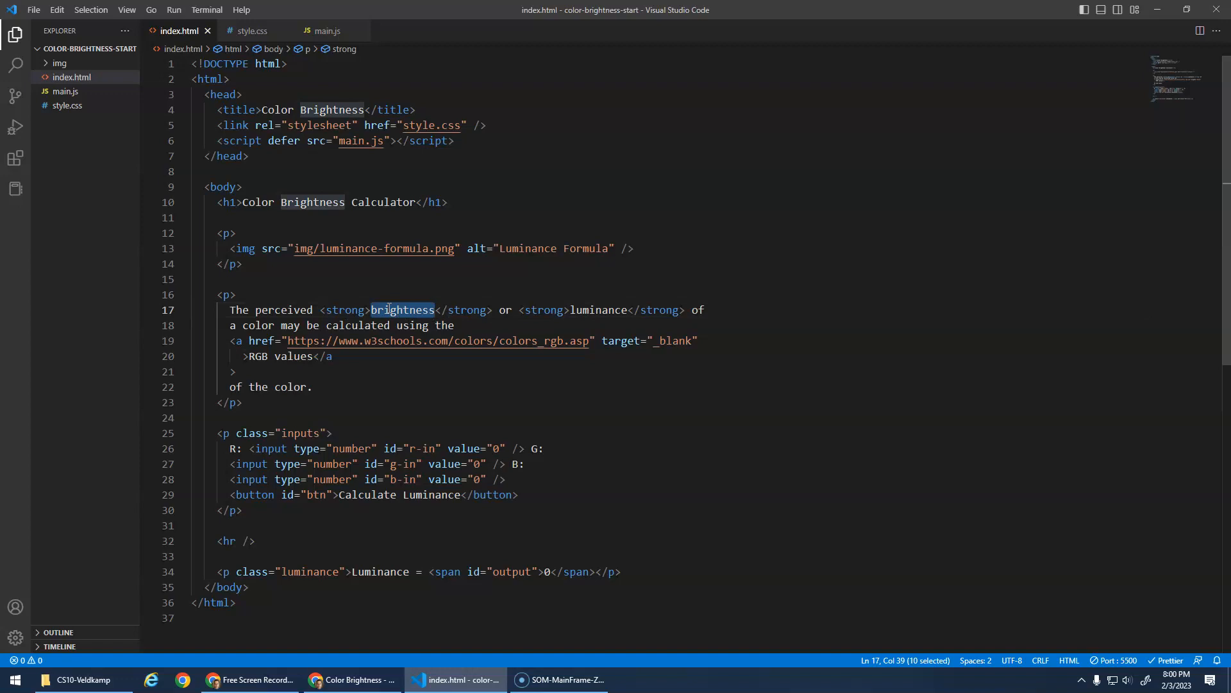
mouse_move(476, 564)
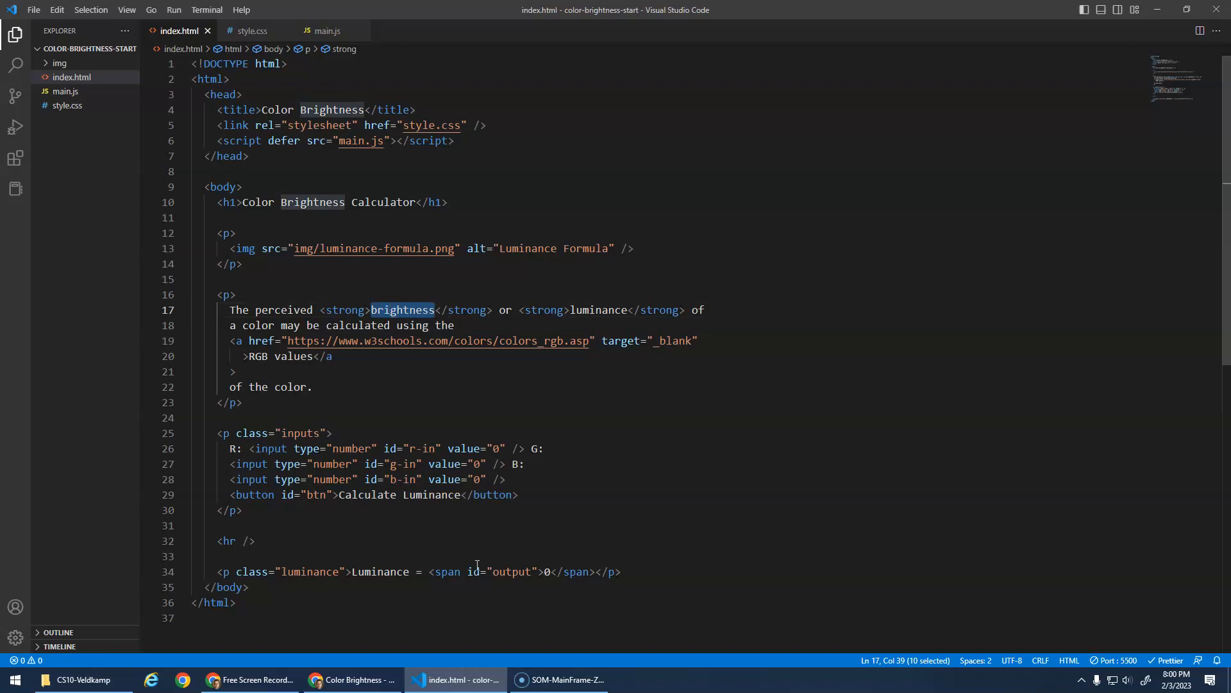
double_click(502, 571)
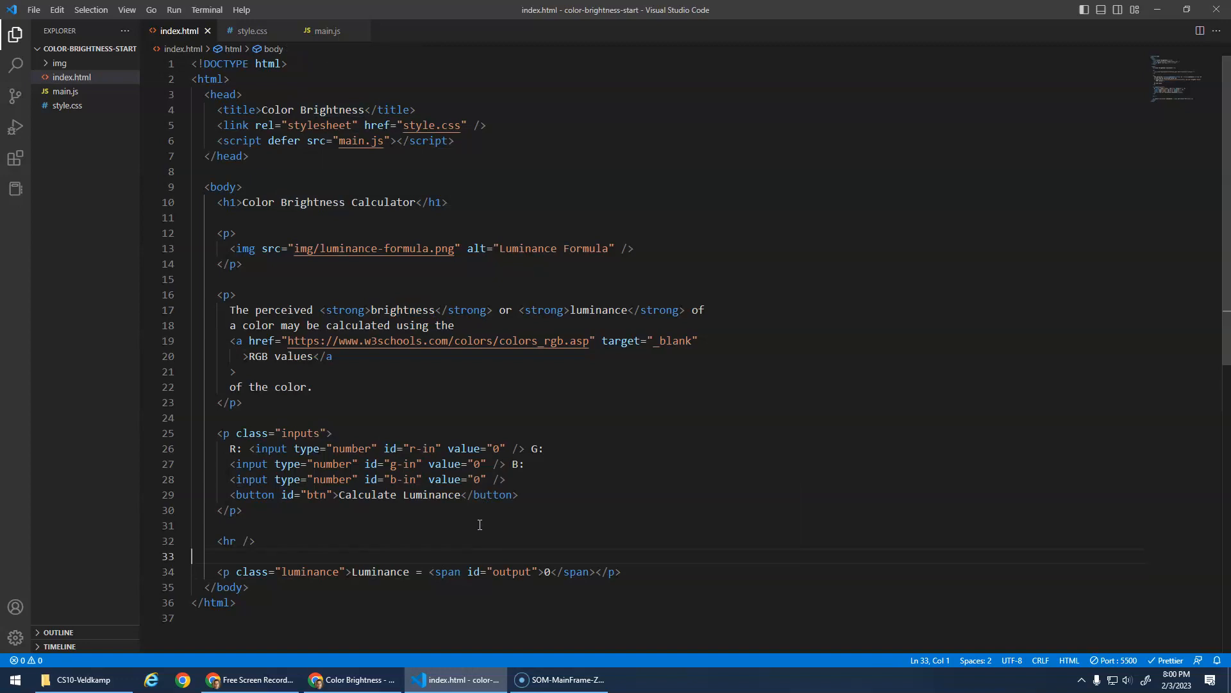
mouse_move(426, 397)
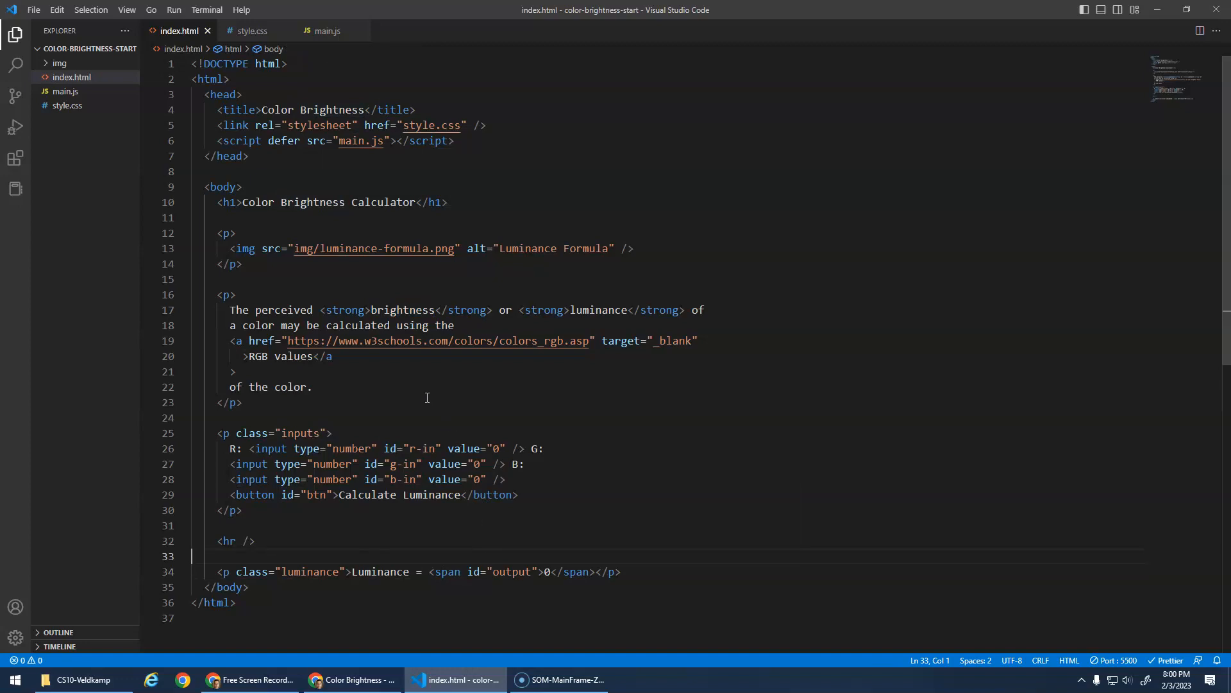
In main.js add a click listener on getElementById("btn") under a Button Click Listener comment.
left_click(327, 31)
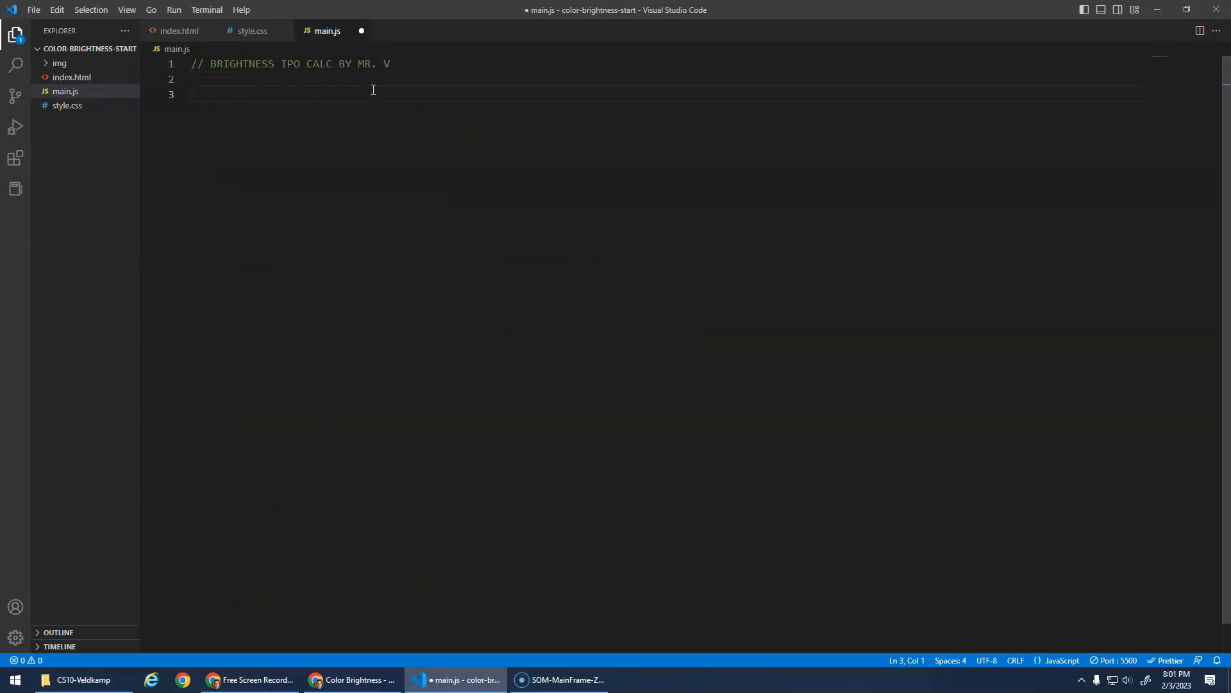
type("//")
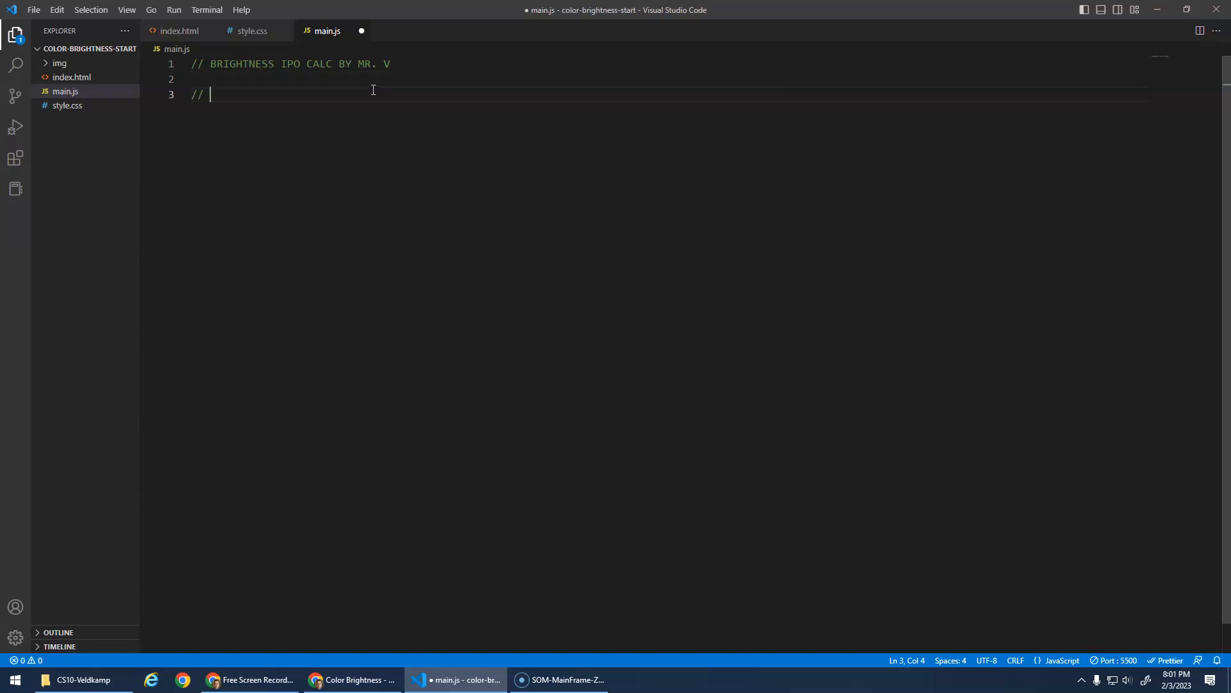
type("But")
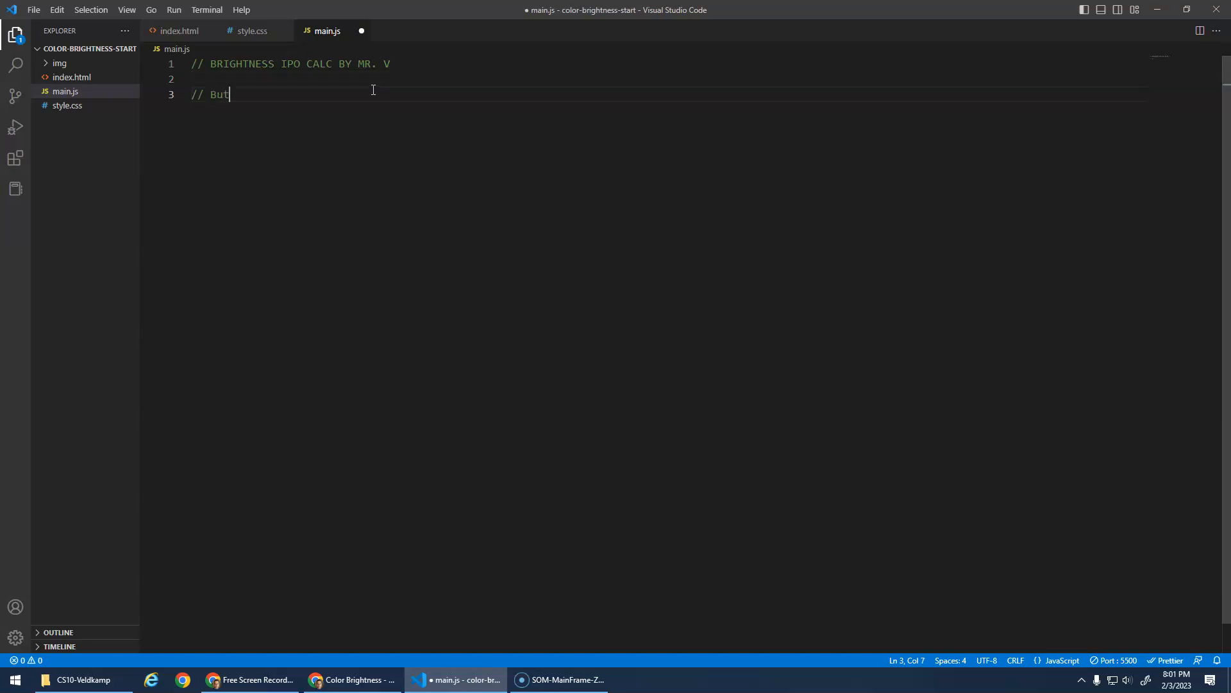
type("ton Click Listener")
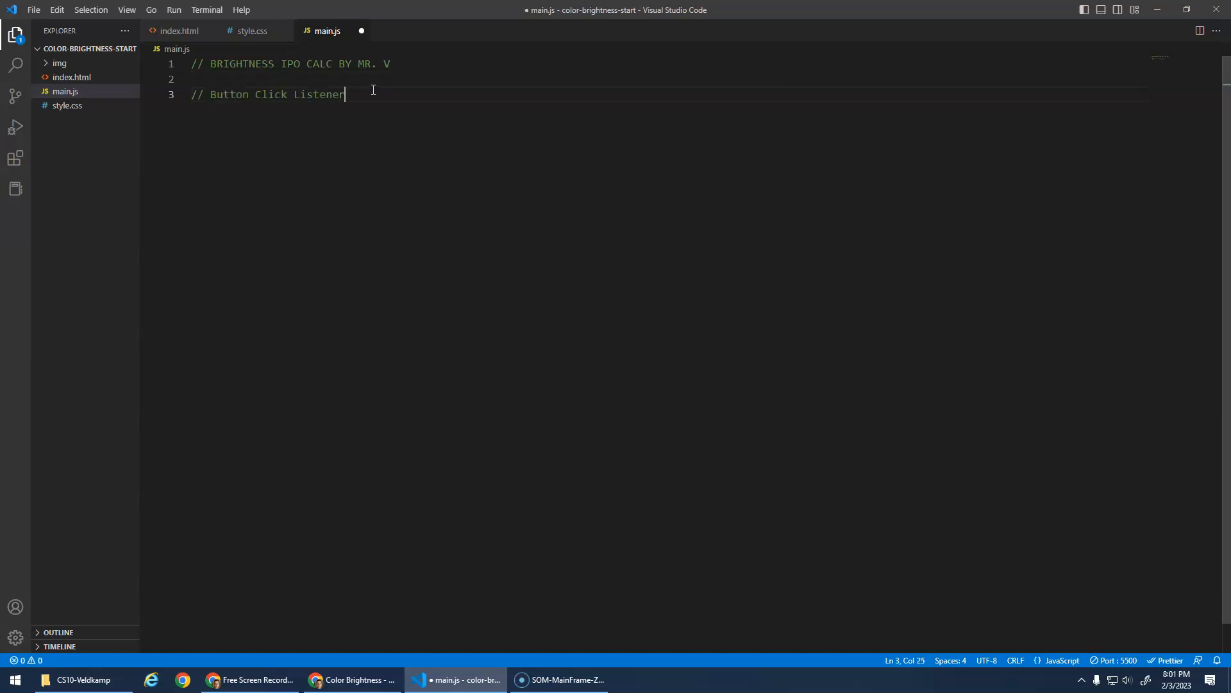
type("document.gel")
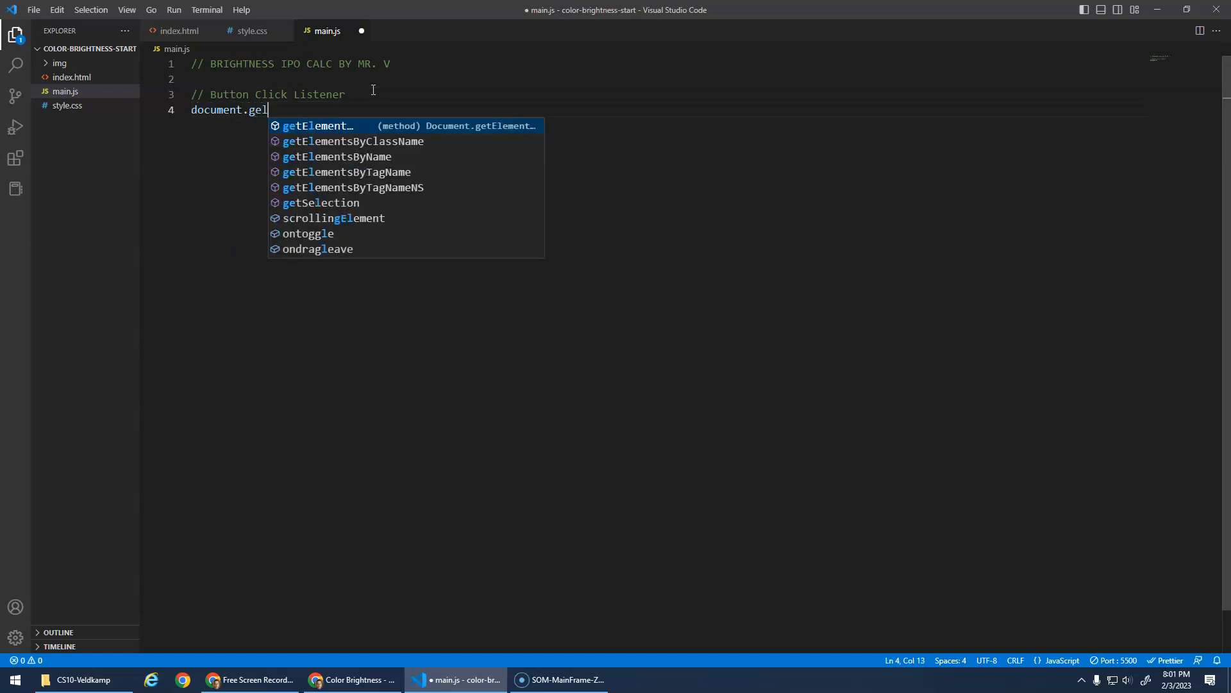
type("ElementById(\"btn\").")
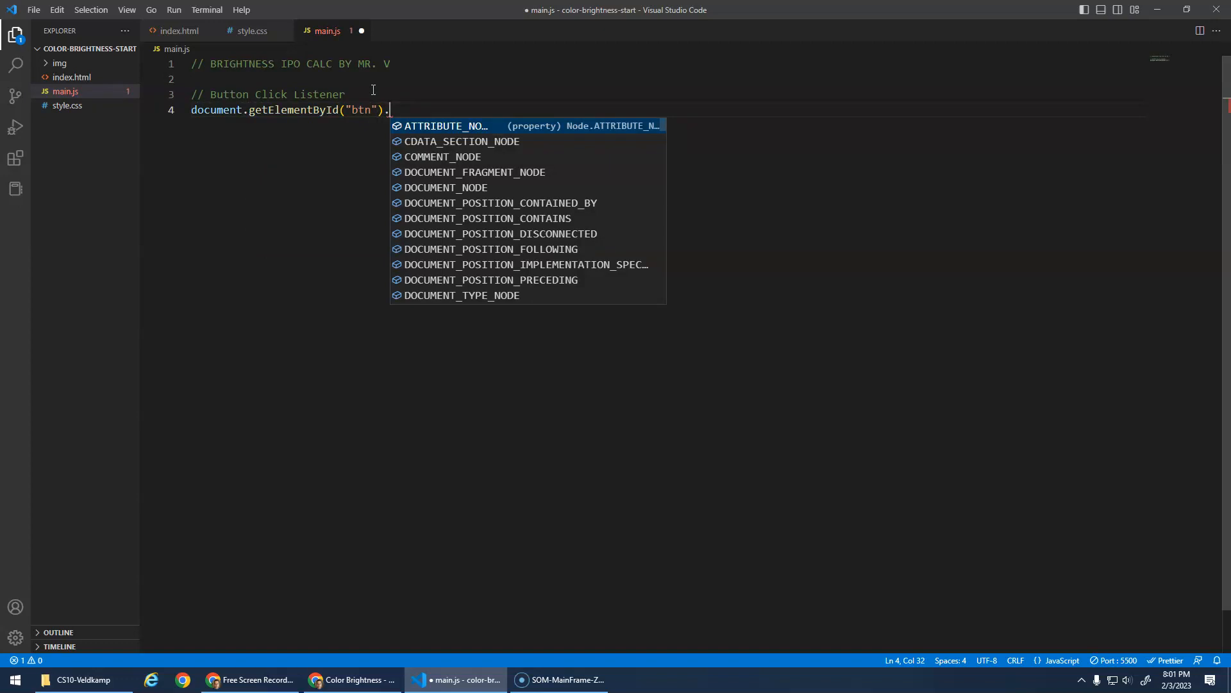
type("addEventListener(\"click\", btnClicked);")
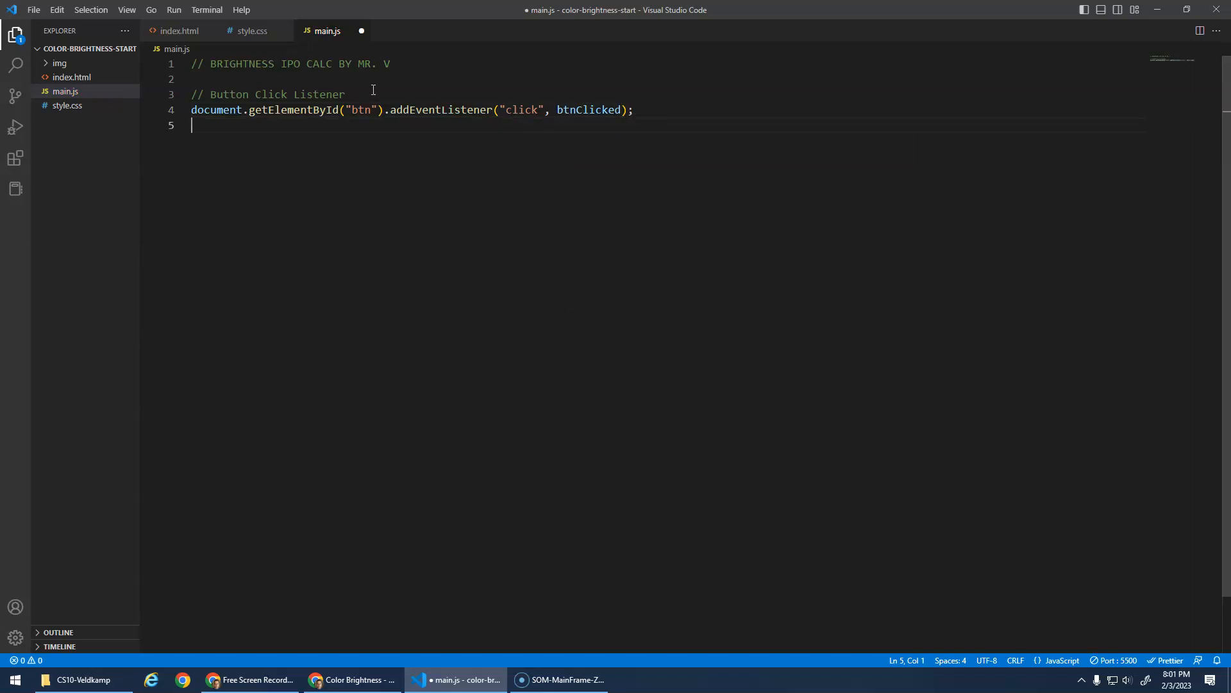
Define function btnClicked() that logs "hi" and save main.js.
type("function")
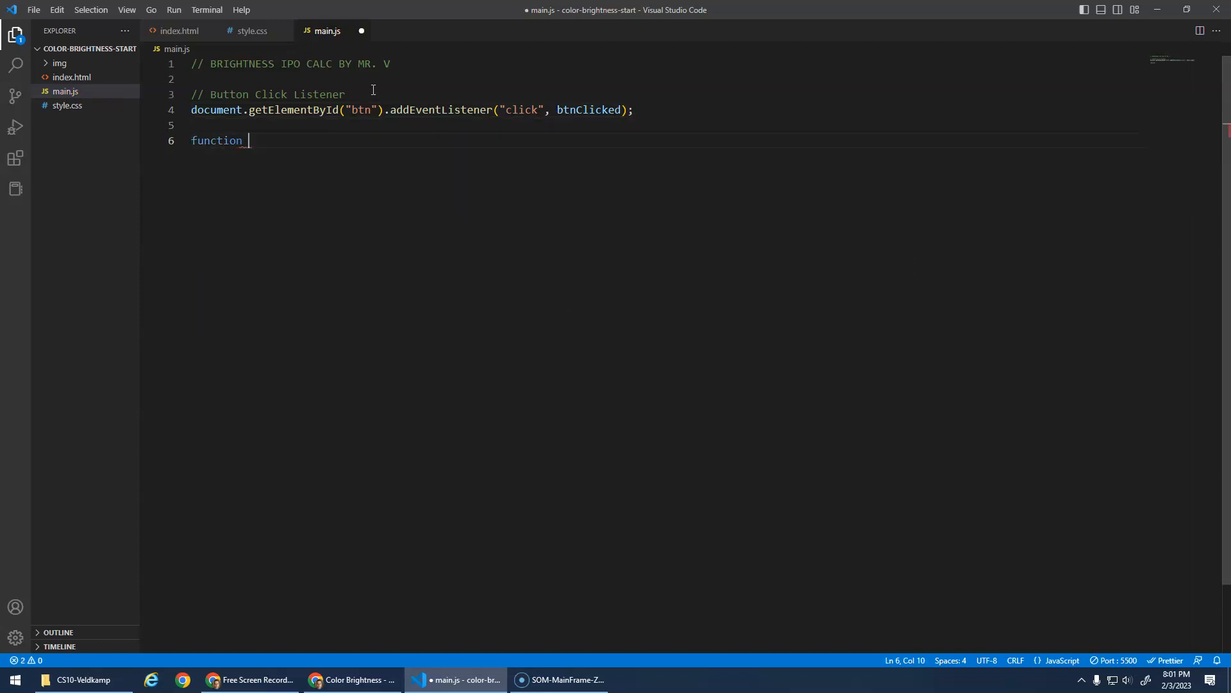
type("btnClicked() {")
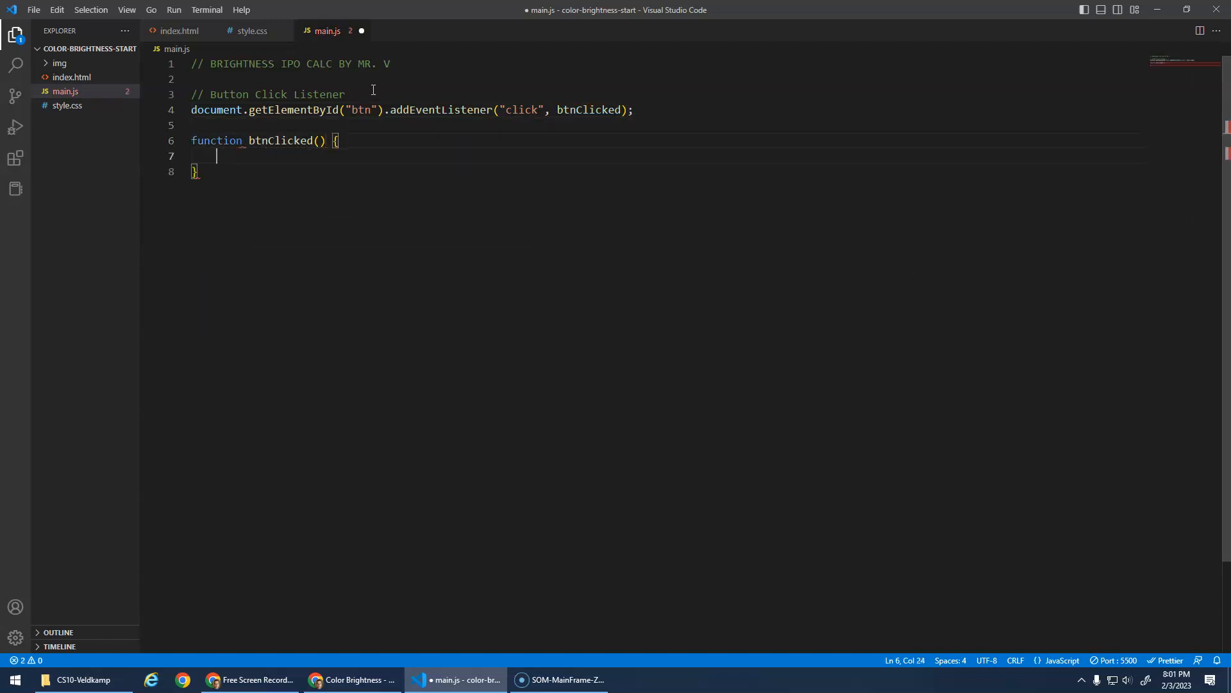
type("console.log")
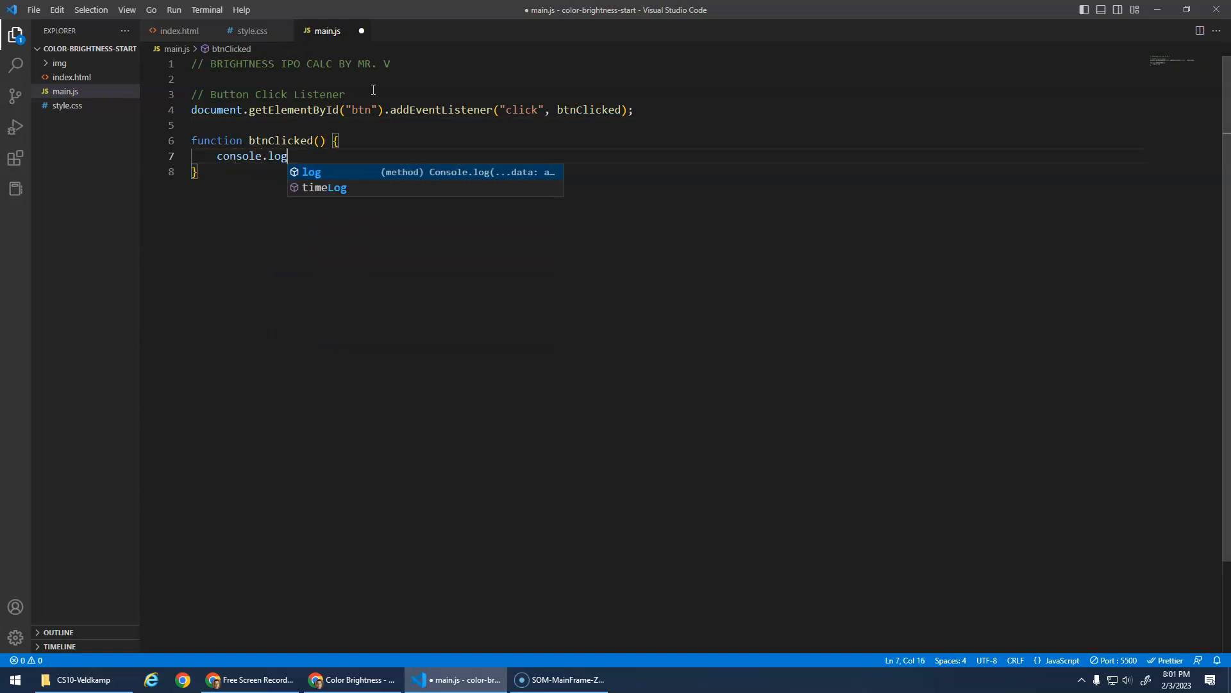
type("(\"hi\");")
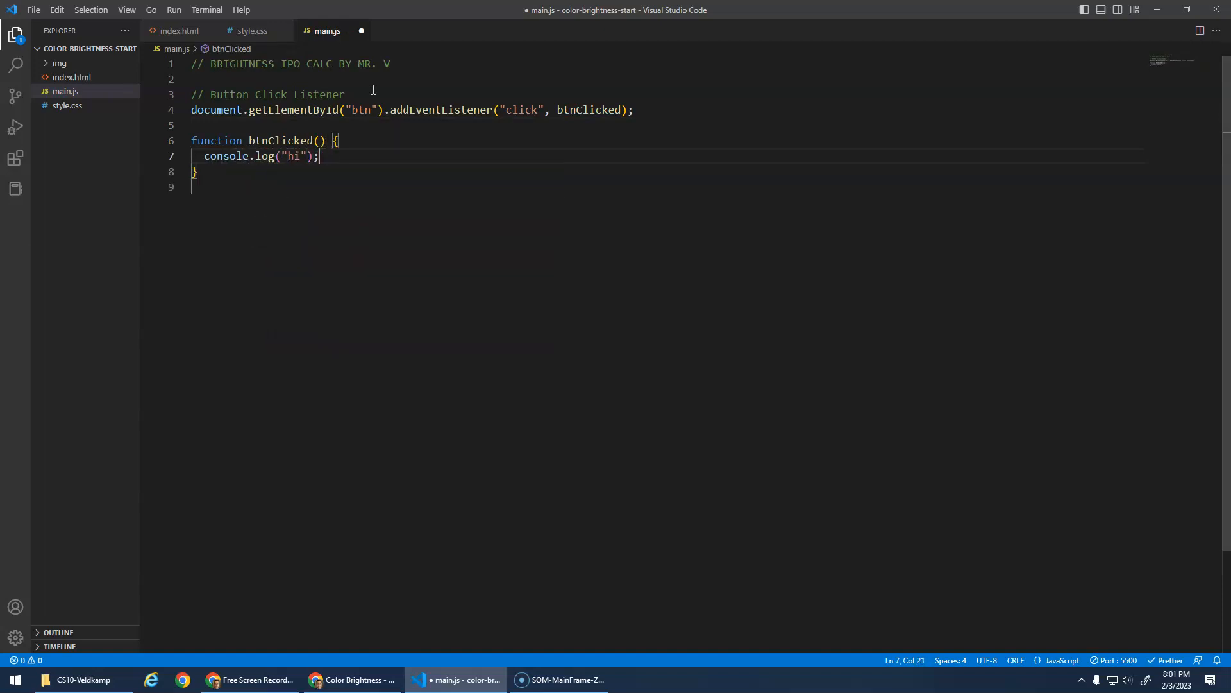
key("ctrl+s")
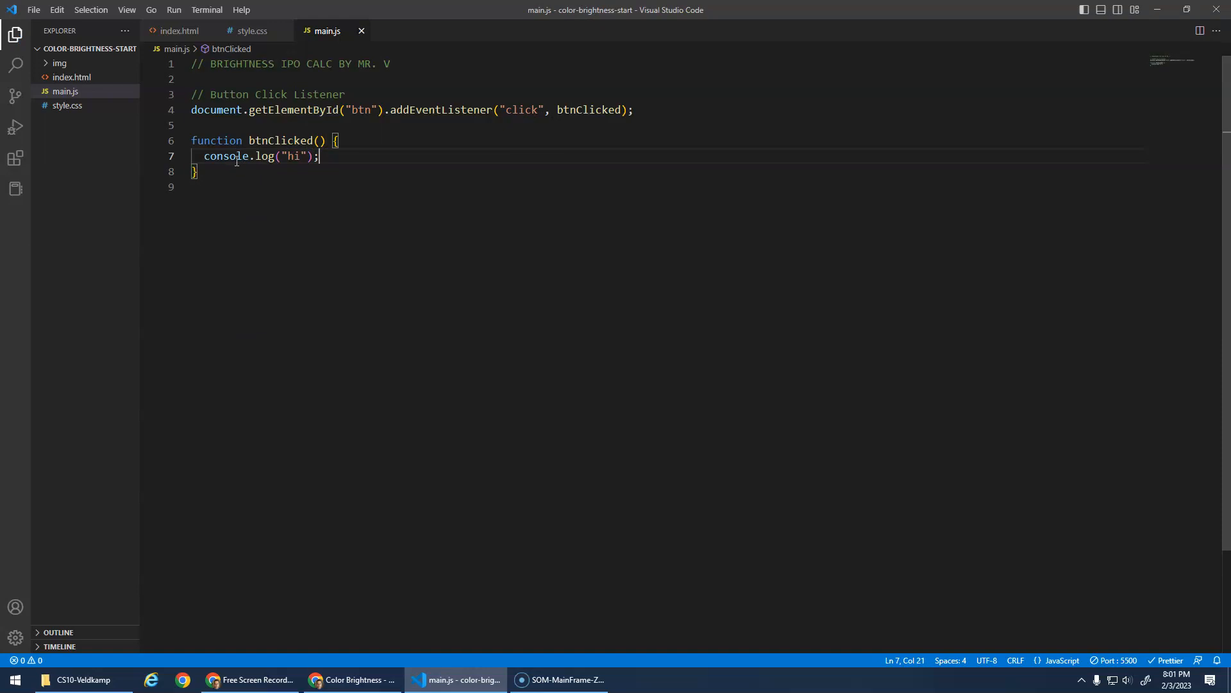
mouse_move(479, 672)
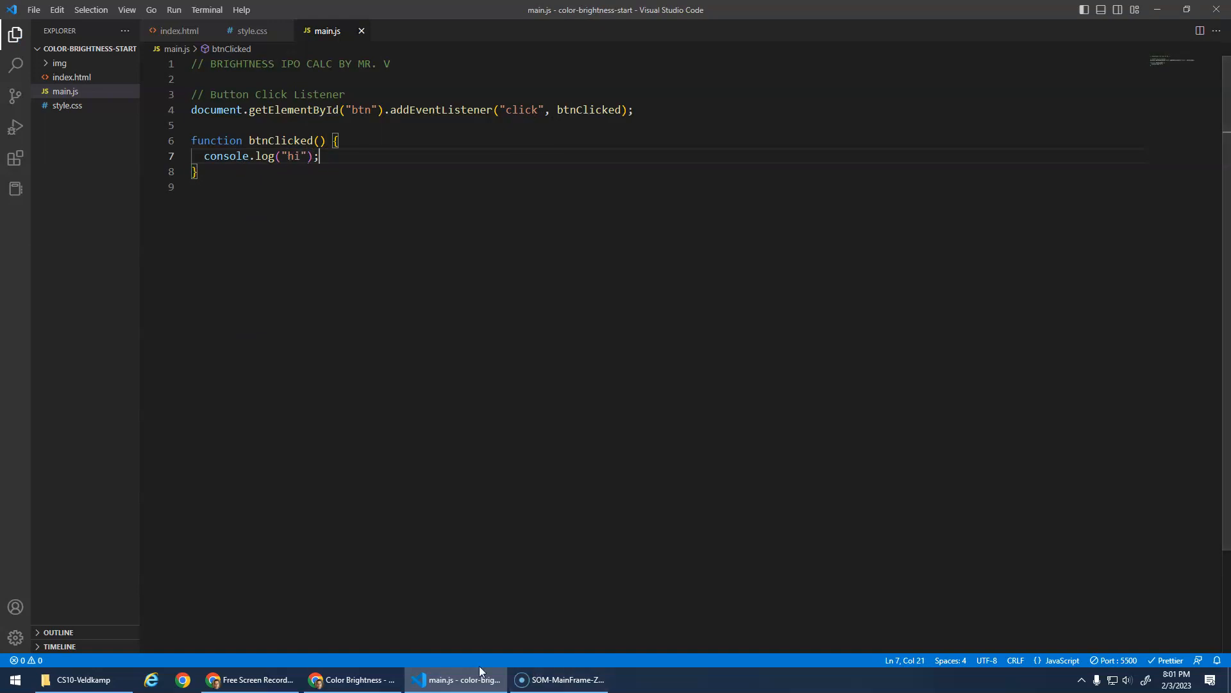
Test the button in Chrome, then change index.html's button id to btn1.
left_click(351, 680)
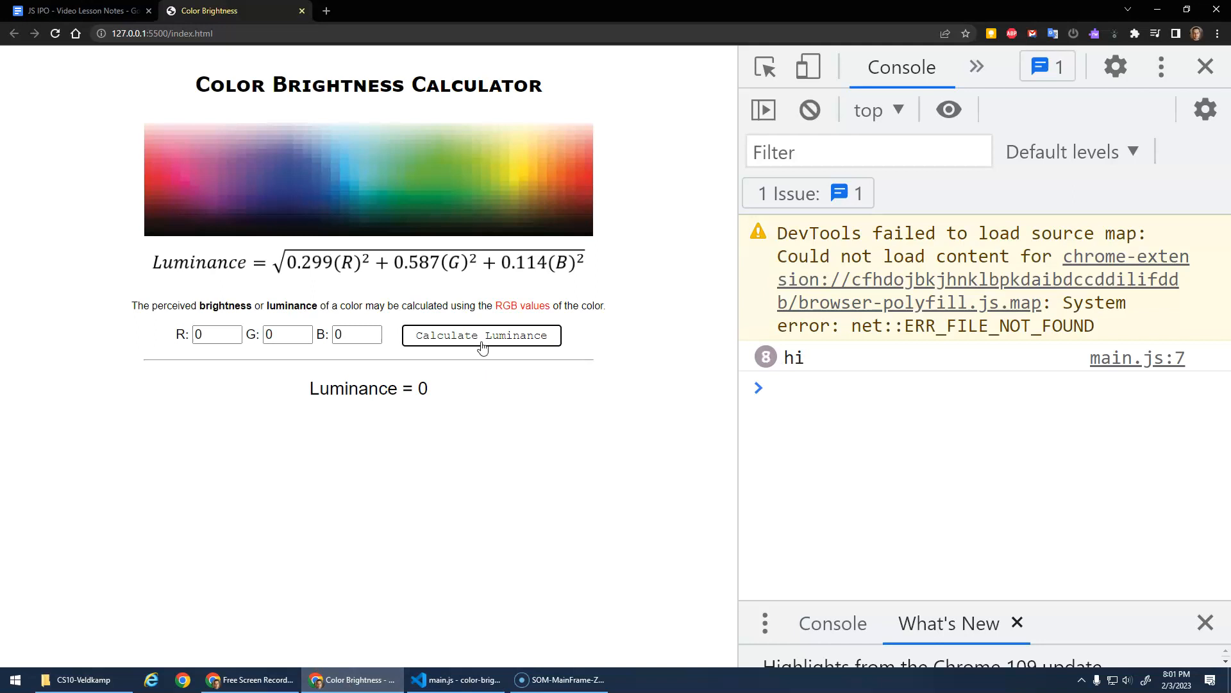
left_click(454, 679)
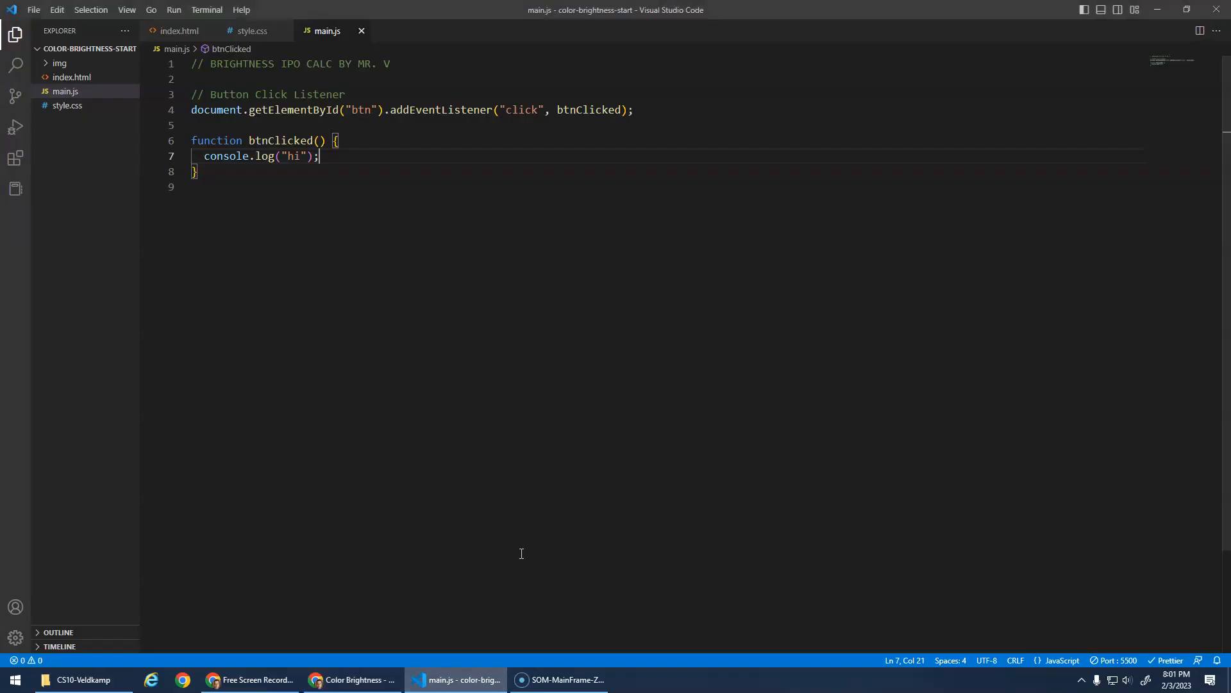
left_click(178, 31)
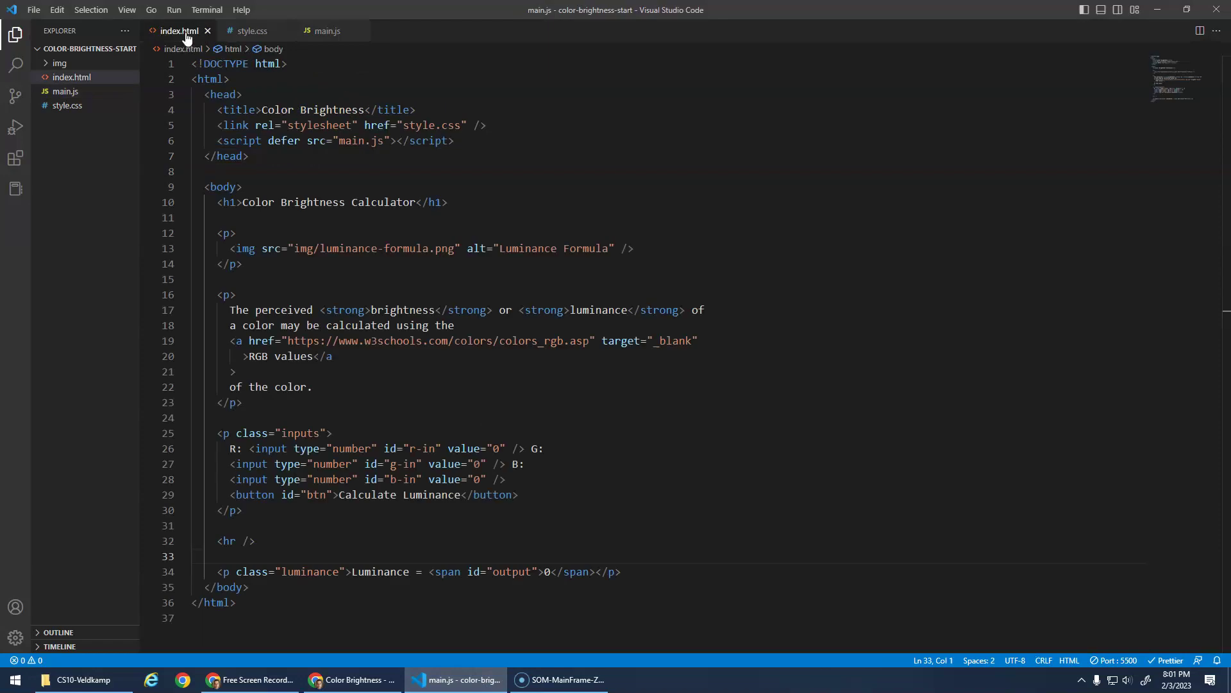
left_click(483, 495)
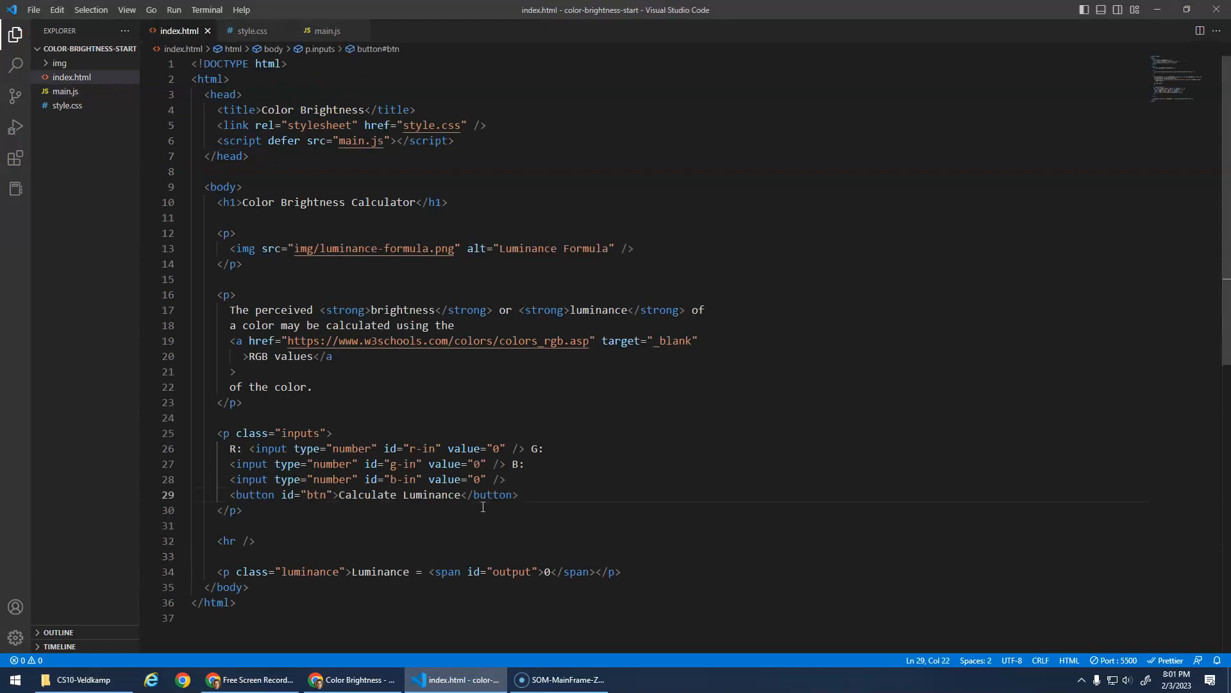
type("1")
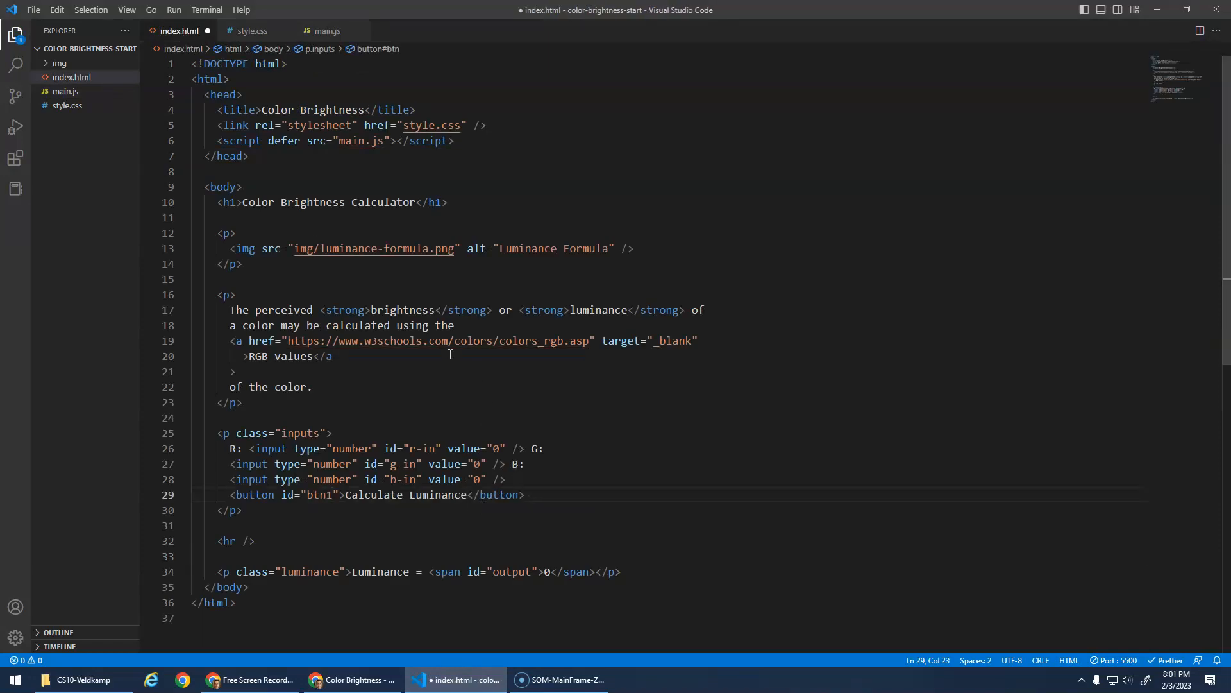
Reload the calculator page and see the addEventListener-on-null TypeError at main.js line 4.
left_click(351, 679)
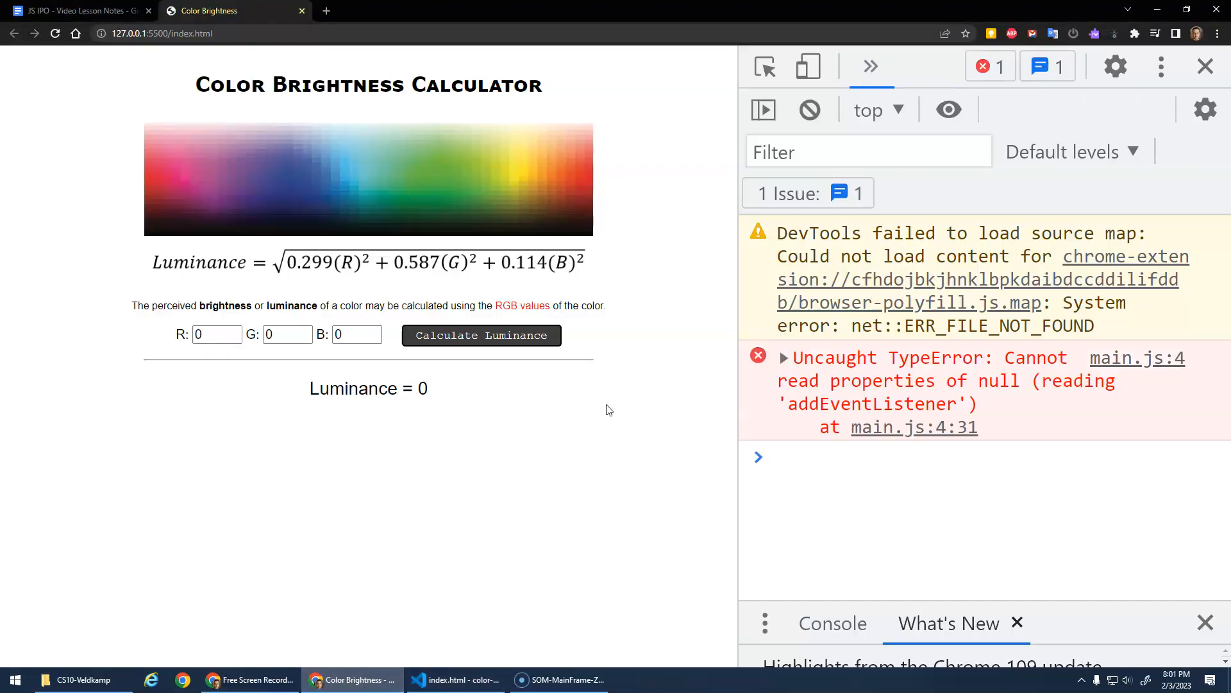
mouse_move(931, 389)
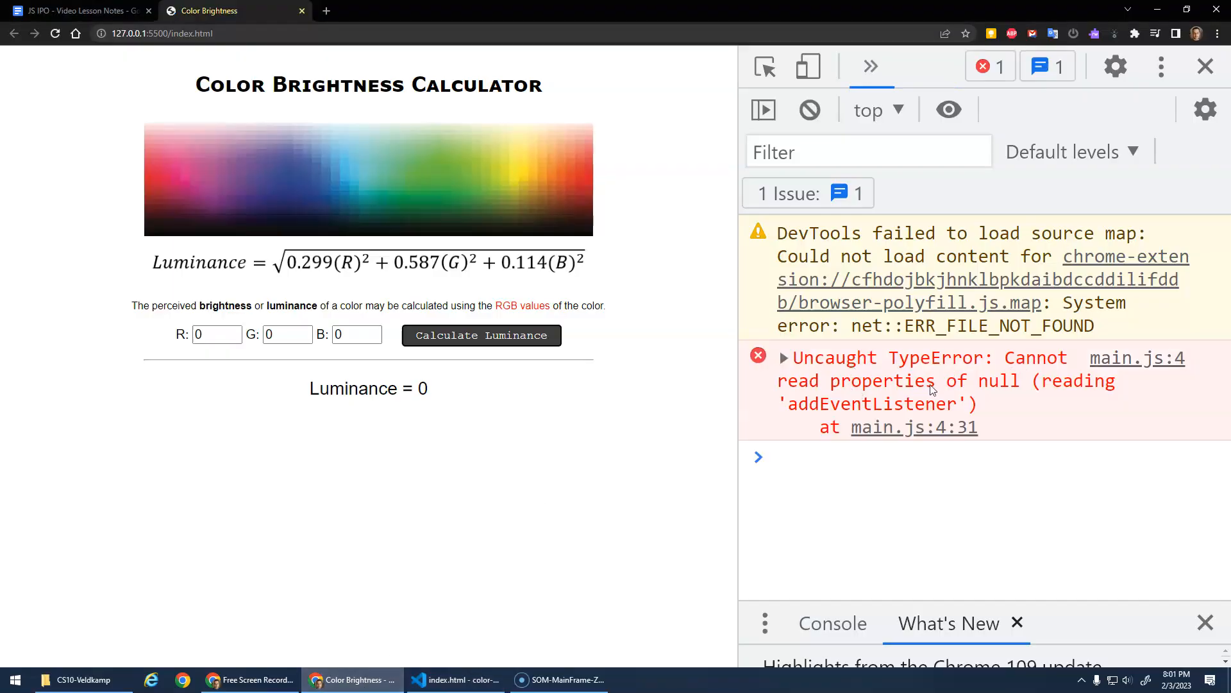
mouse_move(1146, 383)
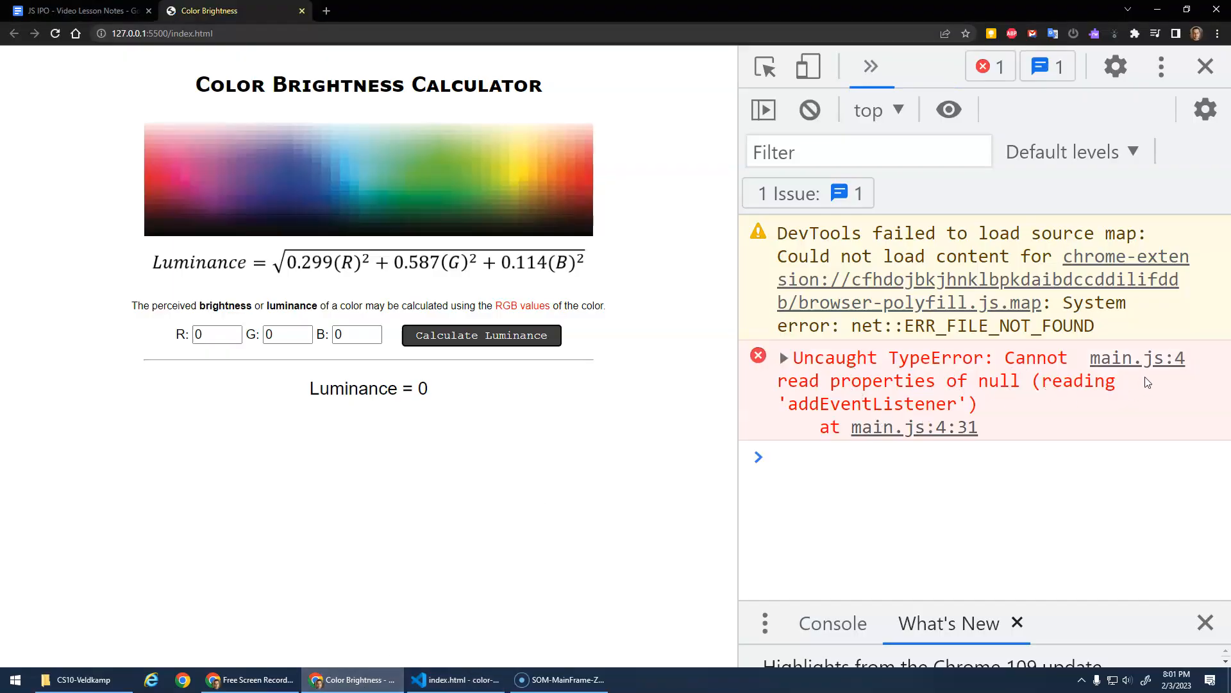
mouse_move(1032, 379)
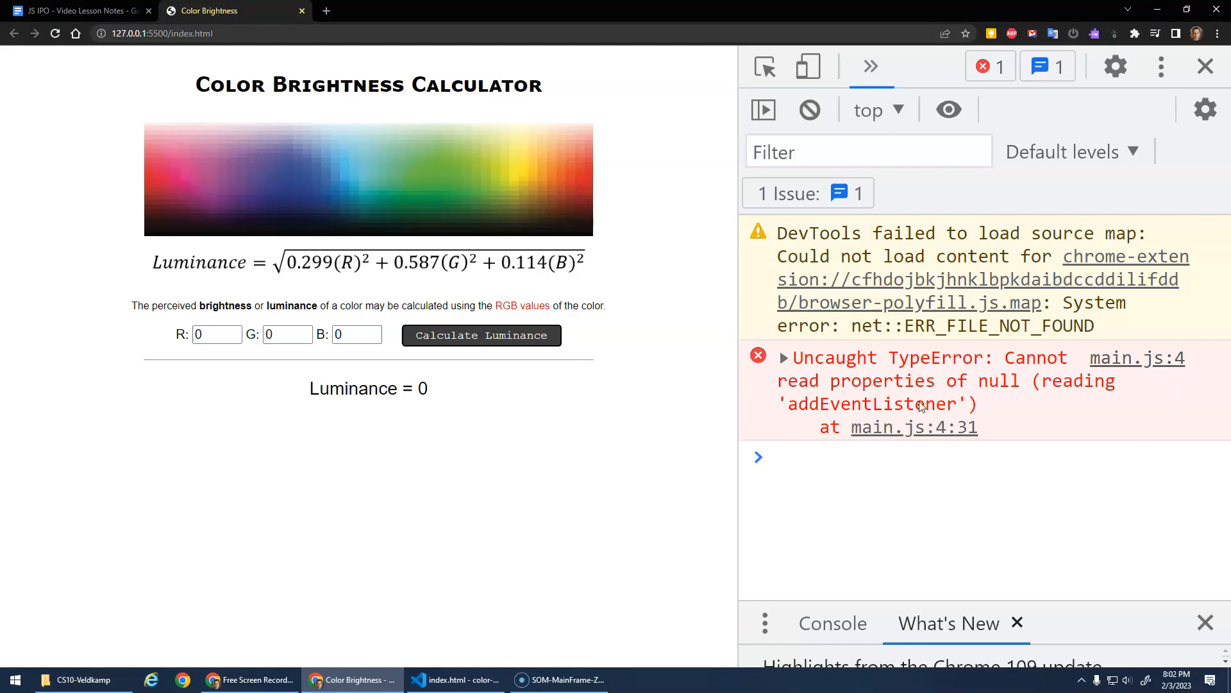
Restore index.html's button id to btn to match main.js's getElementById("btn") and save.
left_click(455, 679)
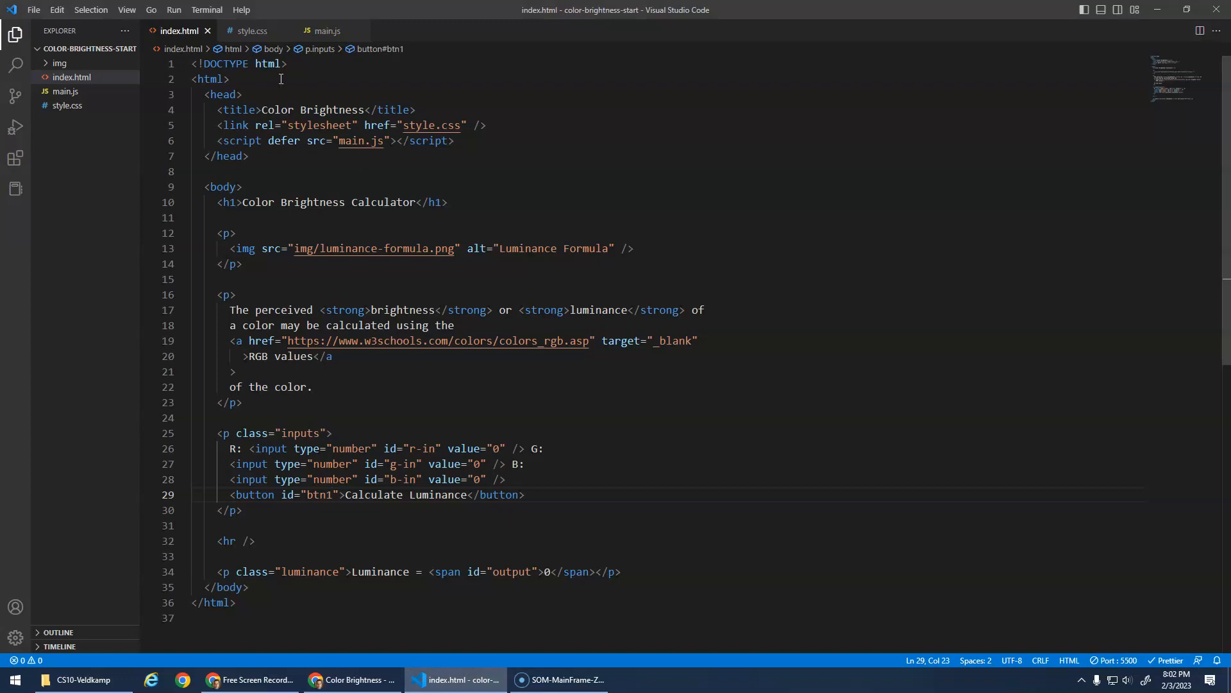
left_click(327, 31)
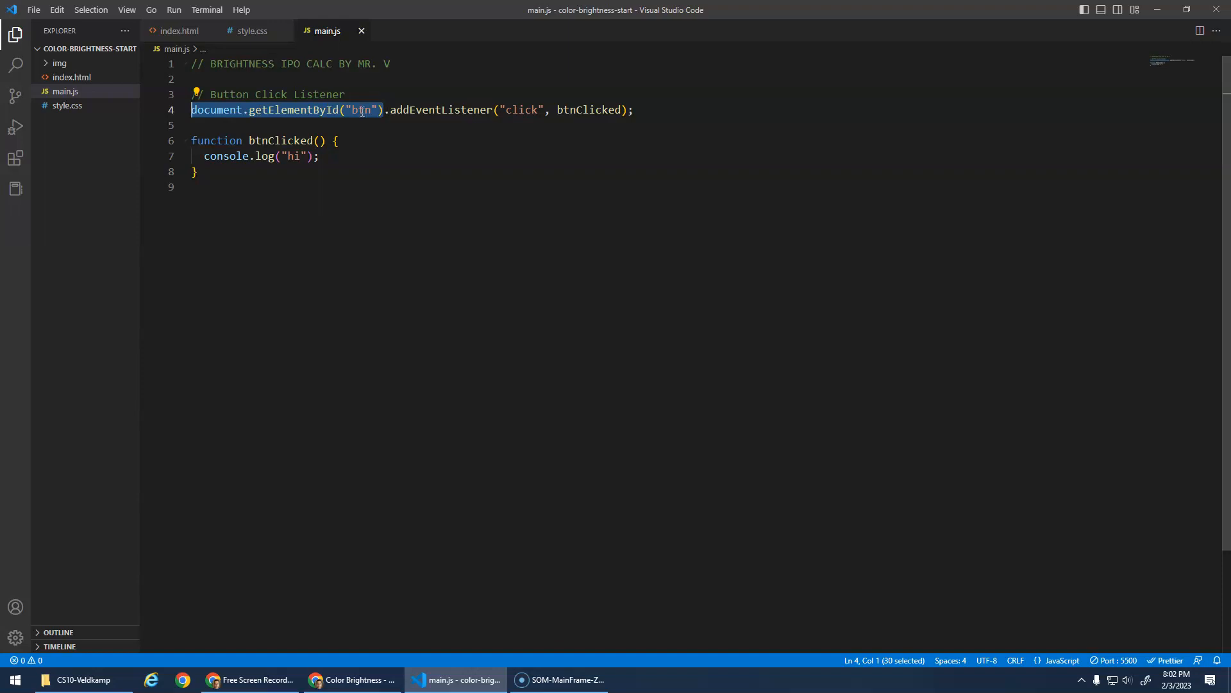
mouse_move(196, 49)
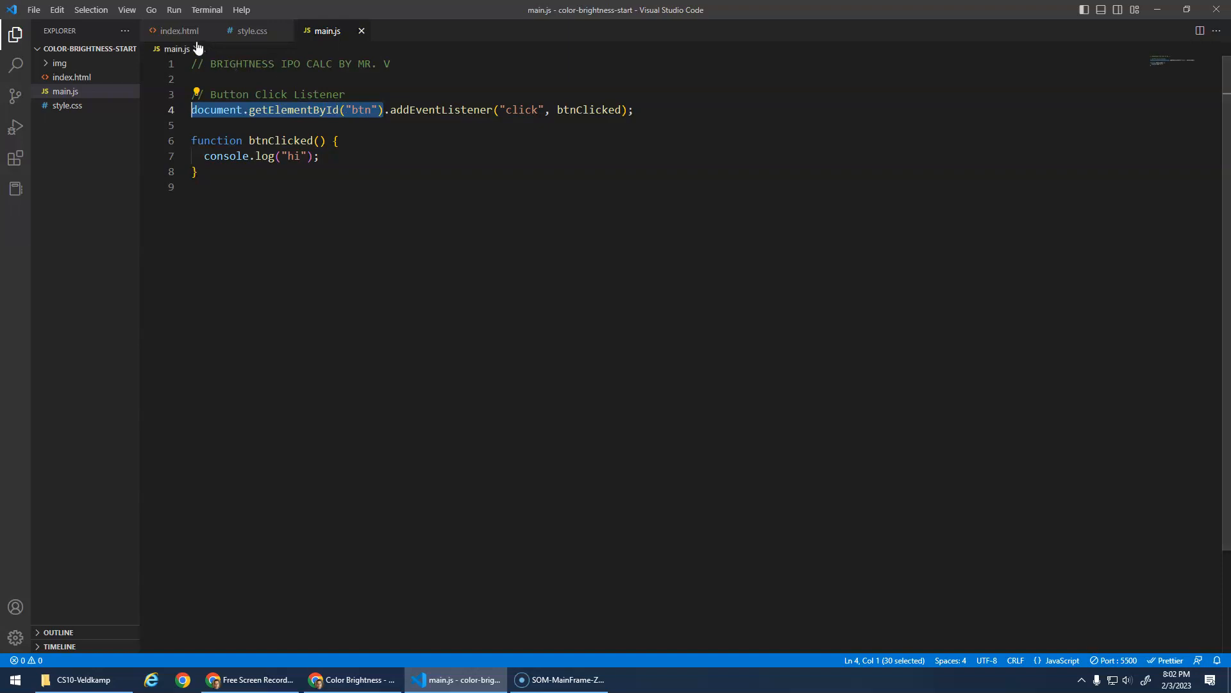
left_click(178, 31)
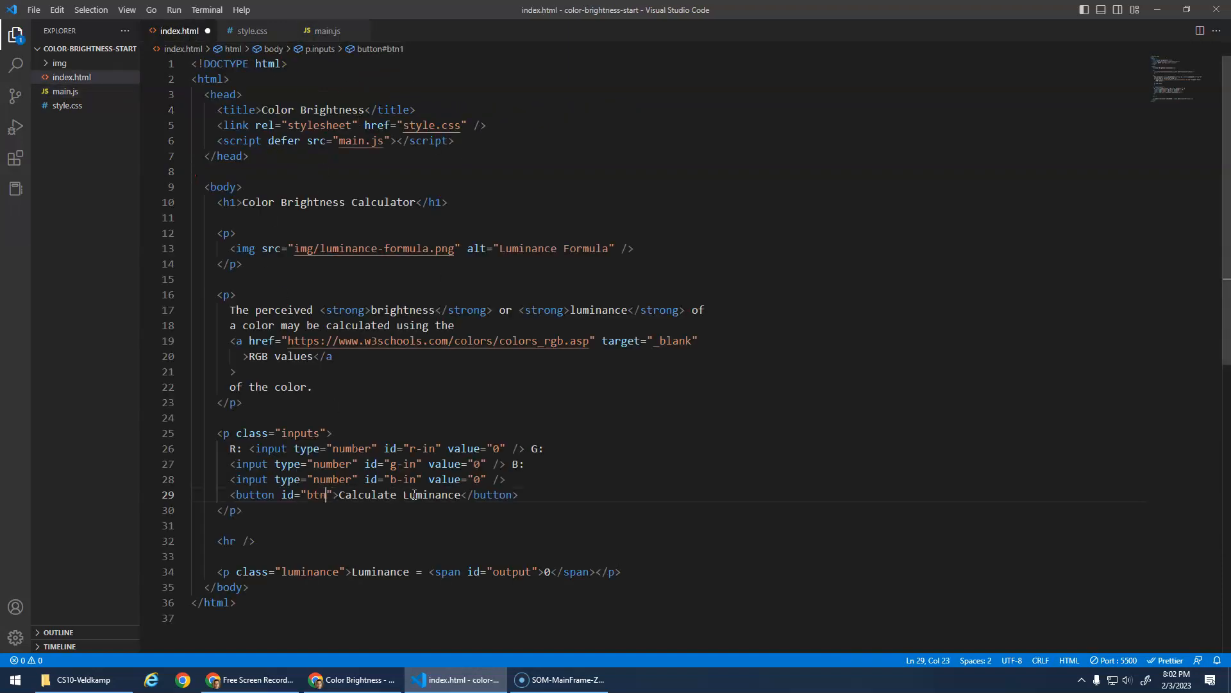
key("Backspace")
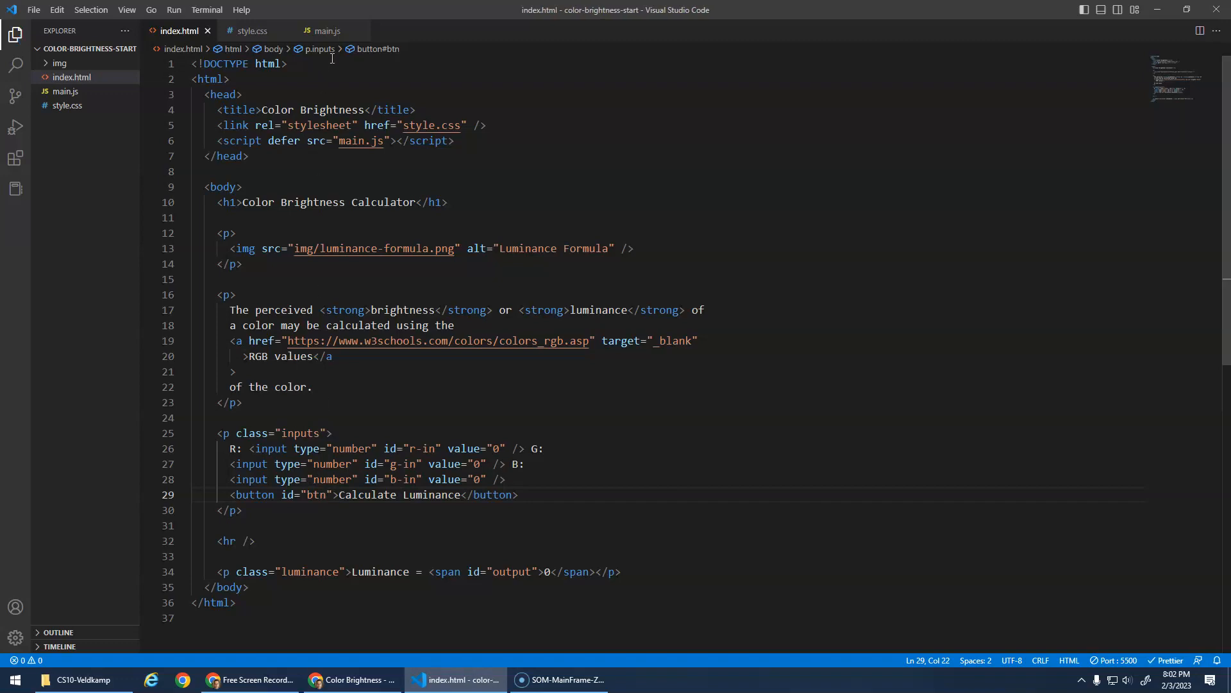
left_click(327, 31)
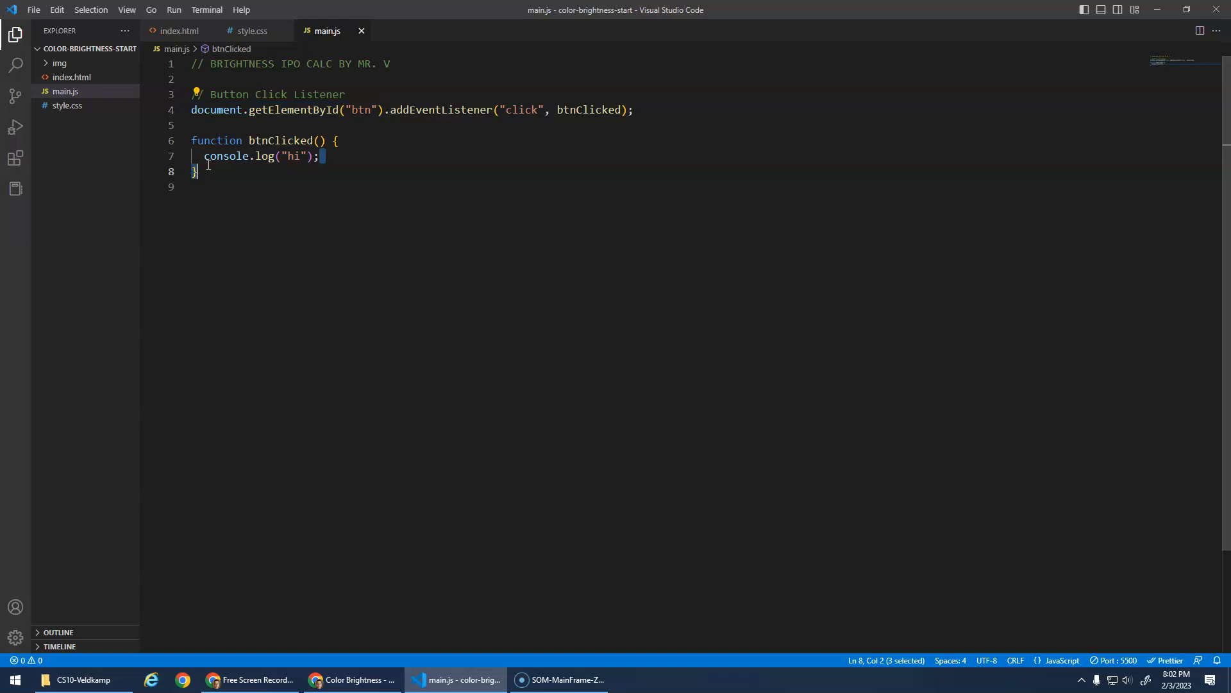
Add INPUT/PROCESS/OUTPUT comments and start let r = document.getElementById("r-in").
type("// OUTPUT")
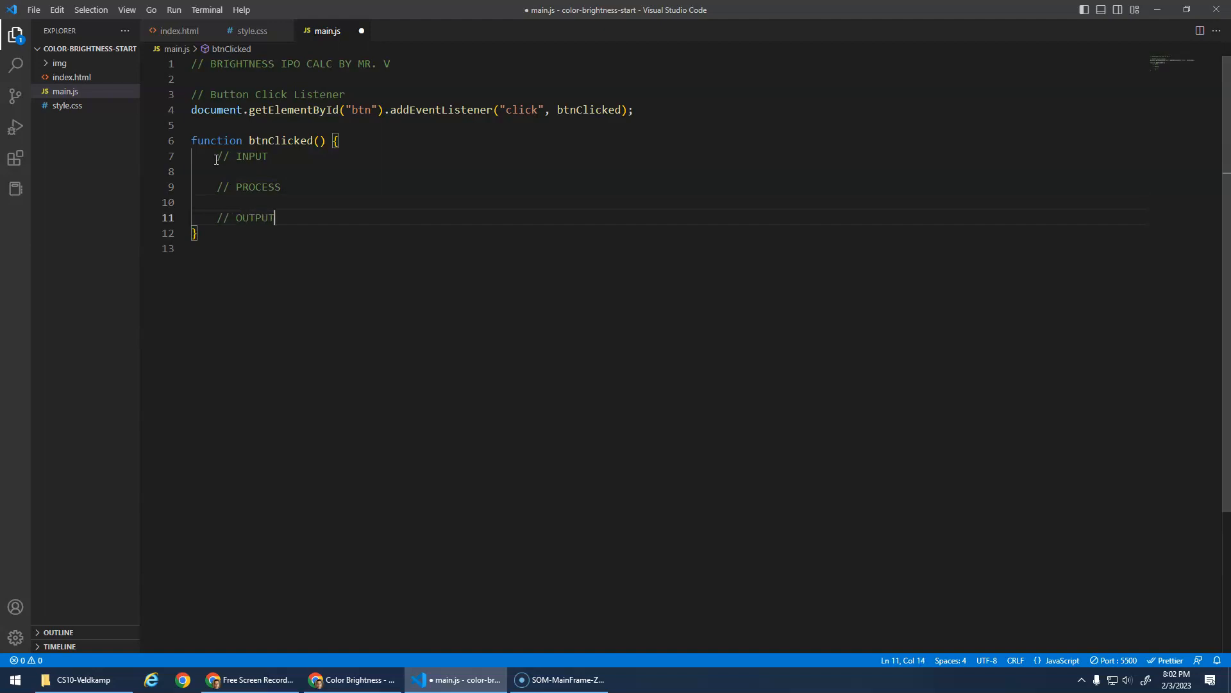
key("Enter")
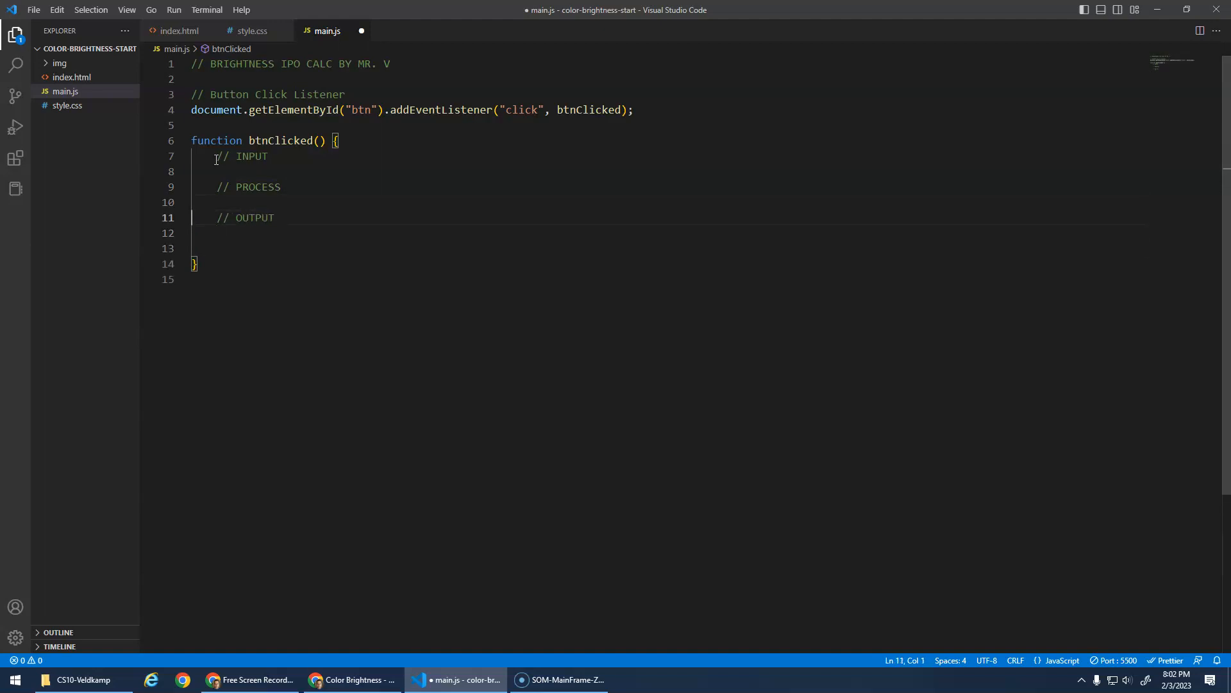
type("let")
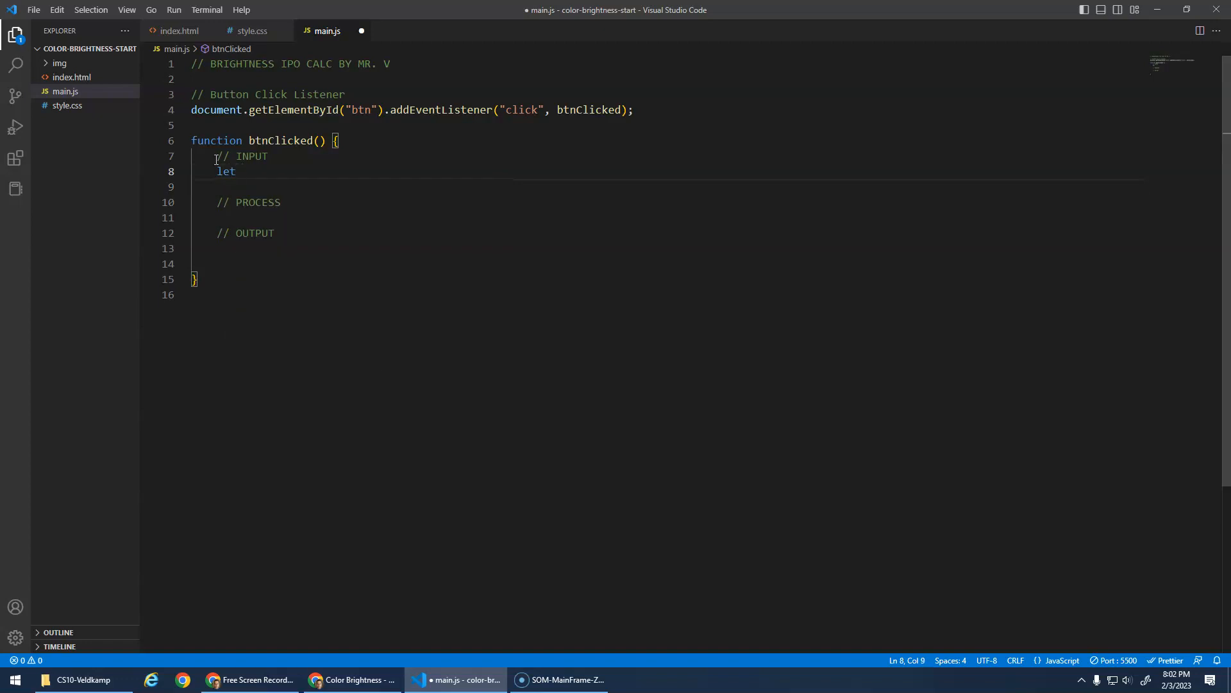
type("r =")
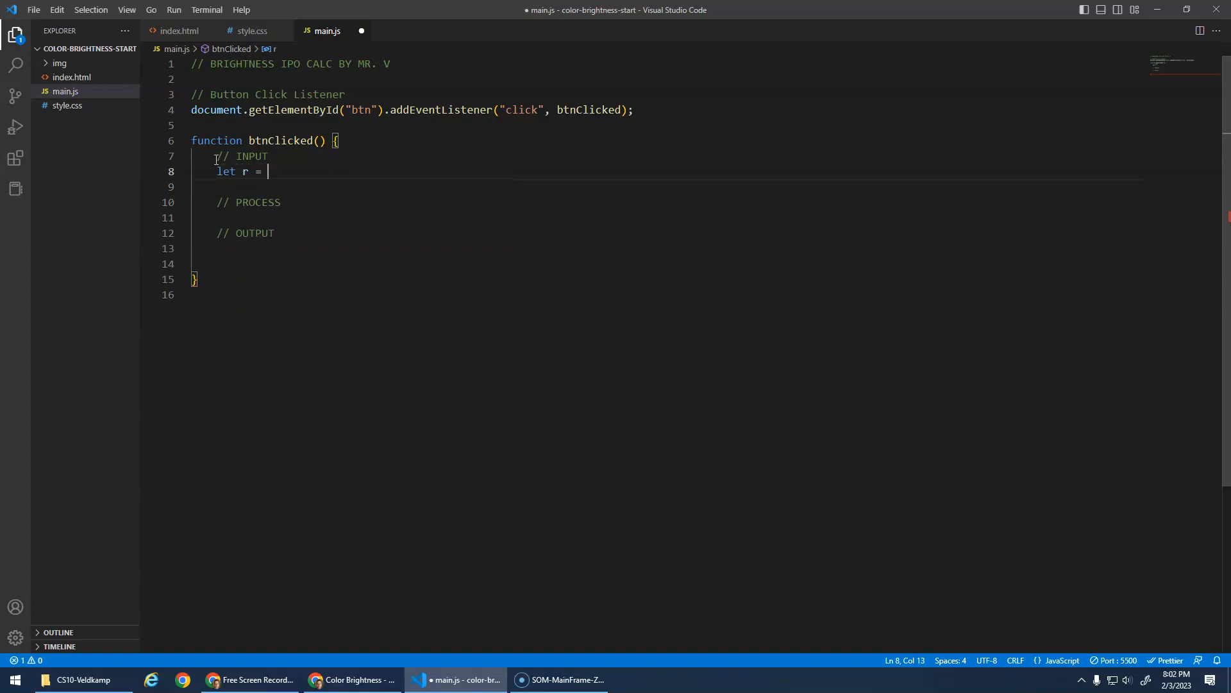
type("document.")
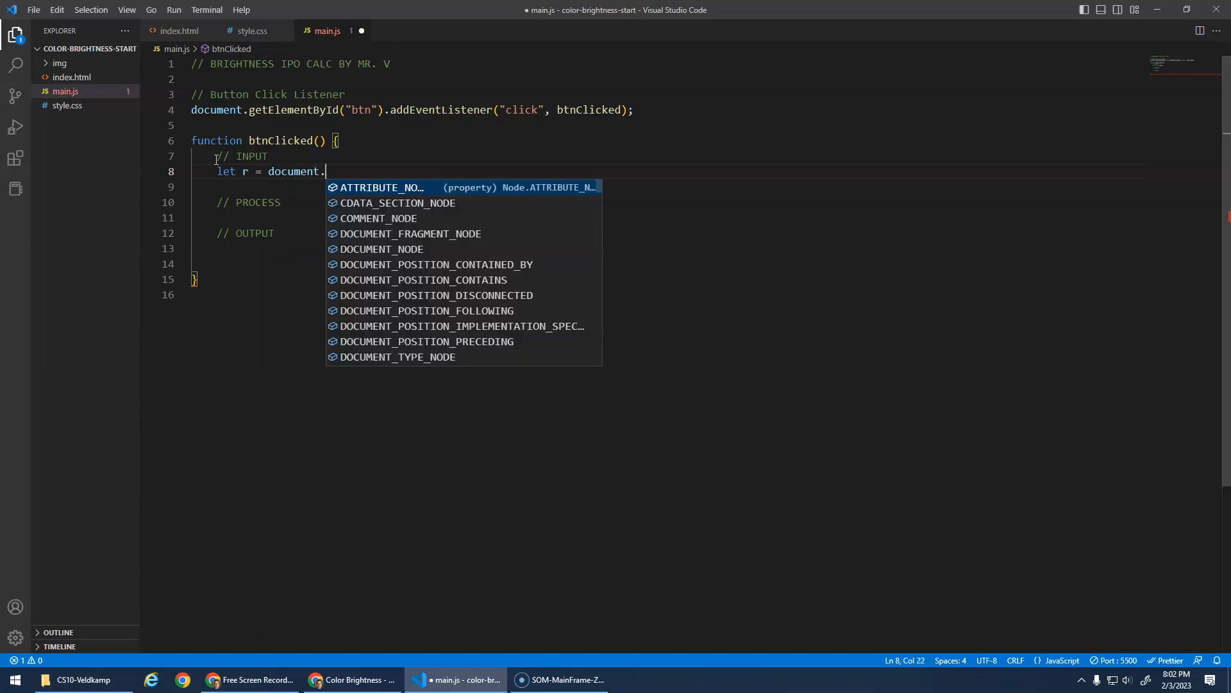
type("getElementById(\"r-in")
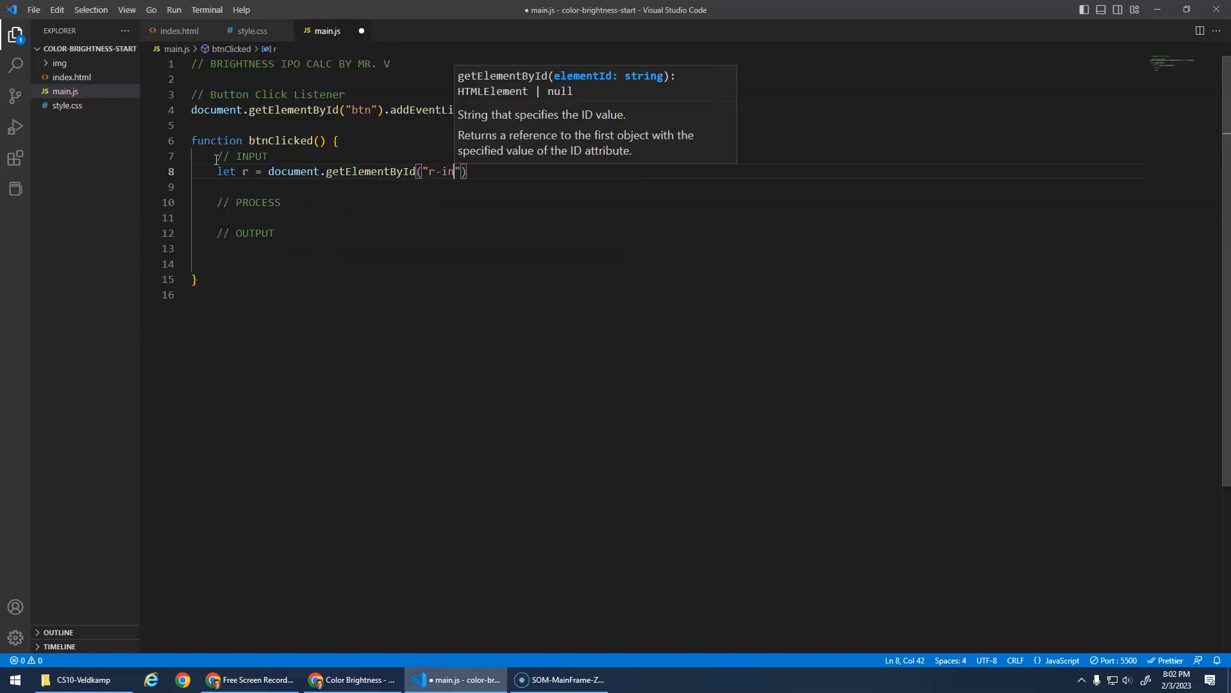
type(");")
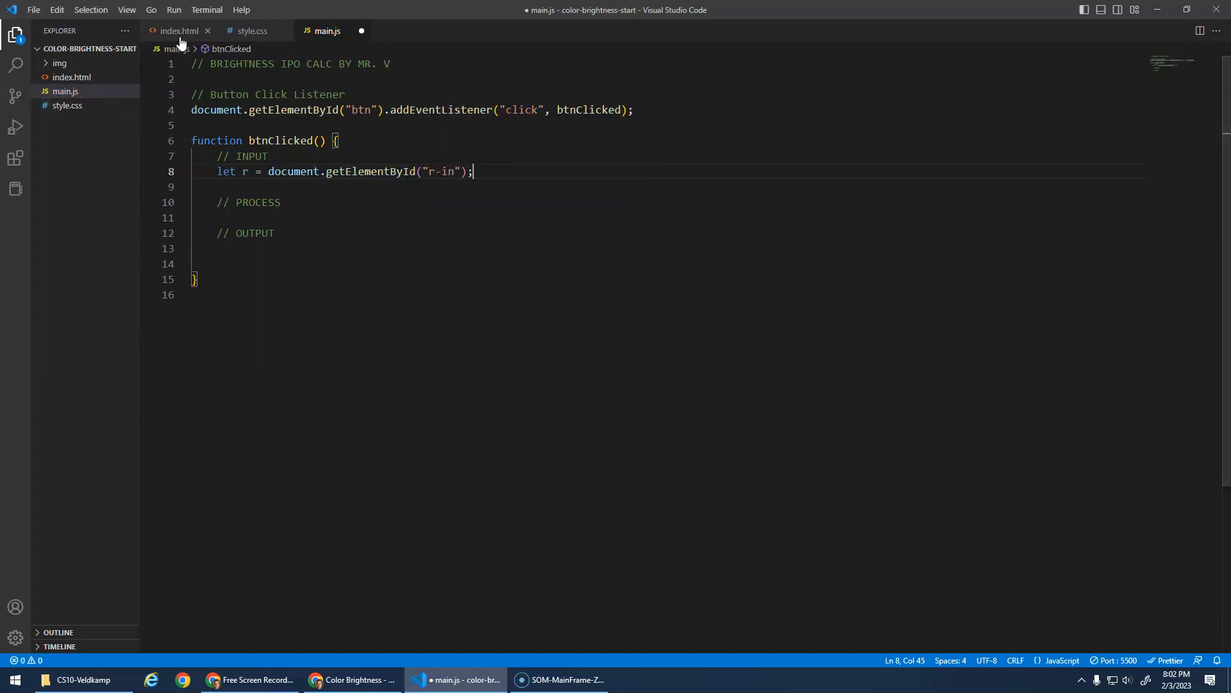
Read r, g and b as numbers via +document.getElementById(...).value for r-in, g-in, b-in.
left_click(179, 31)
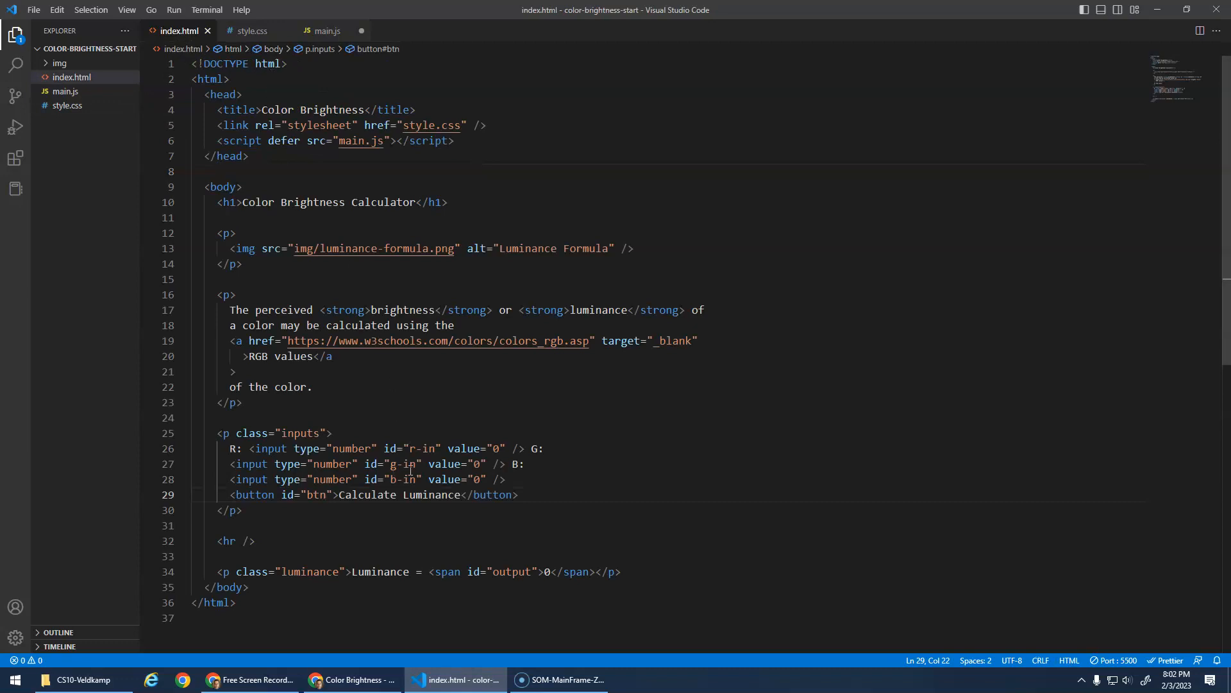
left_click(326, 30)
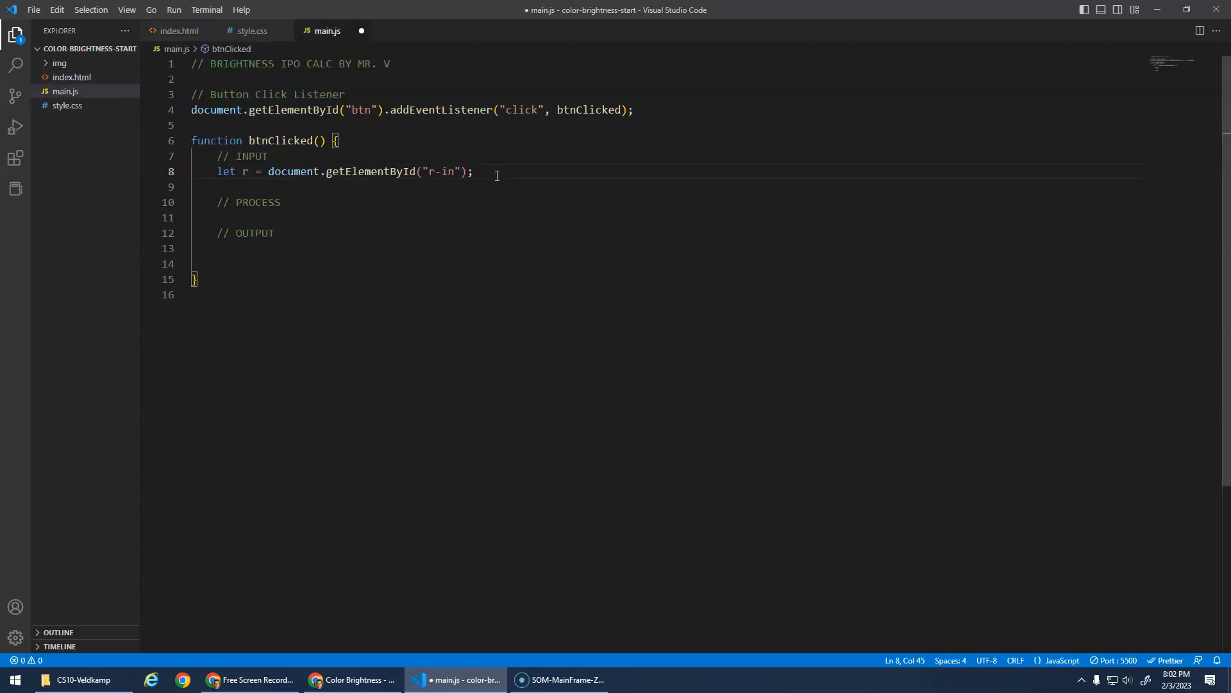
type(".value")
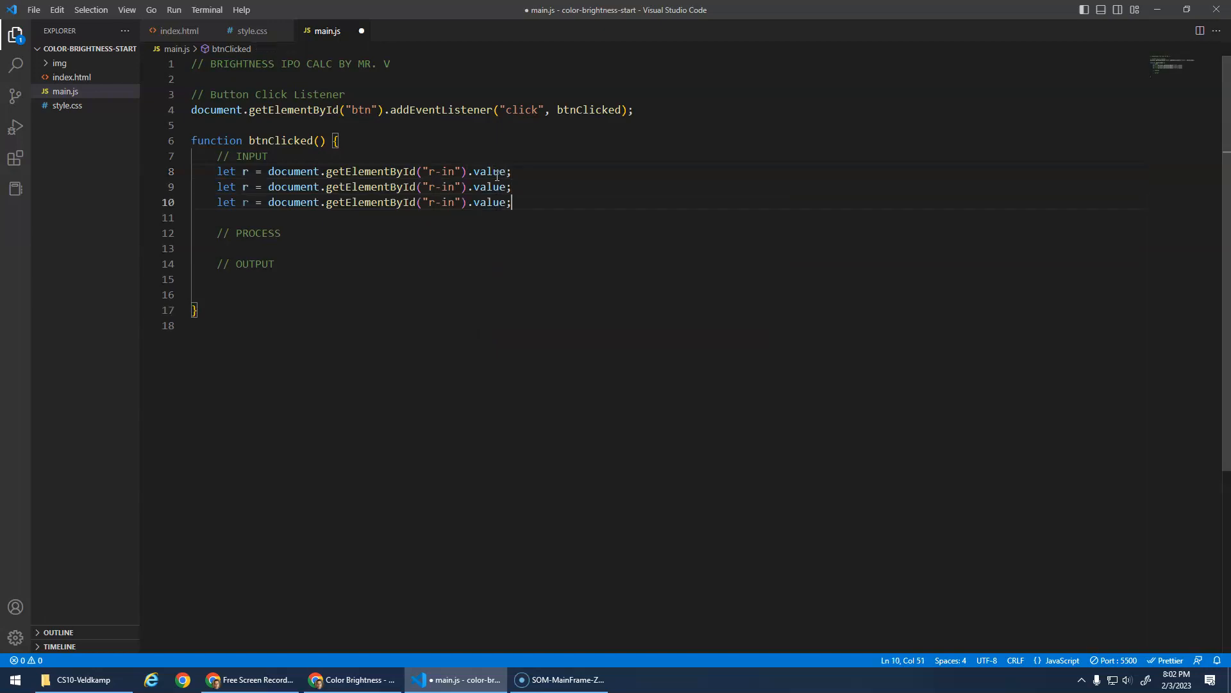
left_click(245, 186)
type("g")
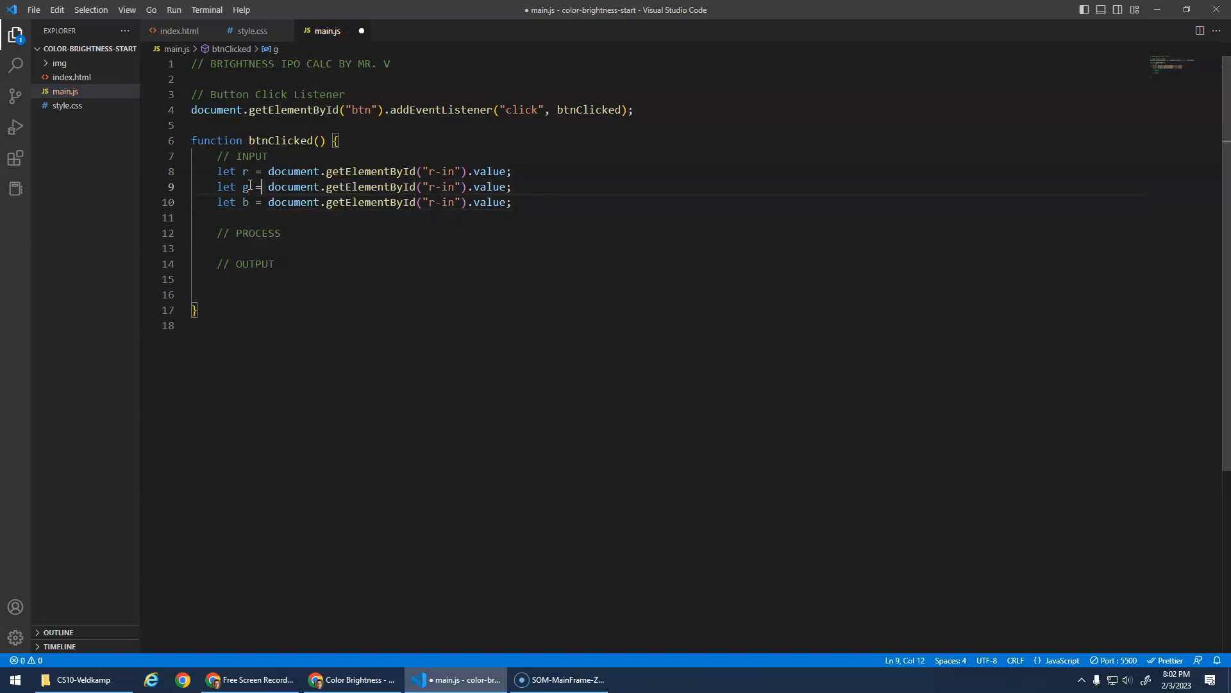
left_click(434, 186)
type("g")
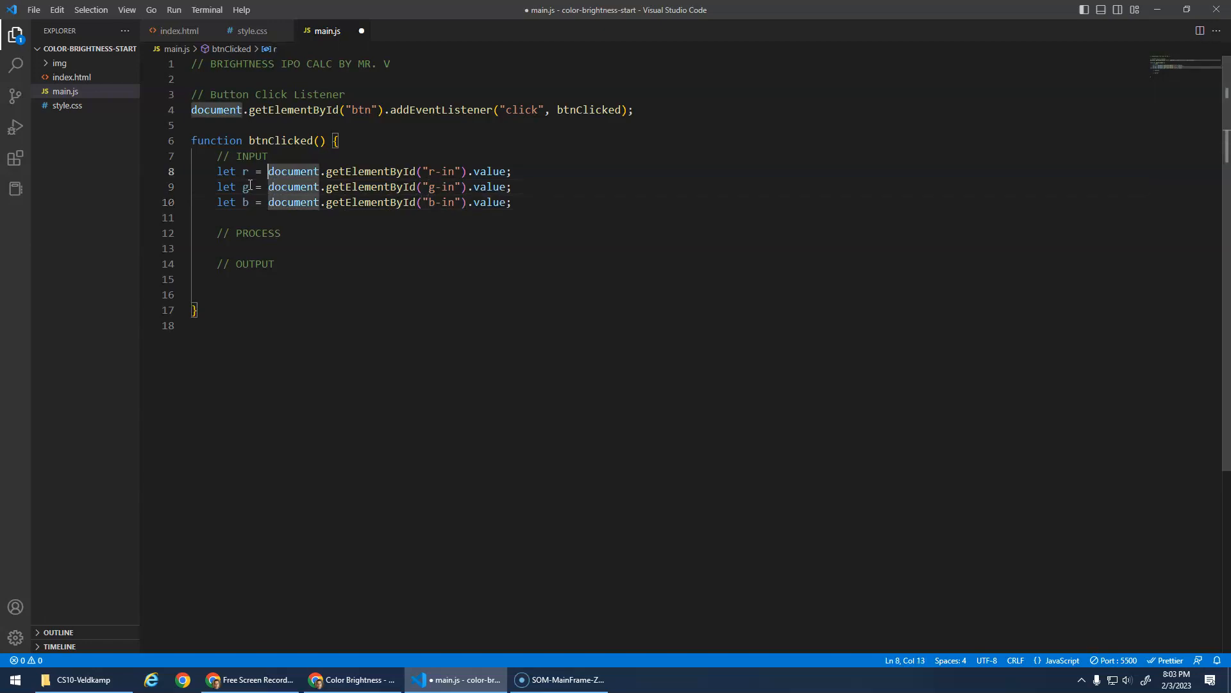
type("+")
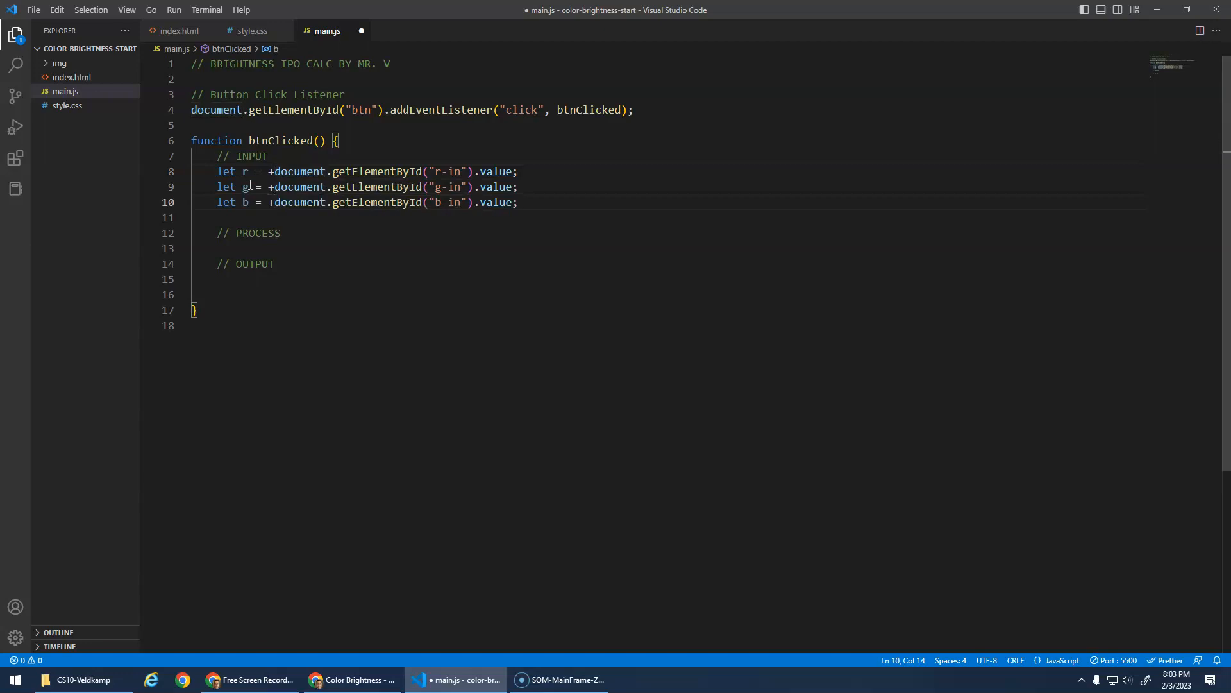
left_click(517, 172)
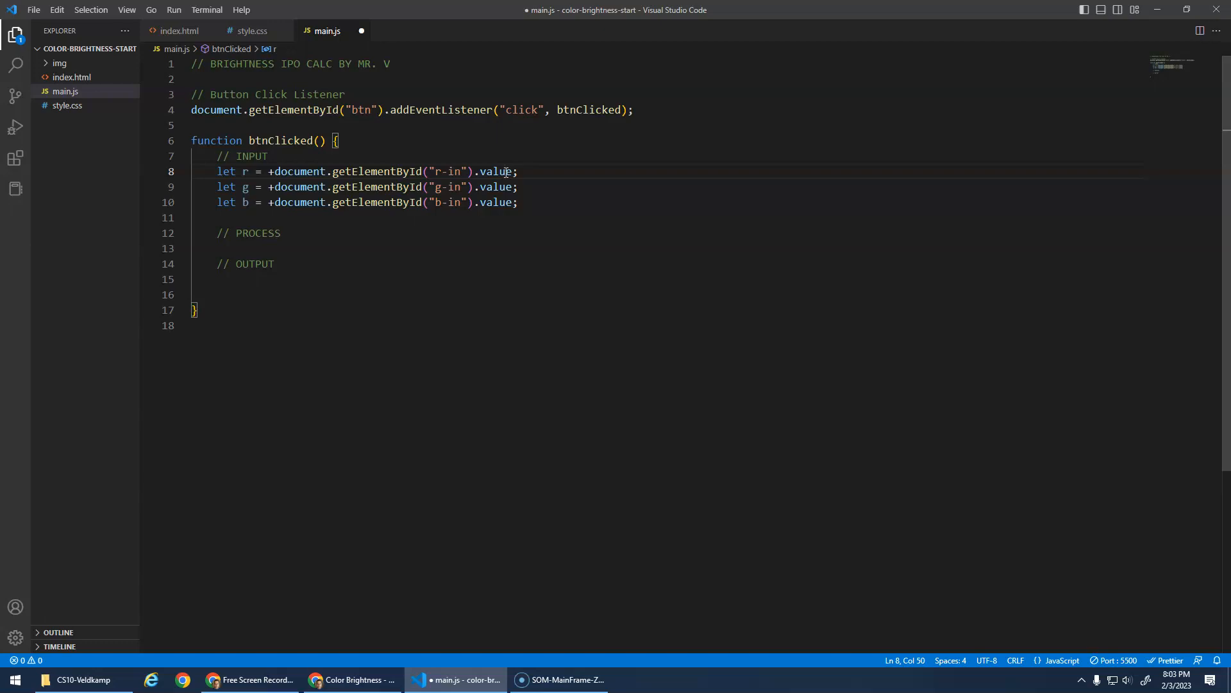
mouse_move(447, 158)
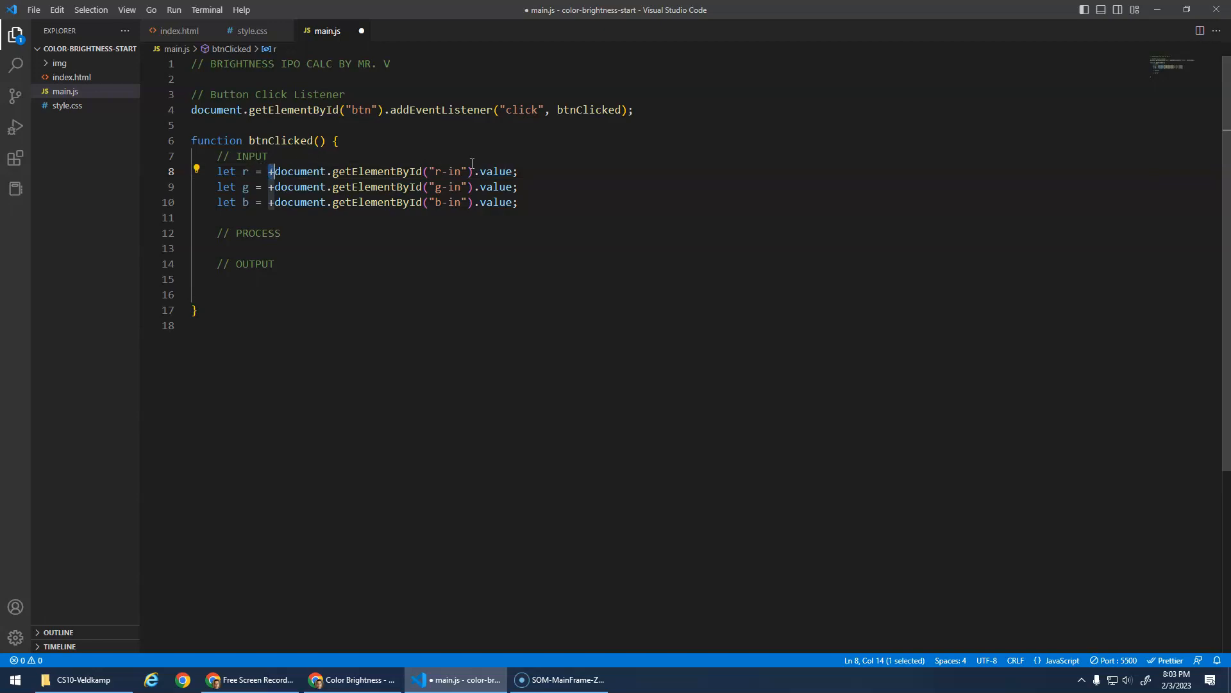
left_click(242, 202)
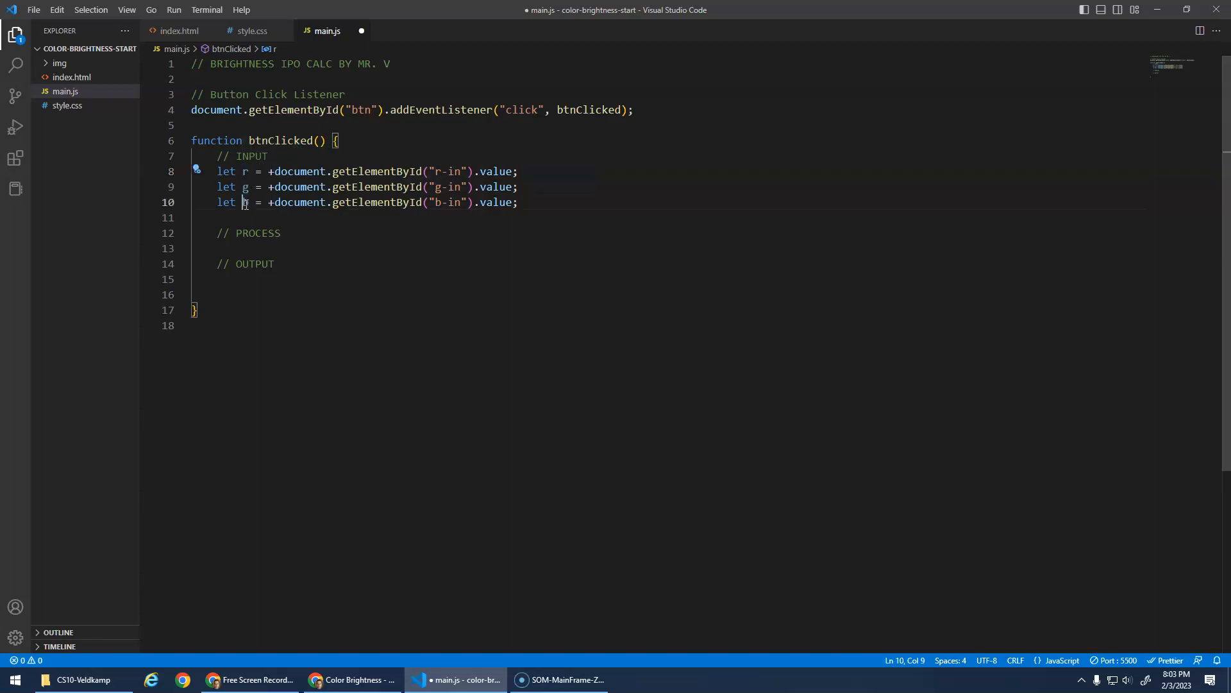
Evaluate Math.sqrt(25); in the Chrome console, returning 5.
left_click(350, 680)
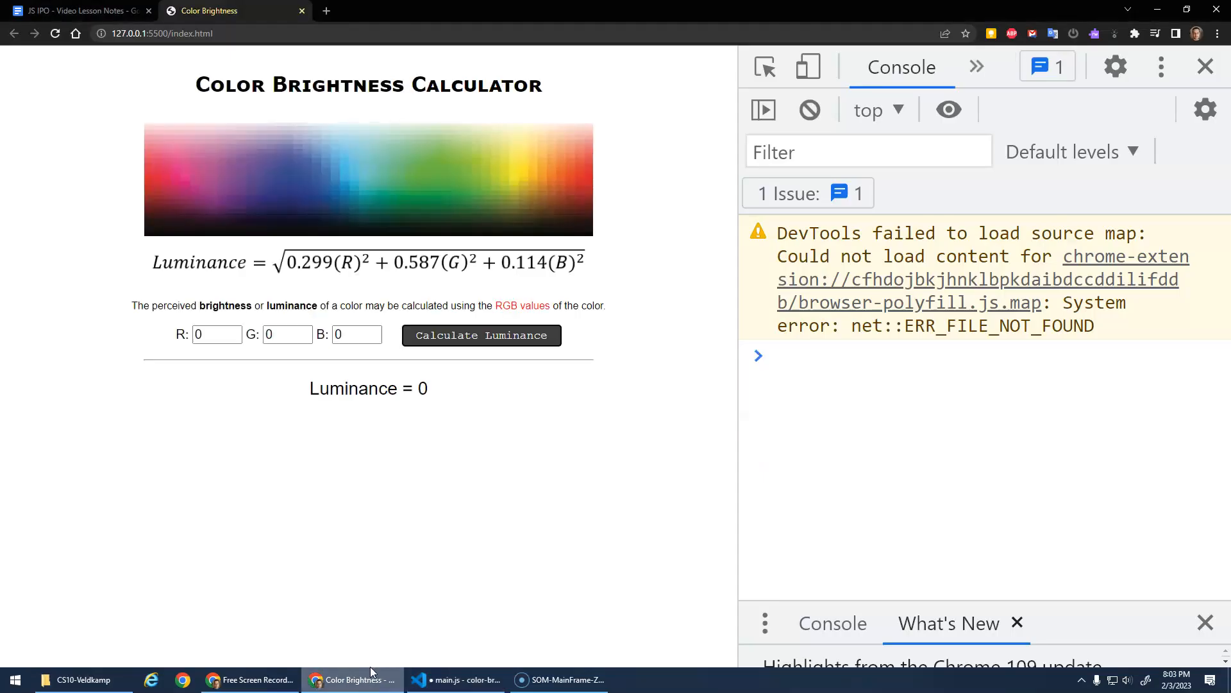
mouse_move(266, 259)
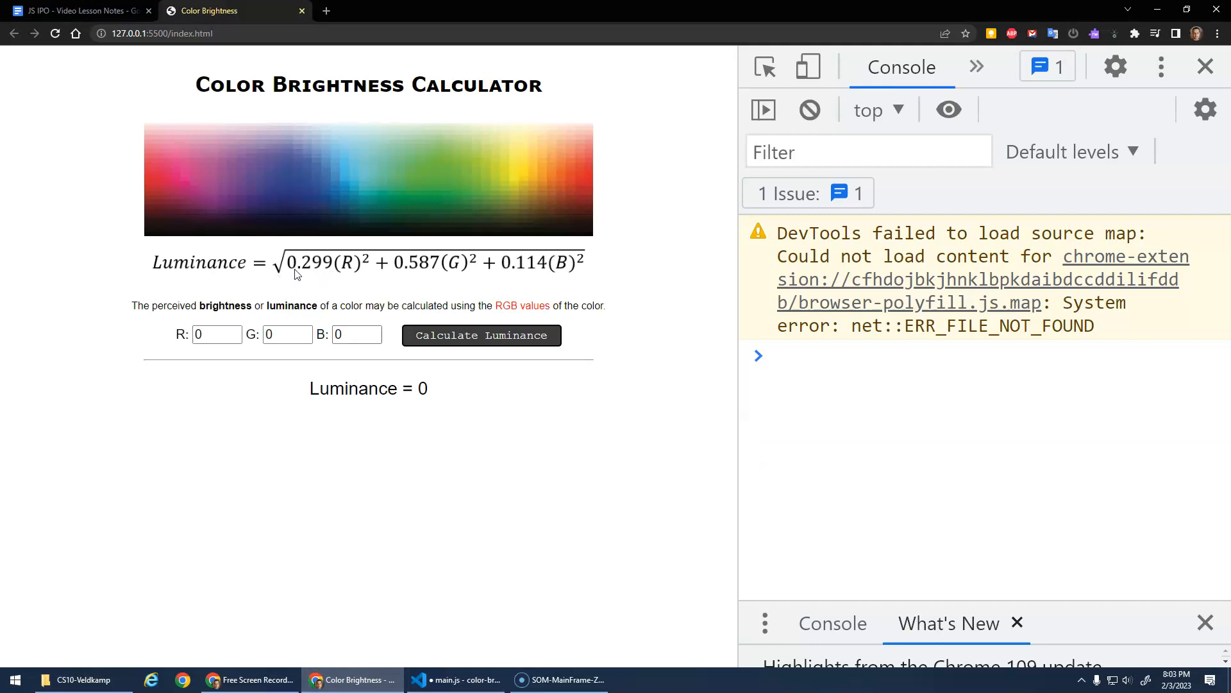
mouse_move(375, 264)
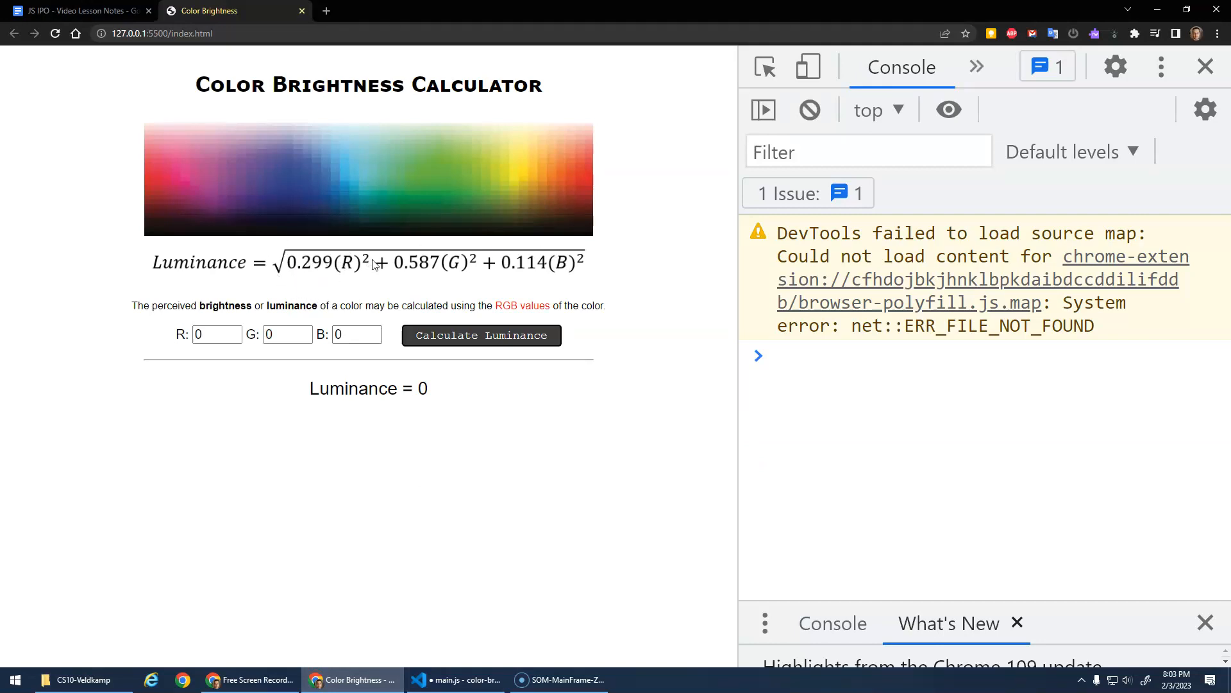
mouse_move(473, 259)
type("Math.abs")
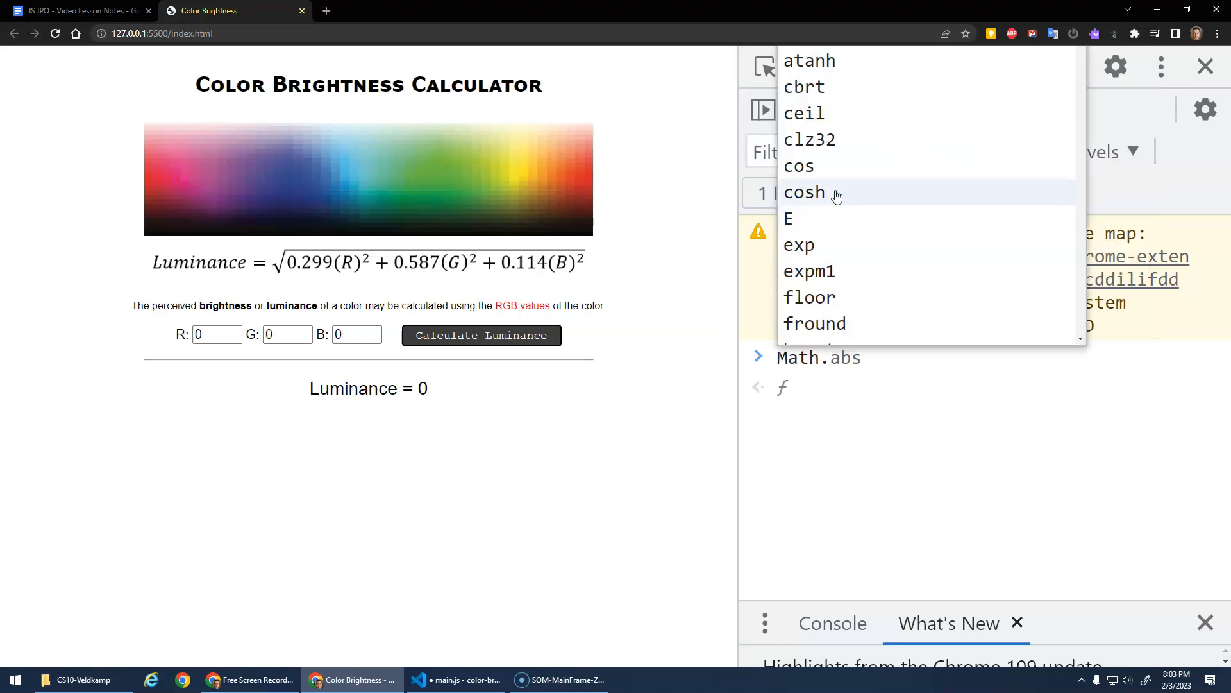
mouse_move(825, 186)
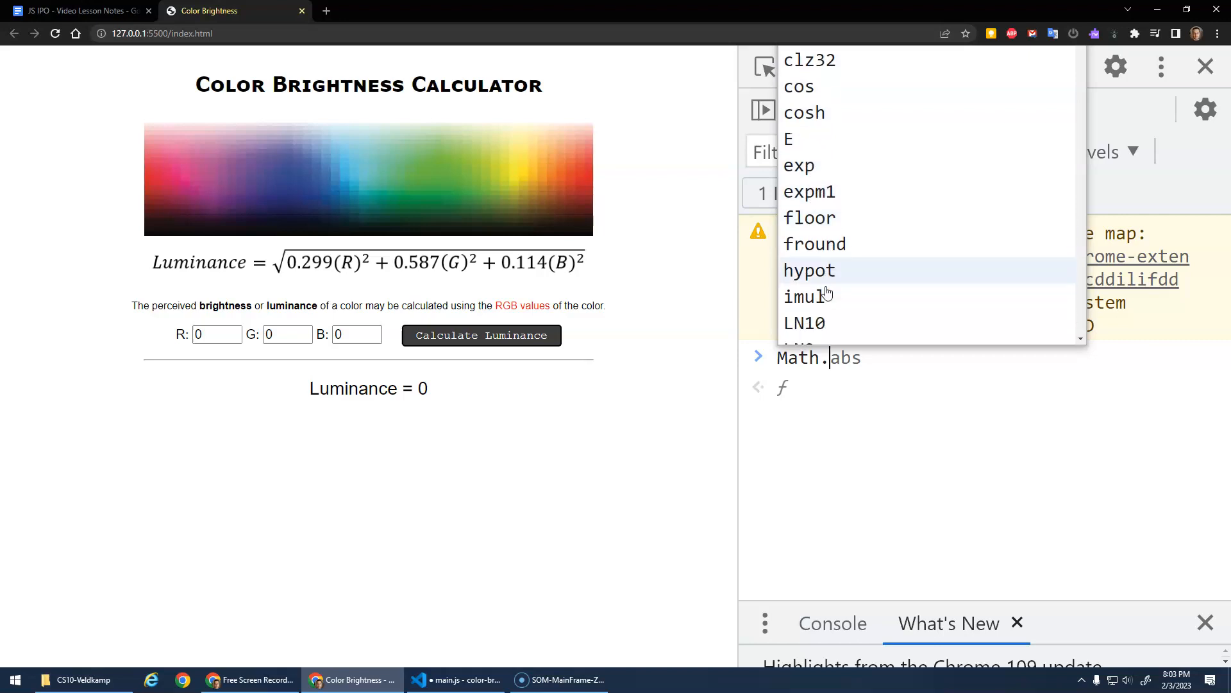
scroll("down", 3)
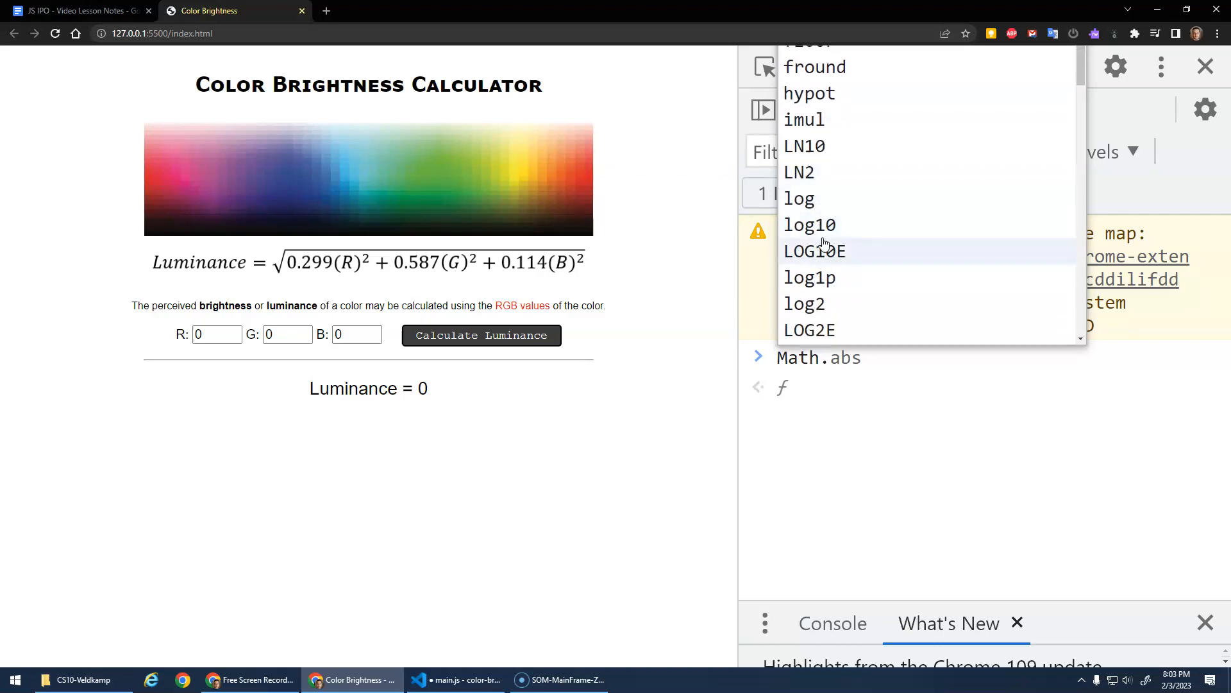
scroll("down", 3)
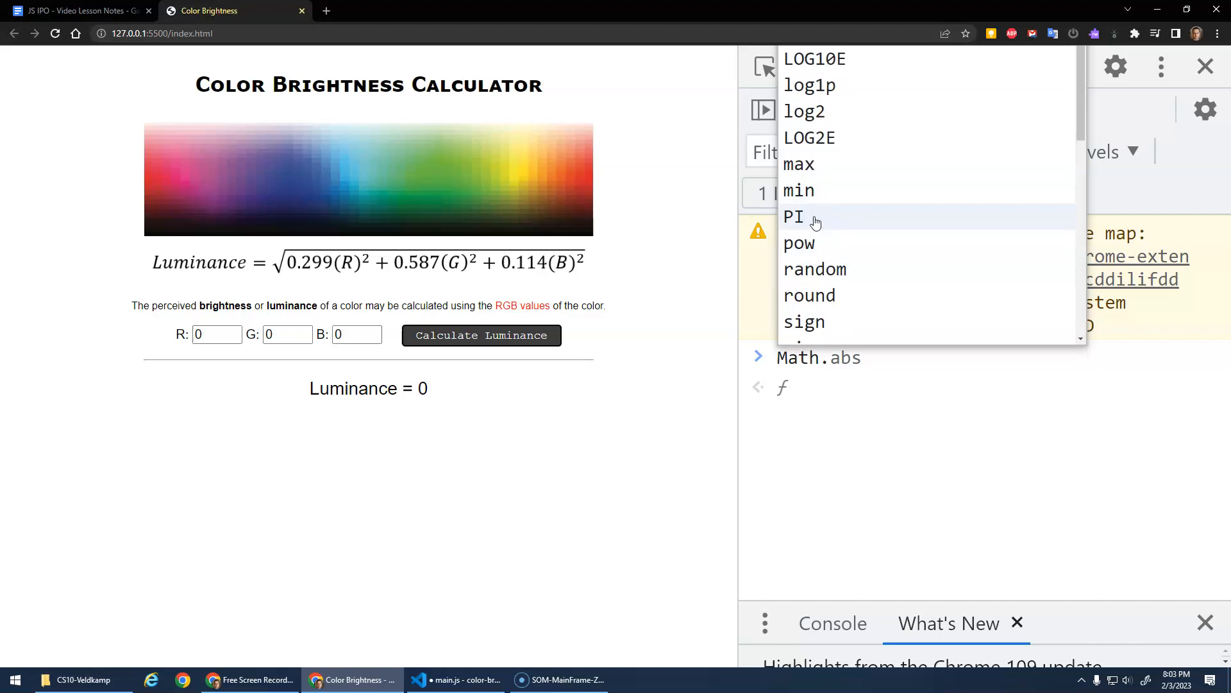
scroll("down", 3)
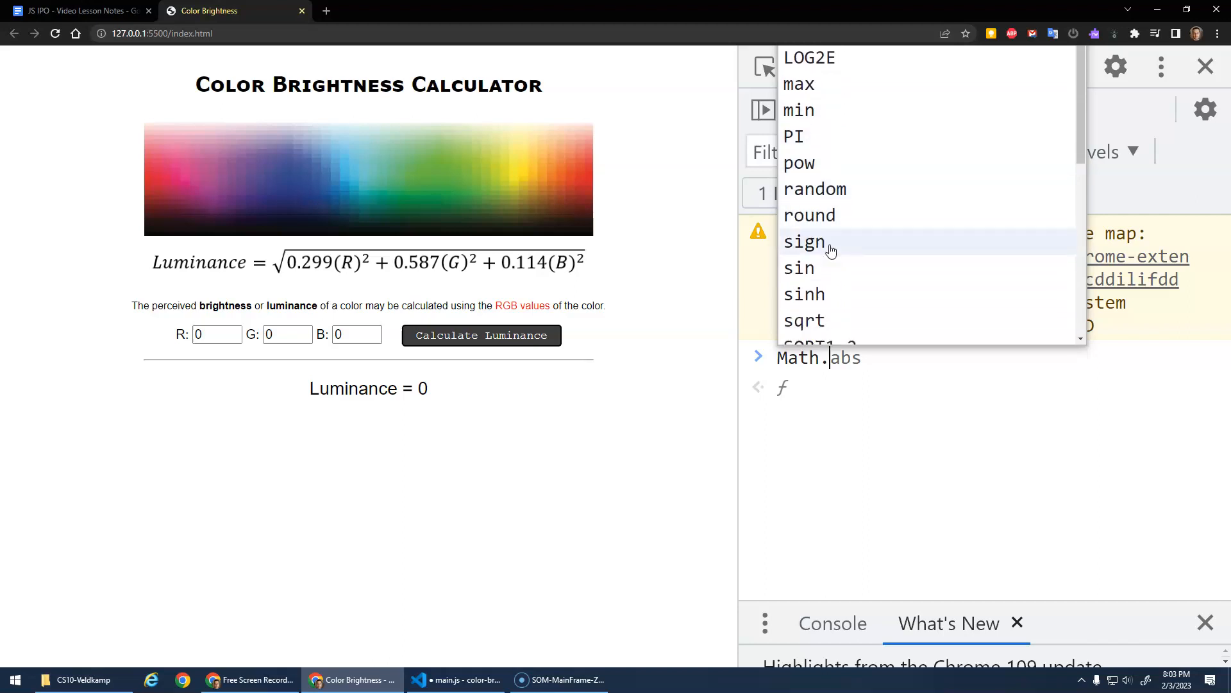
scroll("down", 3)
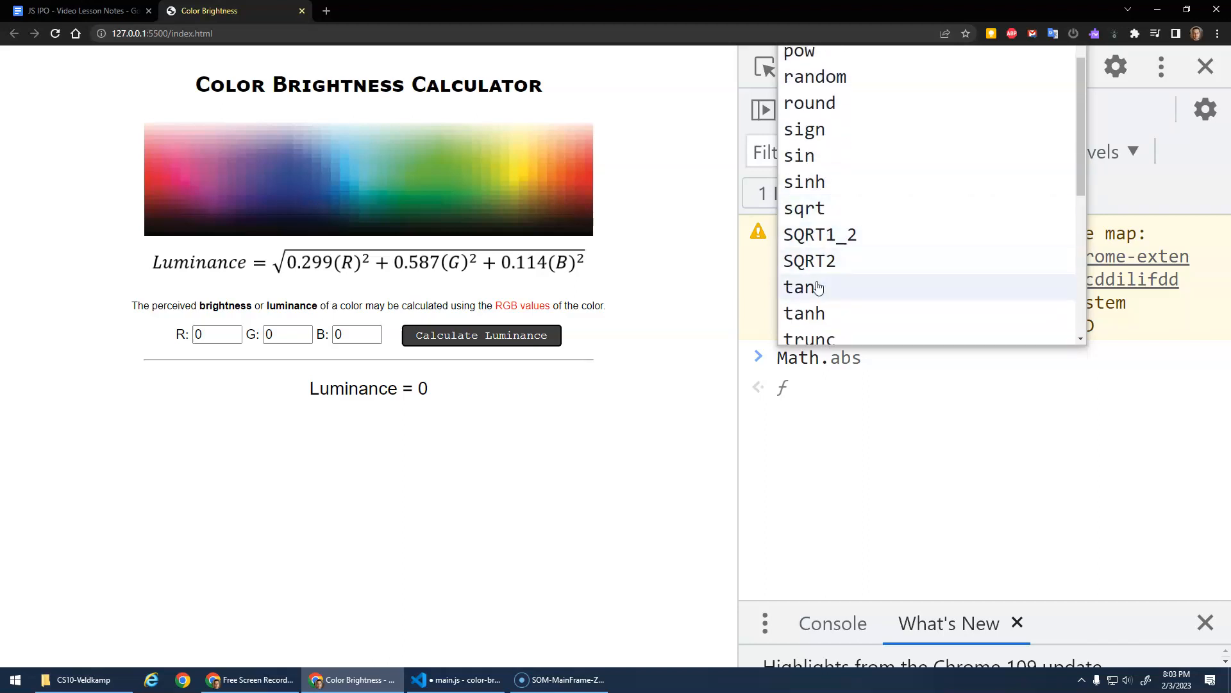
mouse_move(854, 339)
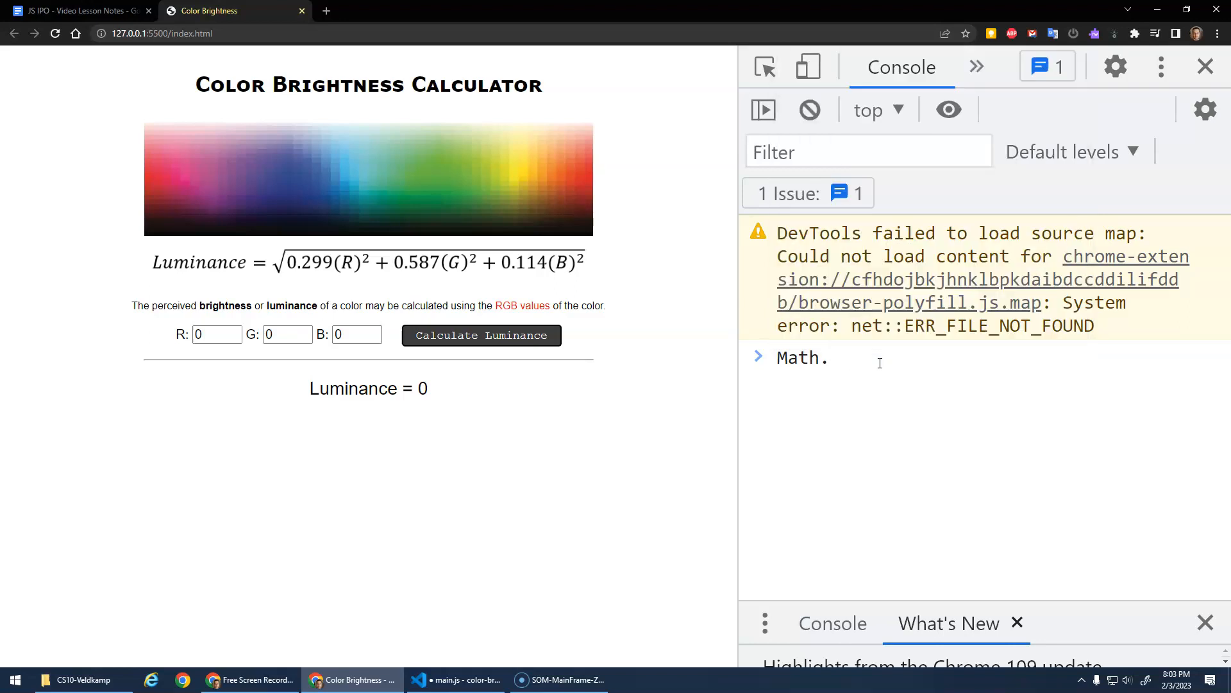
type("sqrt(")
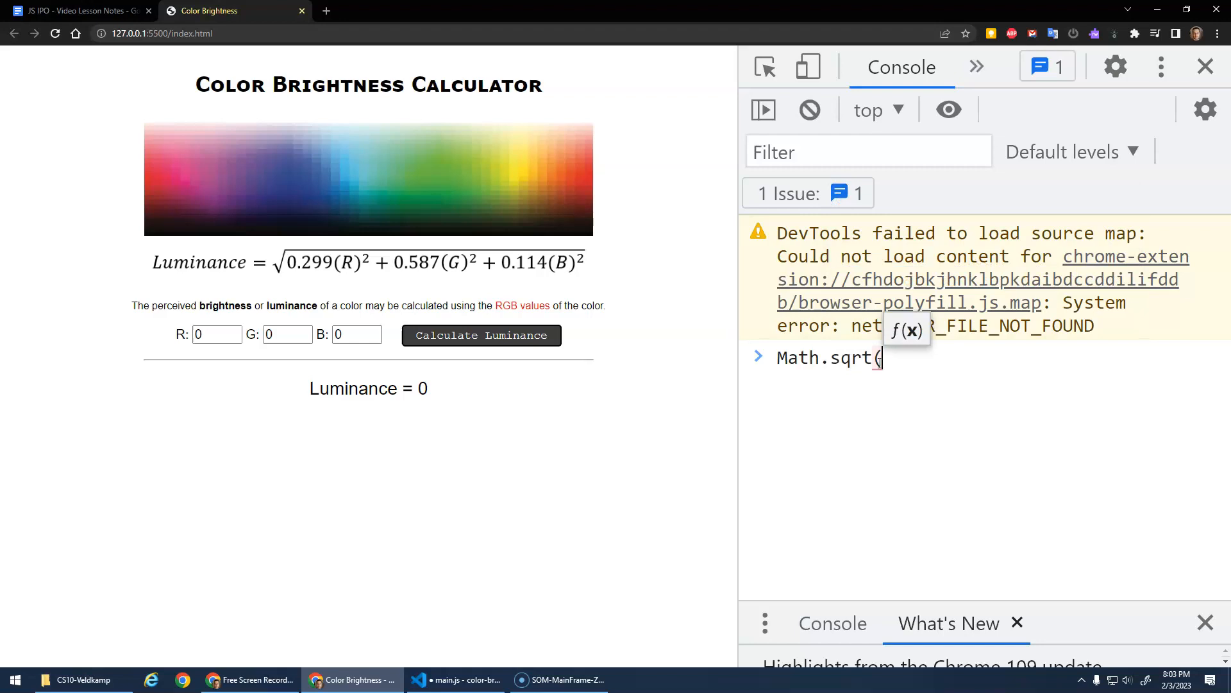
key("Return")
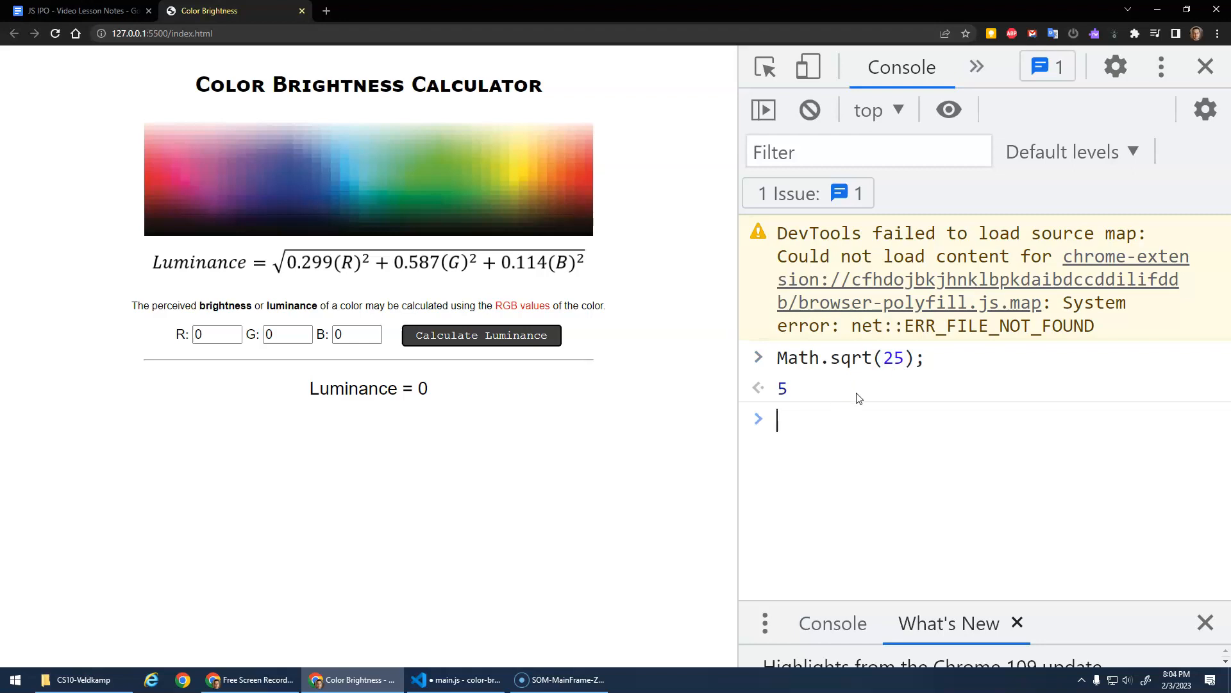
mouse_move(391, 340)
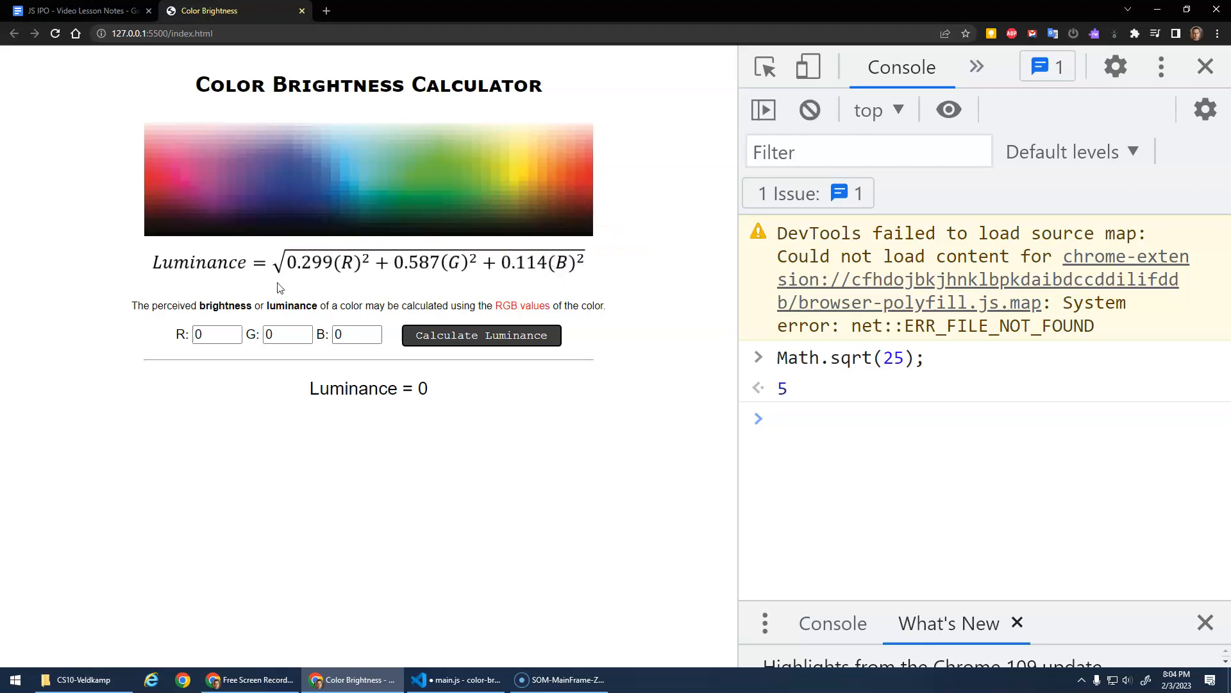
mouse_move(375, 319)
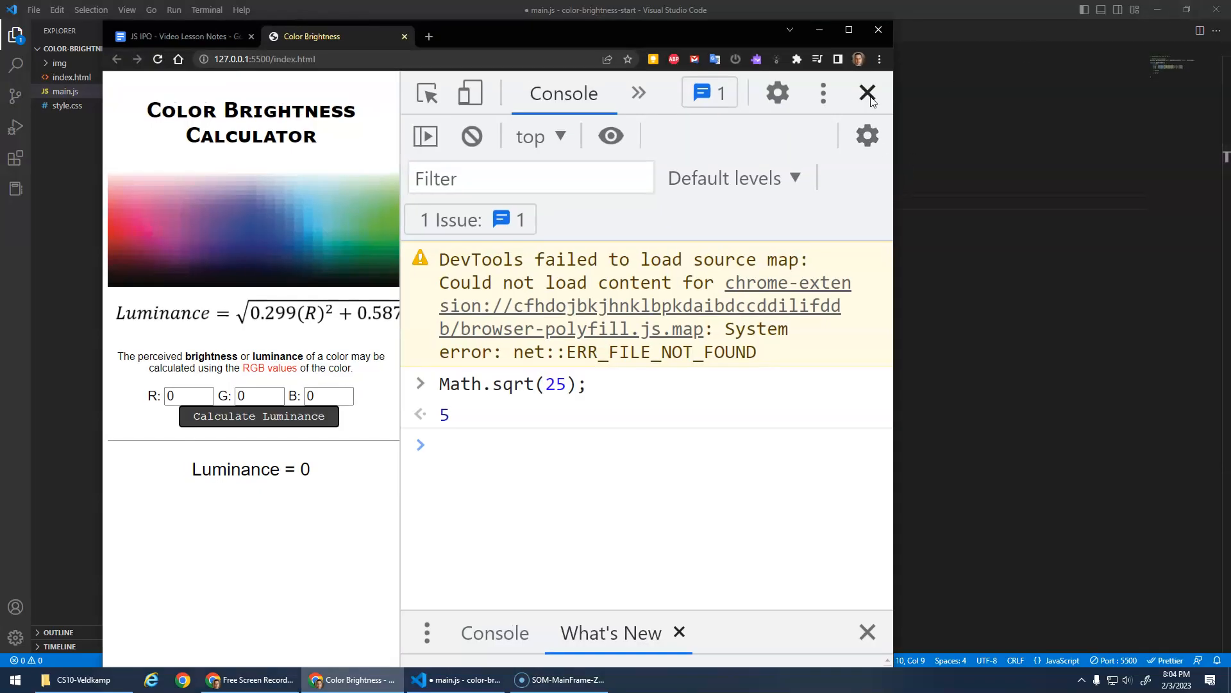
Close the developer console and return to main.js under // PROCESS.
left_click(867, 92)
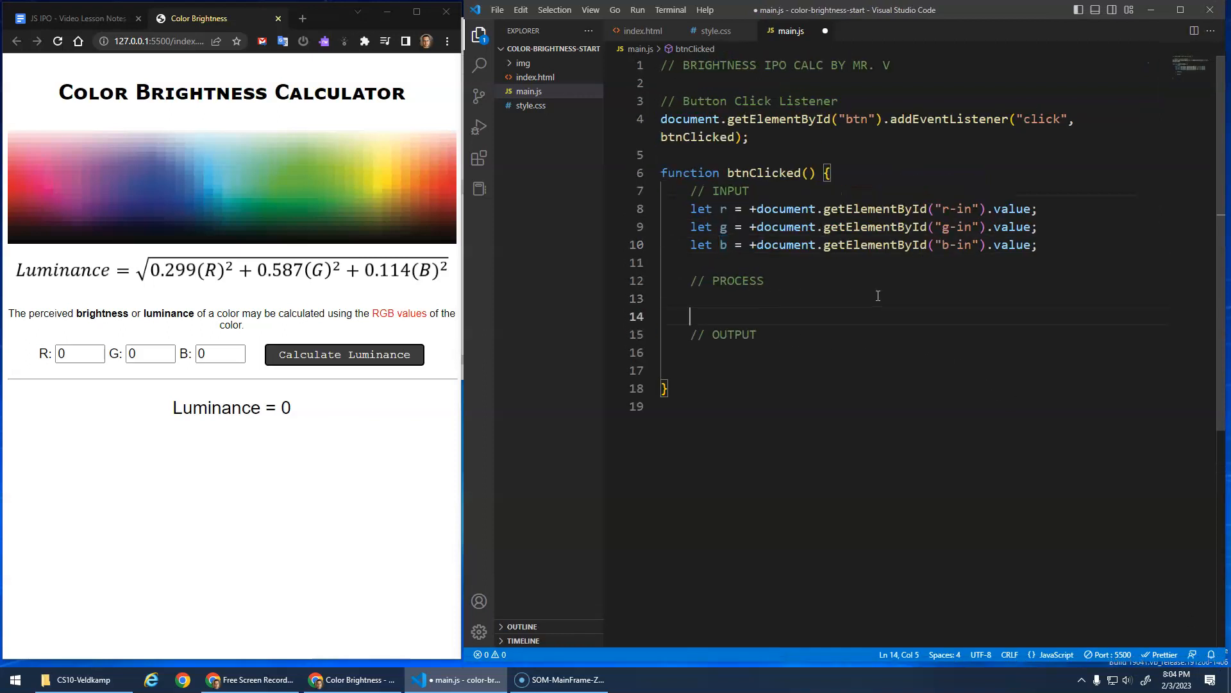
Start let brightness = Math.sqrt(0.299 * (r) ** 2 under PROCESS.
type("let")
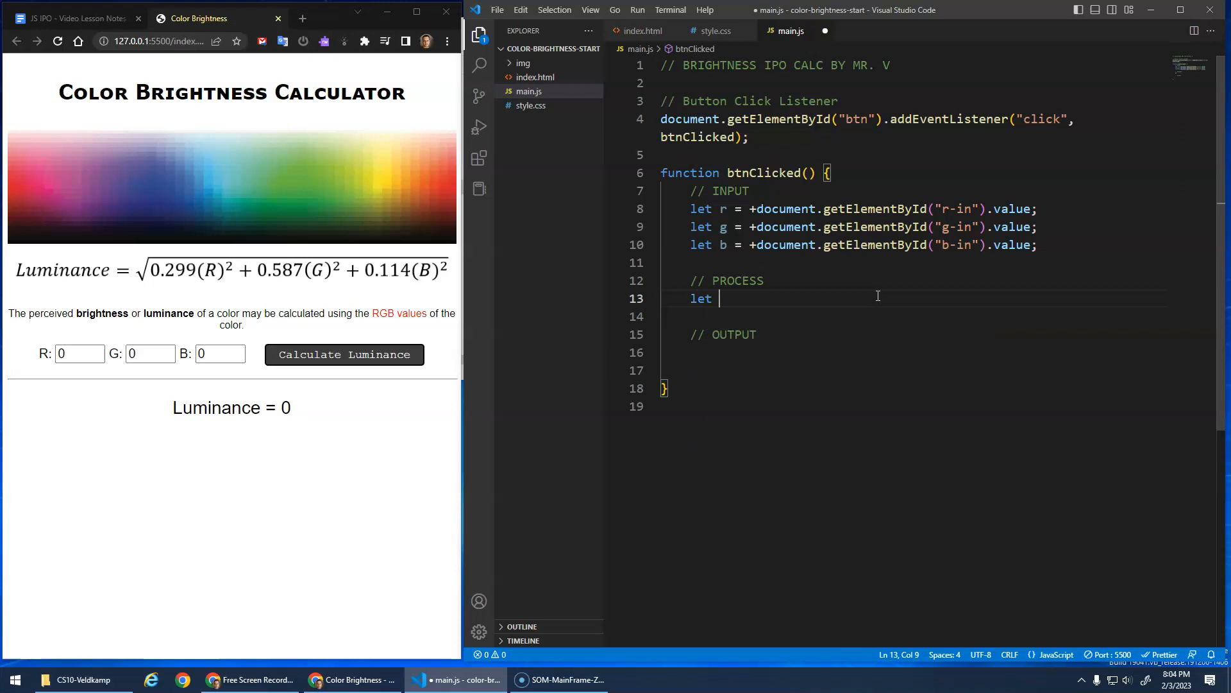
mouse_move(188, 136)
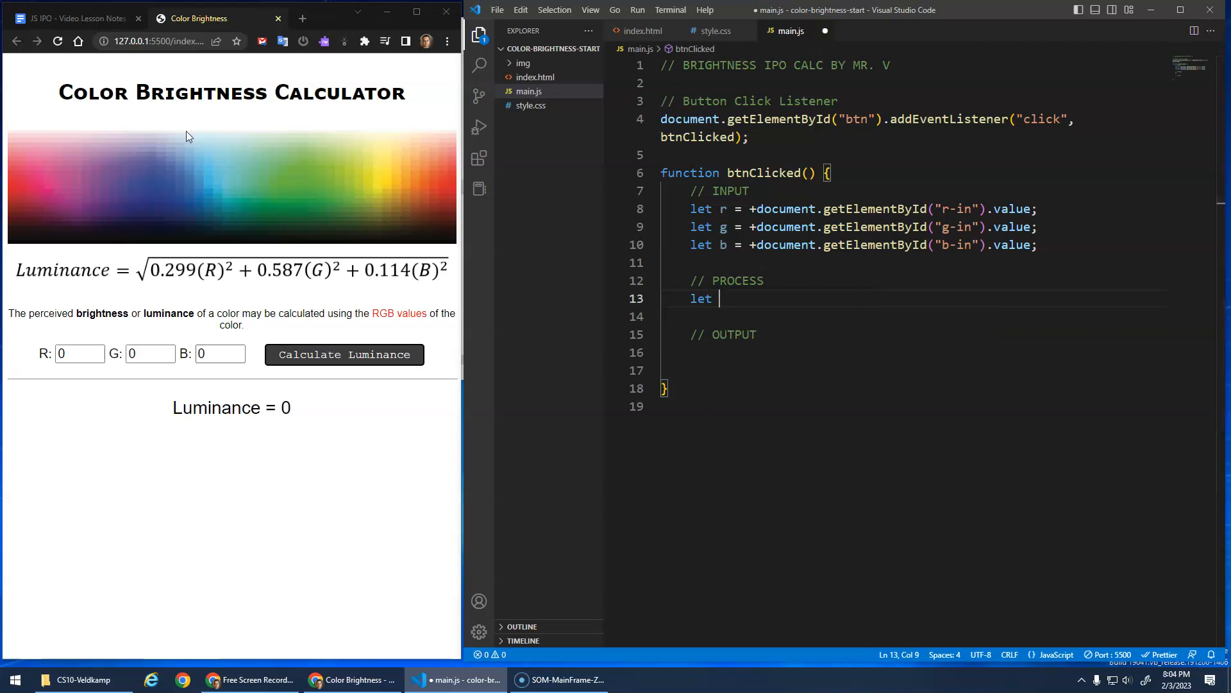
mouse_move(78, 200)
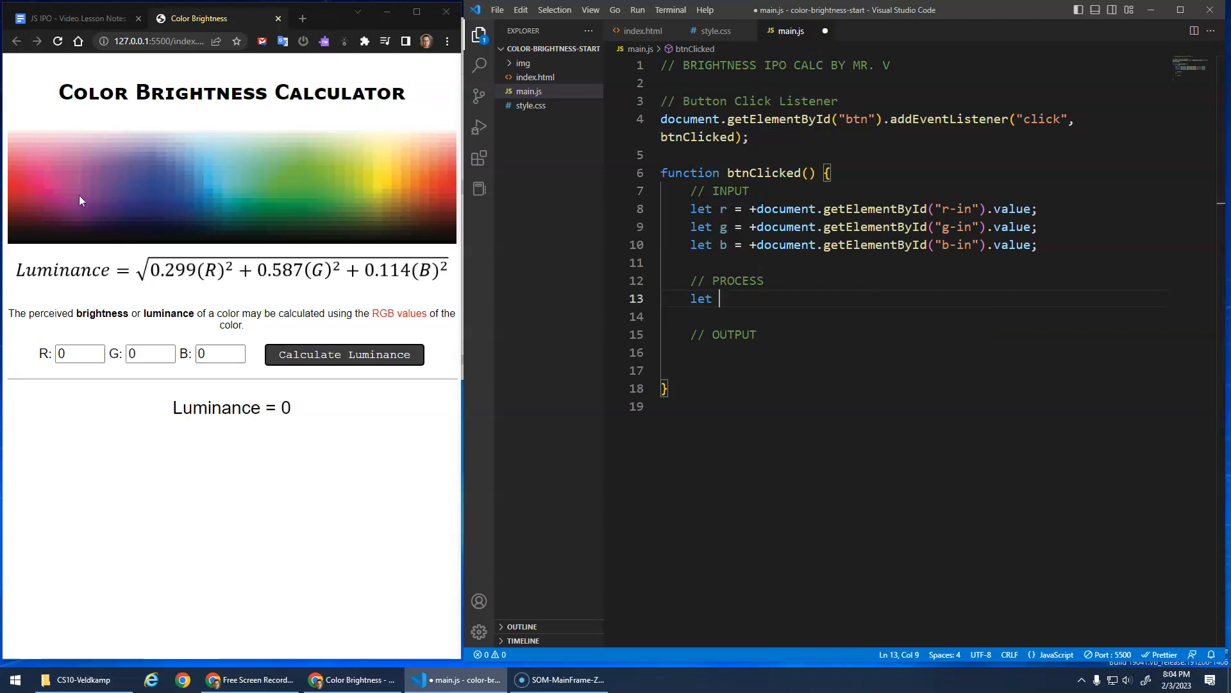
mouse_move(755, 321)
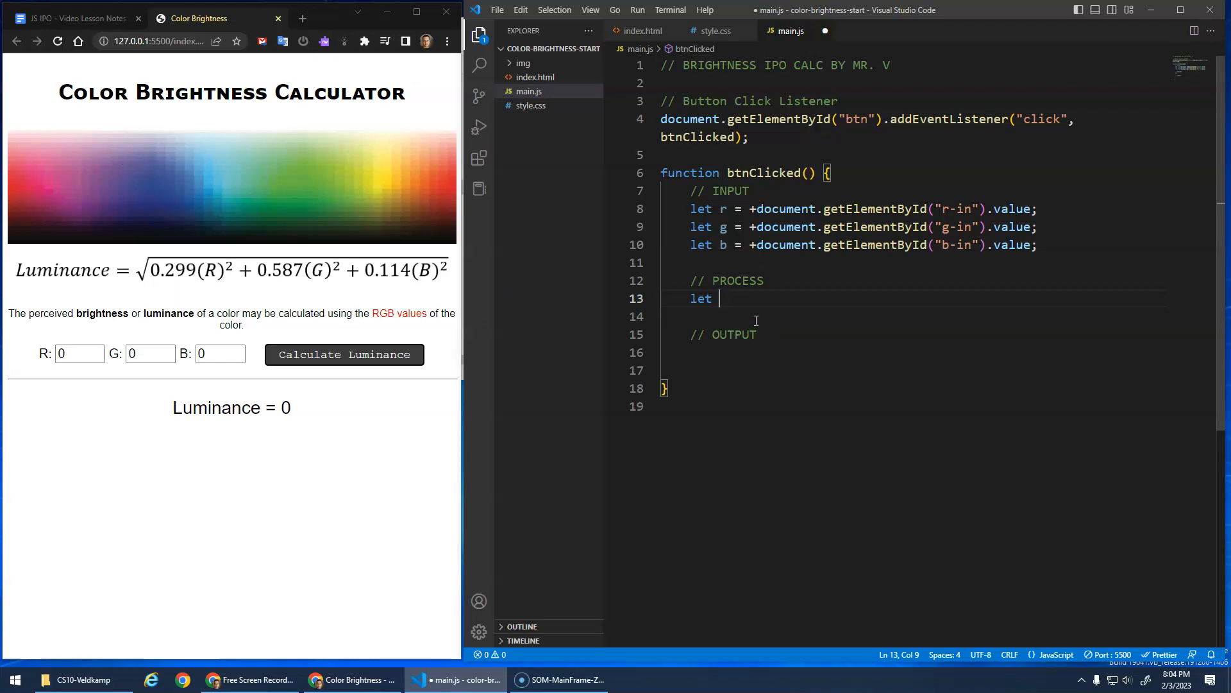
type("bi")
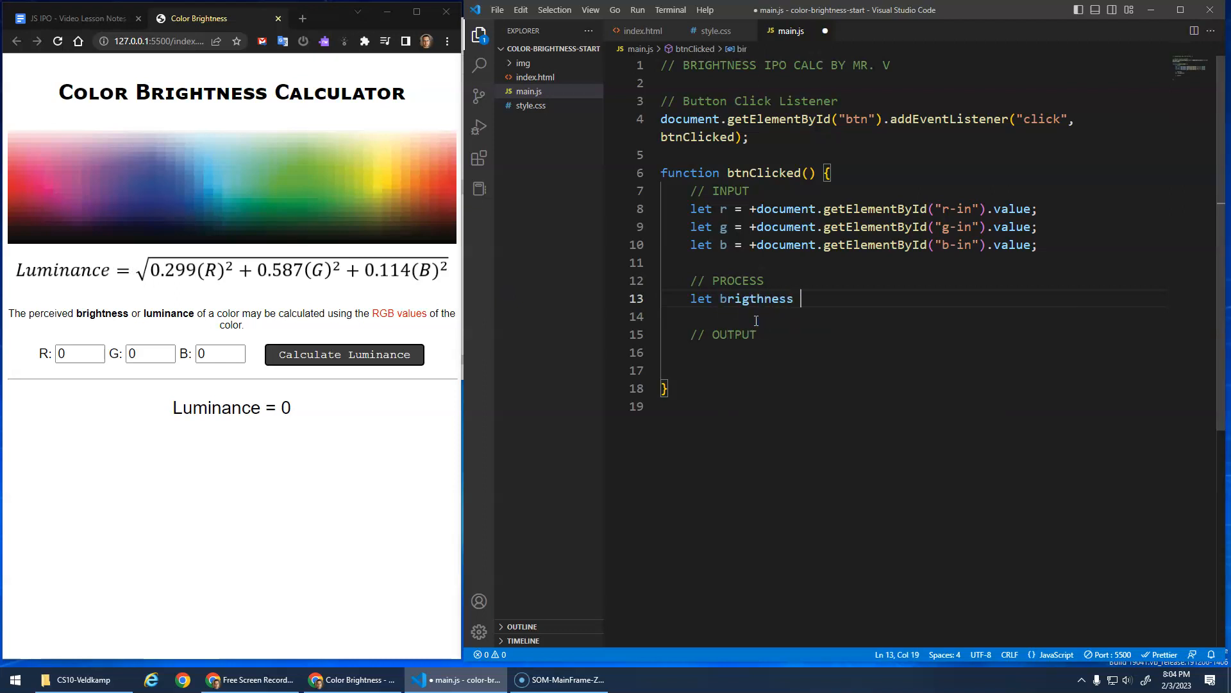
type("=")
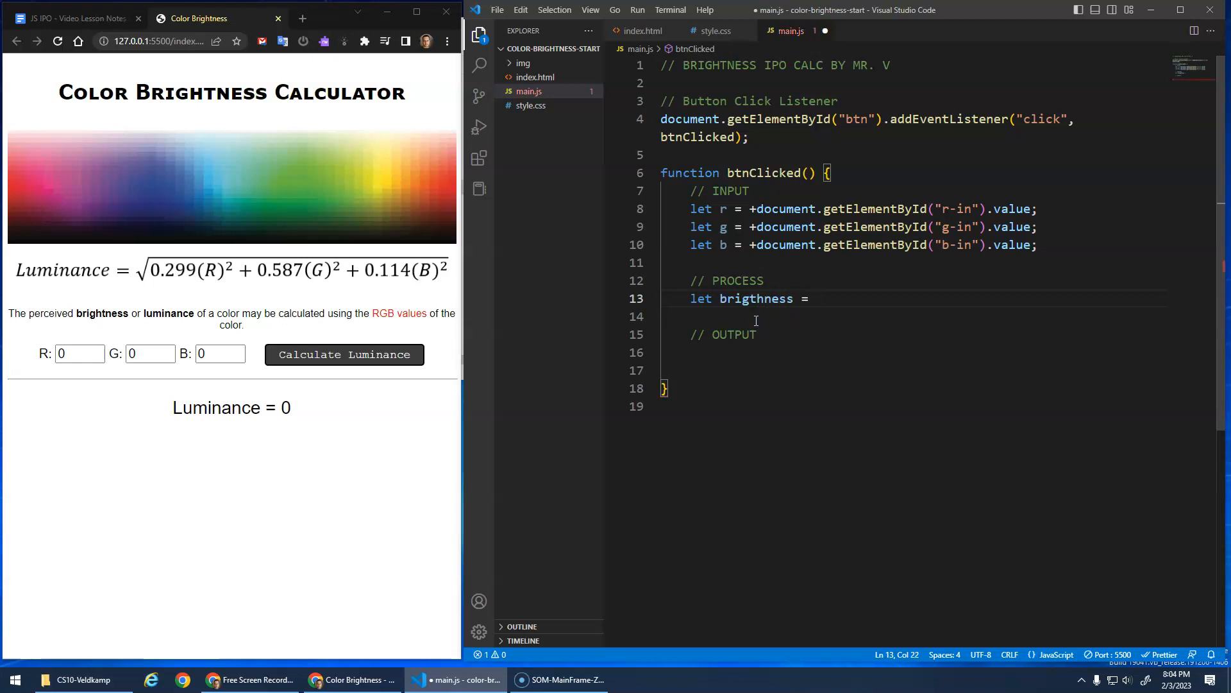
type("Math.sqrt(")
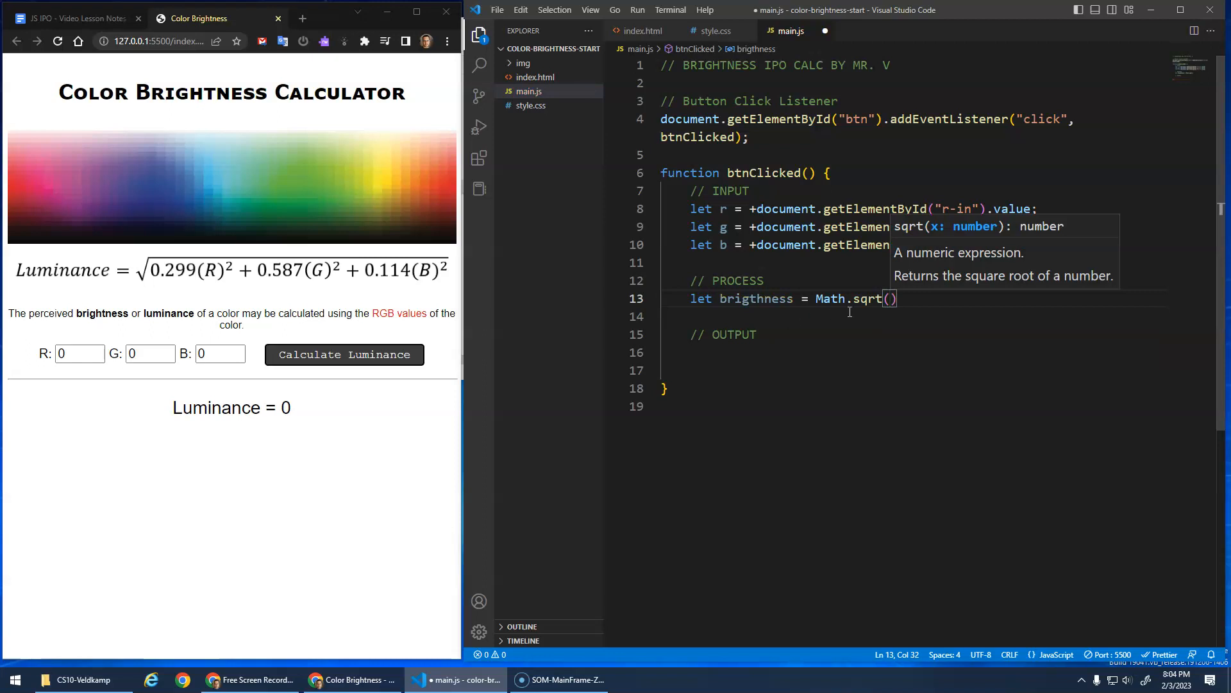
mouse_move(179, 275)
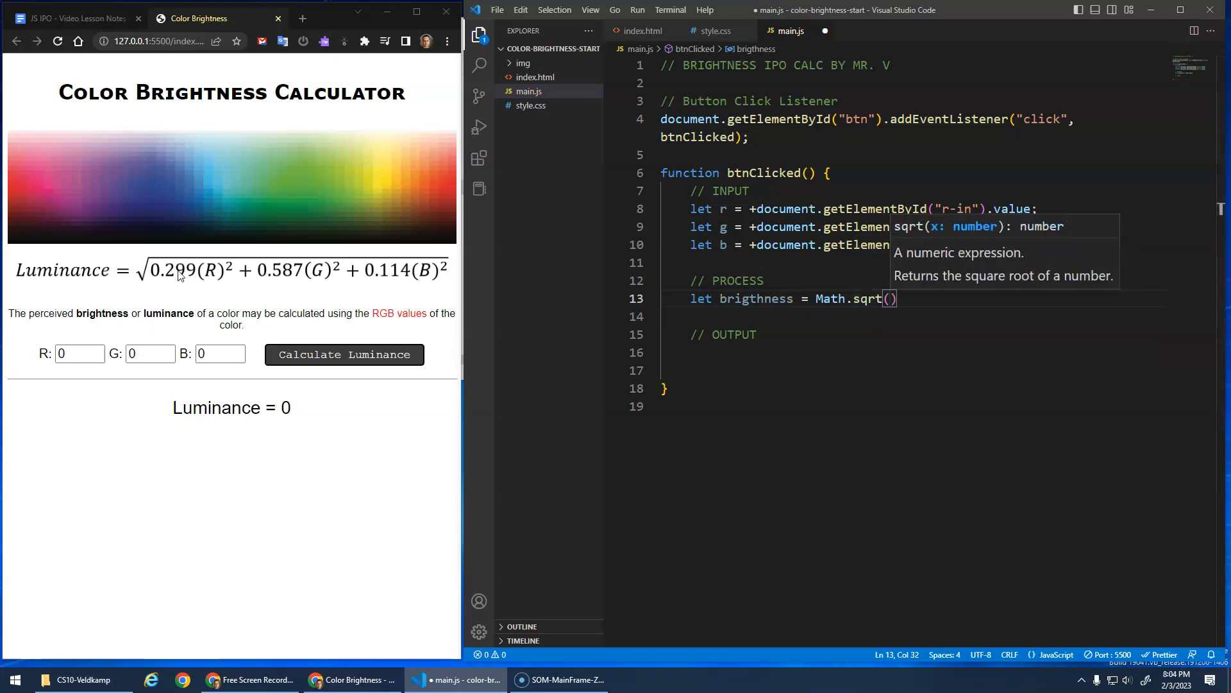
mouse_move(860, 398)
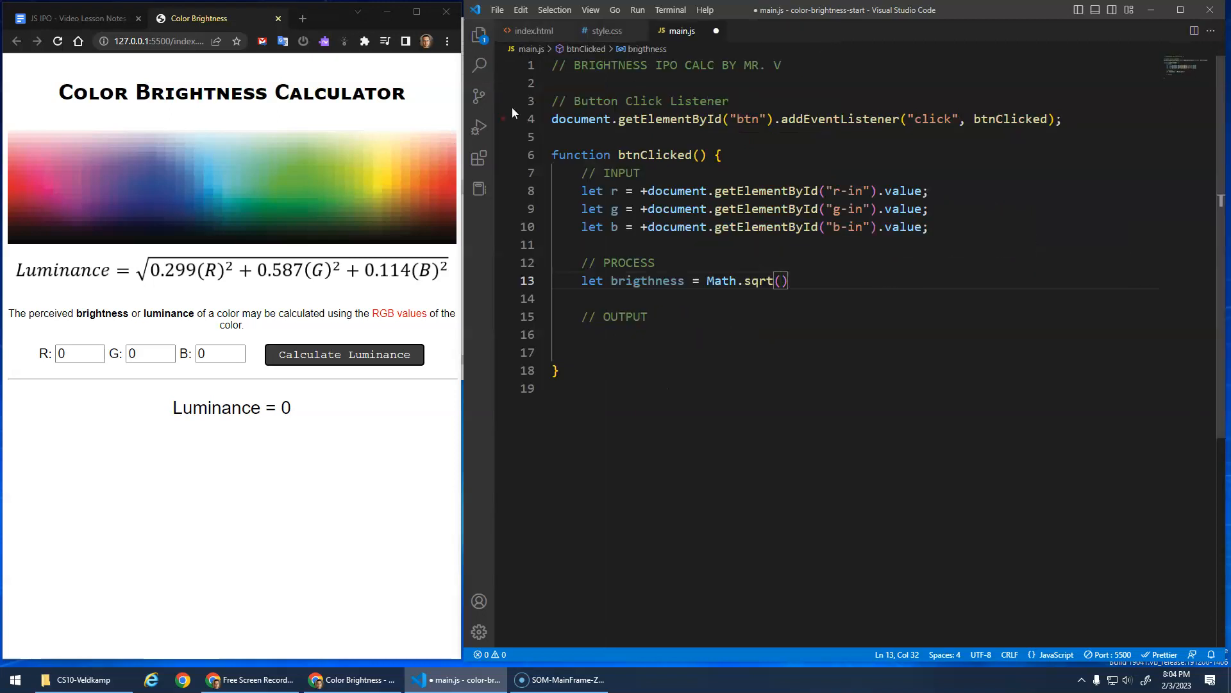
type("0.")
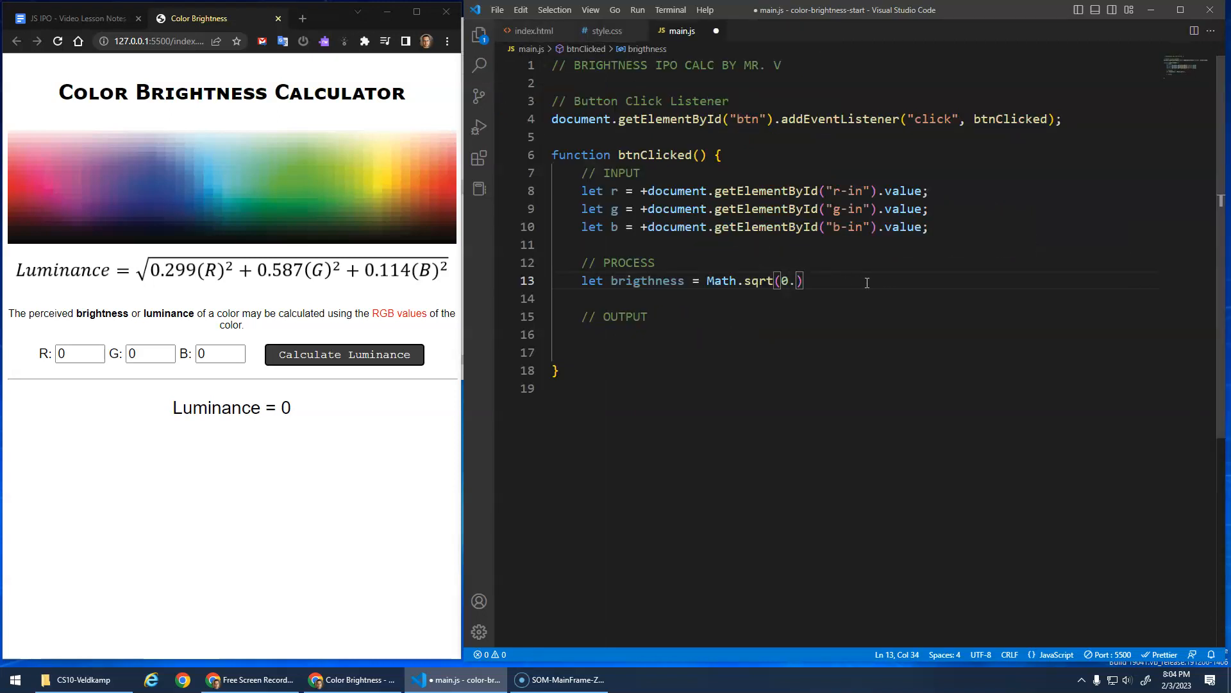
type("299")
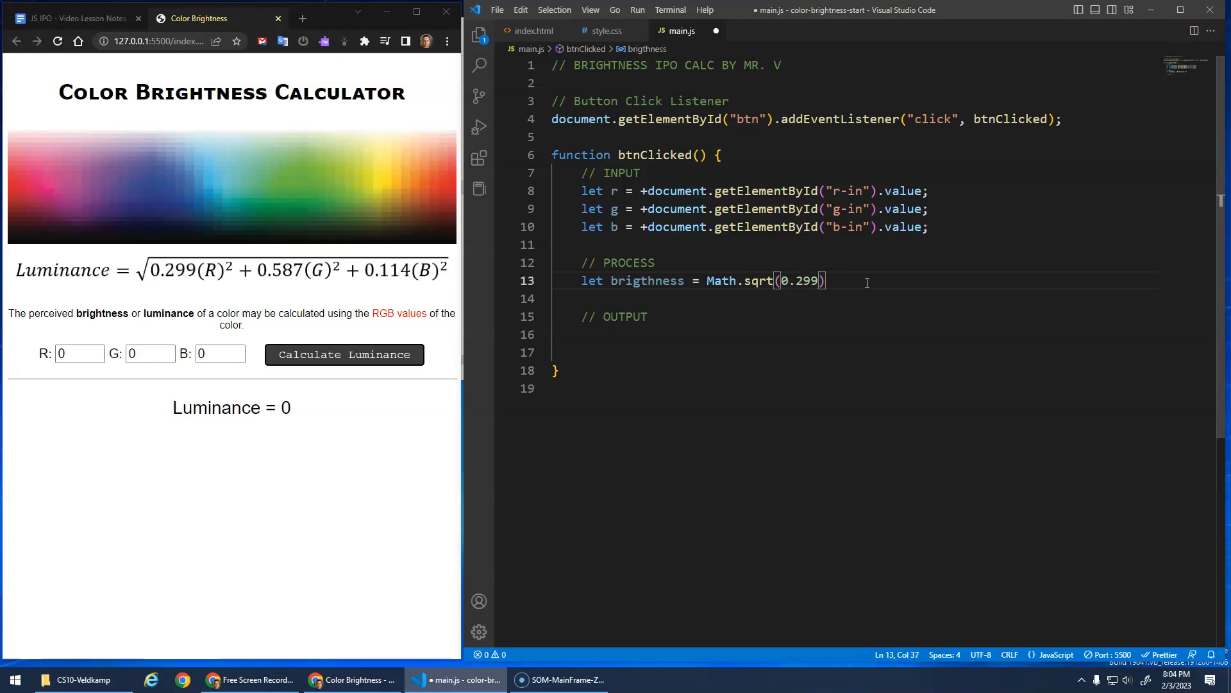
type("(")
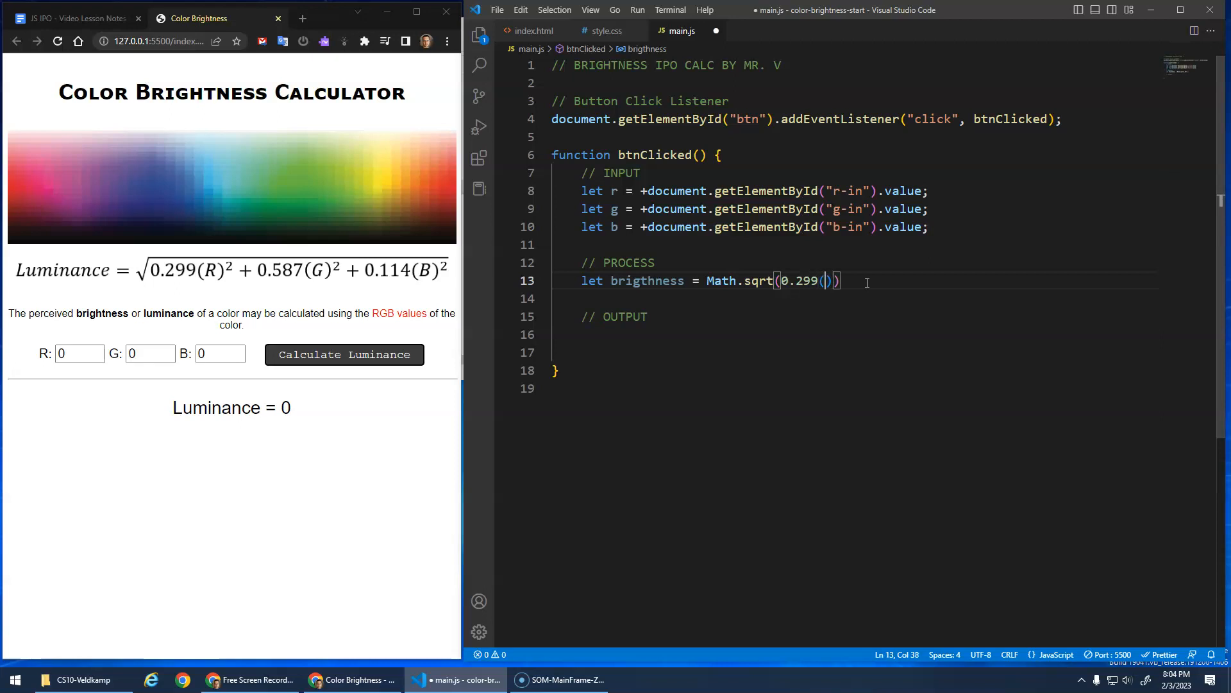
type("r")
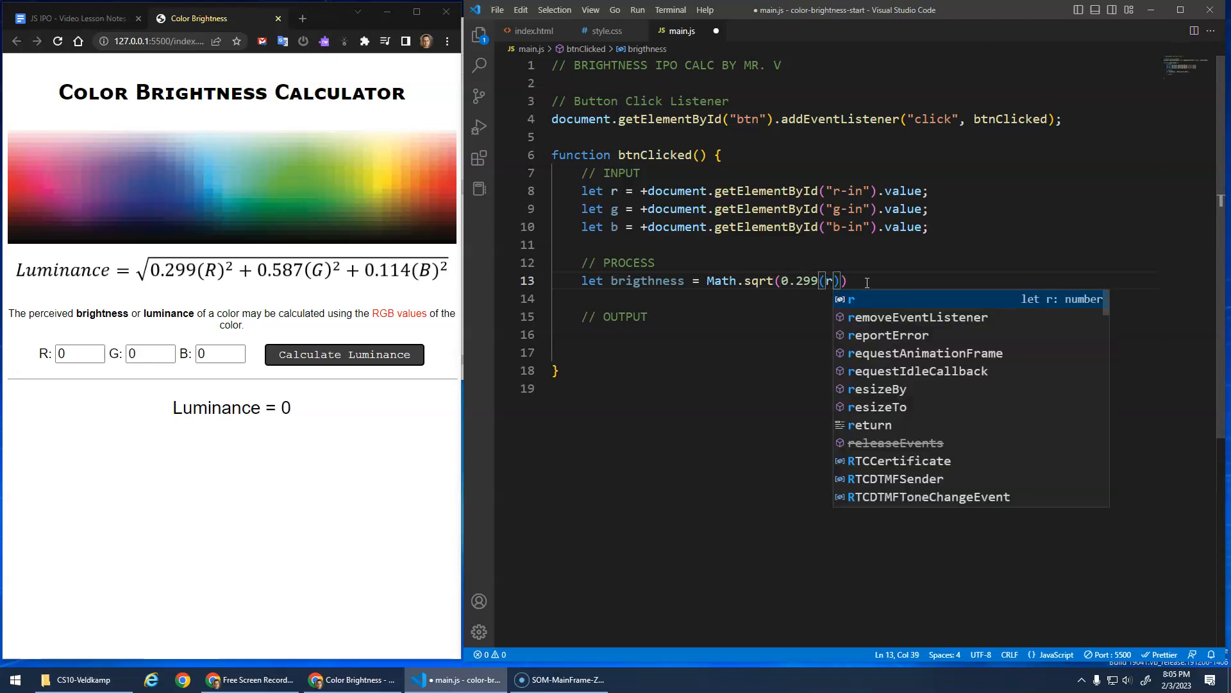
type("**")
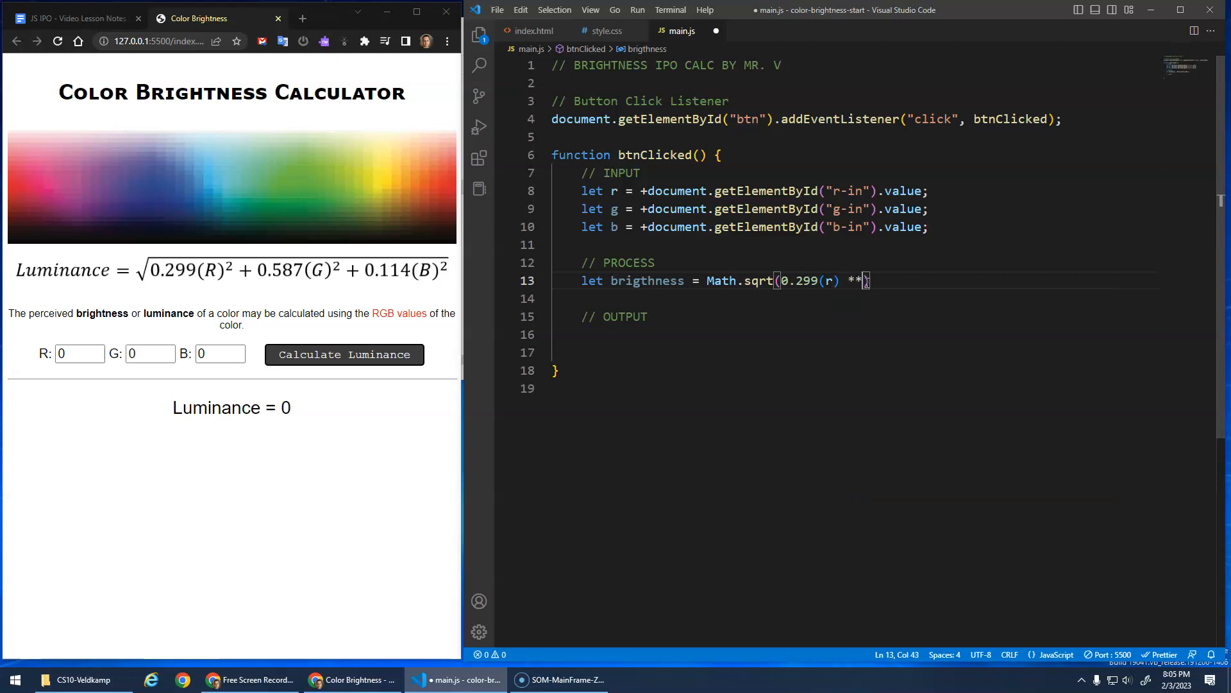
type("2)")
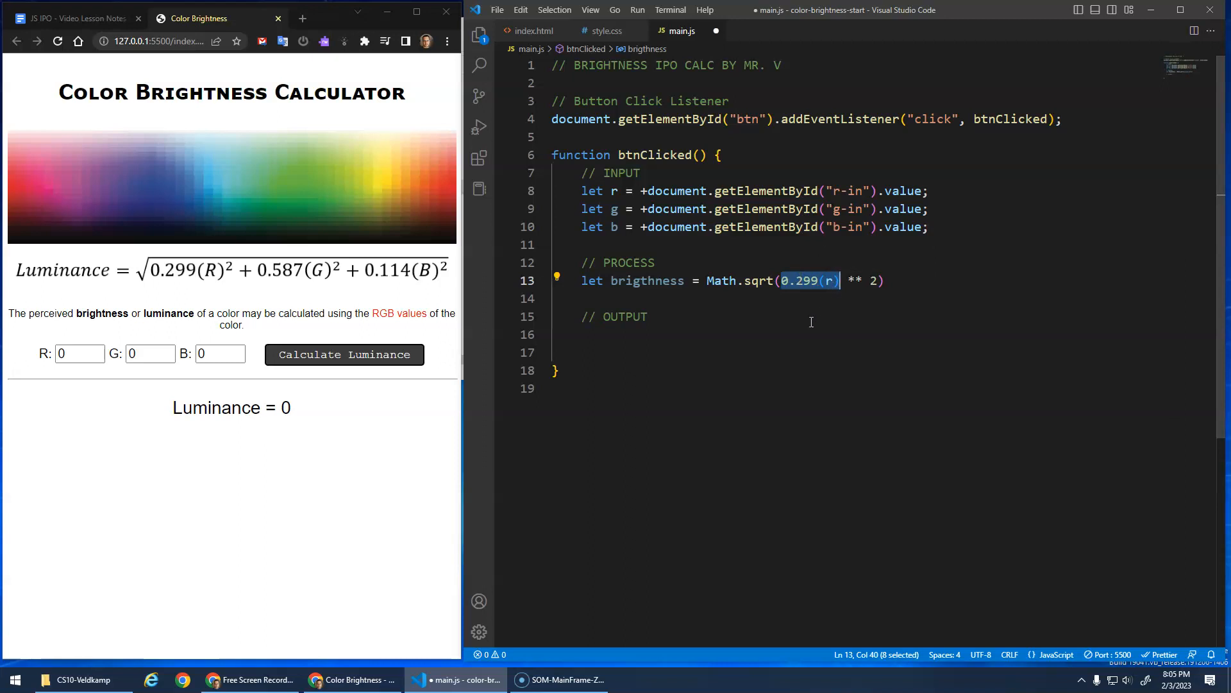
mouse_move(802, 280)
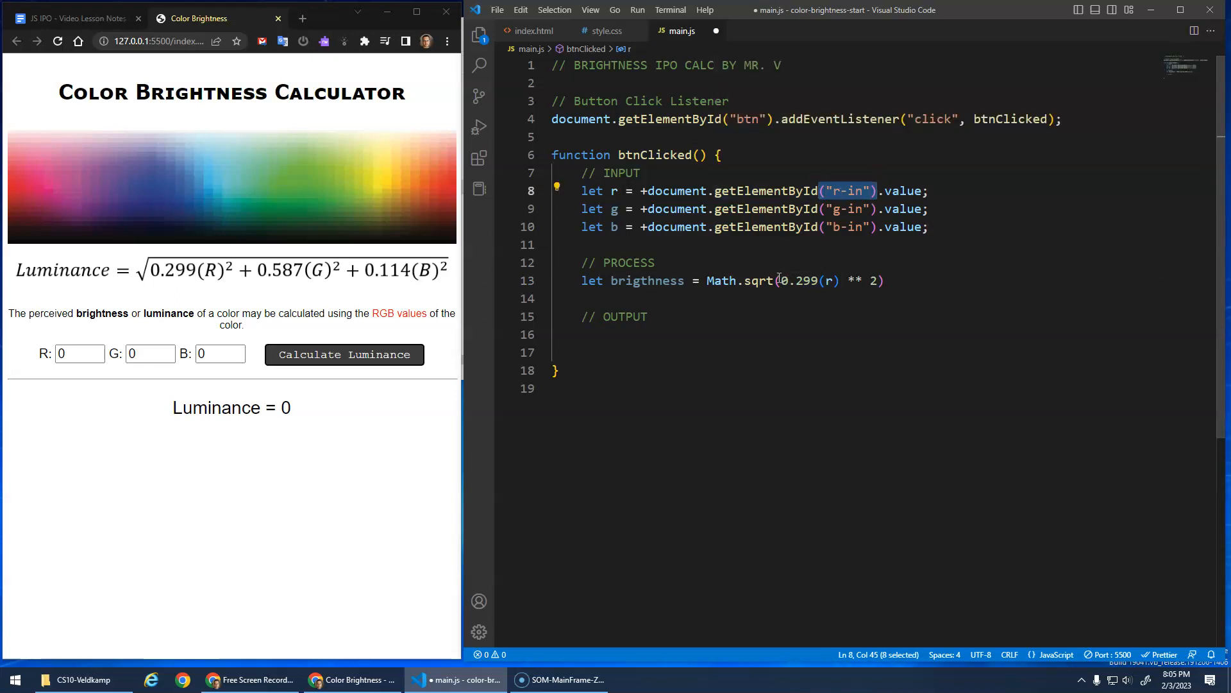
left_click(812, 280)
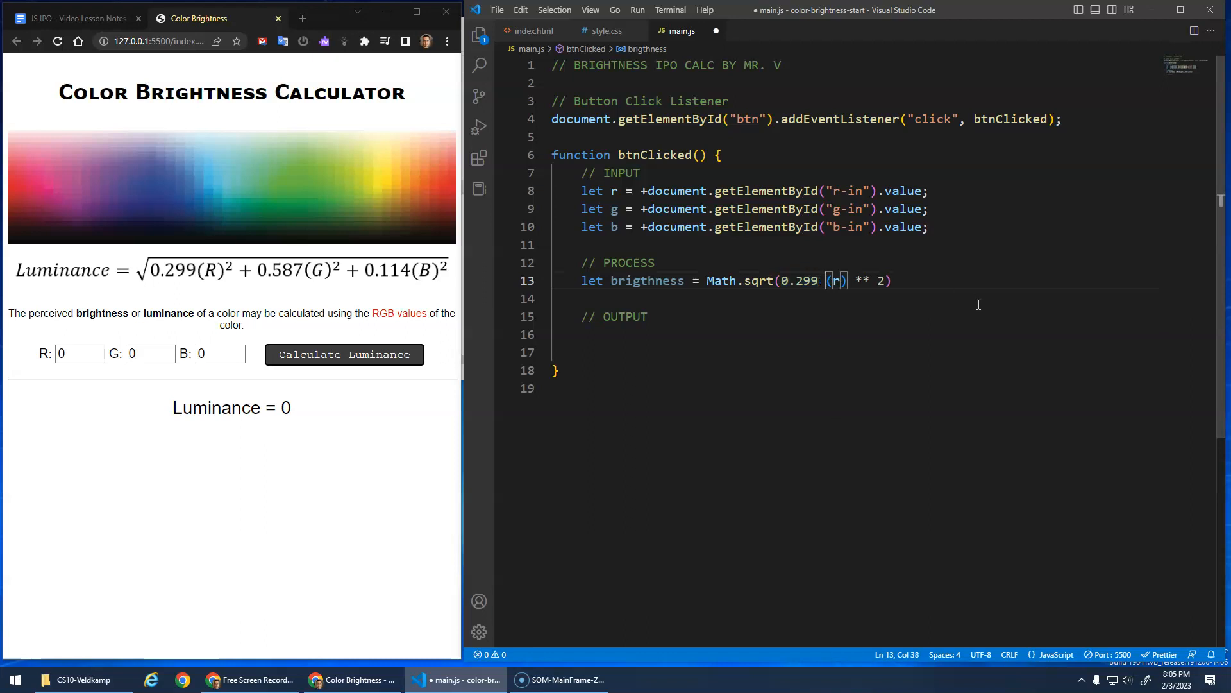
type("*")
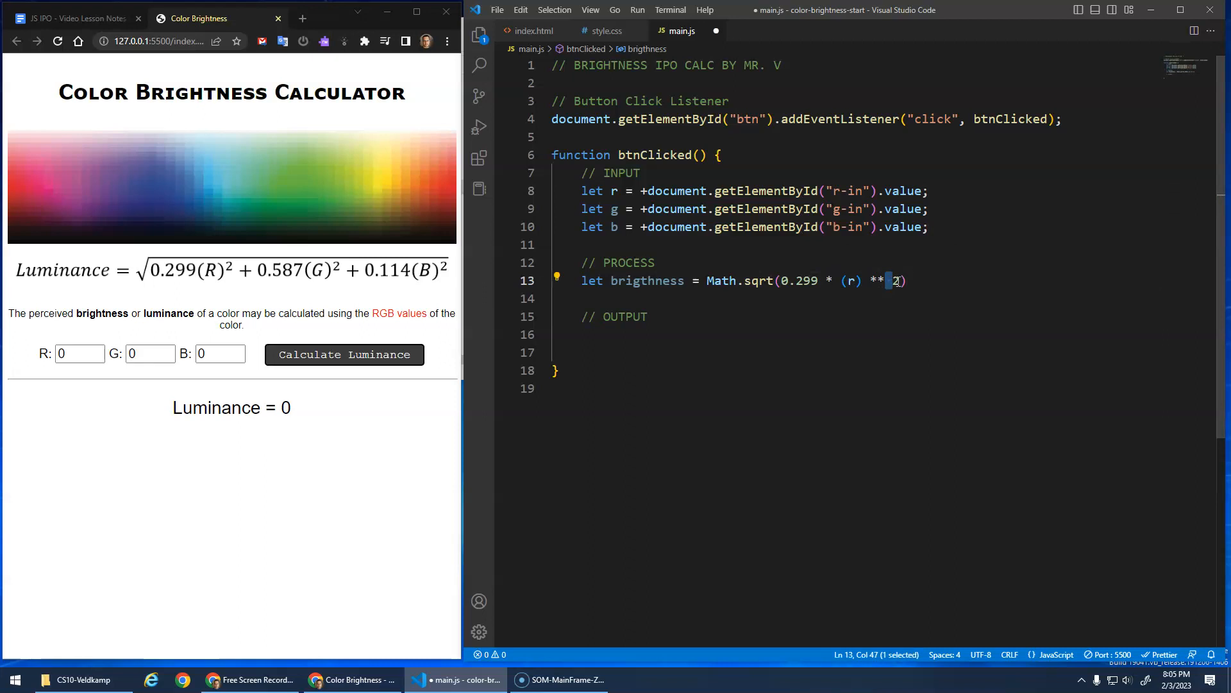
Complete the formula with + 0.587 * (g) ** 2 + 0.114 * (b) ** 2.
type("+")
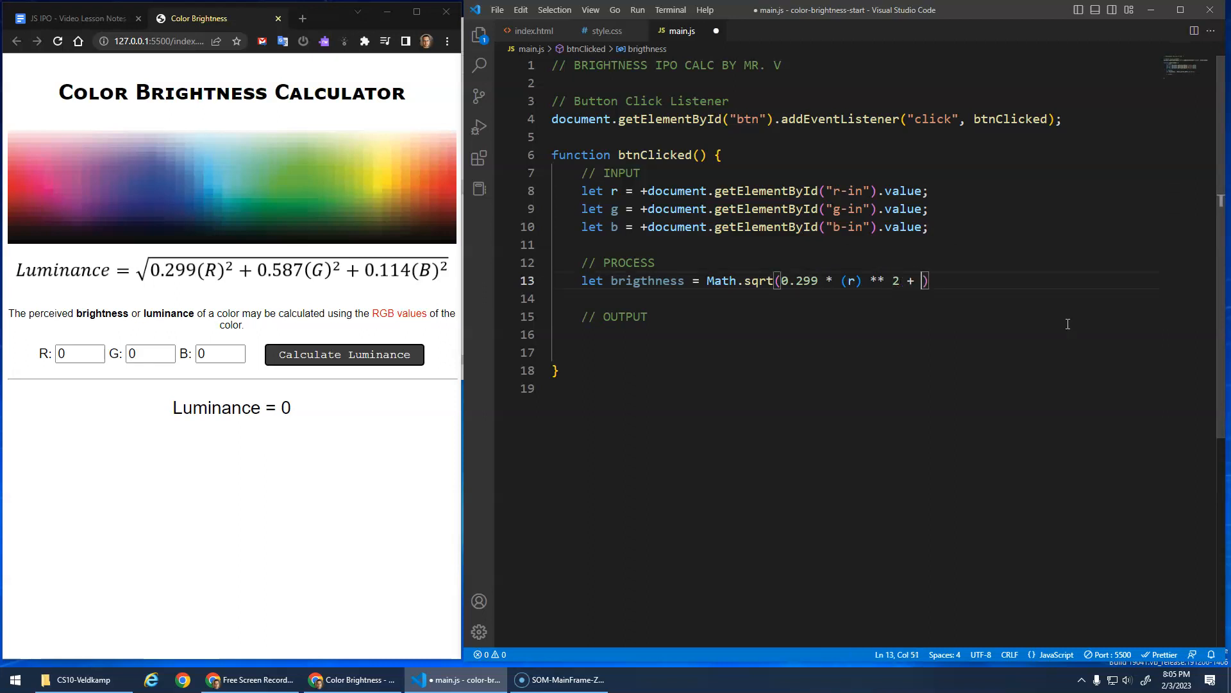
type("0.587 * (g")
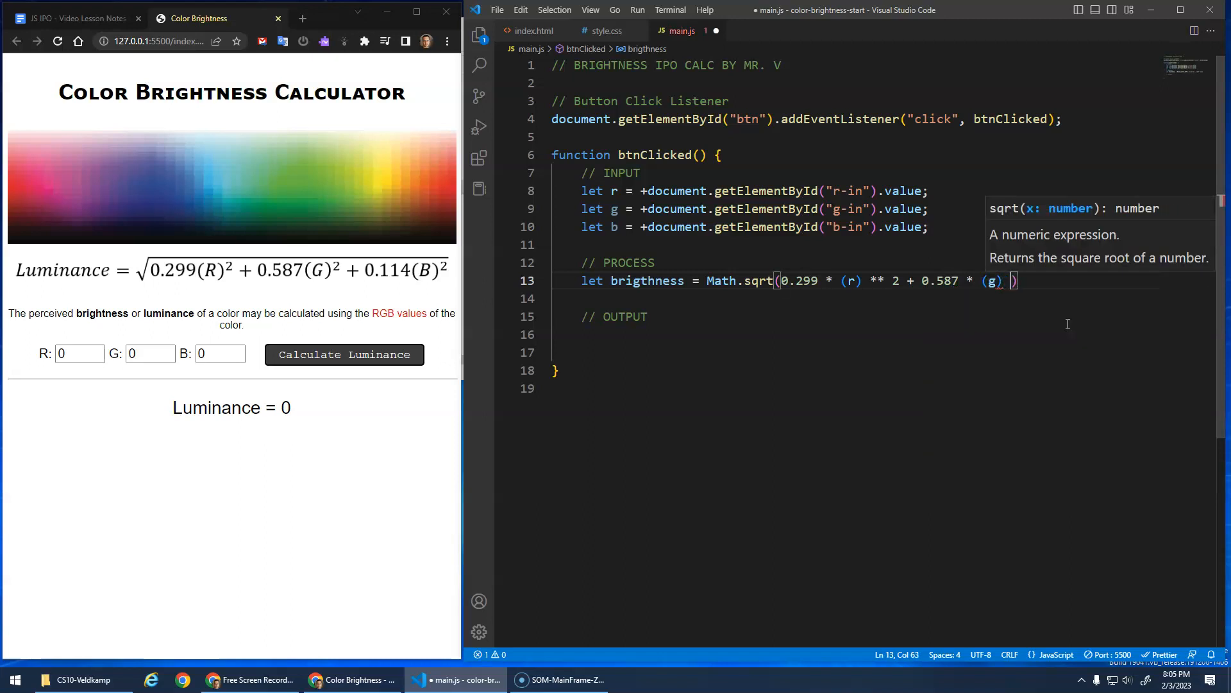
type("** 2 +")
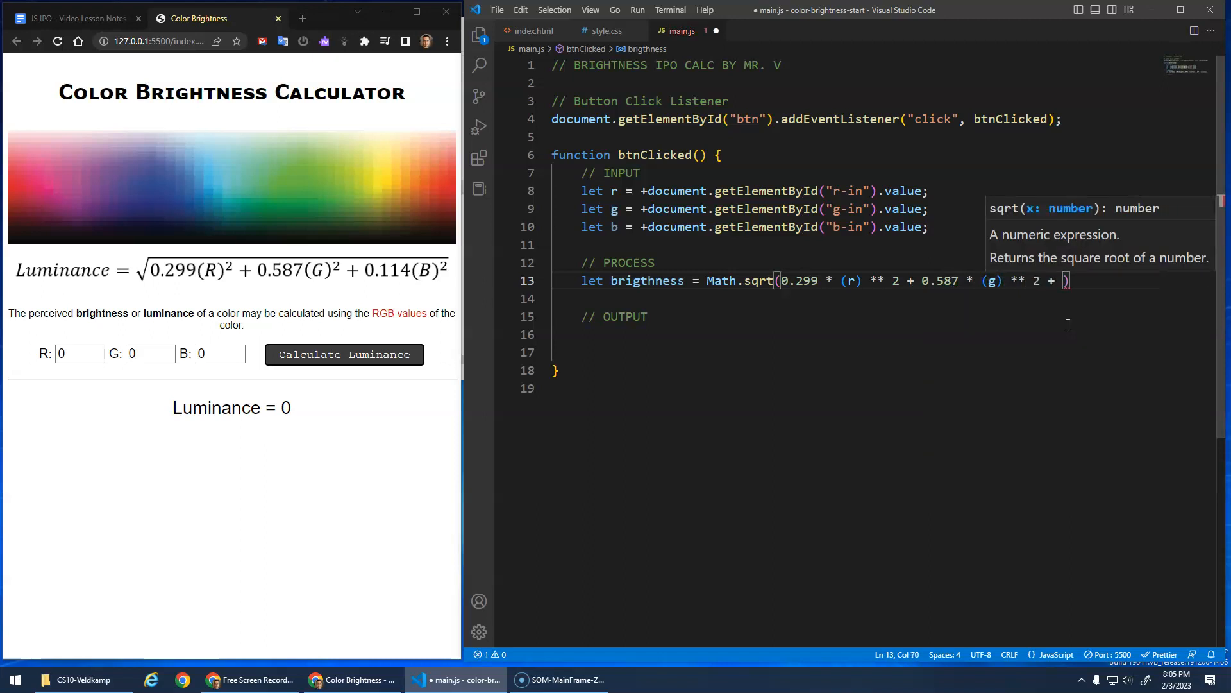
type("0.114 *")
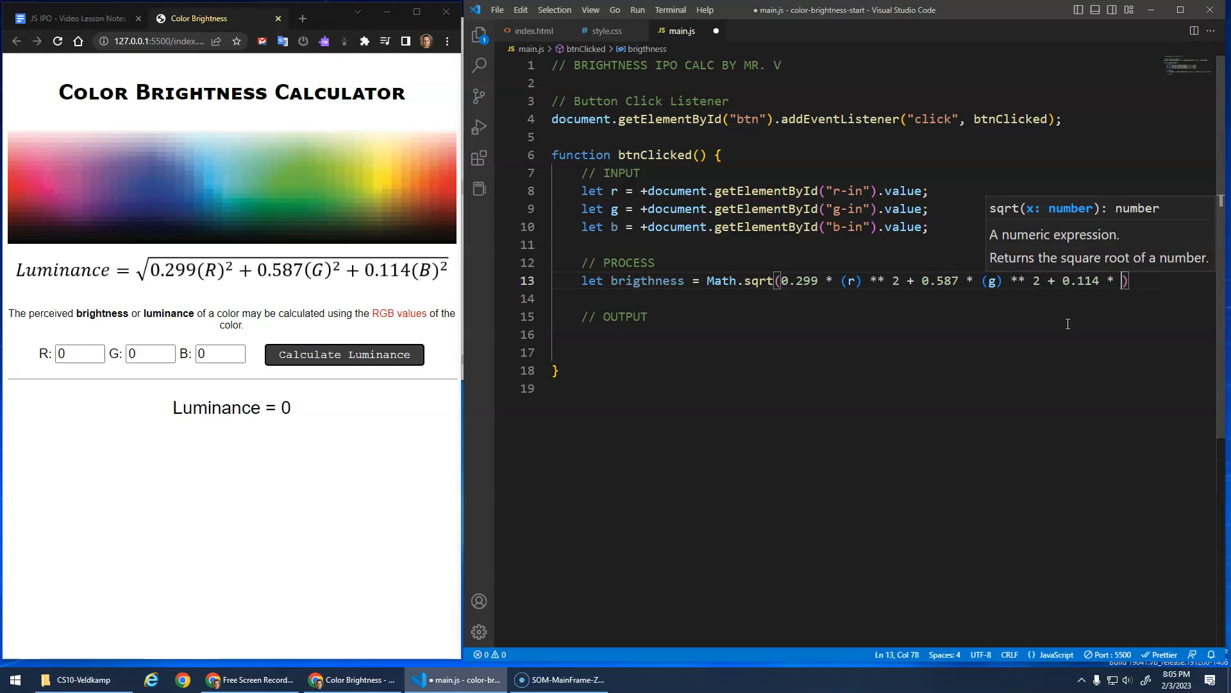
type("(b) ** 2);")
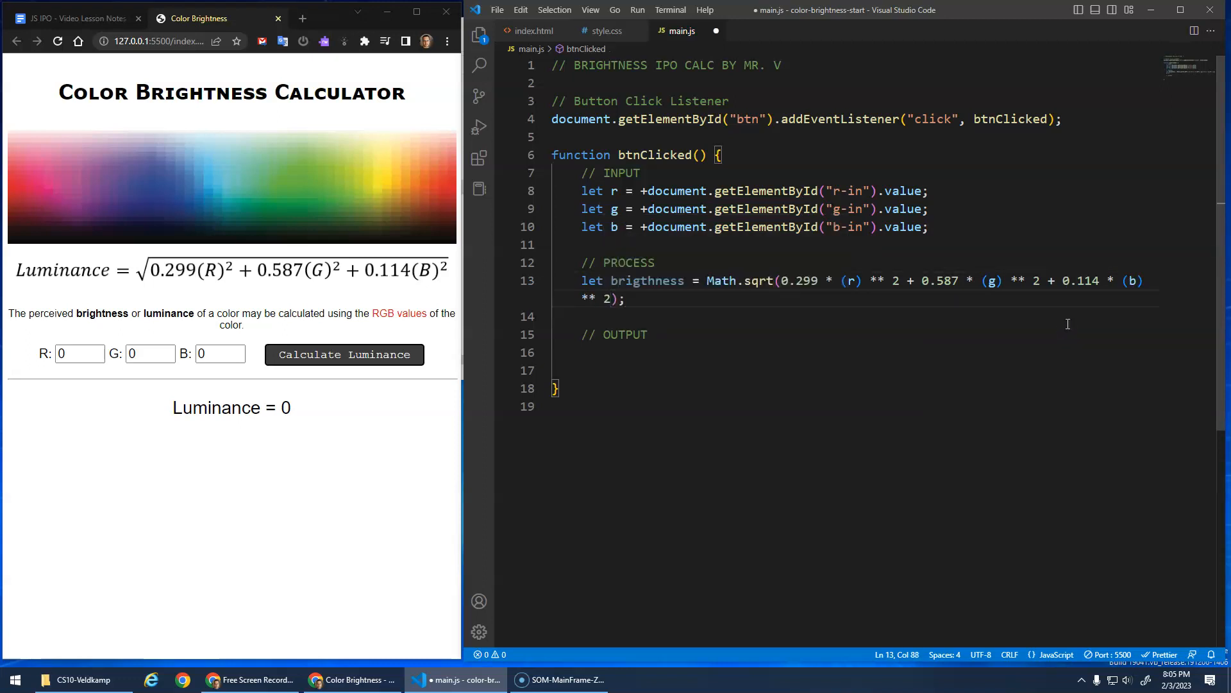
Review the ** operators so Prettier reflows the formula onto one line without parentheses.
left_click(647, 334)
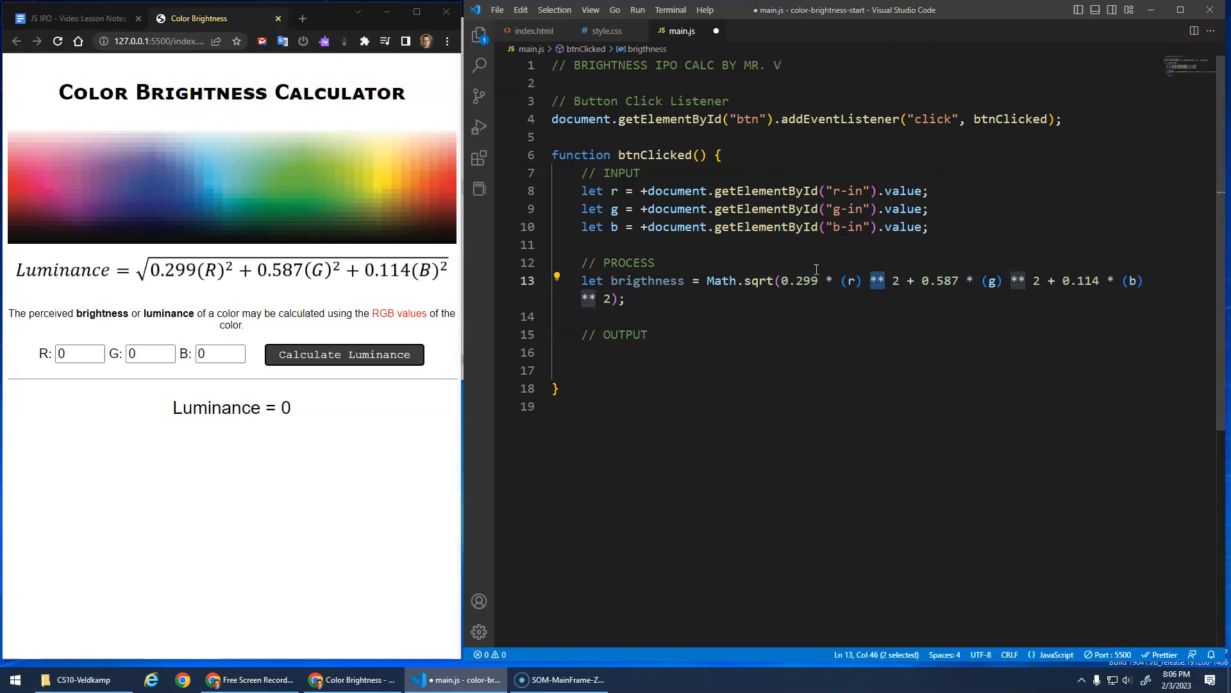
mouse_move(719, 275)
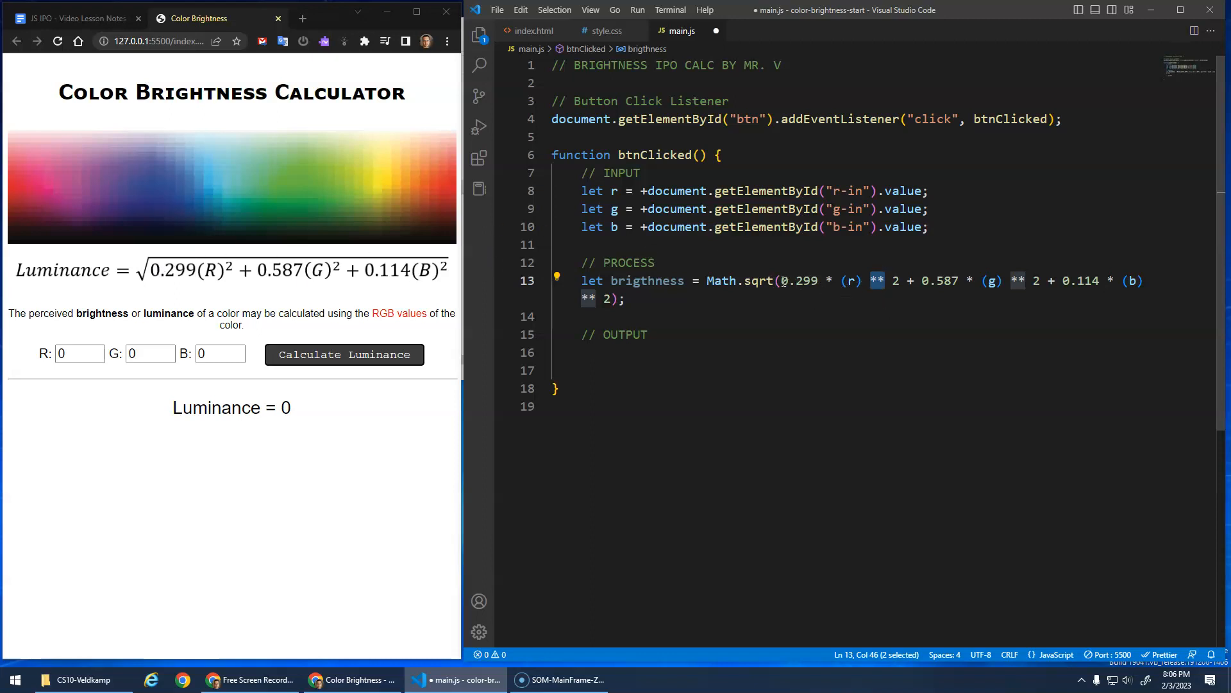
double_click(794, 280)
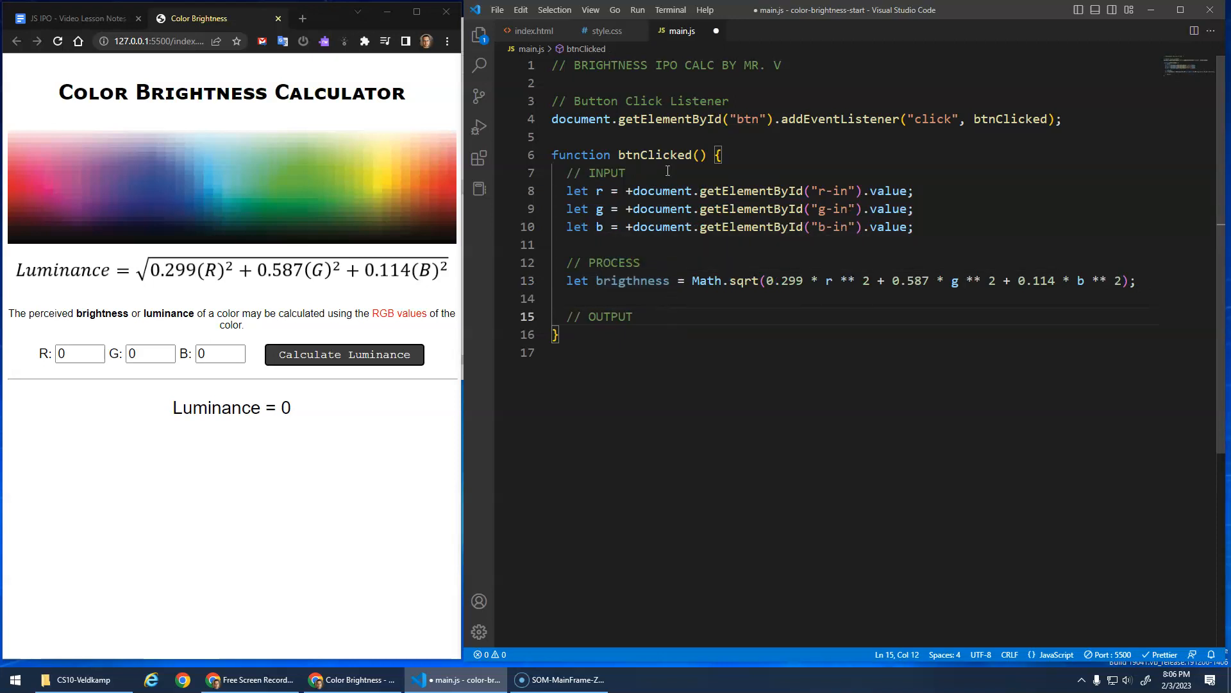
left_click(534, 31)
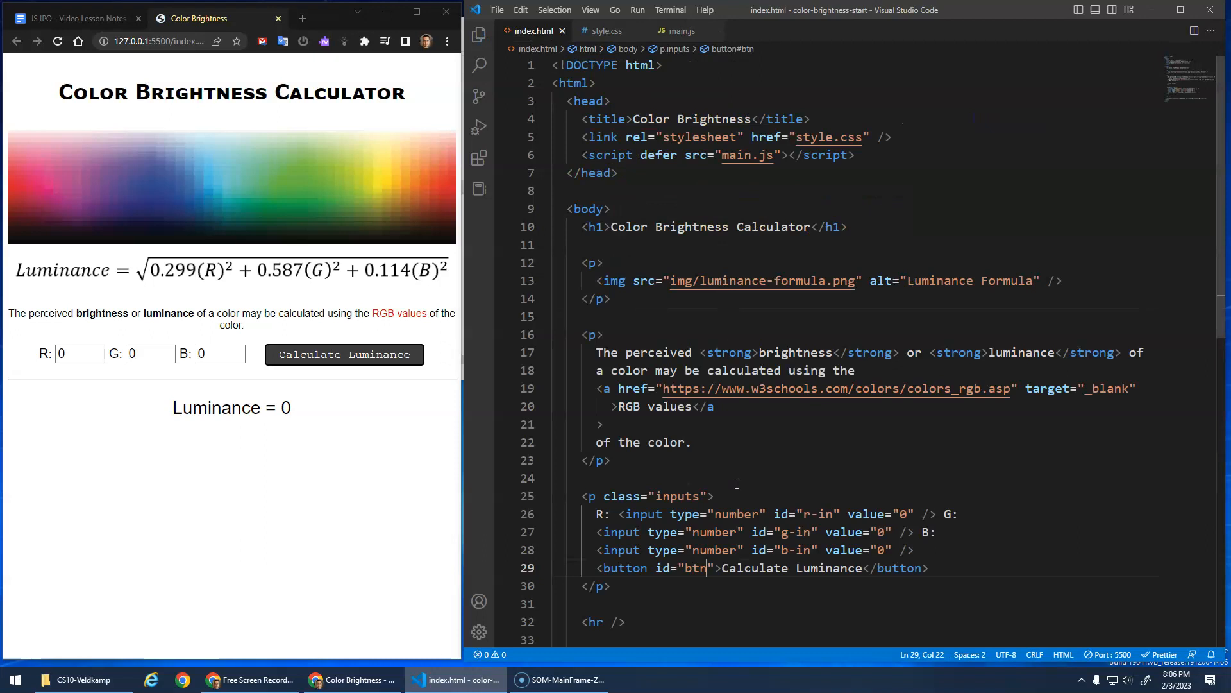
scroll("down", 3)
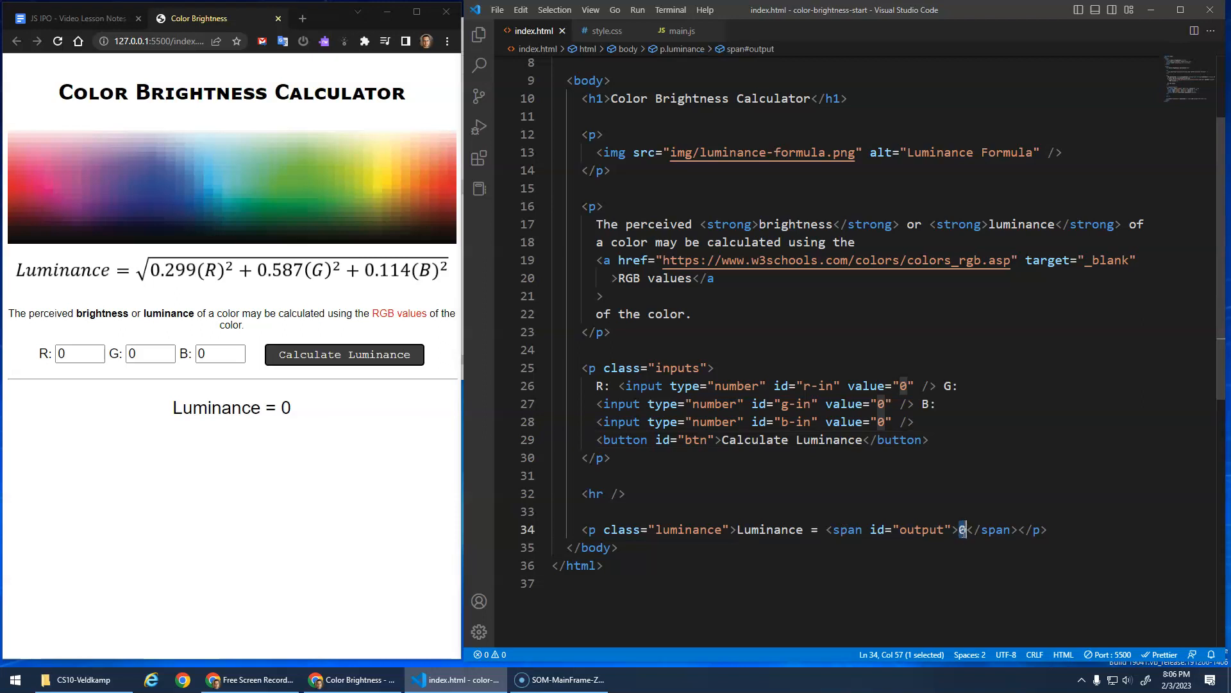
left_click(681, 30)
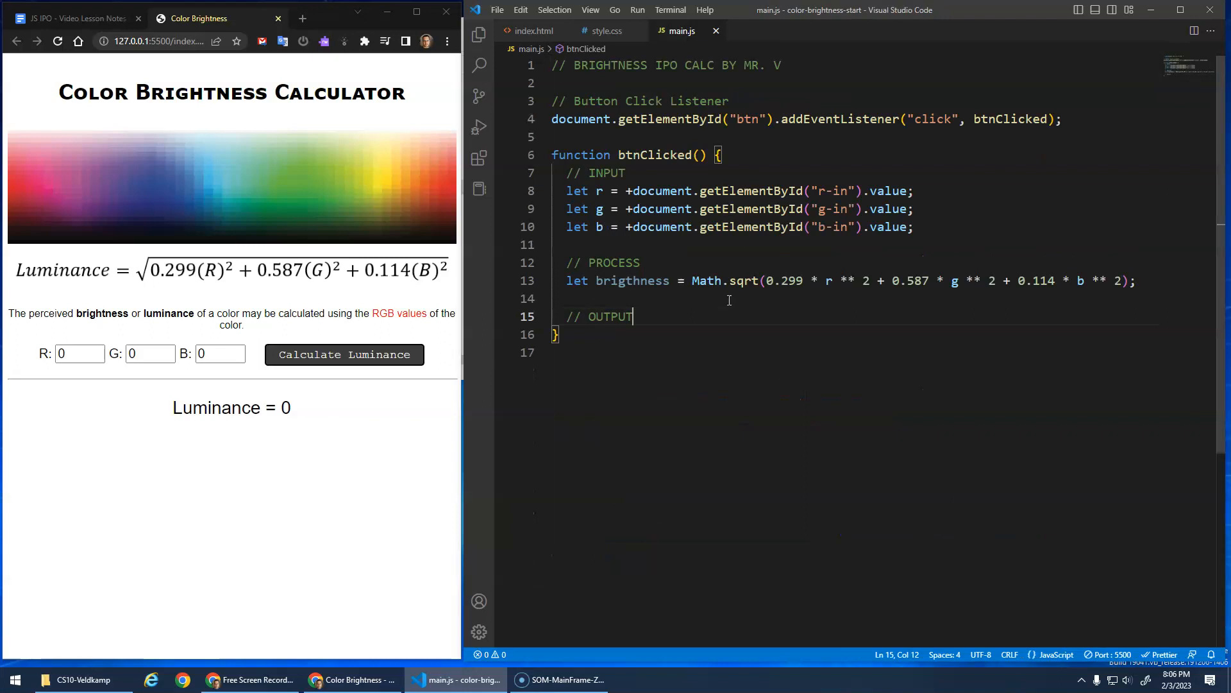
Write the OUTPUT line setting the output element's innerHTML to brightness.
type("document.getElementById(\"output\").innerHTML =")
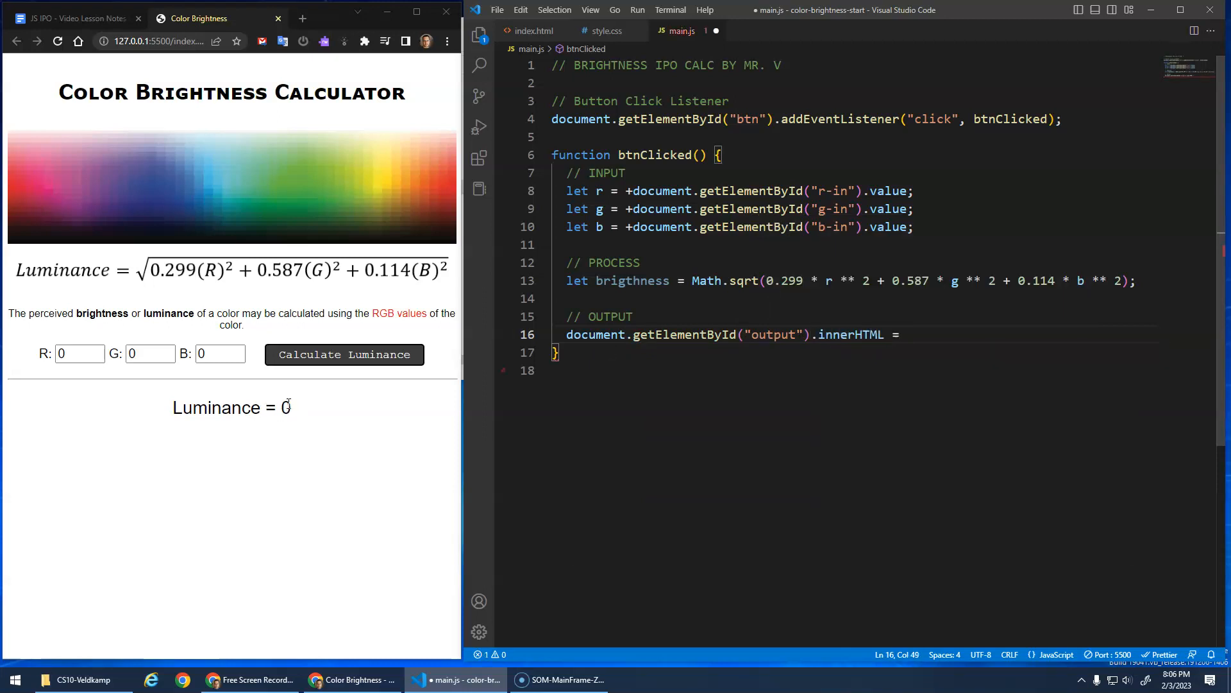
double_click(286, 408)
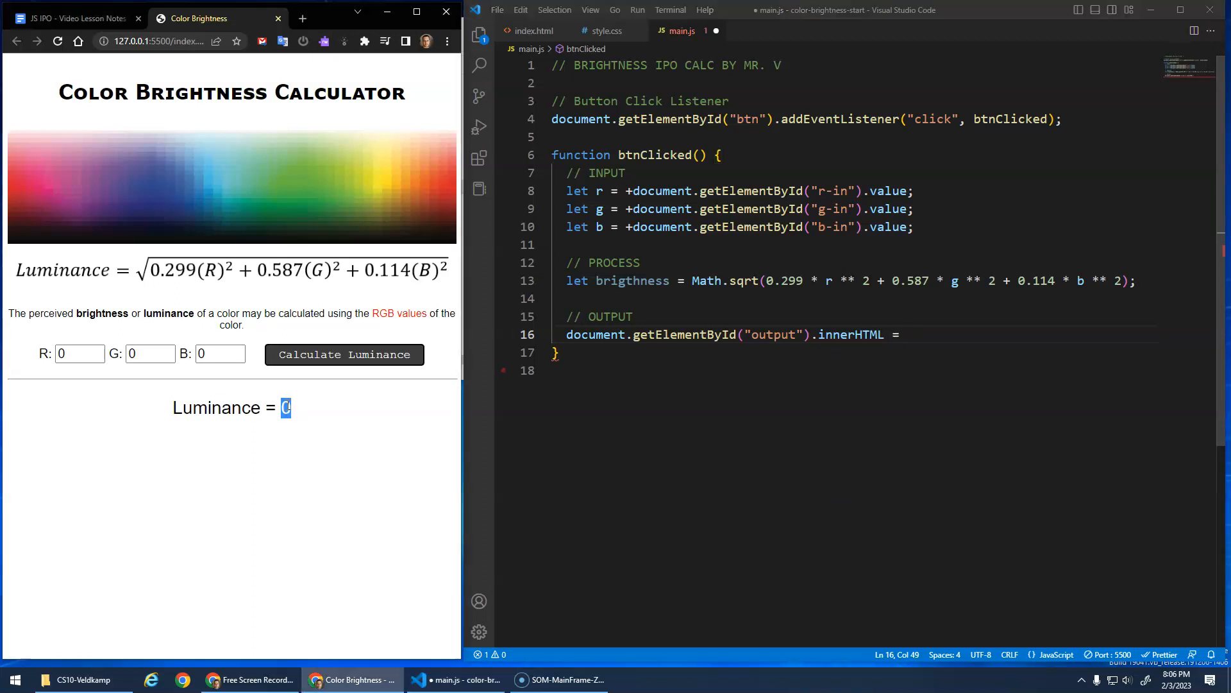
left_click(916, 333)
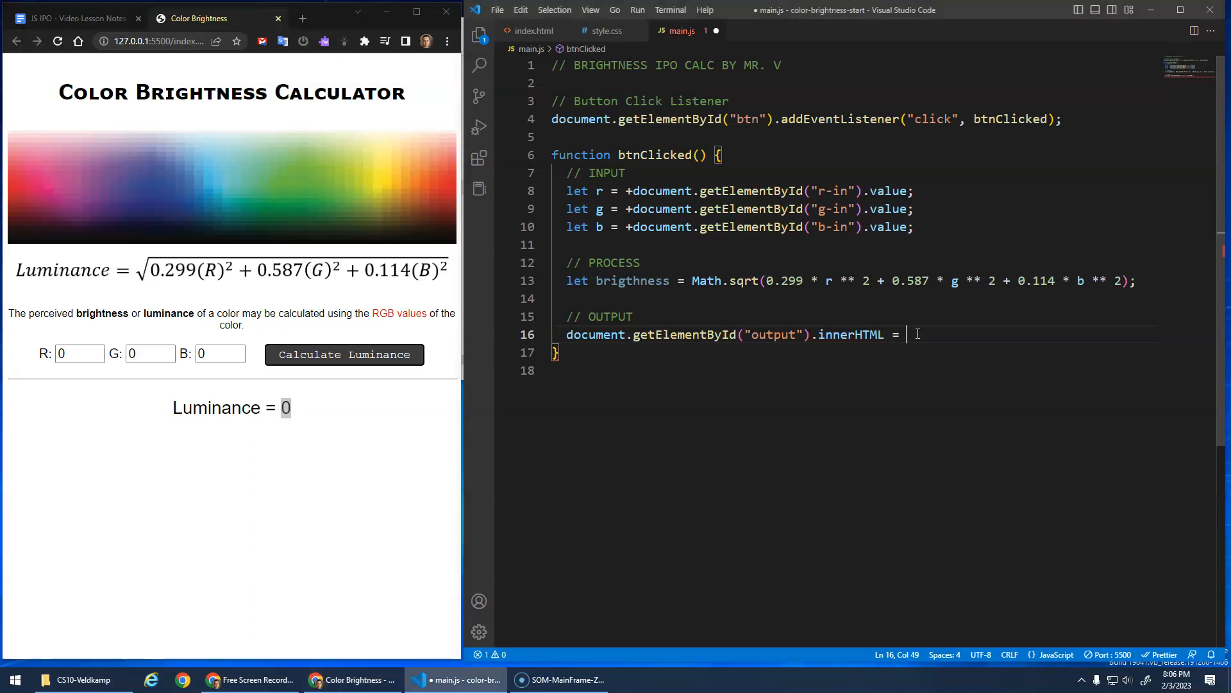
type("brigh")
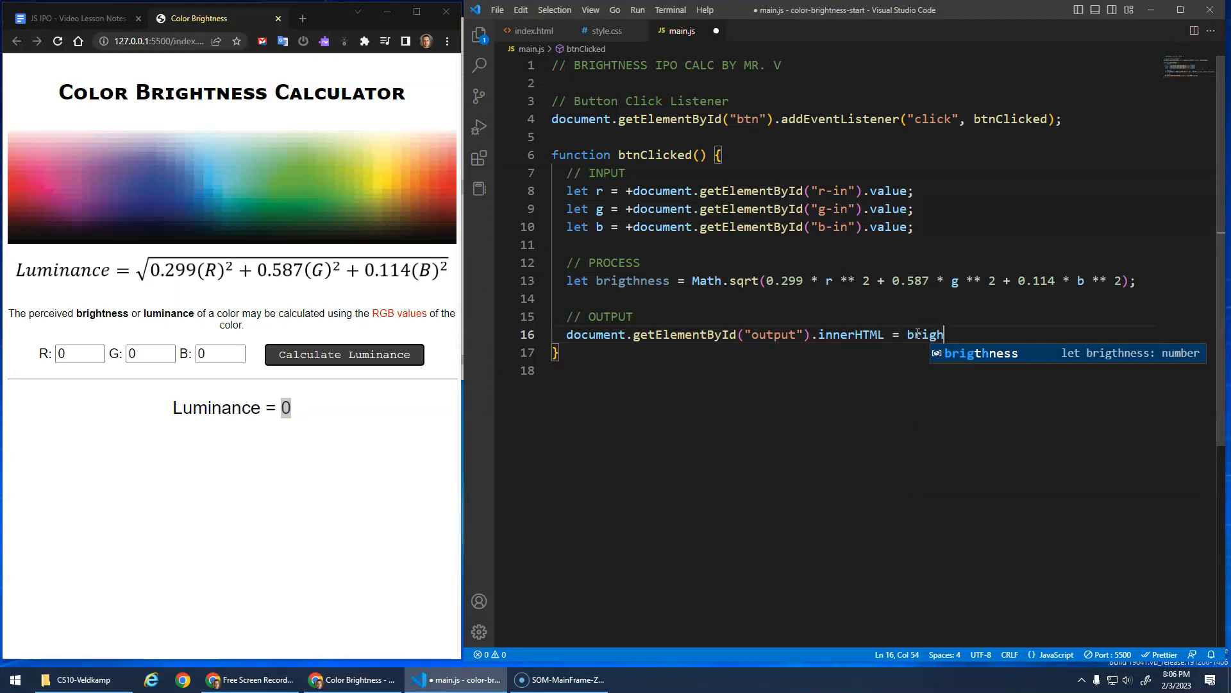
key("Tab")
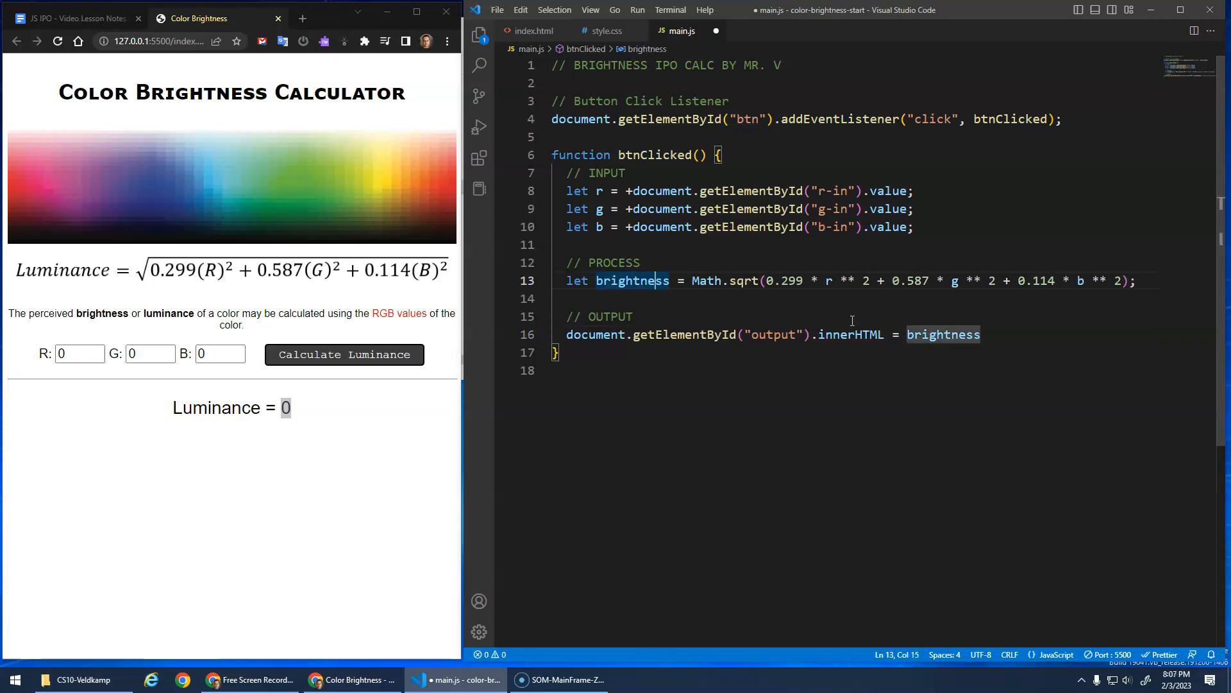
Correct the brigthness misspelling and end the output statement with a semicolon.
left_click(980, 333)
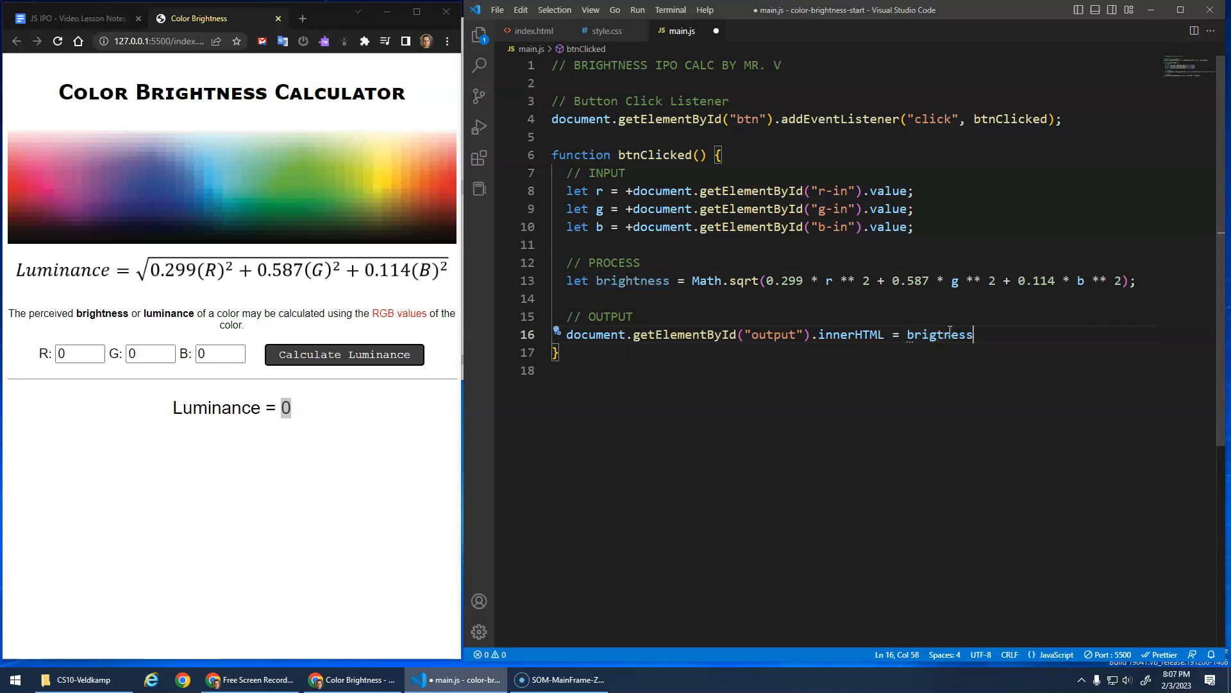
mouse_move(633, 280)
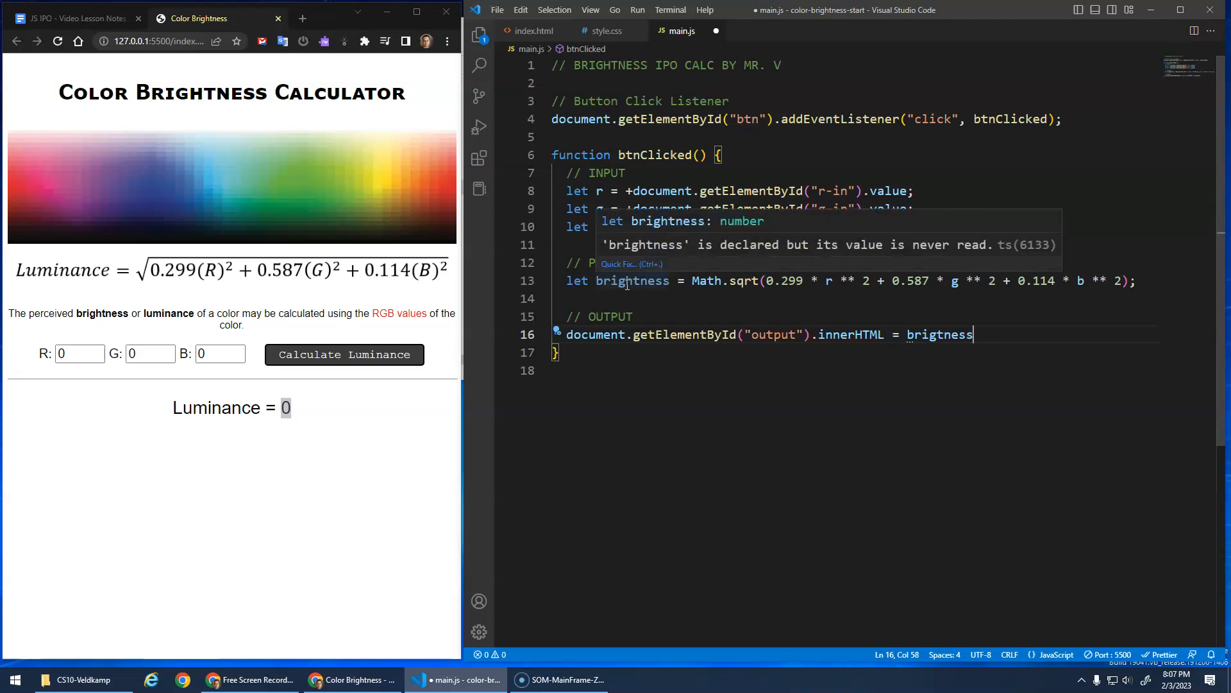
mouse_move(924, 245)
type("h")
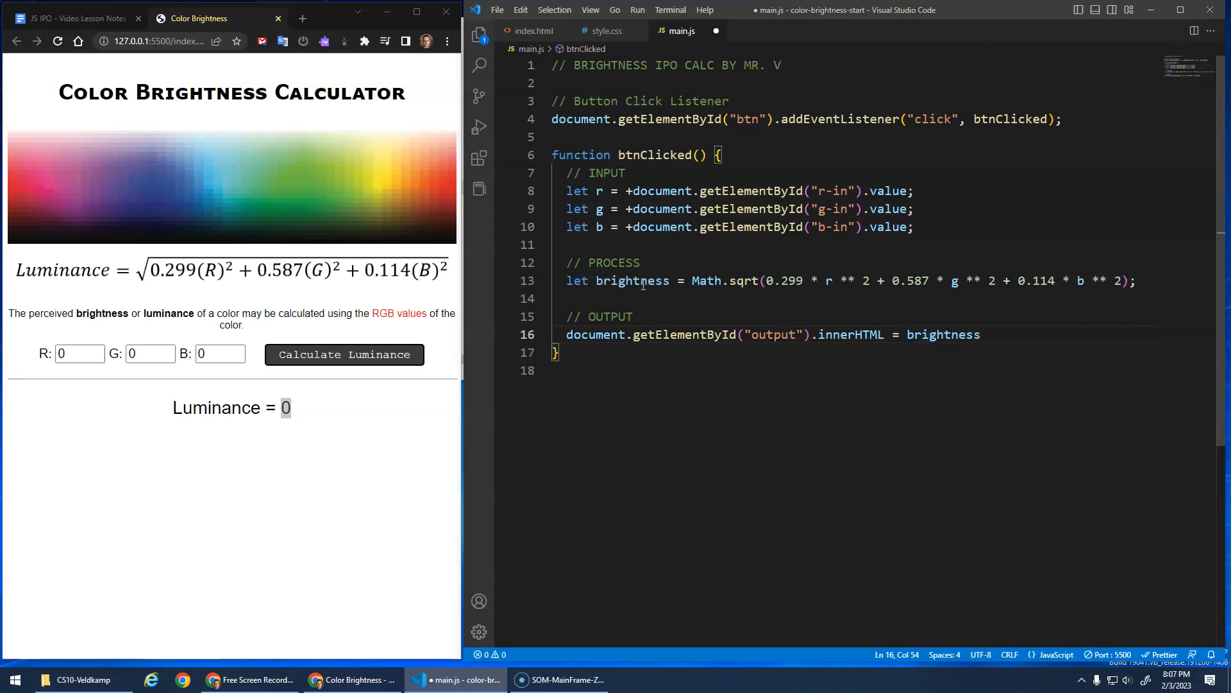
double_click(942, 333)
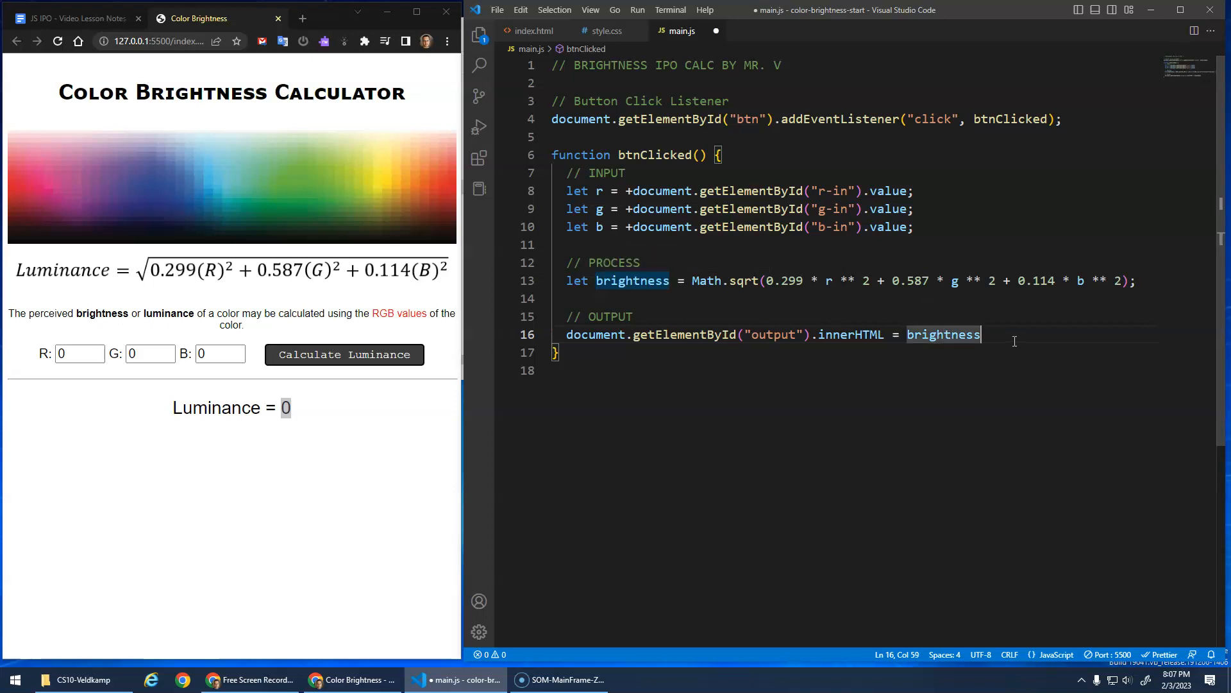
type(";")
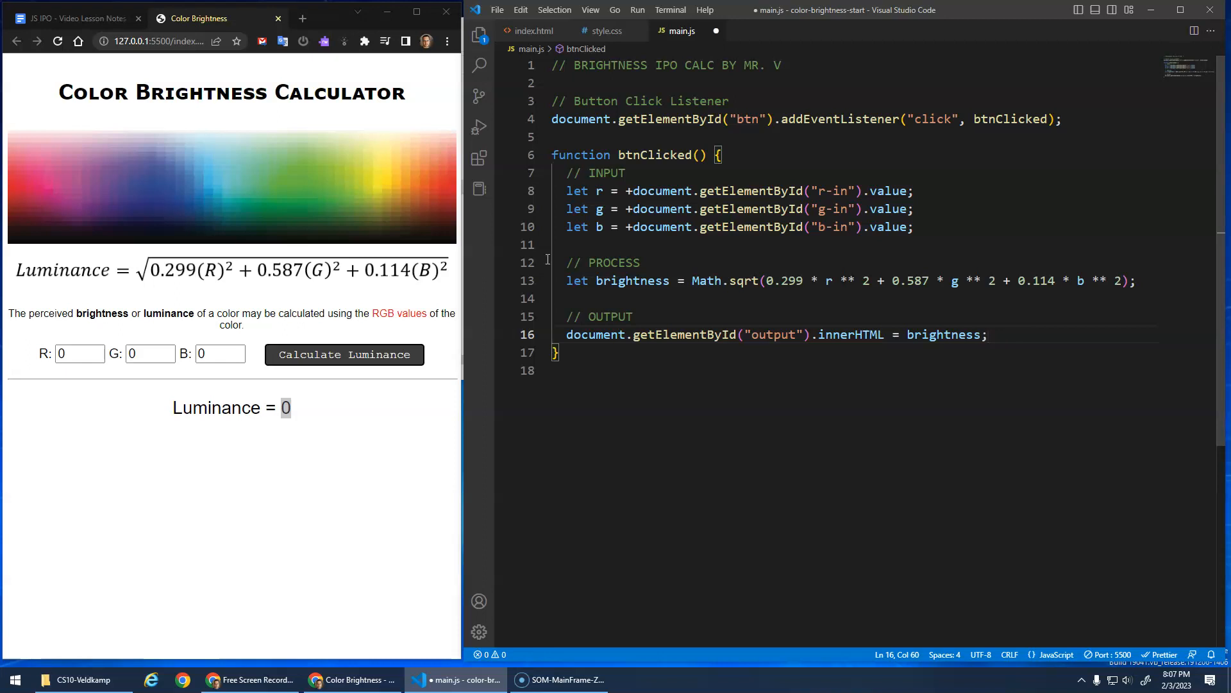
mouse_move(941, 333)
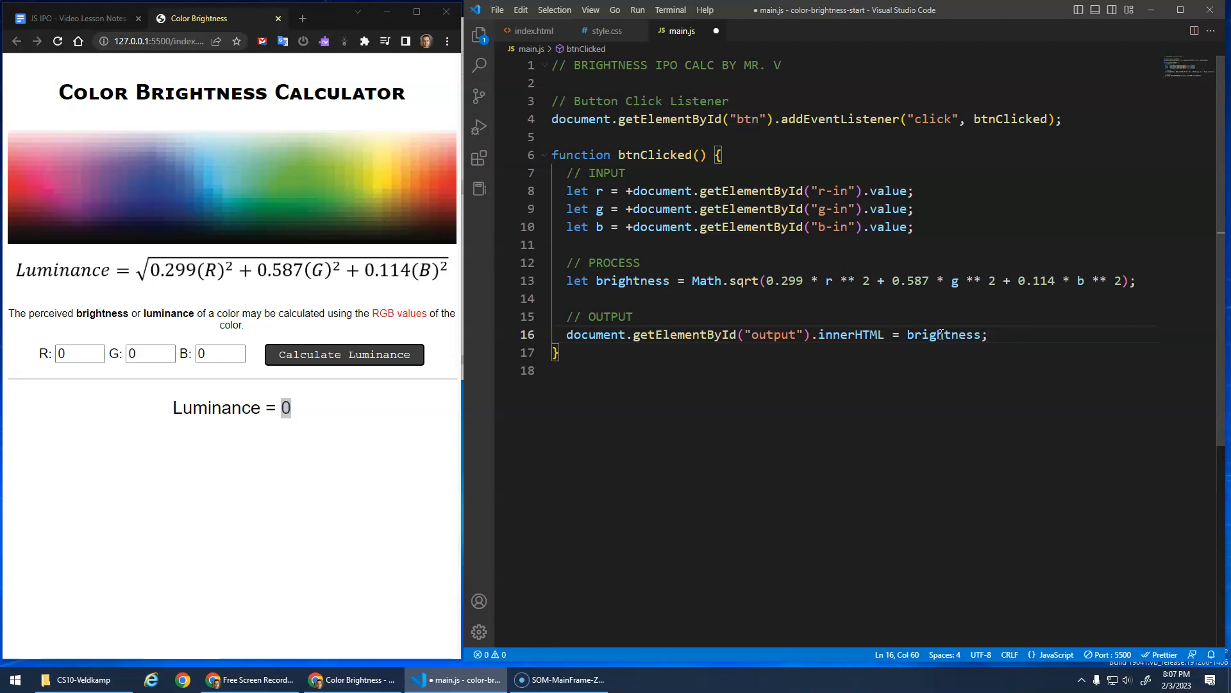
mouse_move(621, 406)
type("255")
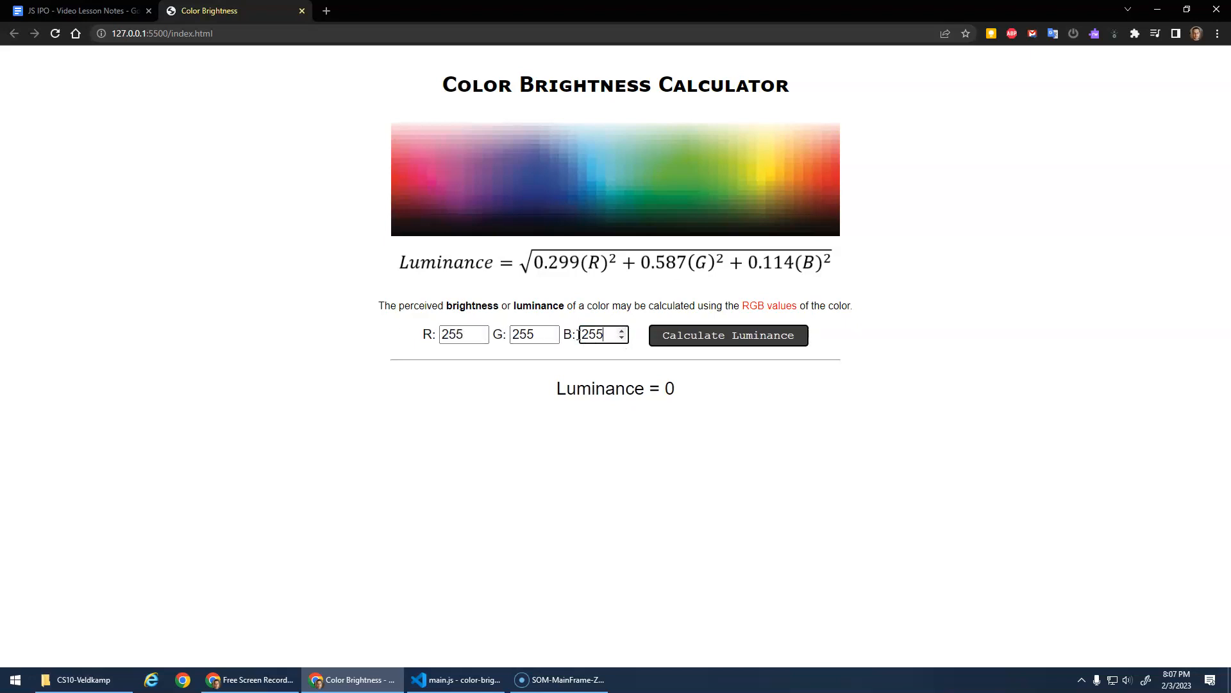
Calculate luminance for R, G, B all 255, showing 254.99999999999997.
left_click(727, 335)
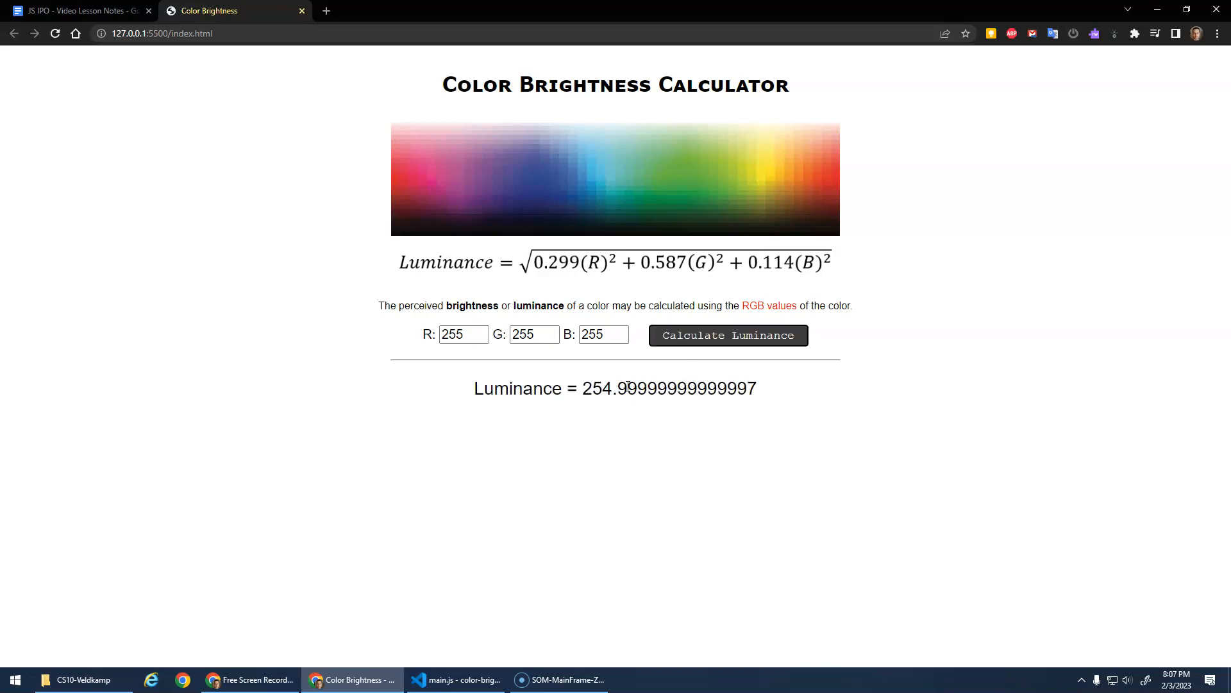
mouse_move(566, 667)
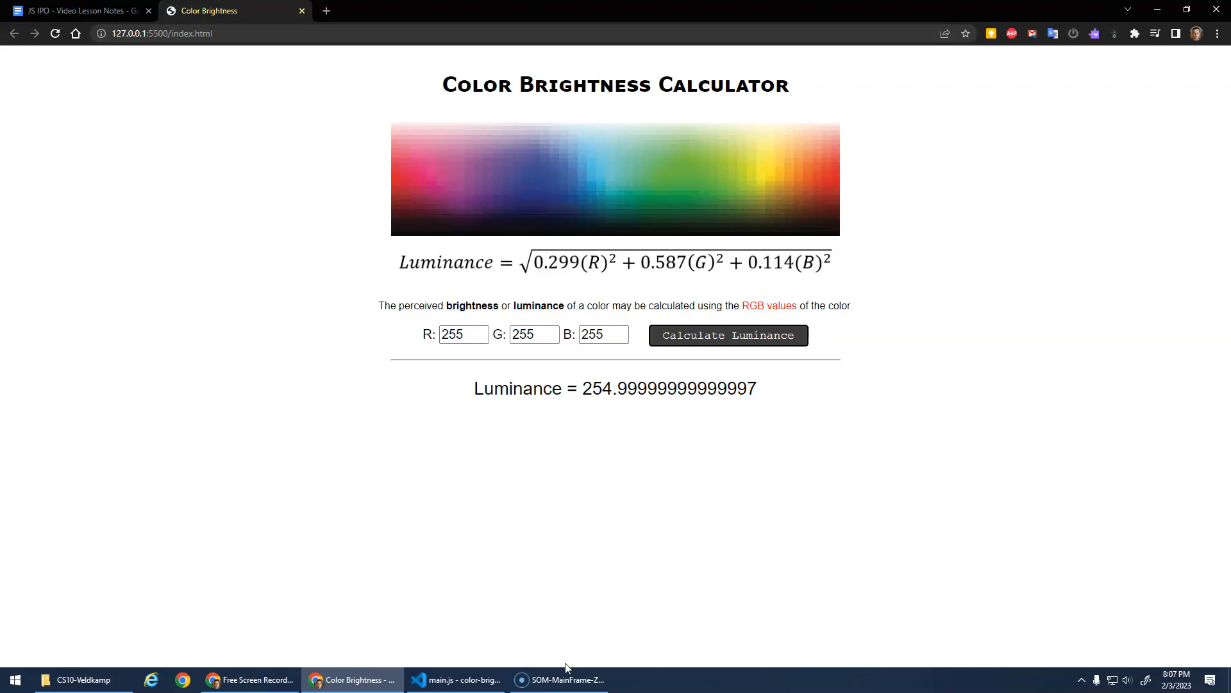
Wrap brightness in Math.round( ) on the output line and save main.js.
left_click(455, 679)
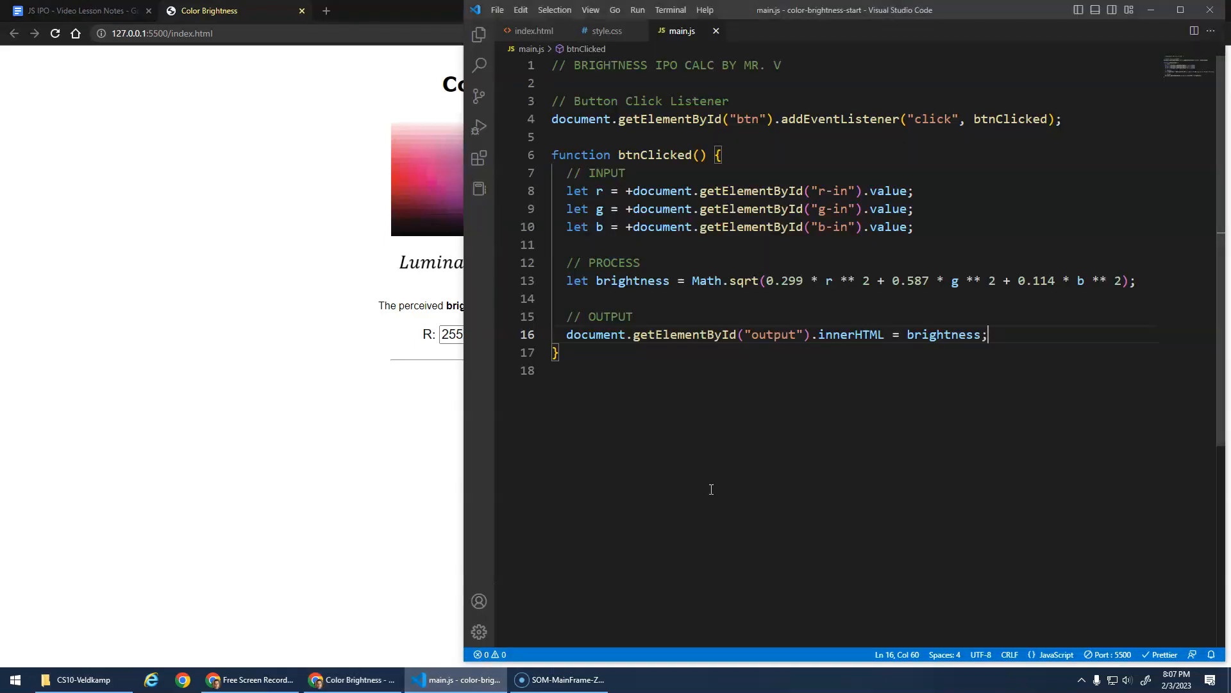
double_click(942, 334)
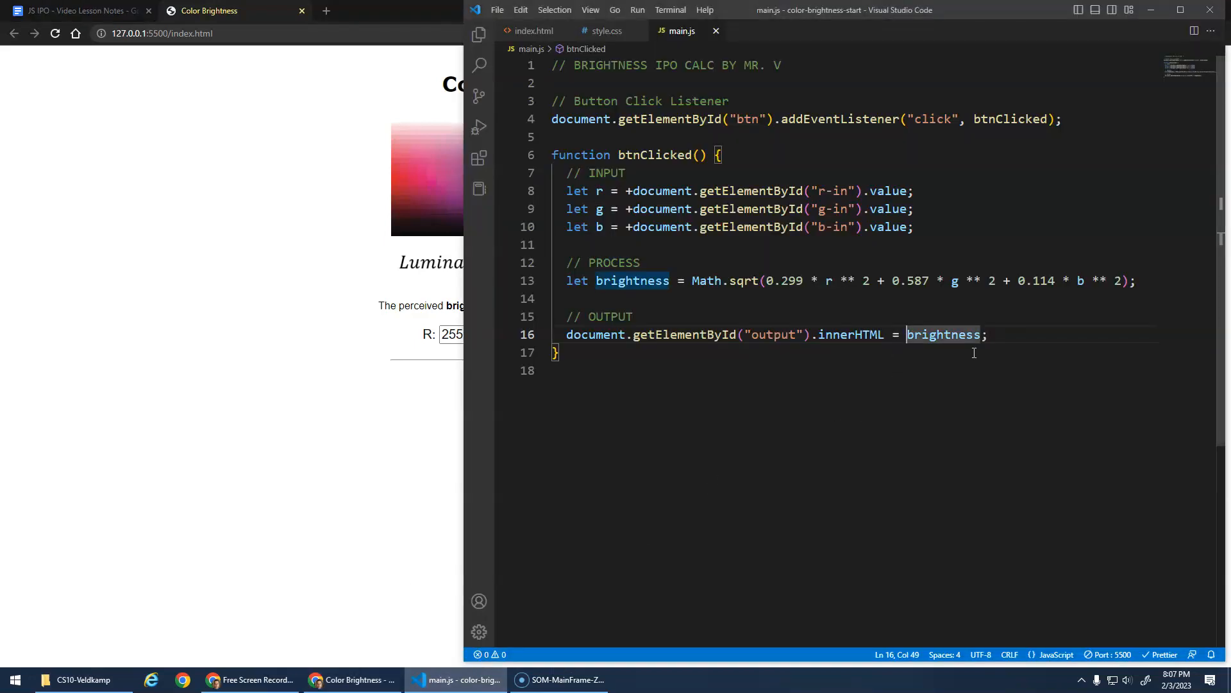
type("Math.round(")
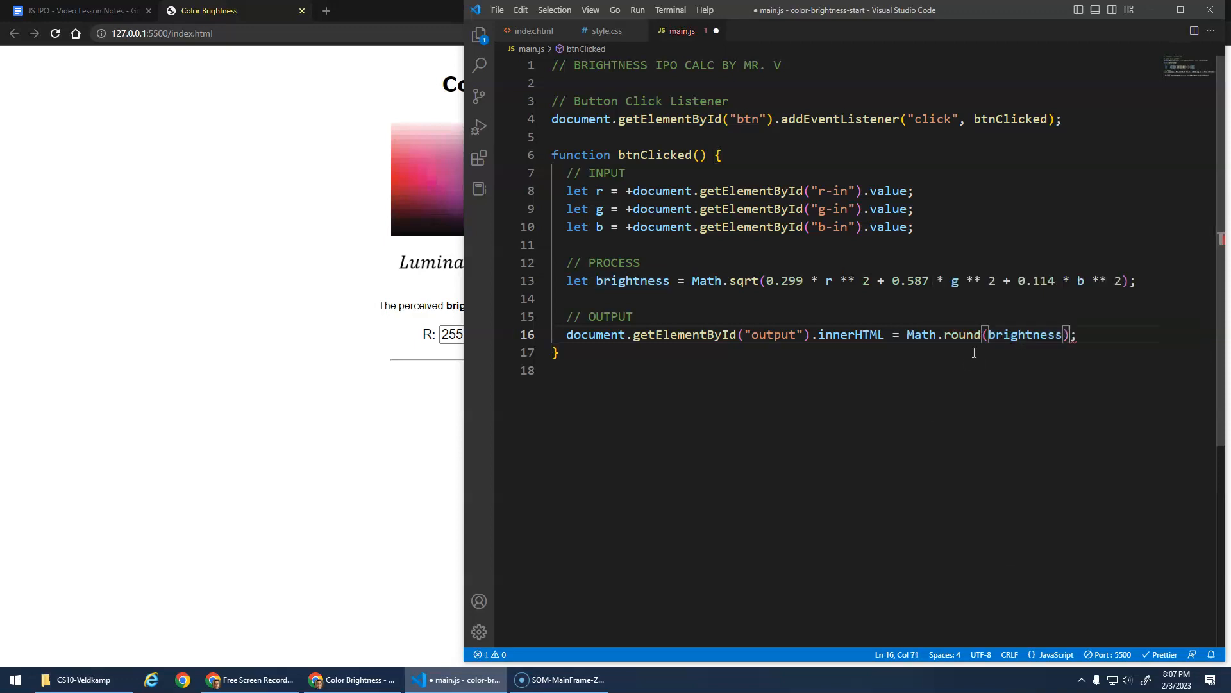
key("ctrl+s")
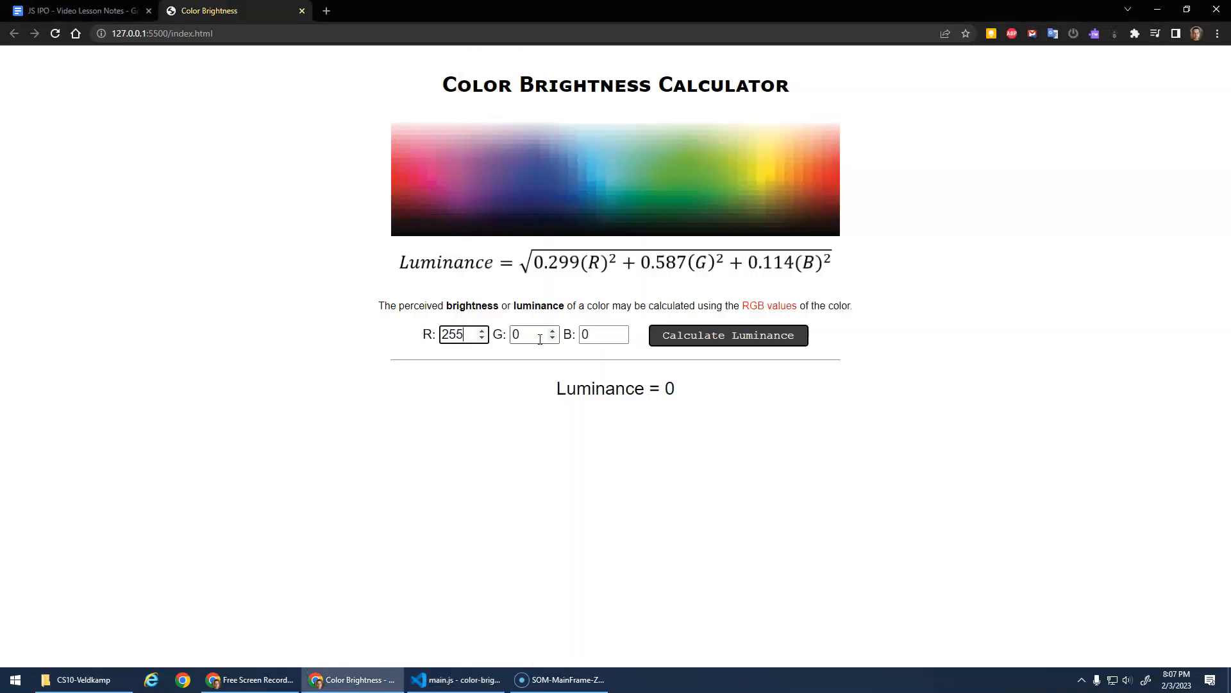
Check rounded luminance for several colours, ending with R 80, G 100, B 0 giving 88.
left_click(727, 335)
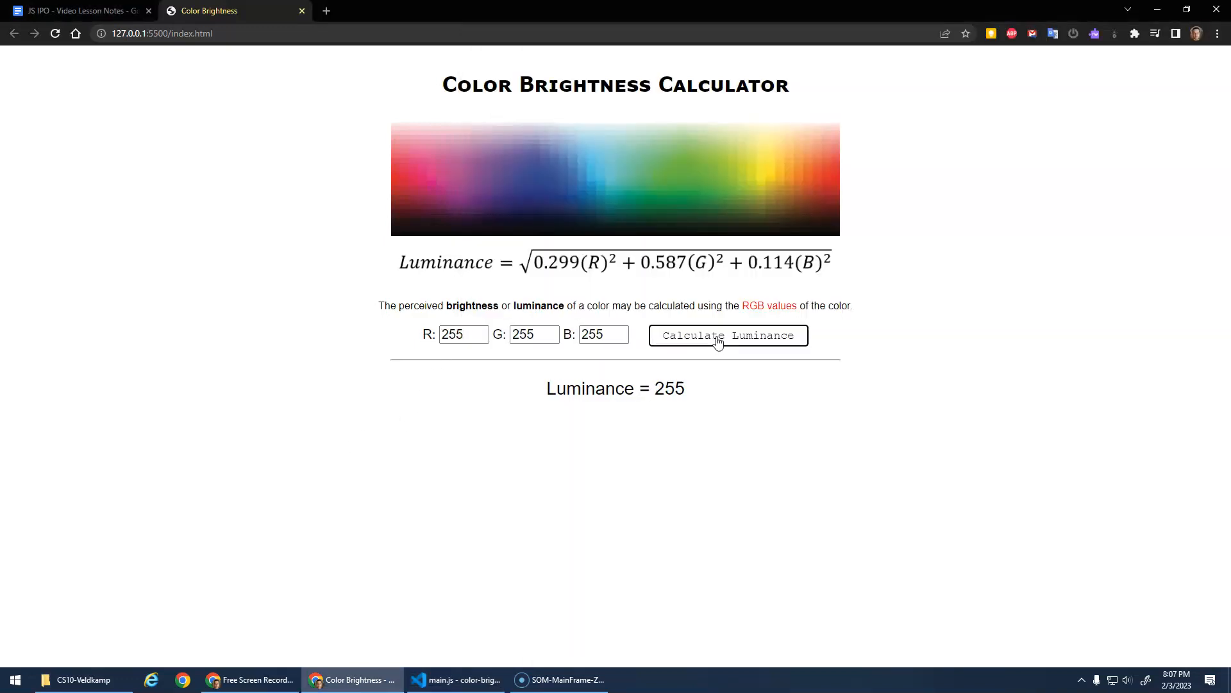
left_click(727, 335)
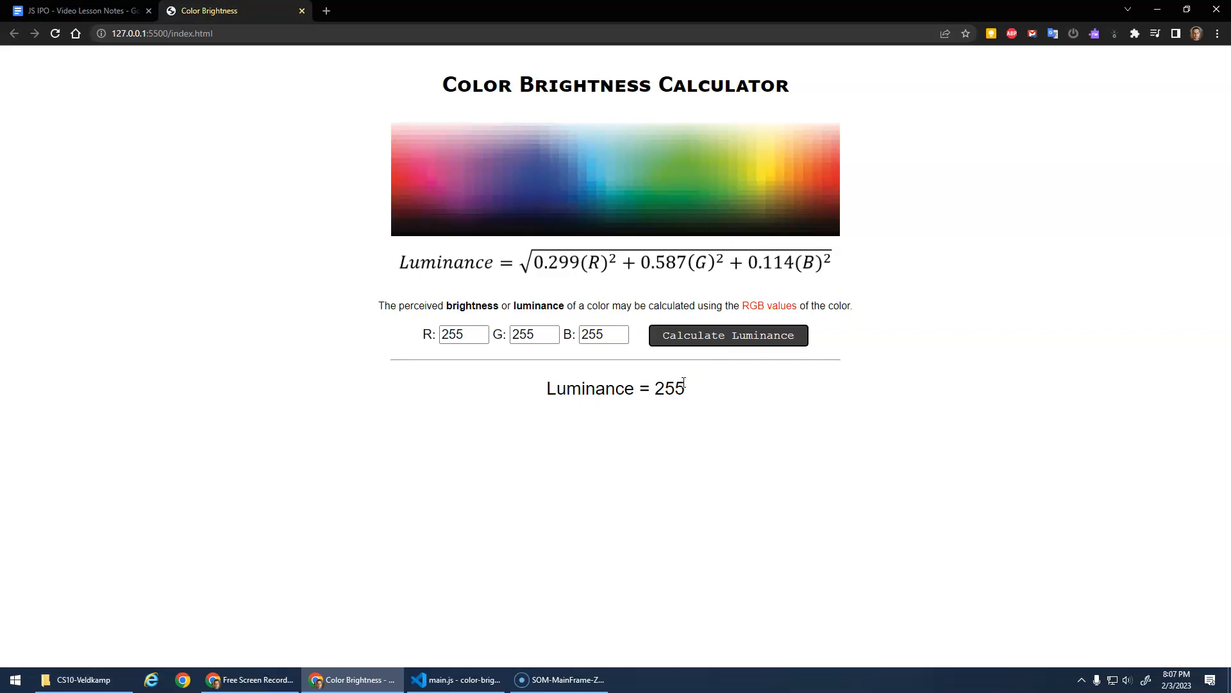
triple_click(463, 334)
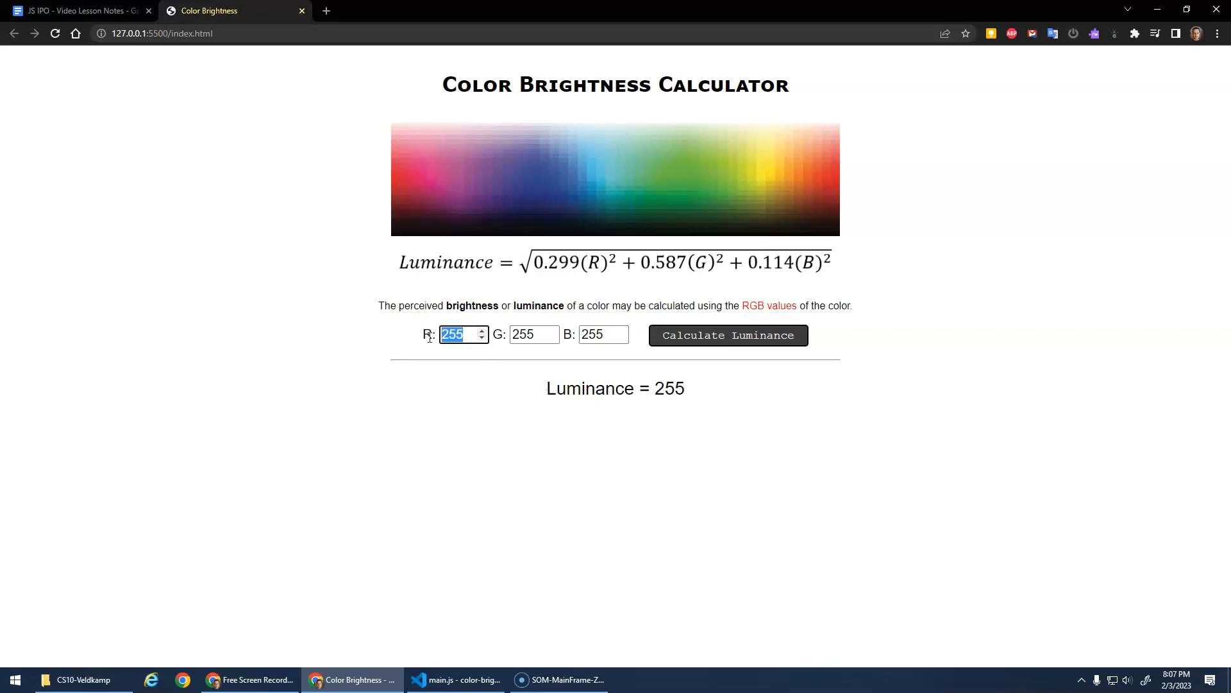
type("180")
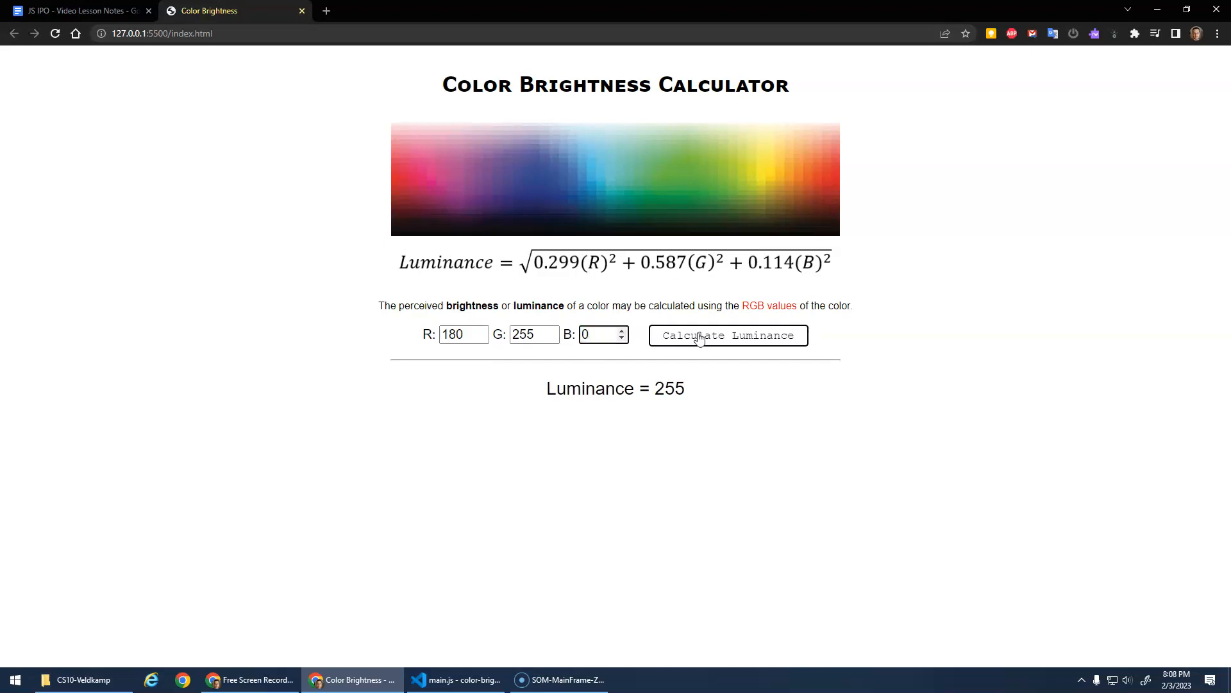
left_click(727, 335)
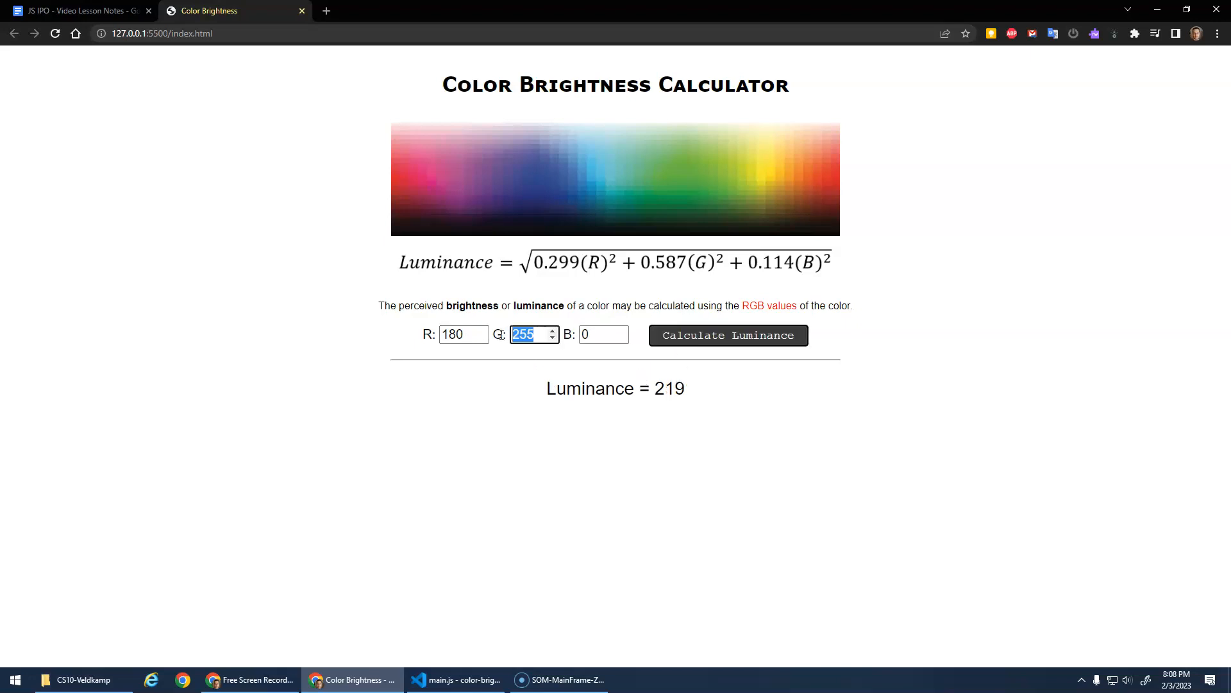
mouse_move(542, 375)
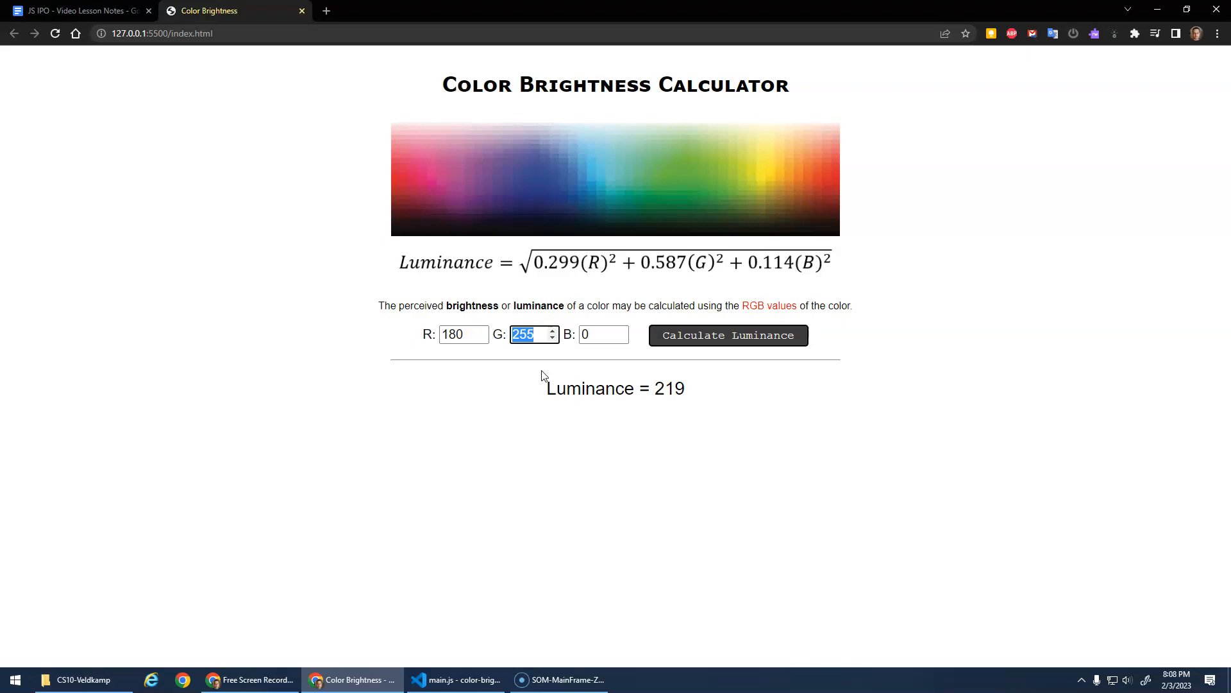
mouse_move(475, 350)
type("80")
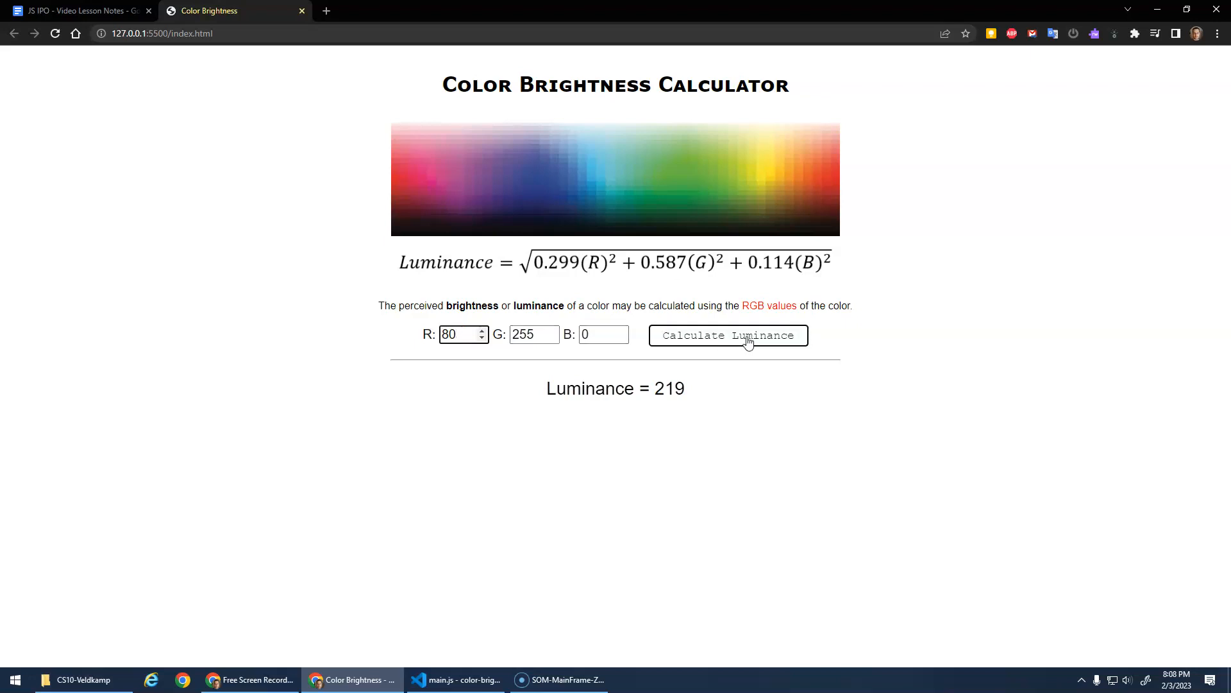
left_click(727, 335)
type("100")
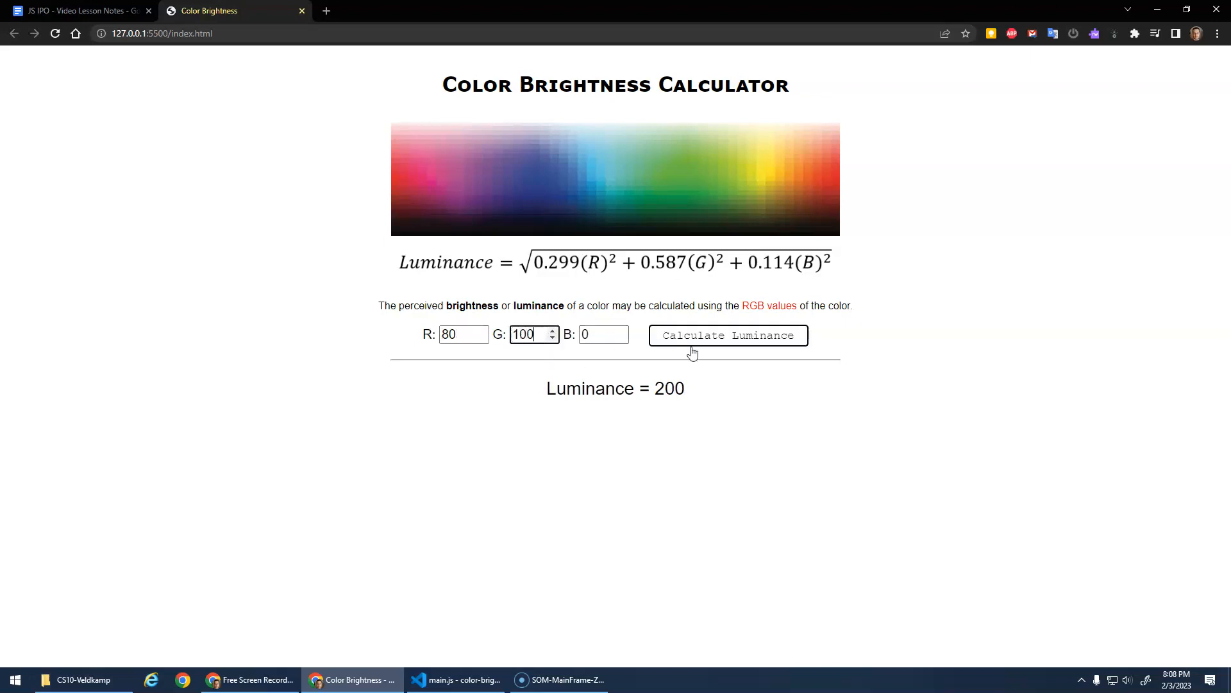
left_click(727, 336)
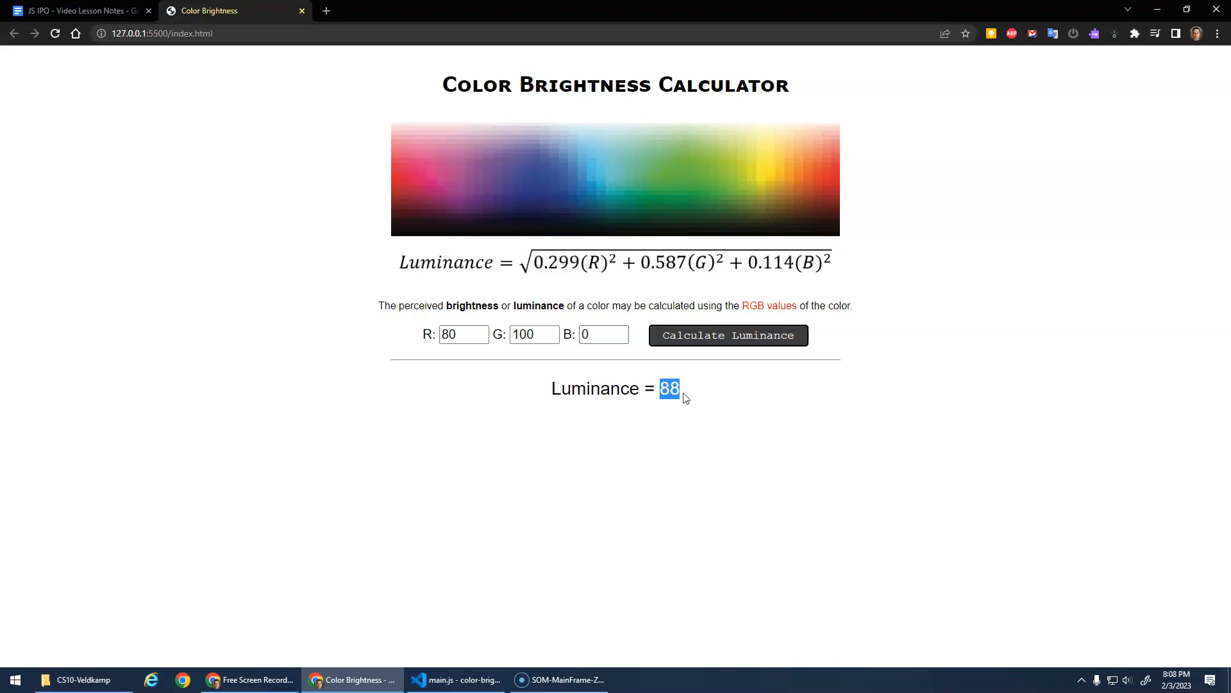
mouse_move(628, 428)
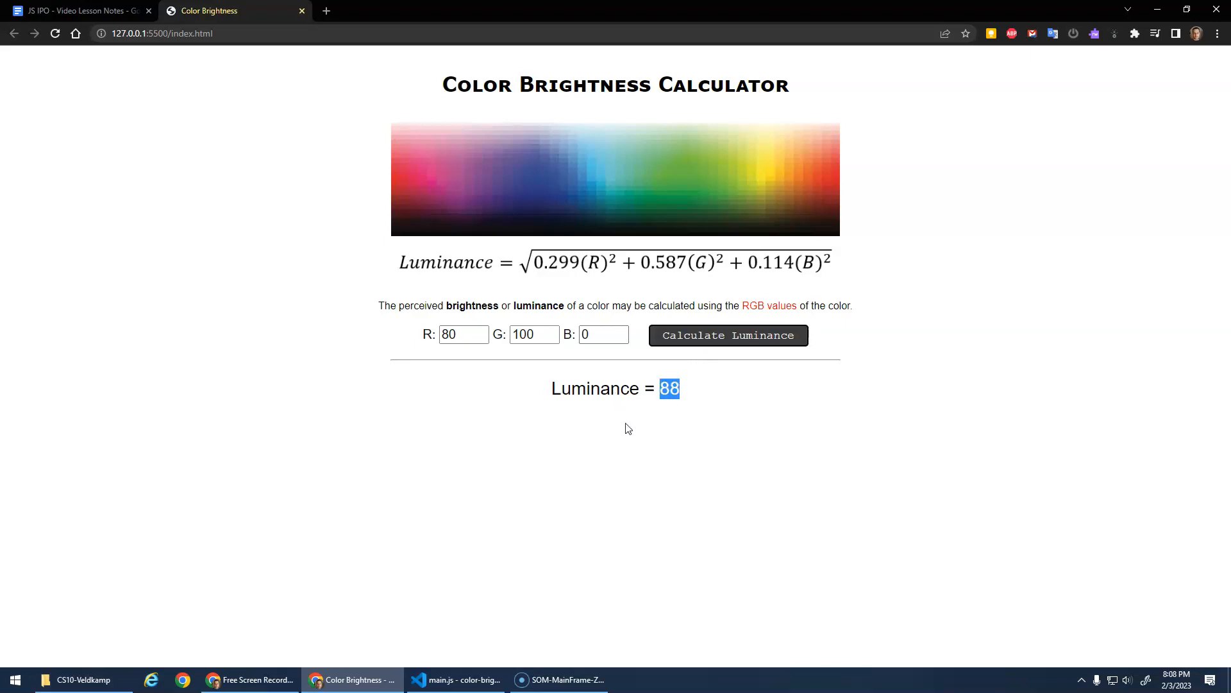
left_click(455, 679)
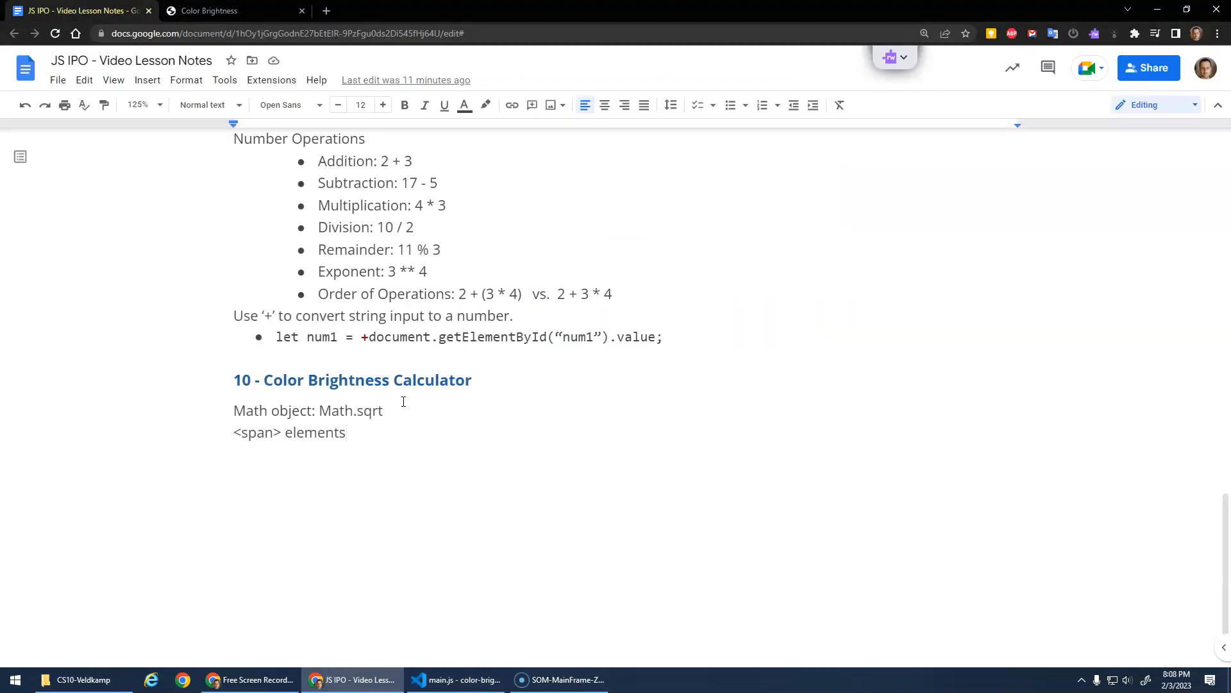
Add Math.round beside Math.sqrt on the Math object line of the lesson notes.
type("M")
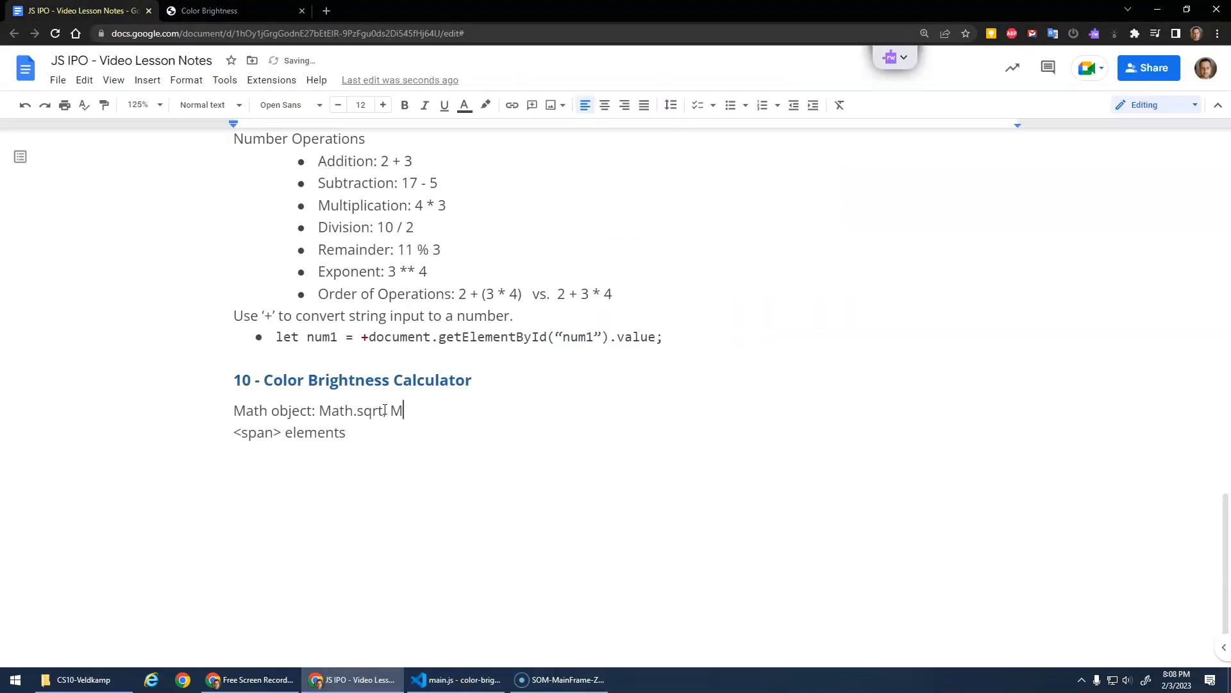
type("ath.round")
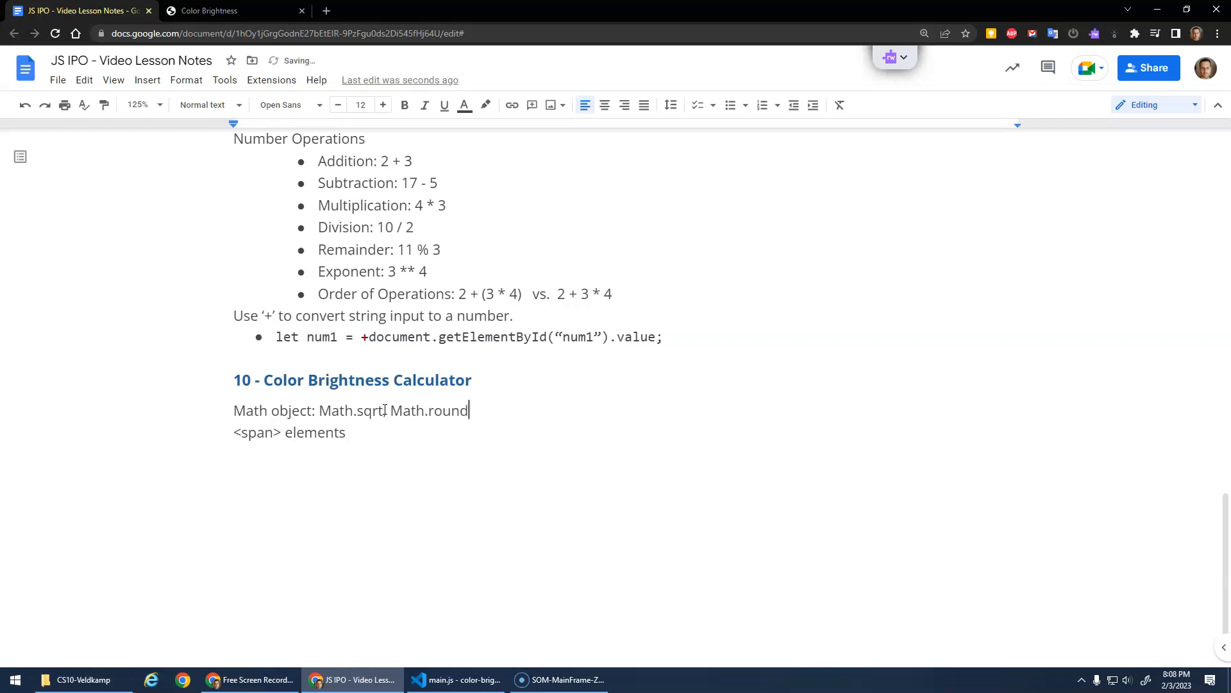
left_click(345, 431)
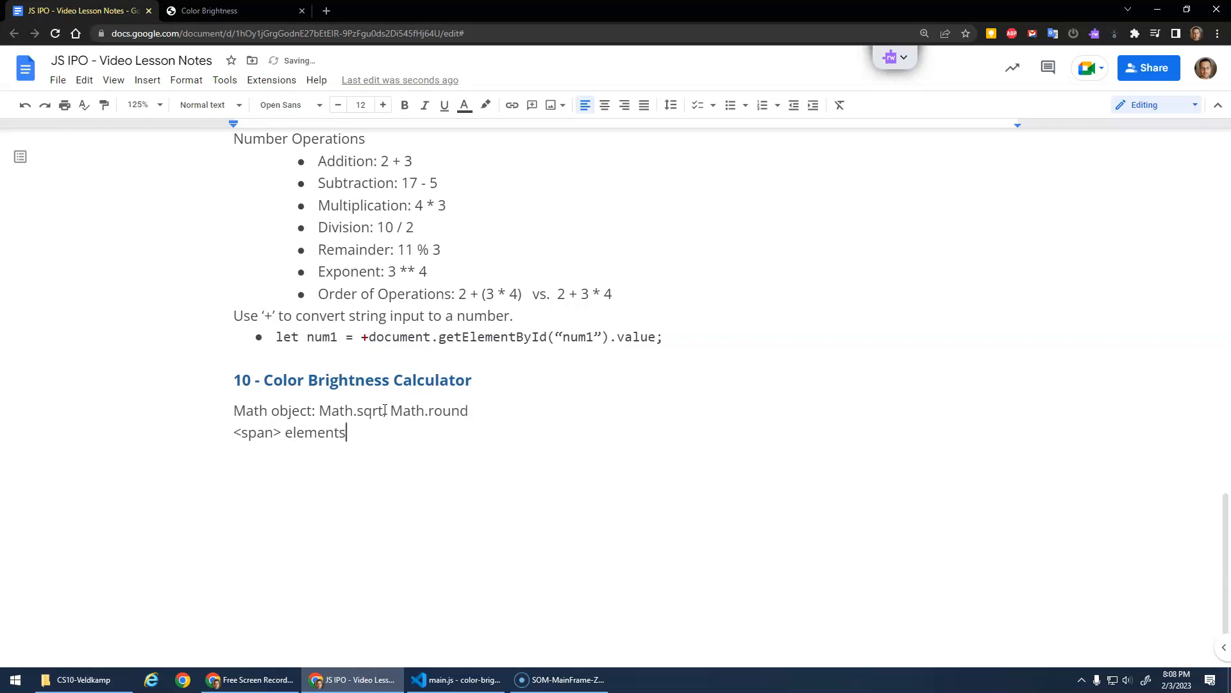
left_click(454, 680)
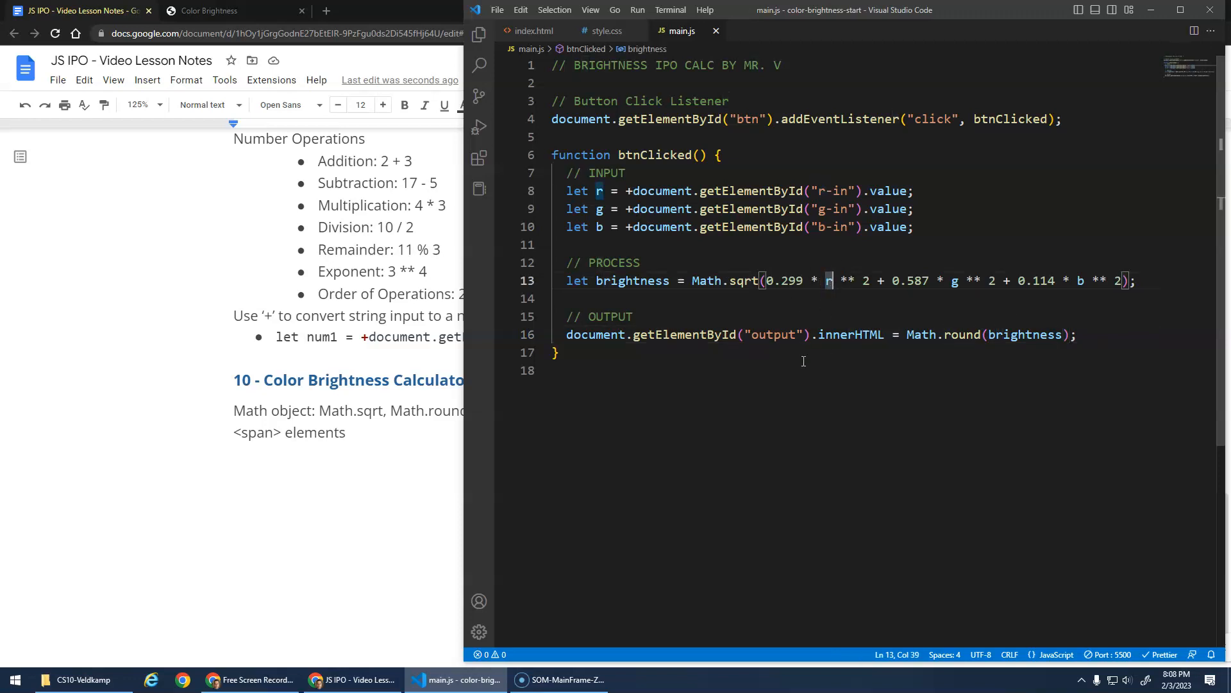
mouse_move(776, 352)
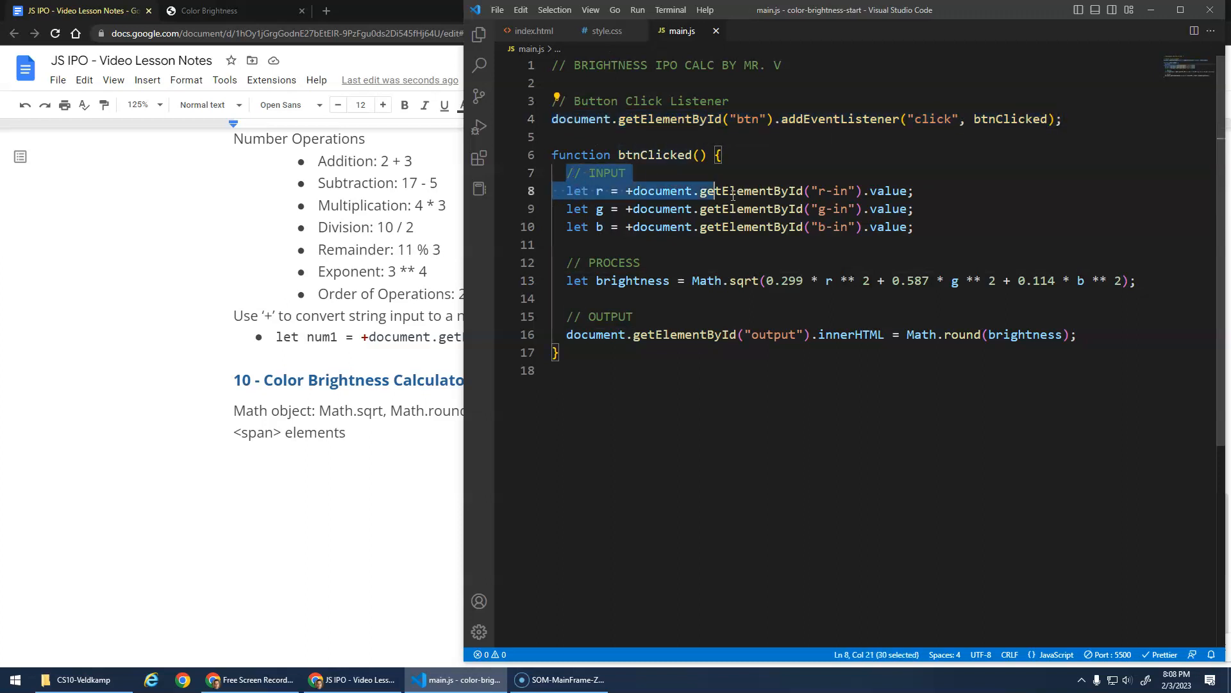
Review the input/process/output code in main.js and glance at index.html's markup.
left_click(1077, 334)
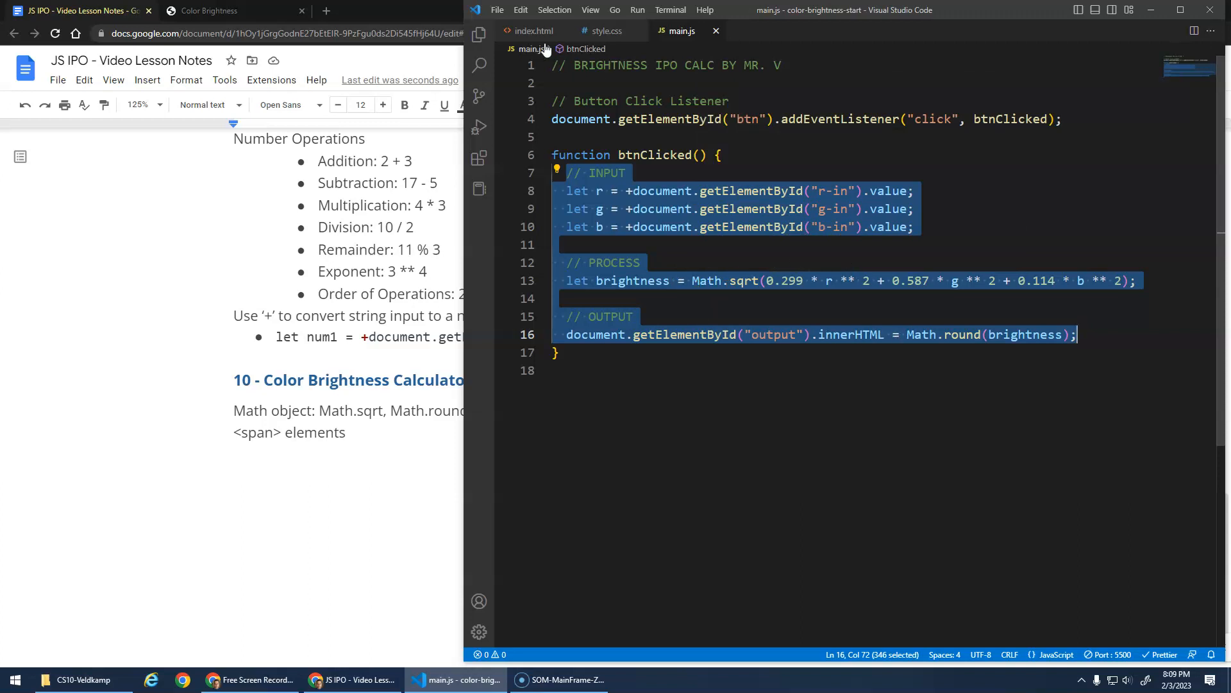
left_click(532, 31)
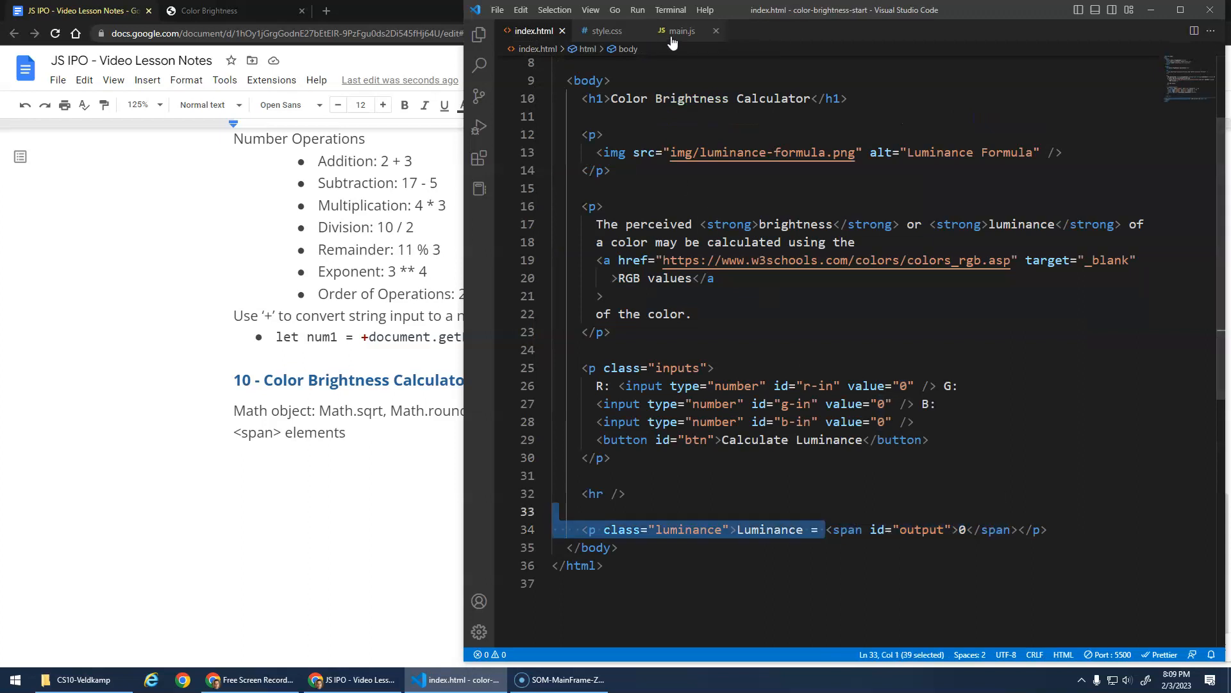
left_click(682, 31)
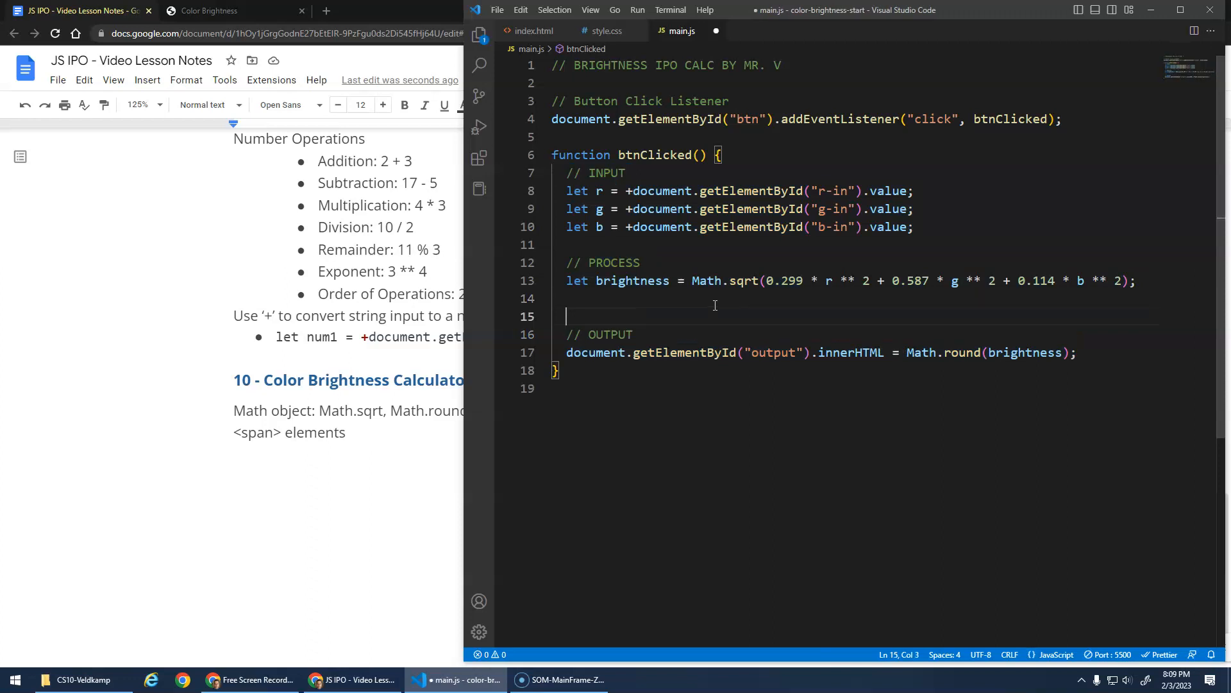
Declare let msg = `Luminance = ${brightness}` after the brightness calculation.
type("let msg =")
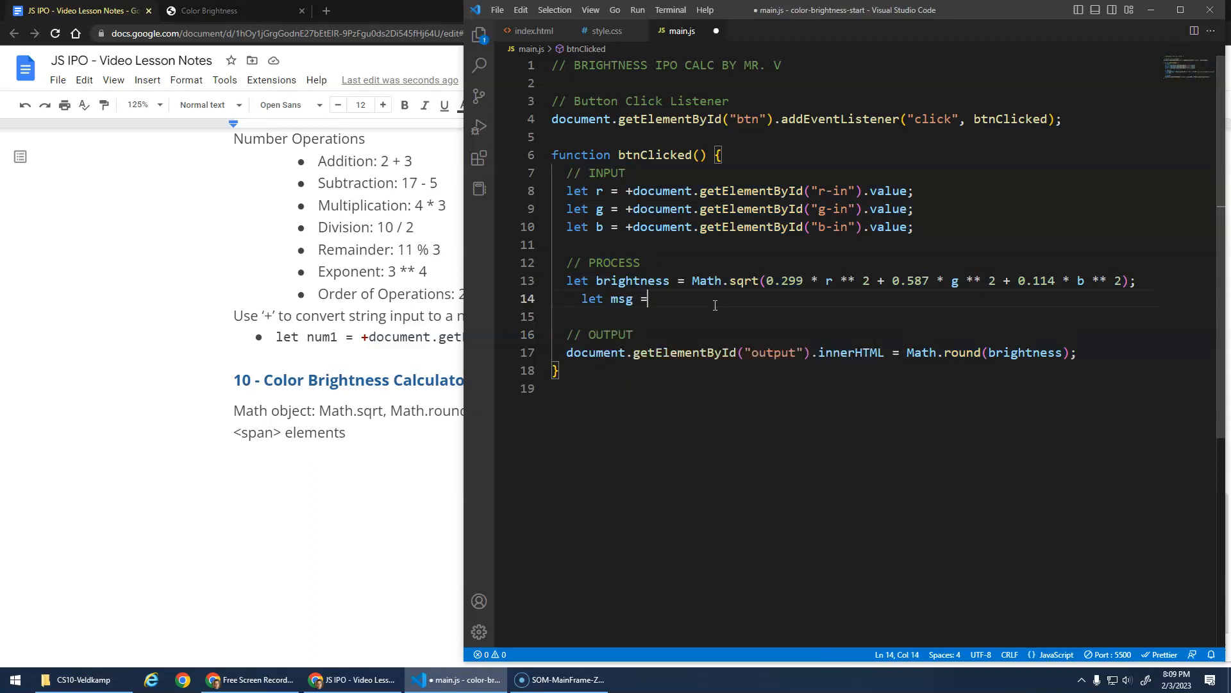
type("`")
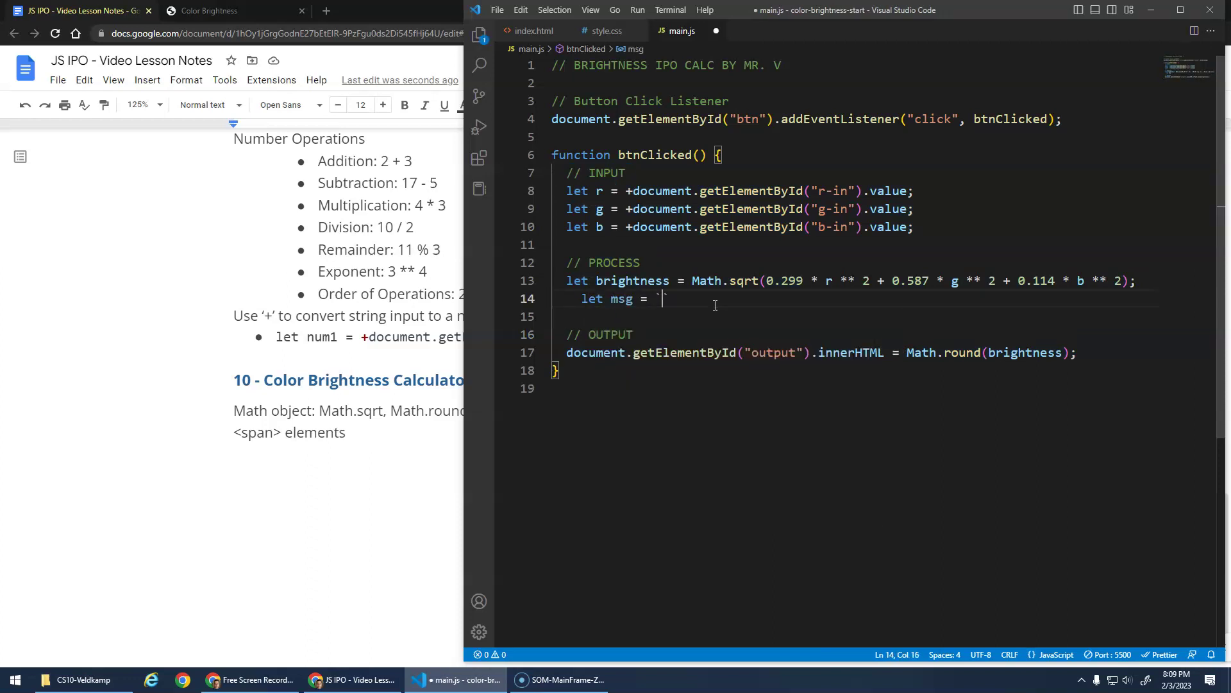
type("Luminance =")
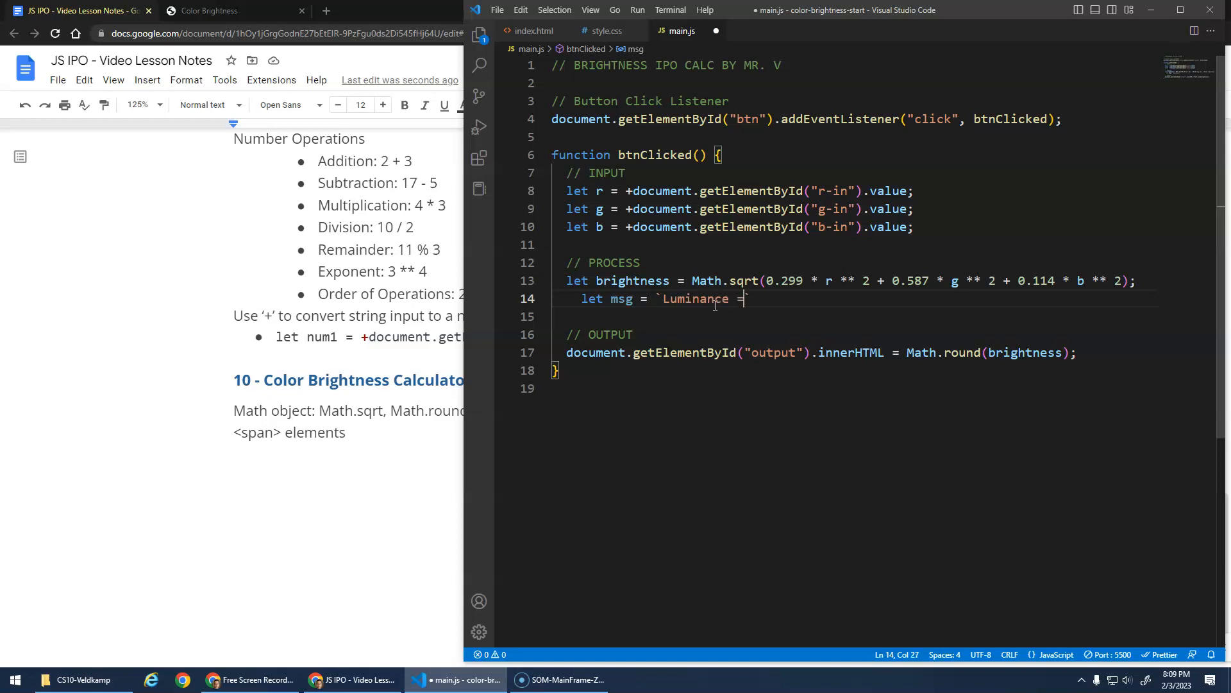
type("${}")
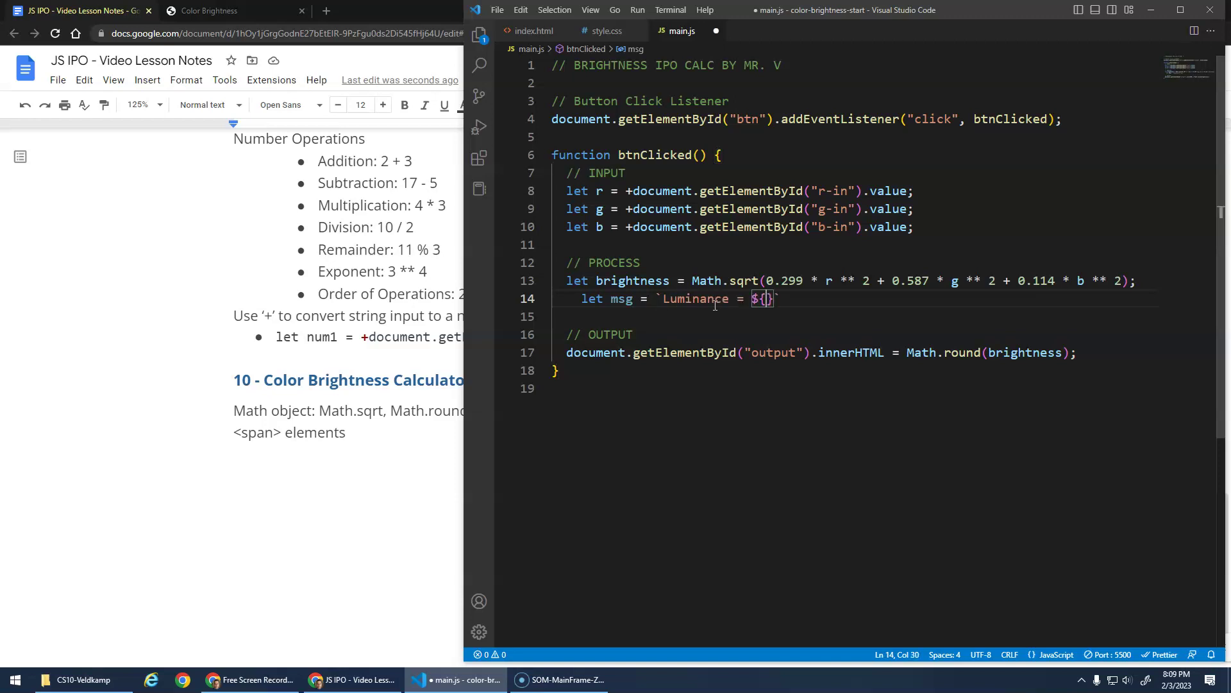
type("brightness")
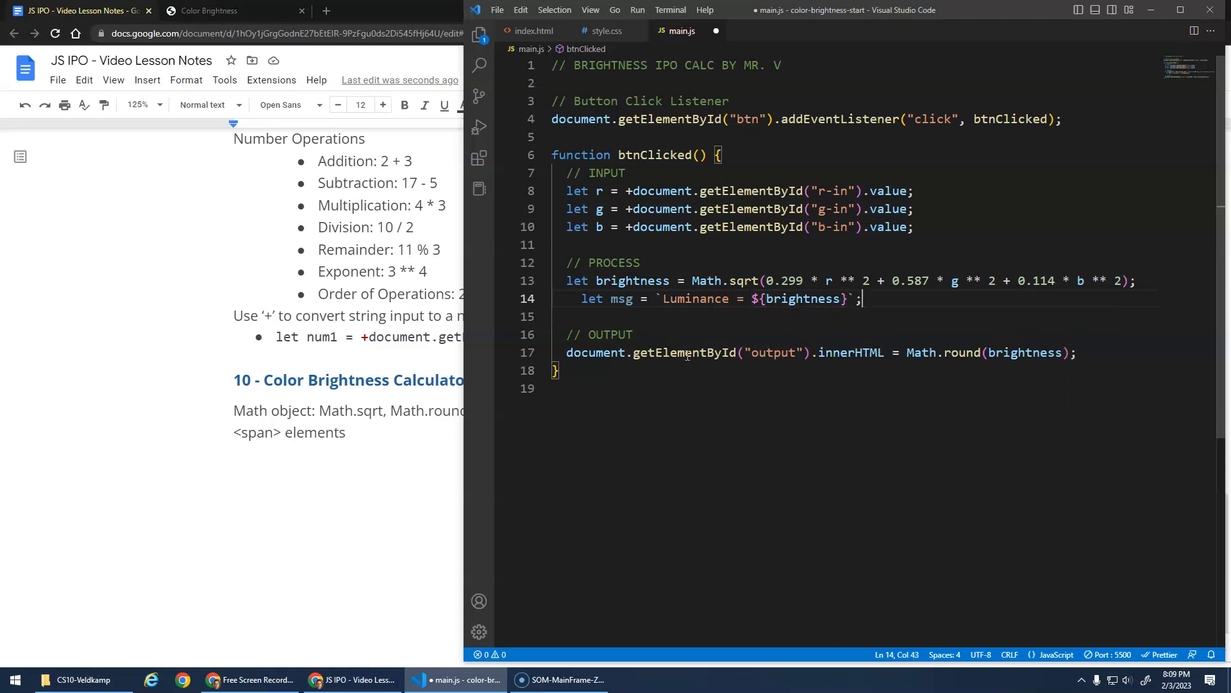
Glance at index.html again, then bring up the calculator page in Chrome.
left_click(534, 31)
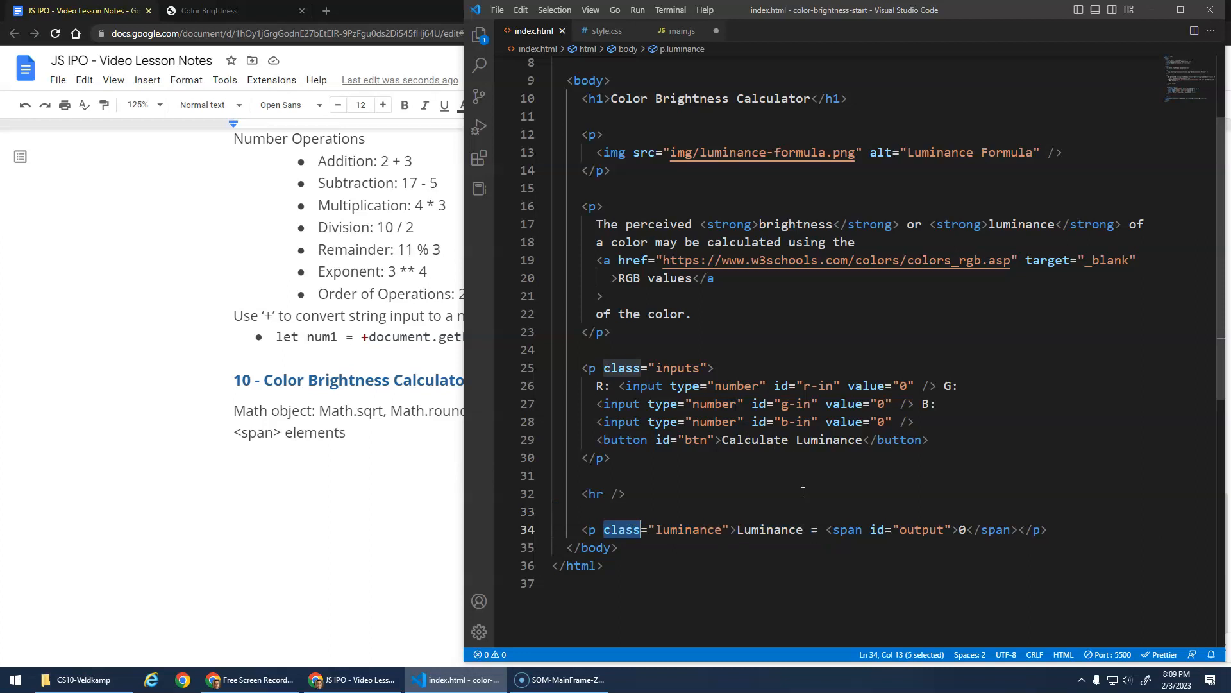
left_click(682, 31)
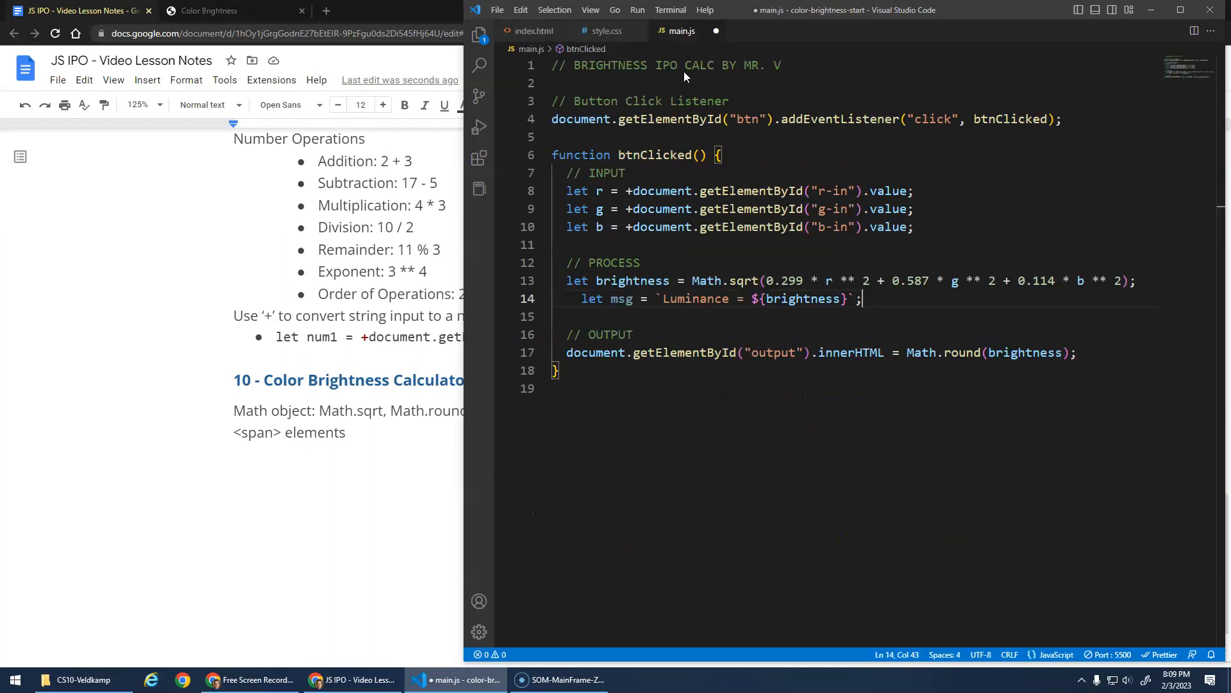
left_click(658, 298)
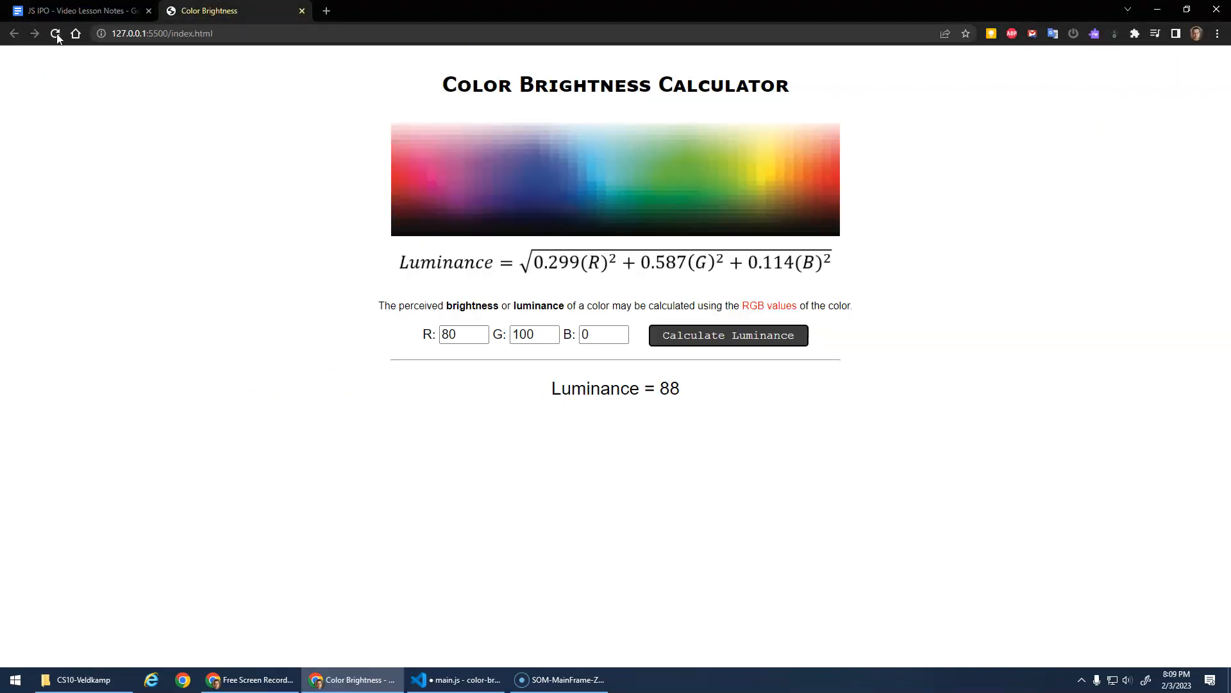
Reload the calculator page so R, G, B reset to 0 and Luminance = 0.
left_click(55, 33)
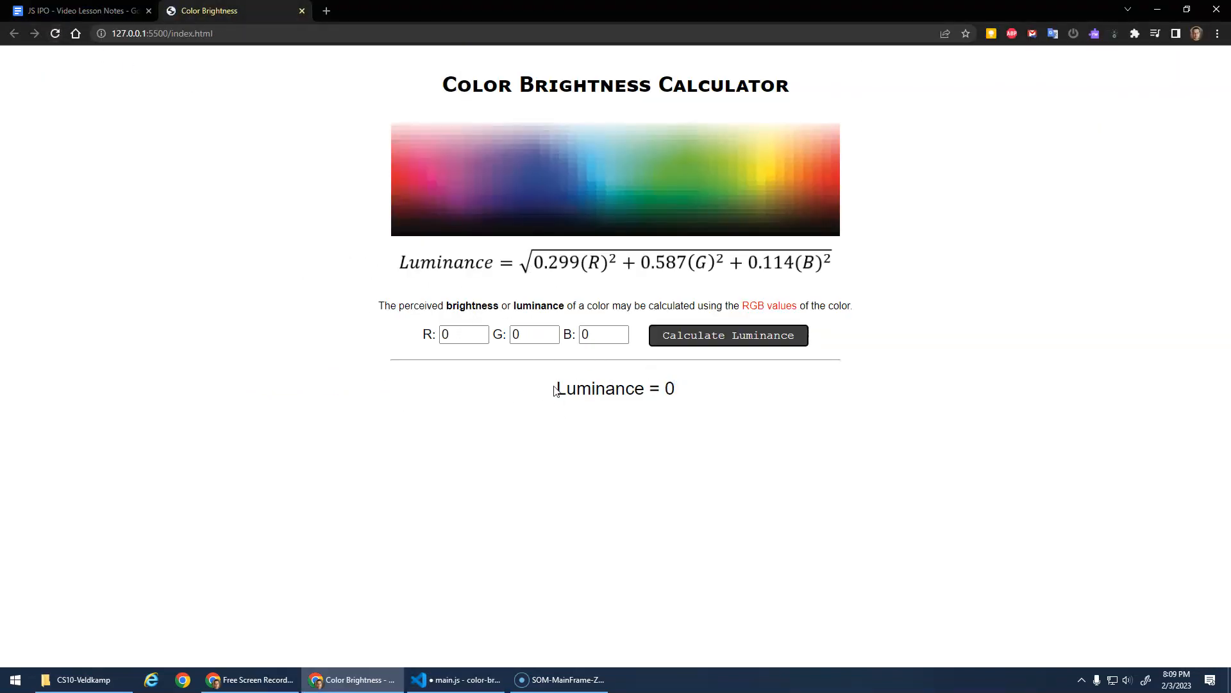
double_click(668, 388)
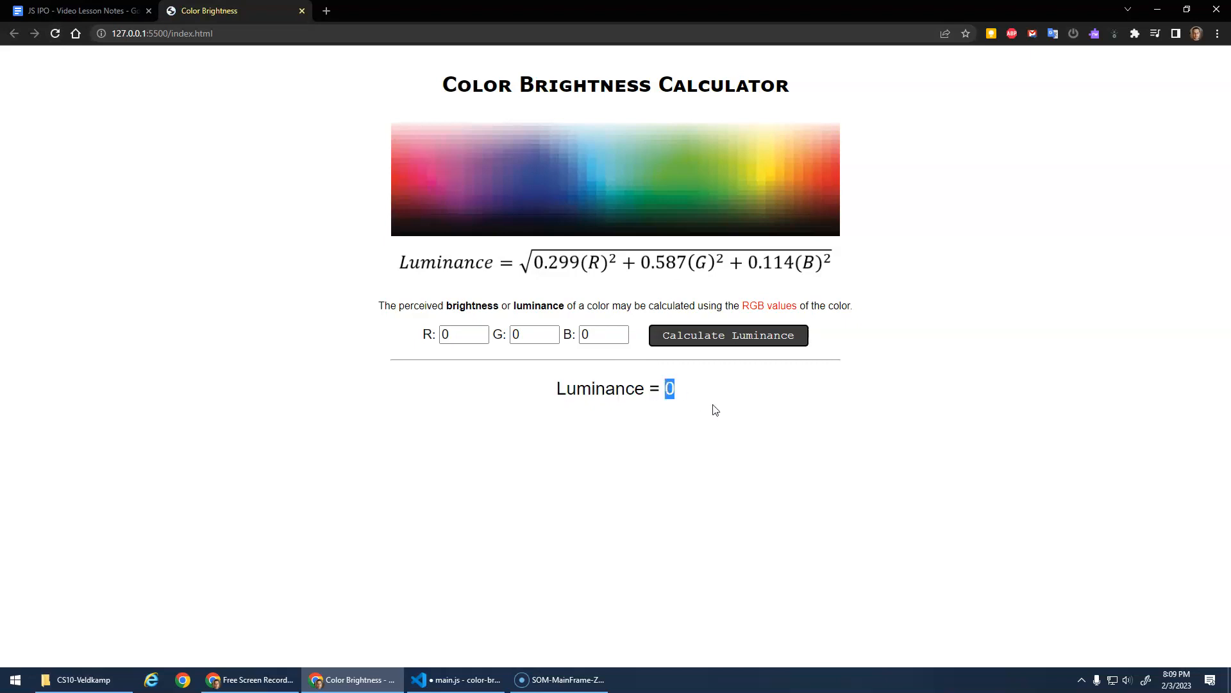
mouse_move(501, 290)
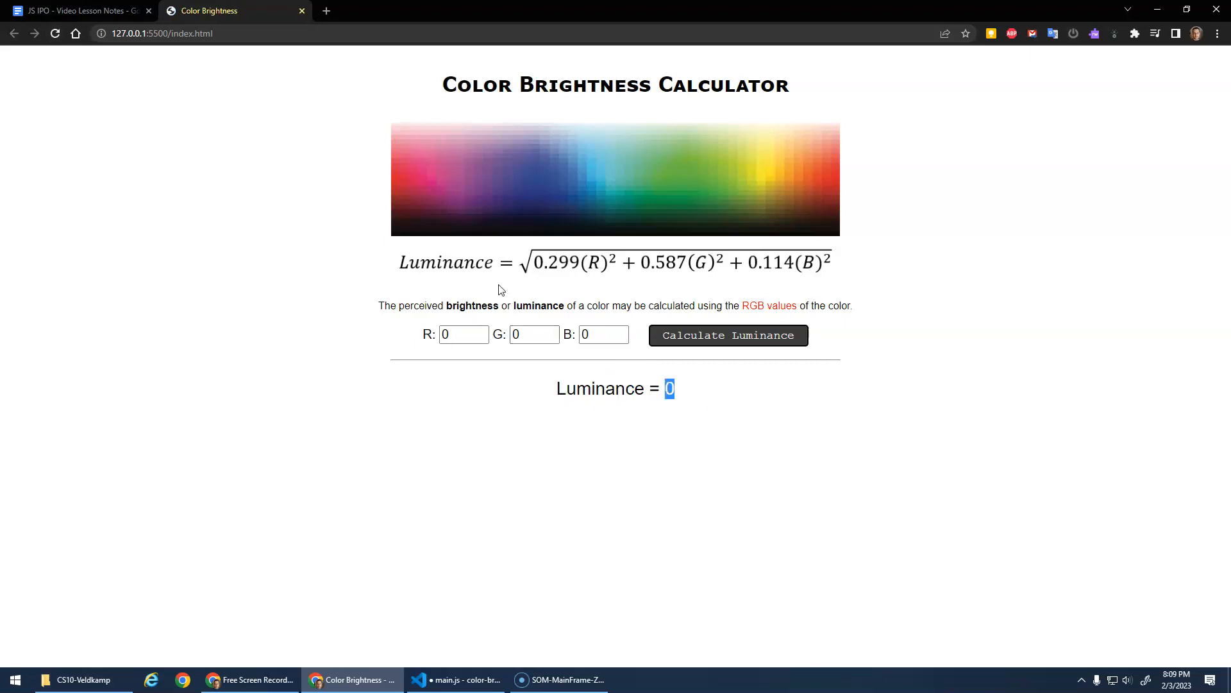
mouse_move(495, 284)
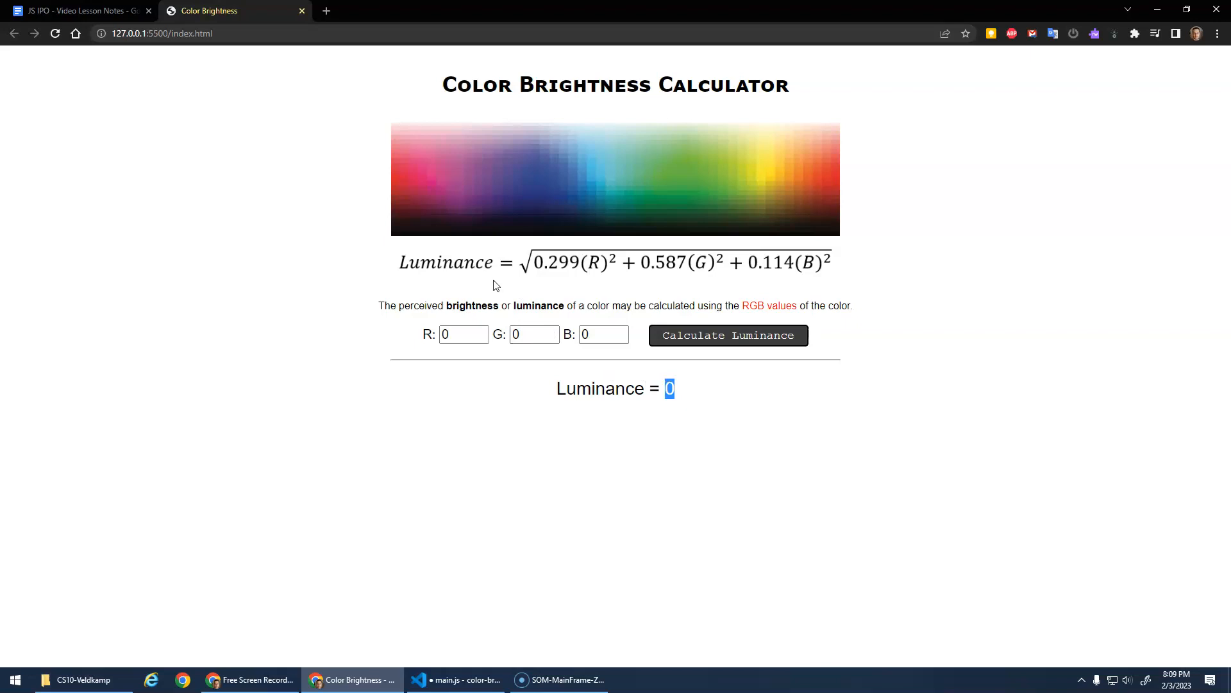
mouse_move(472, 242)
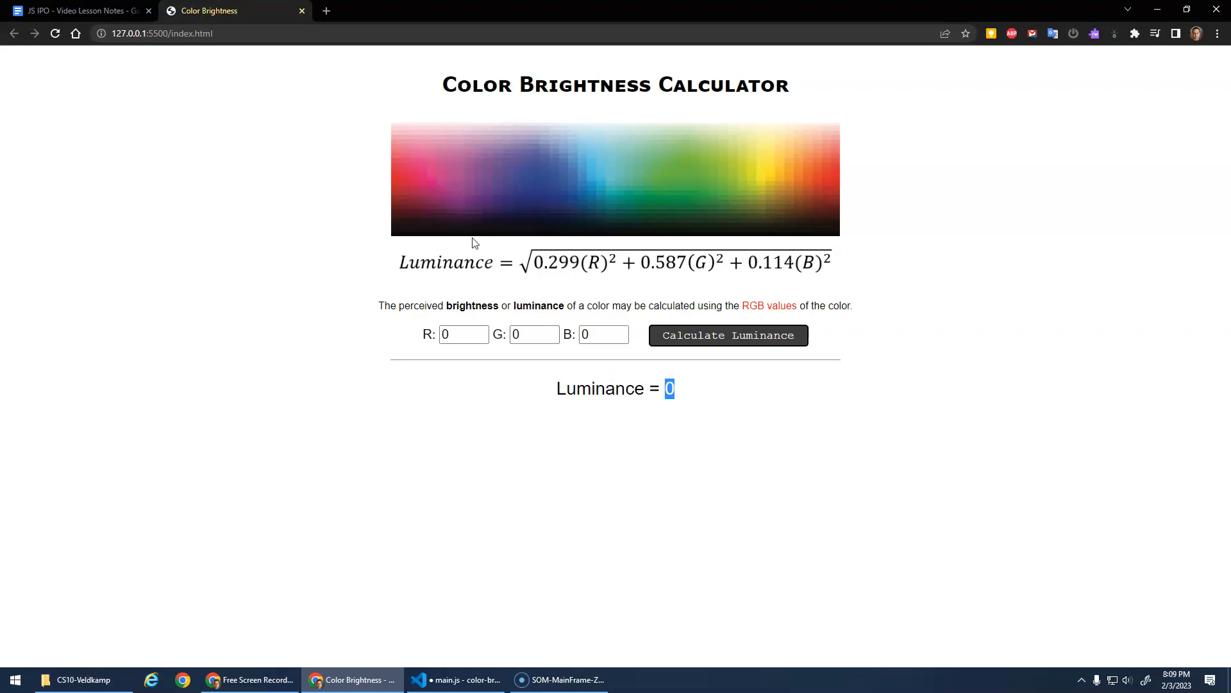